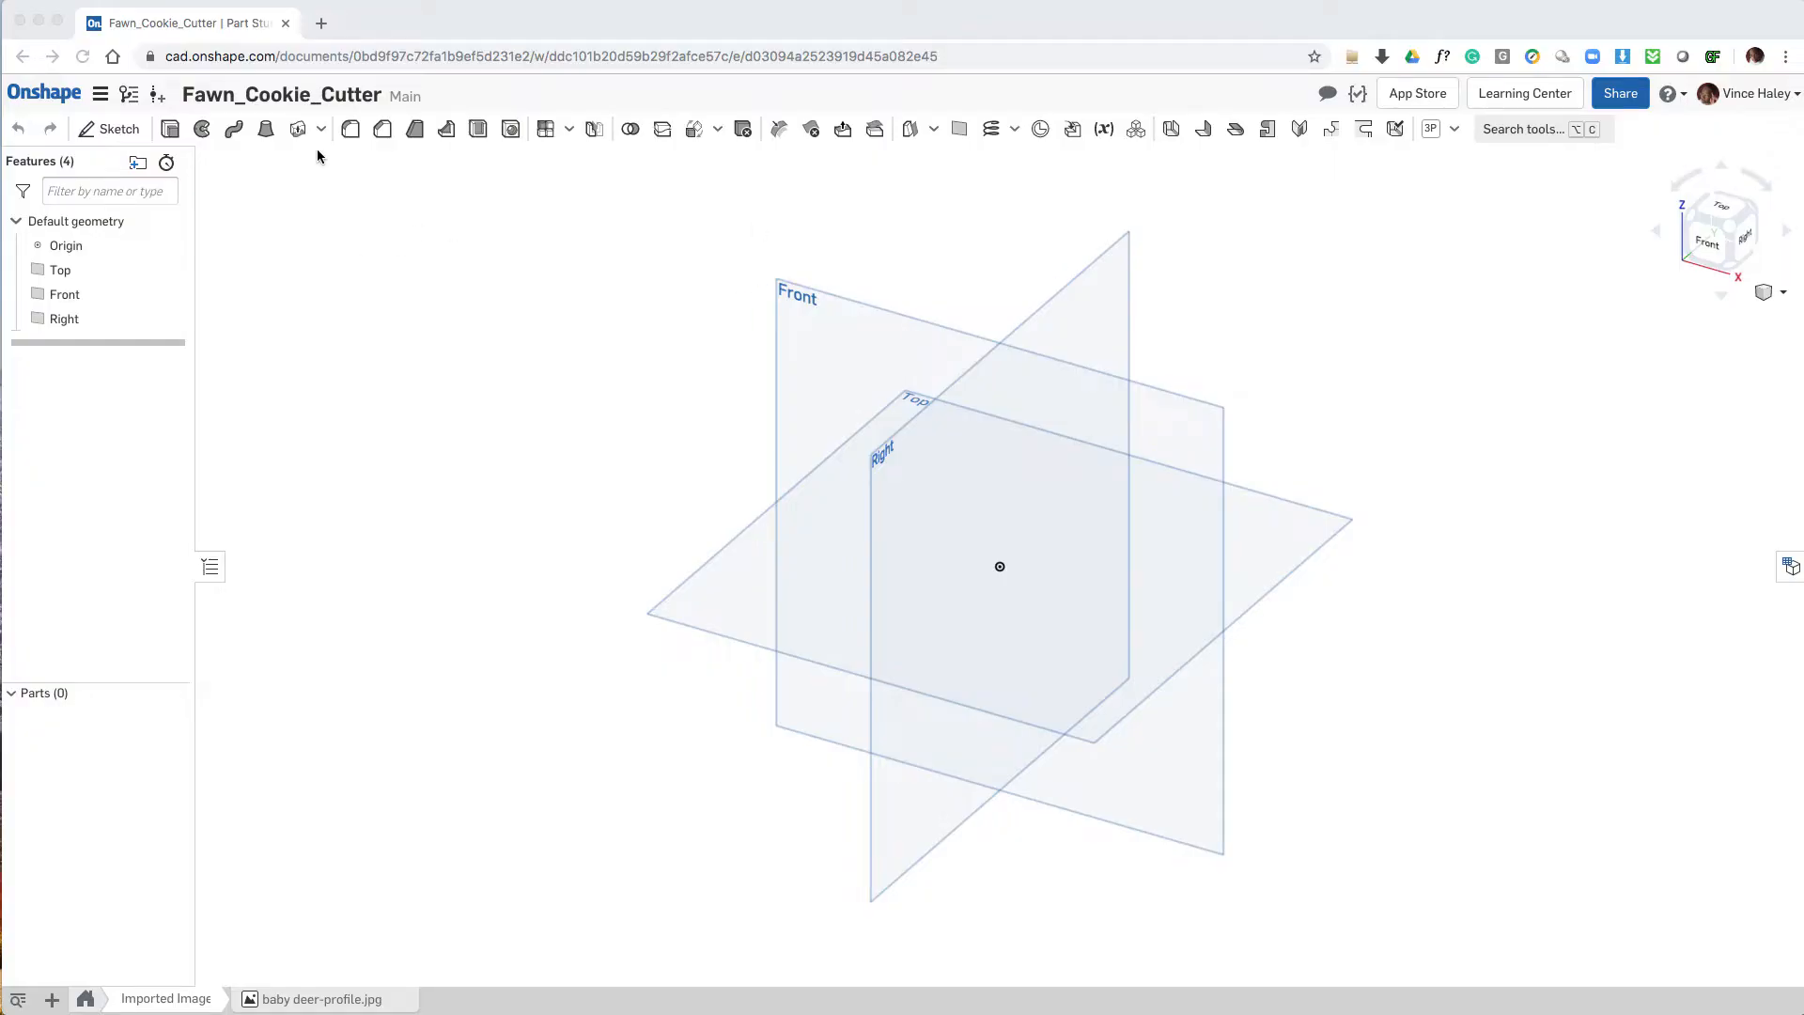
{"action": "mouse_move", "coordinate": [263, 212]}
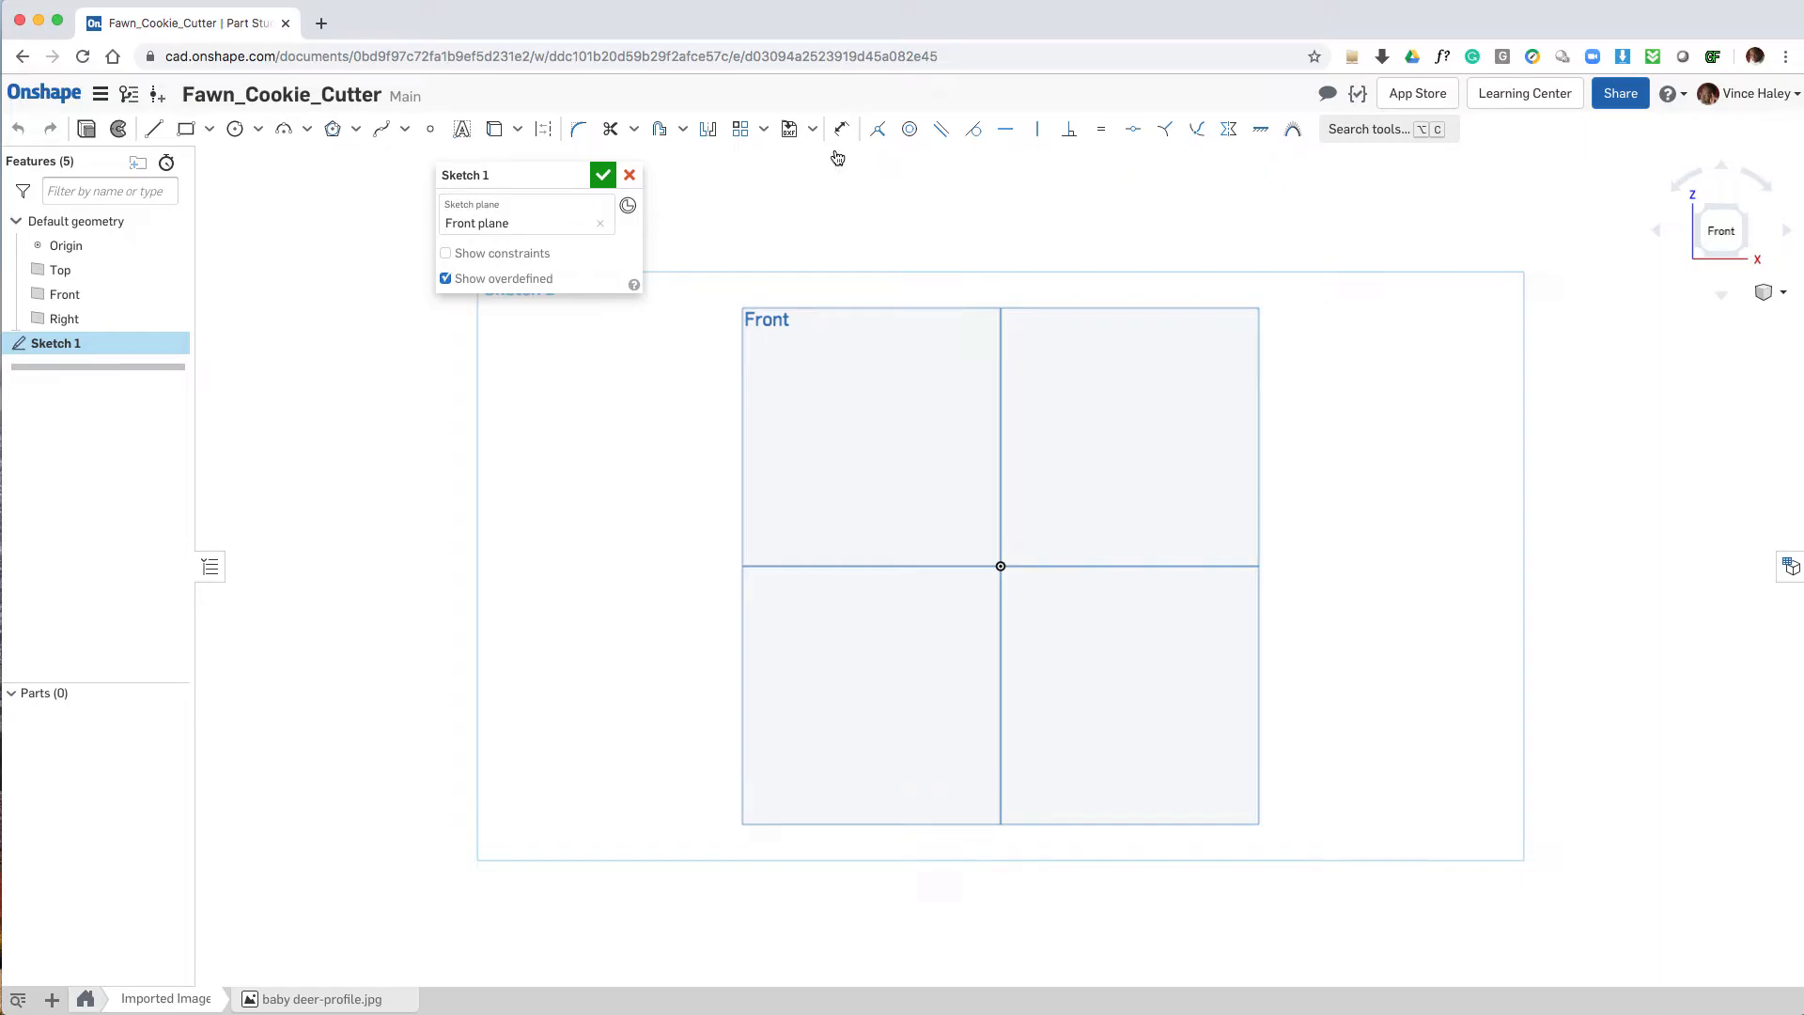
Step: Reveal the Insert DXF/DWG and Insert image options for the new Front-plane sketch
{"action": "left_click", "coordinate": [812, 127]}
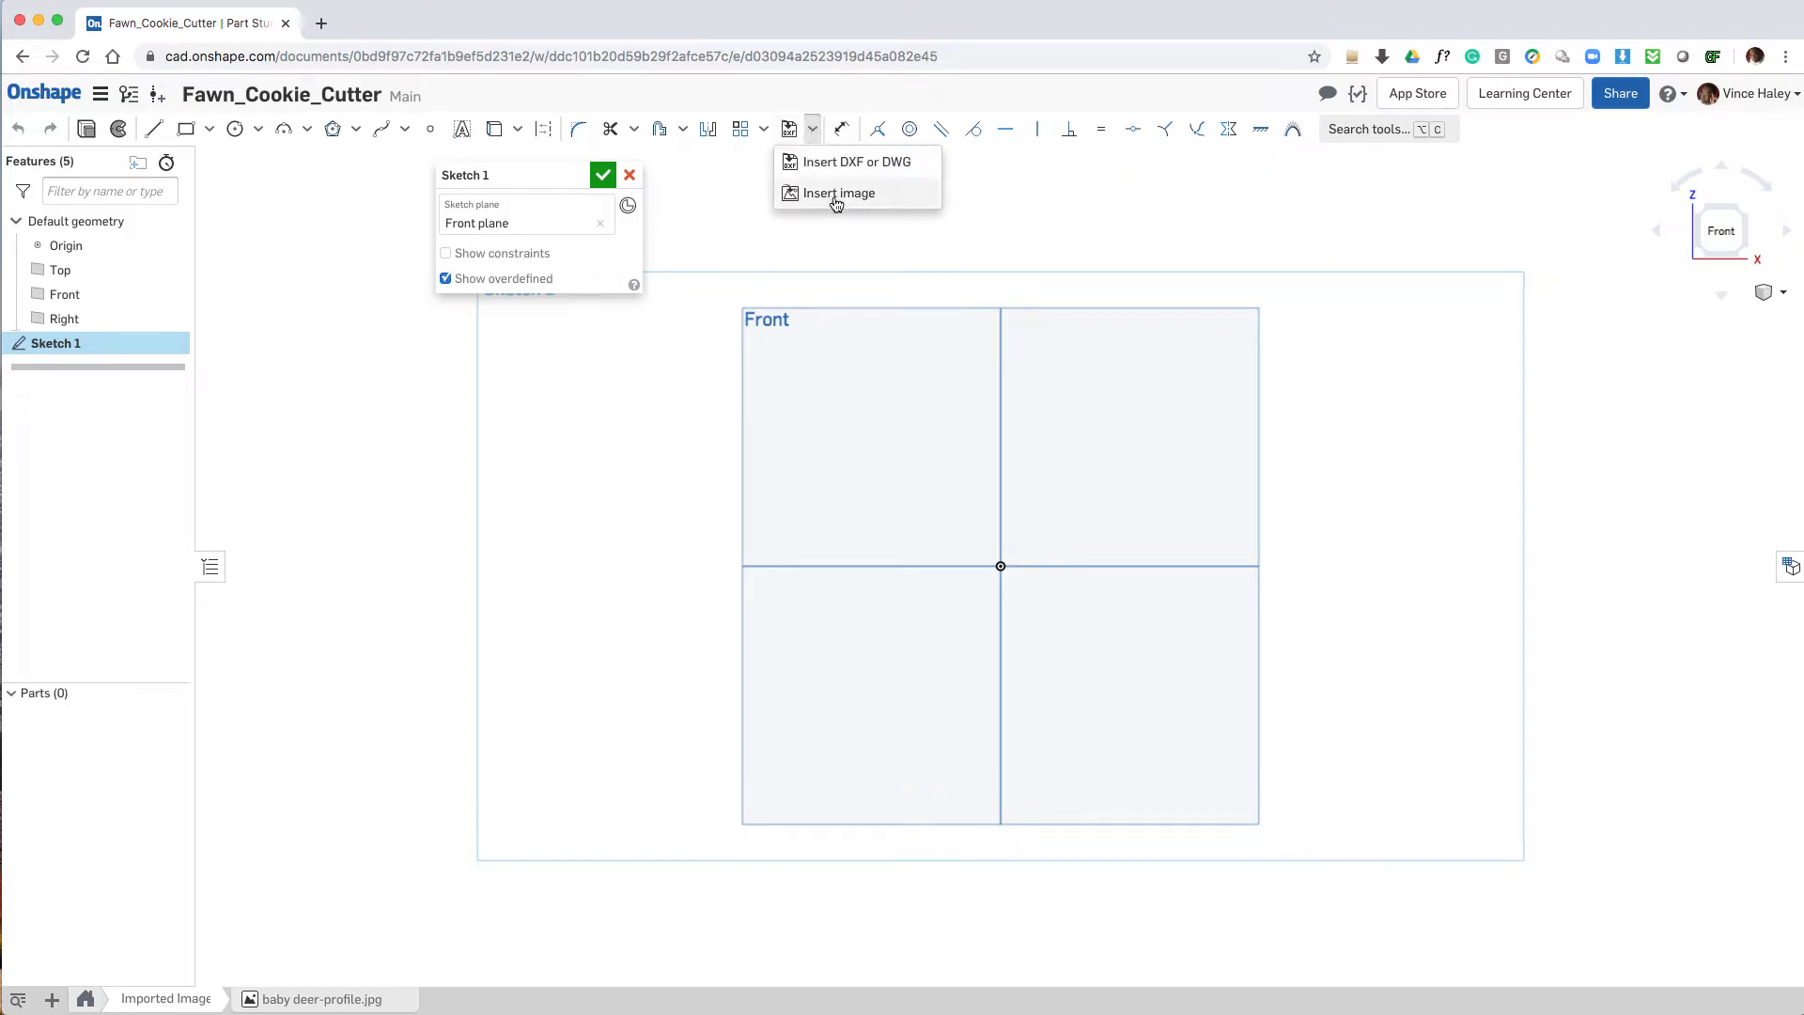
{"action": "mouse_move", "coordinate": [836, 194]}
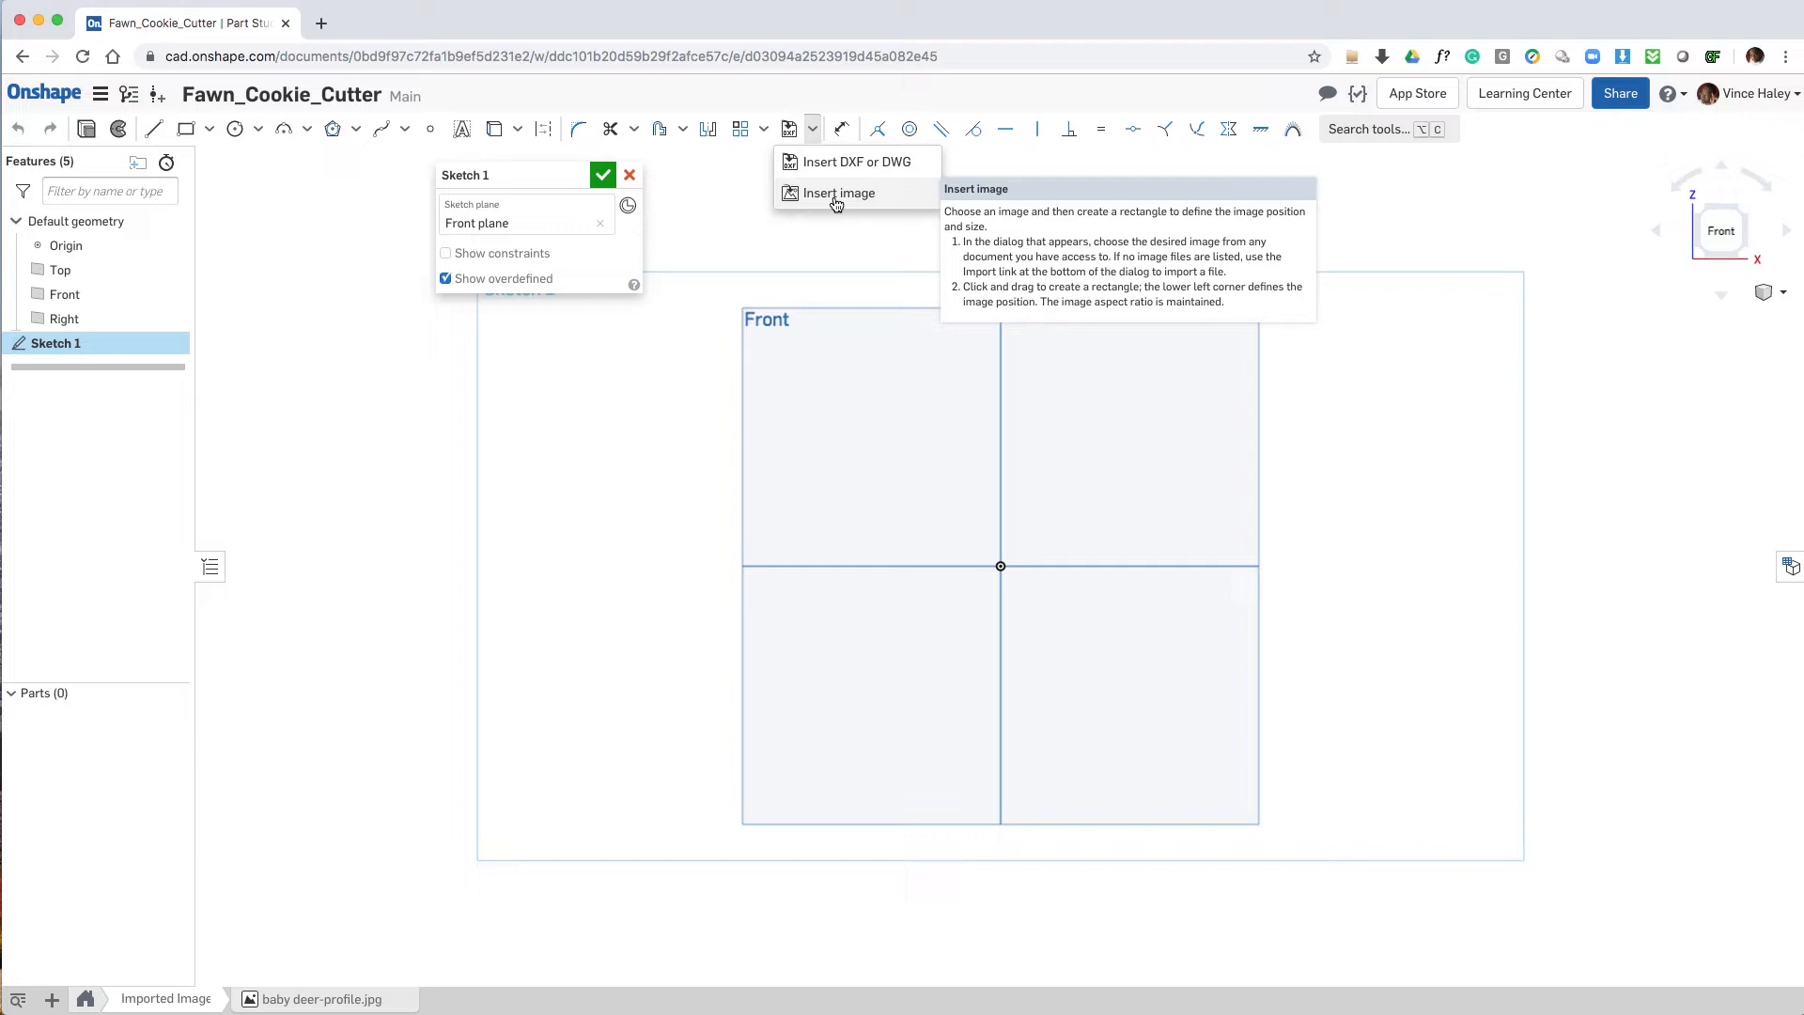
Step: Place baby deer-profile.jpg in the sketch and dimension its height to 4.25 in
{"action": "left_click", "coordinate": [838, 191]}
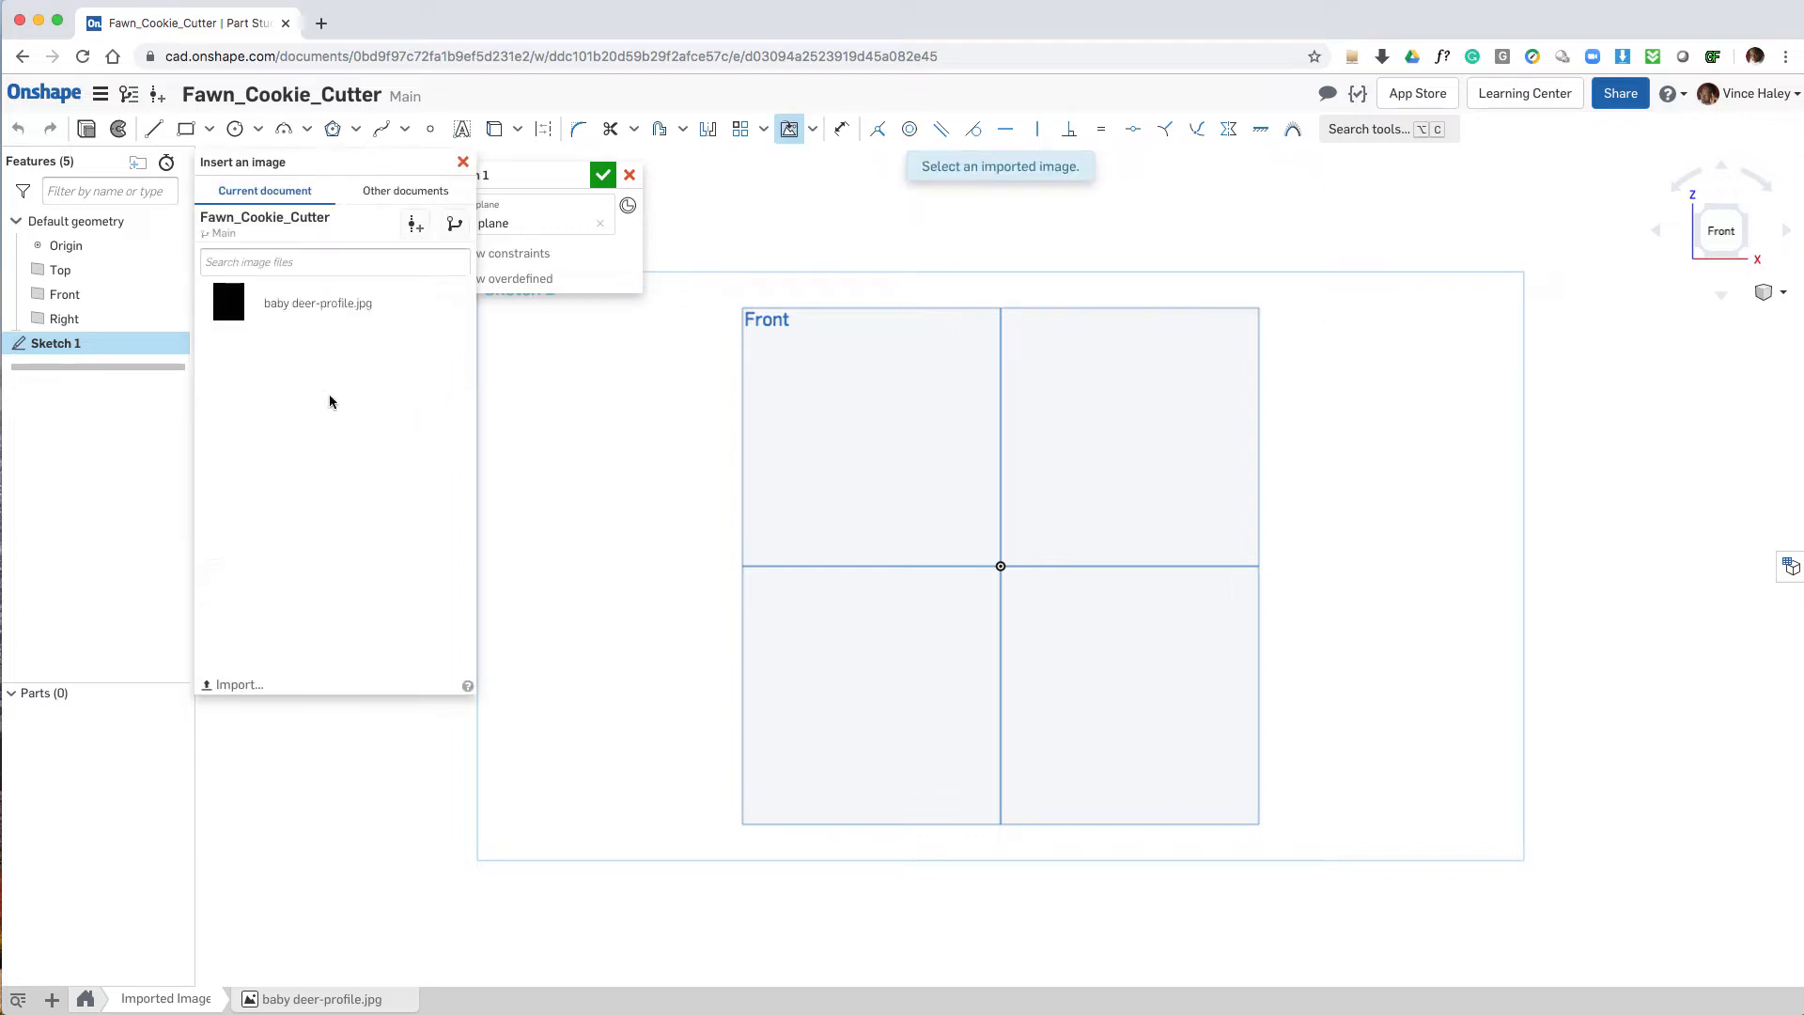
{"action": "mouse_move", "coordinate": [317, 308]}
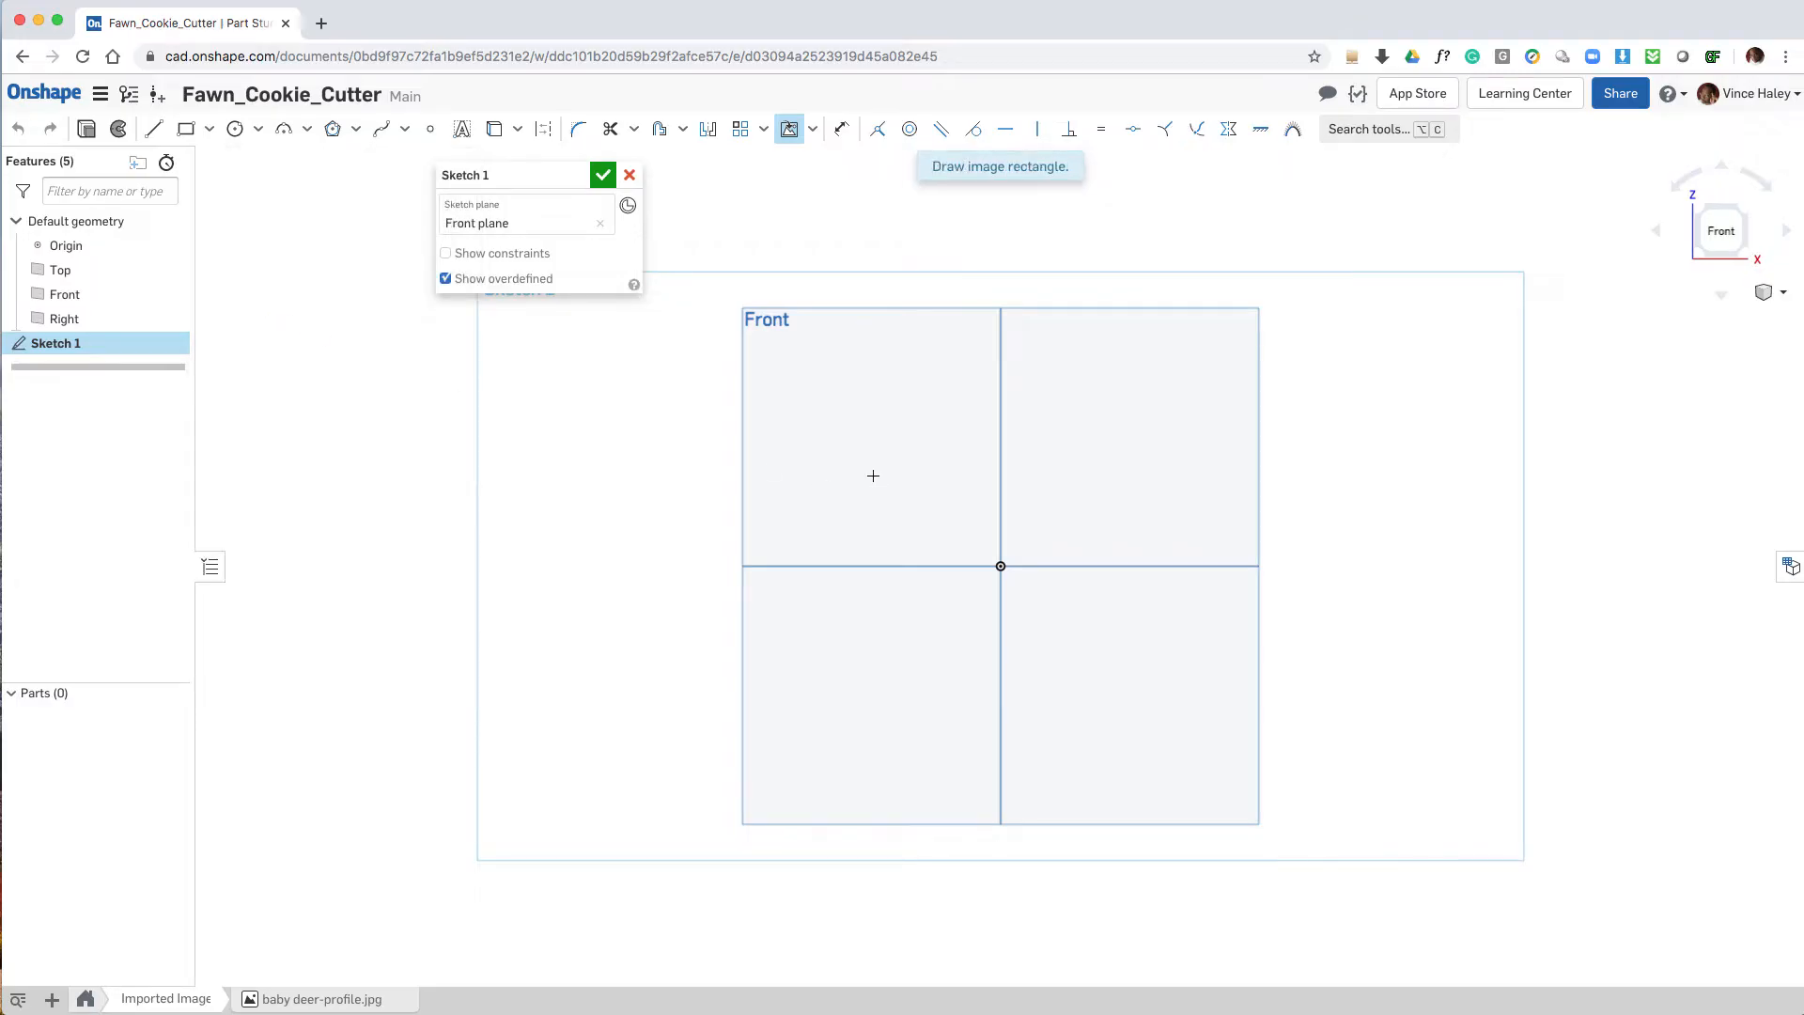
{"action": "left_click", "coordinate": [838, 397]}
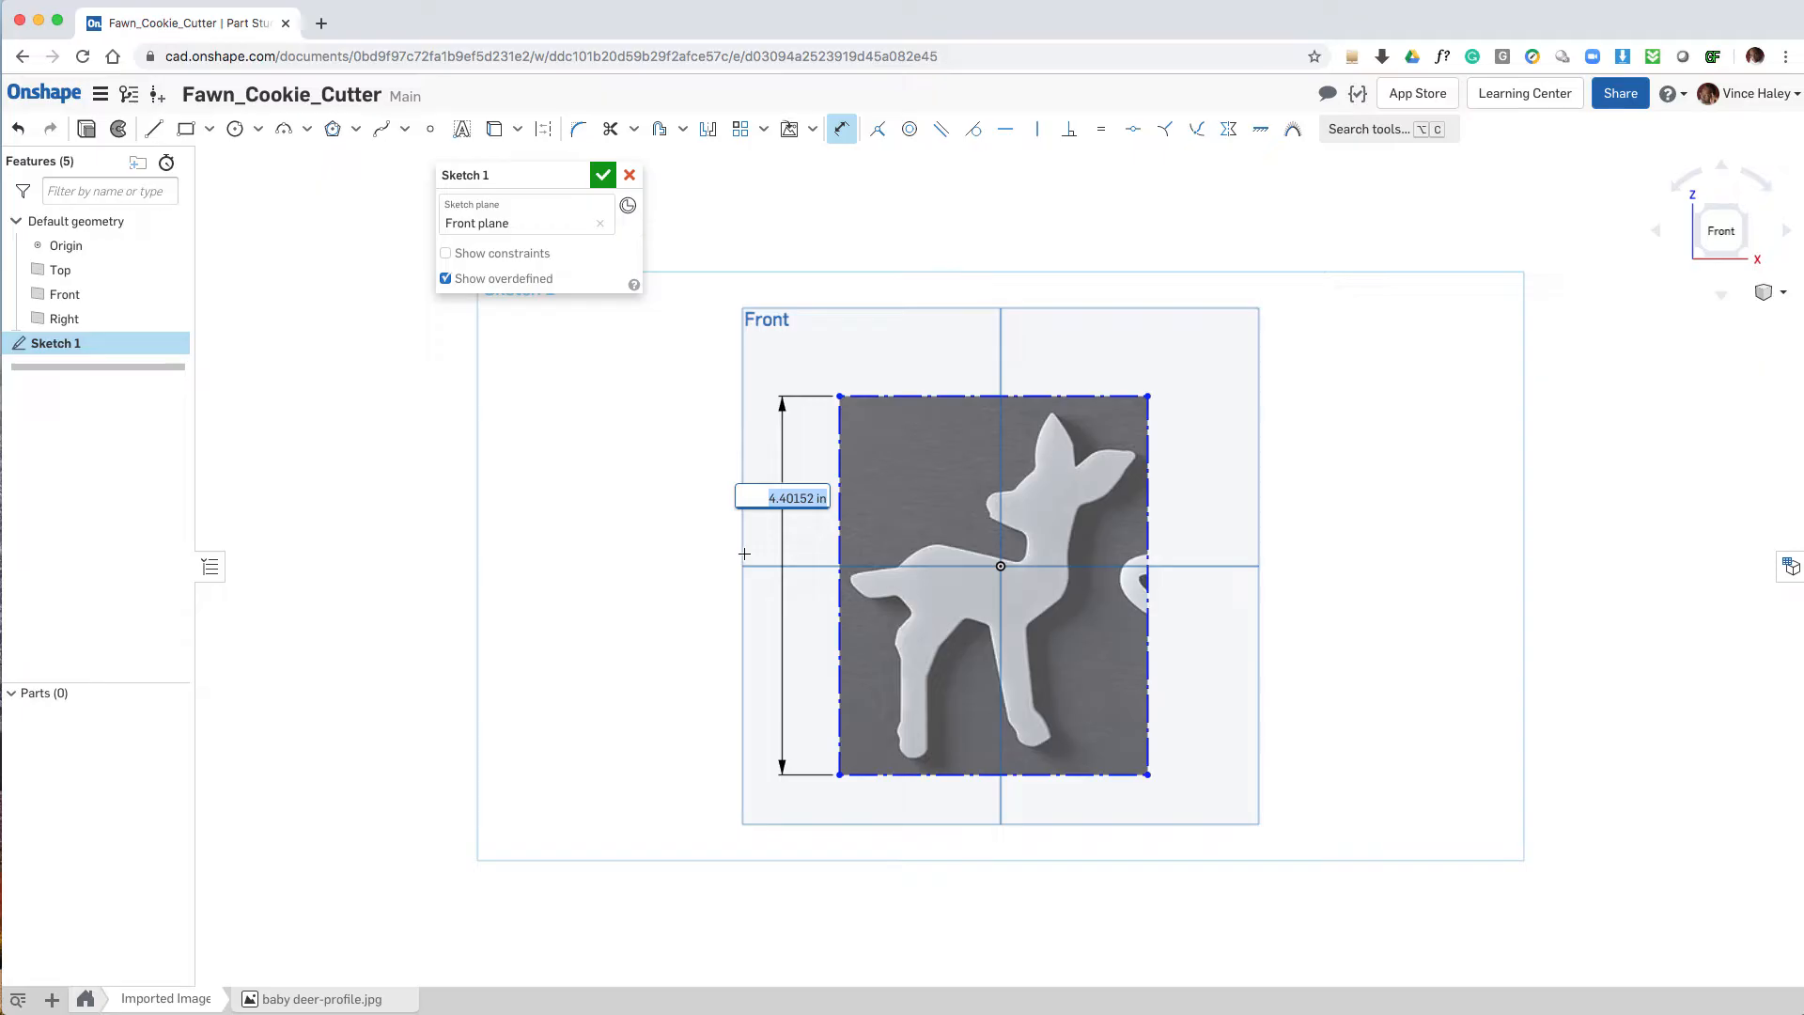
{"action": "type", "text": "4.25"}
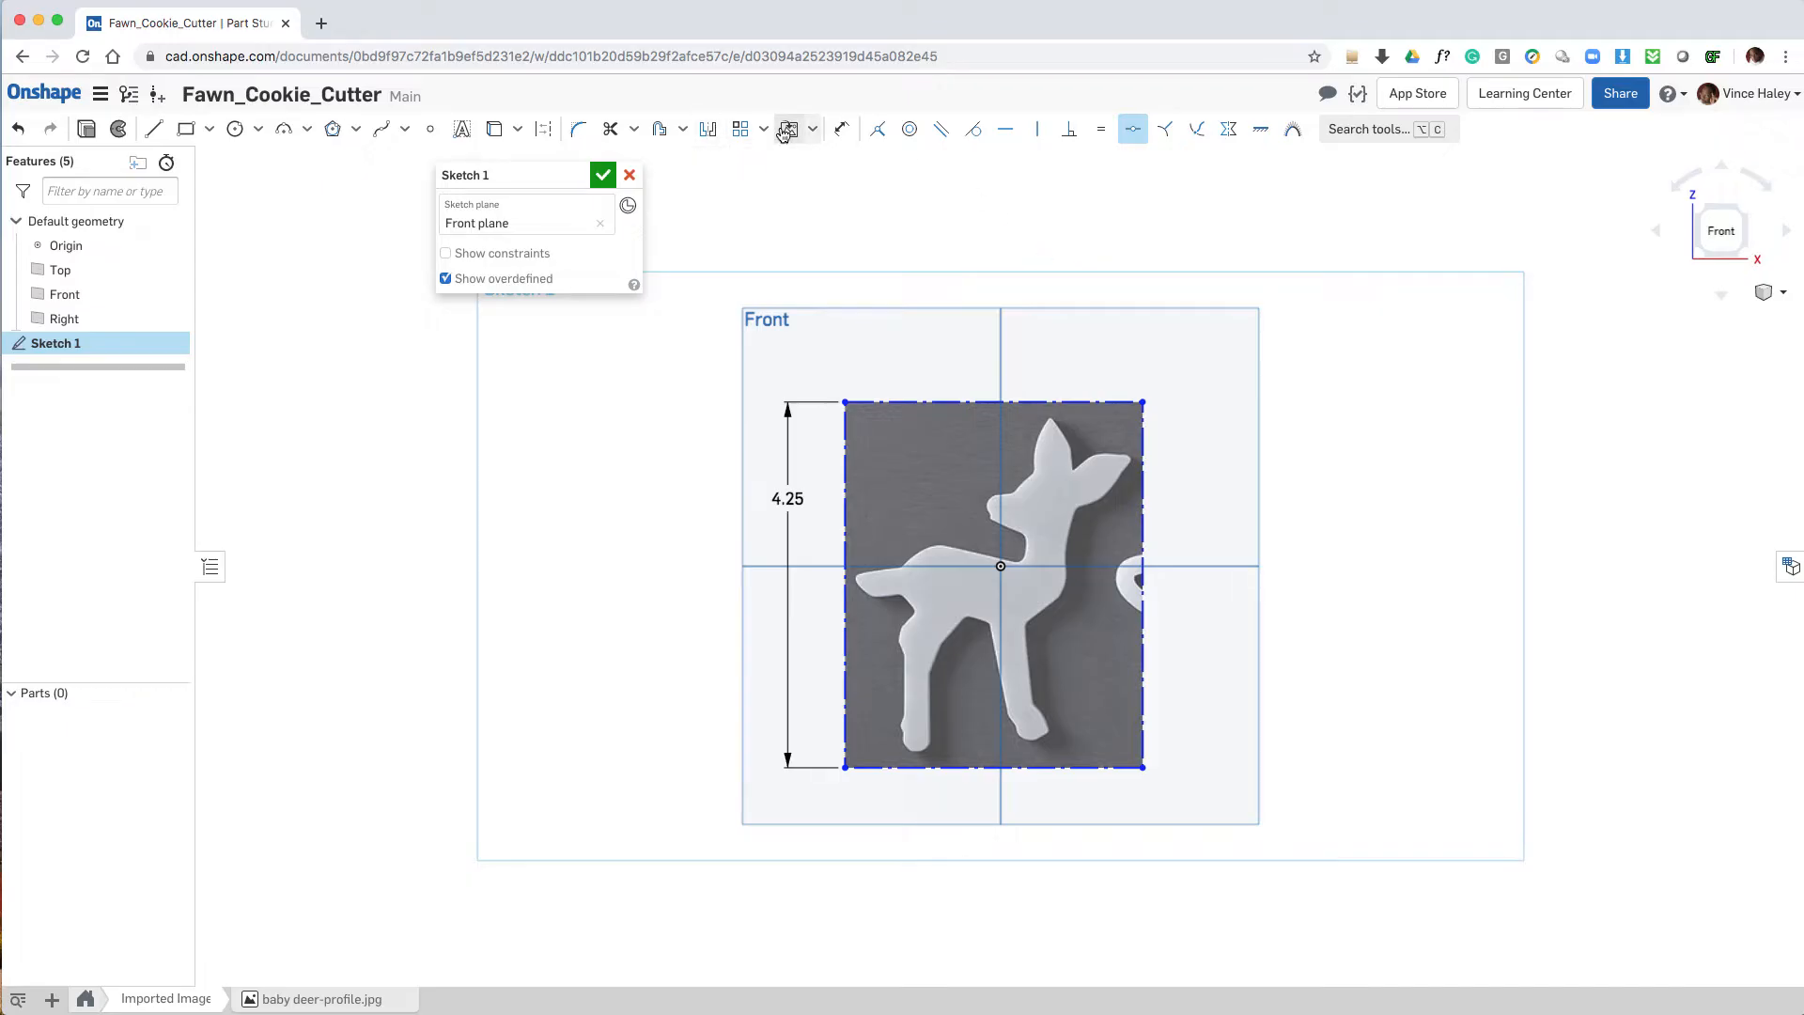
Step: Centre the deer image on the origin with midpoint constraints
{"action": "left_click", "coordinate": [428, 127]}
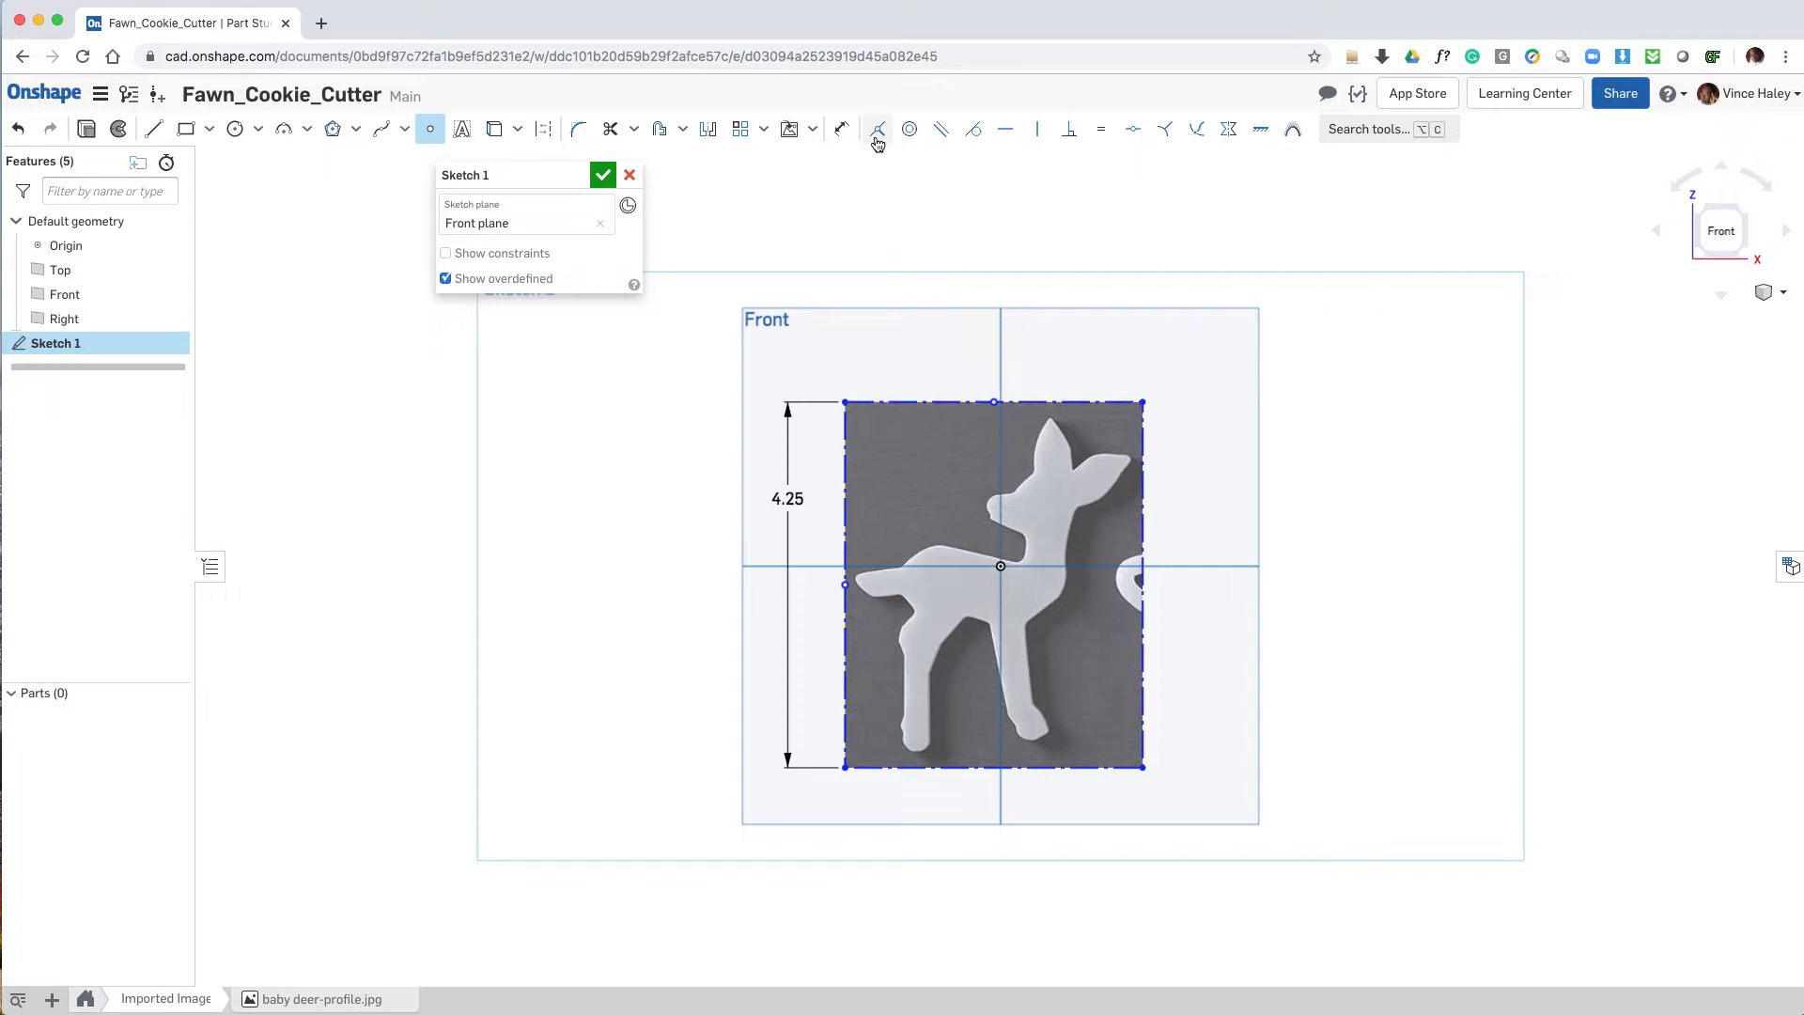
{"action": "left_click", "coordinate": [876, 129]}
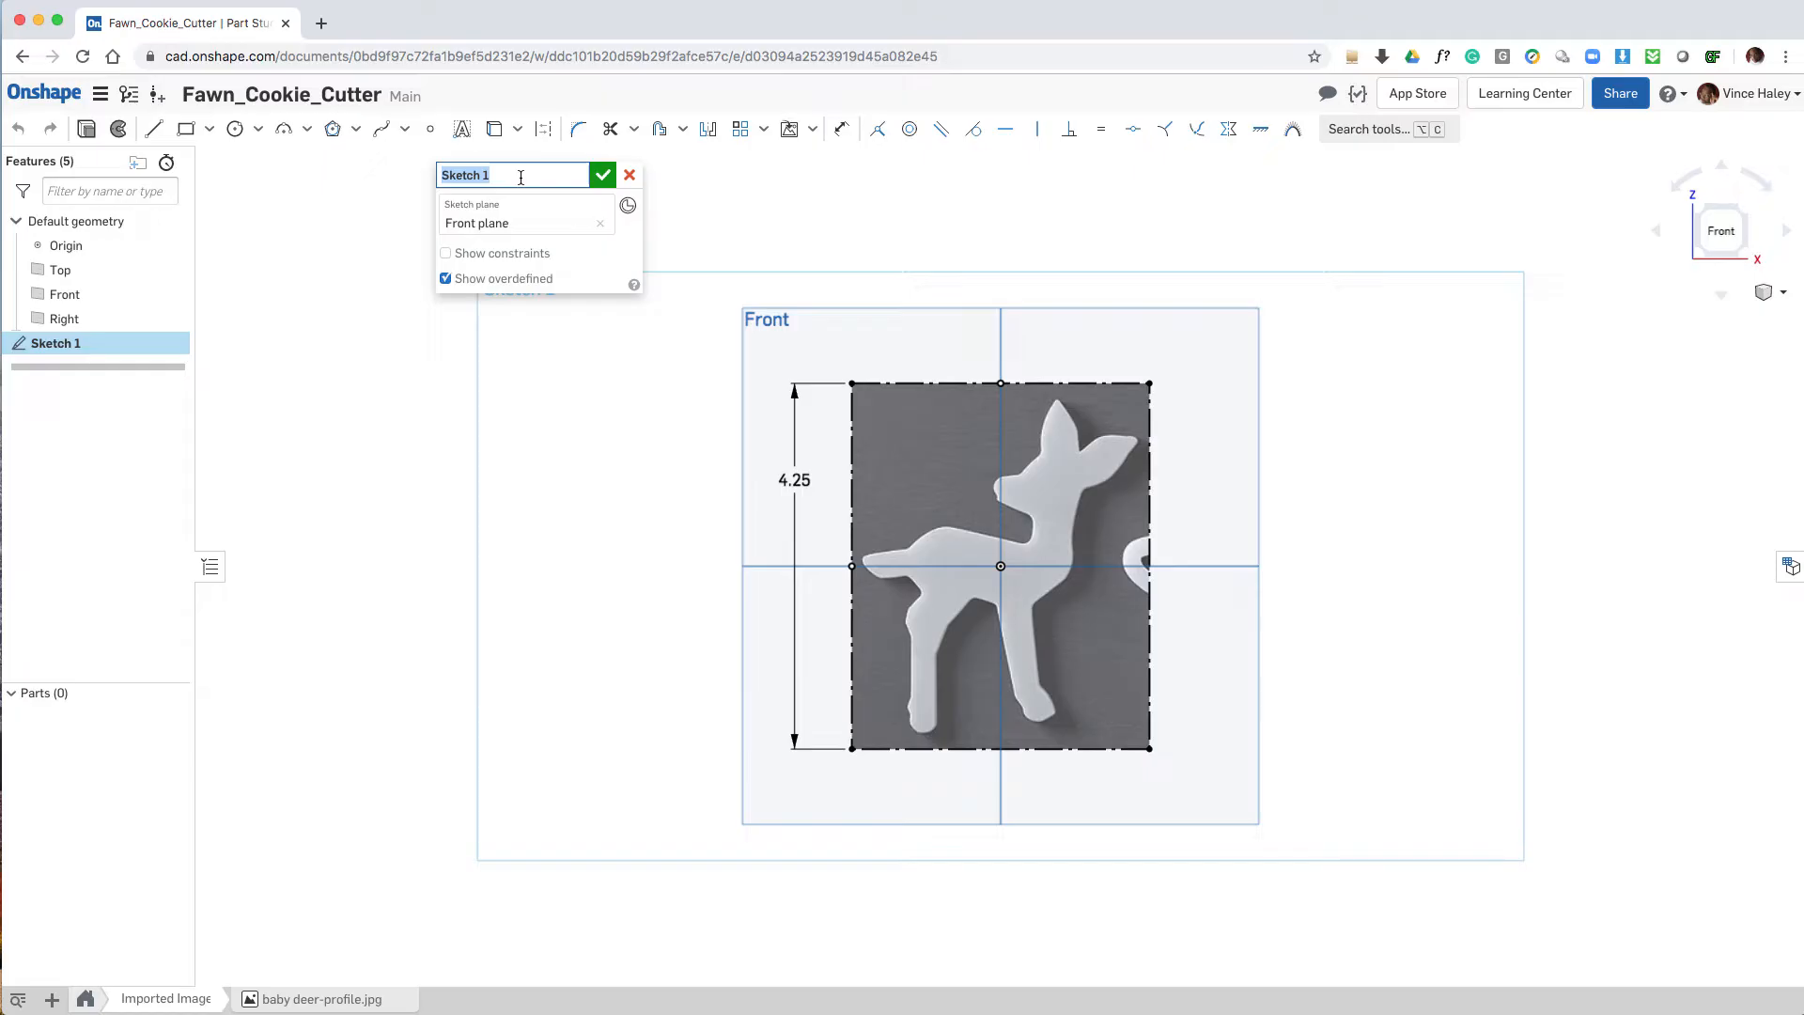
Step: Rename the sketch deer_profile_image and finish it
{"action": "type", "text": "deer_p"}
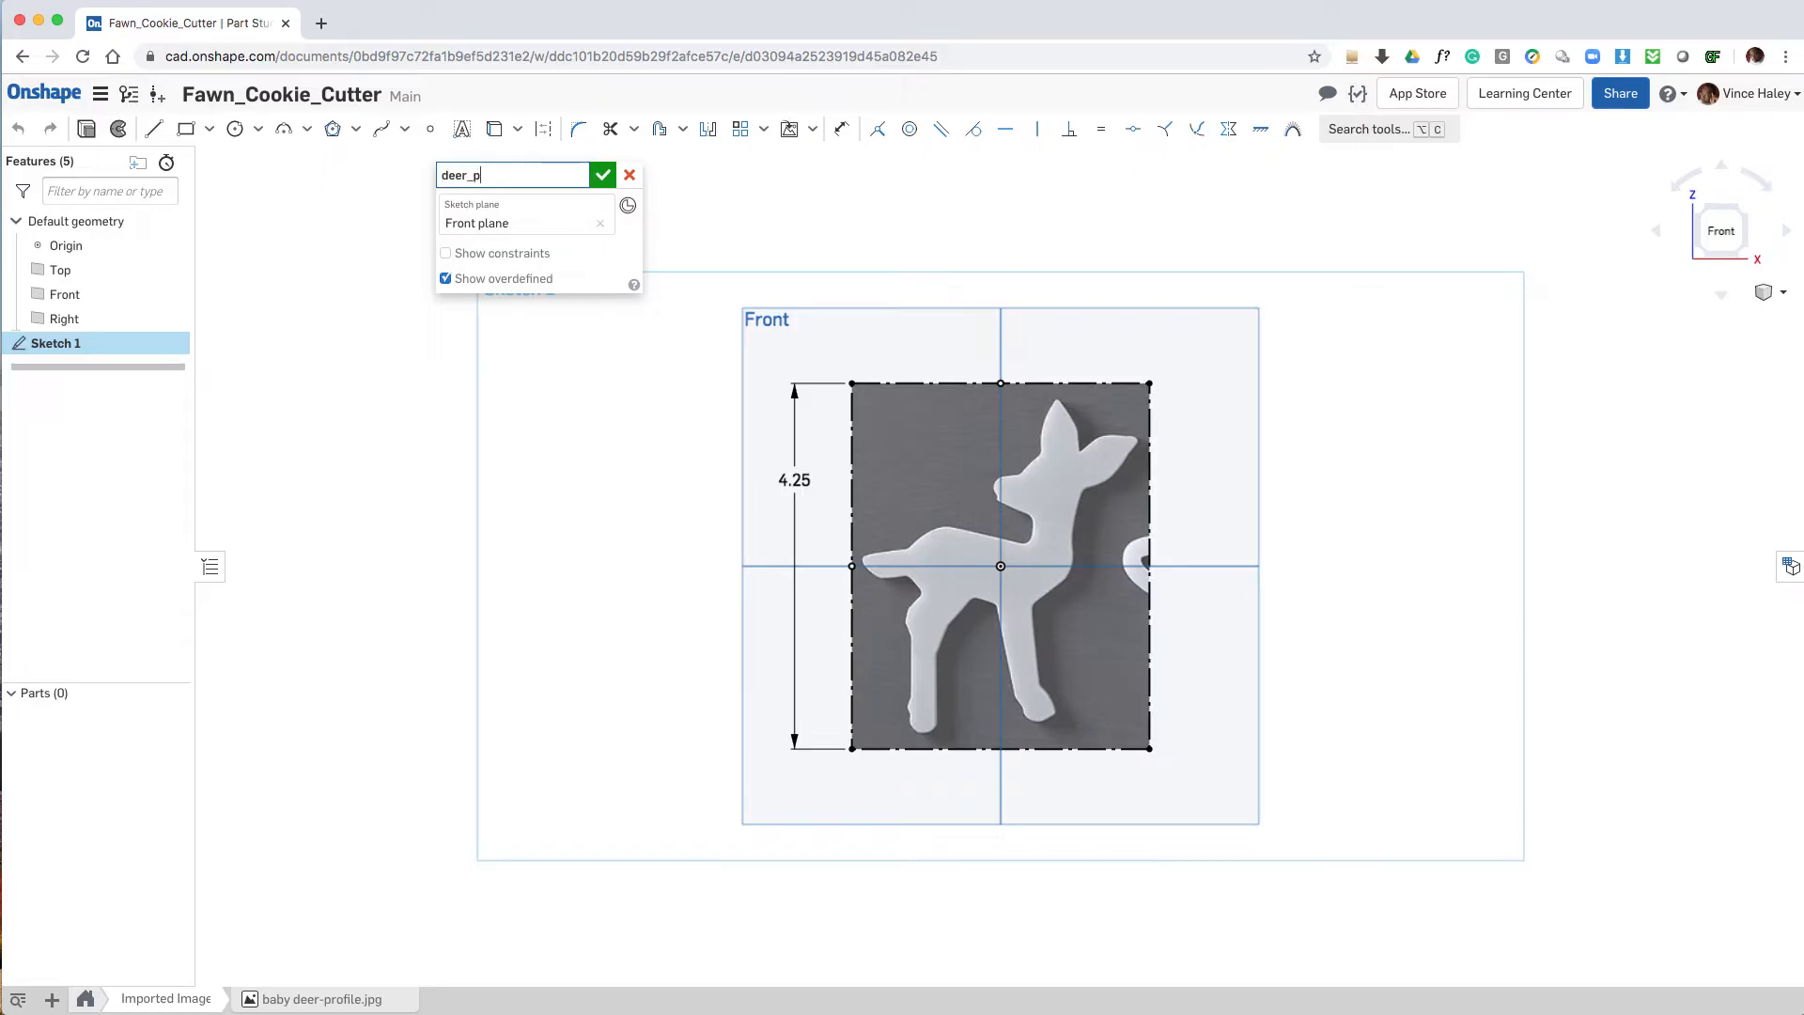
{"action": "type", "text": "rofile"}
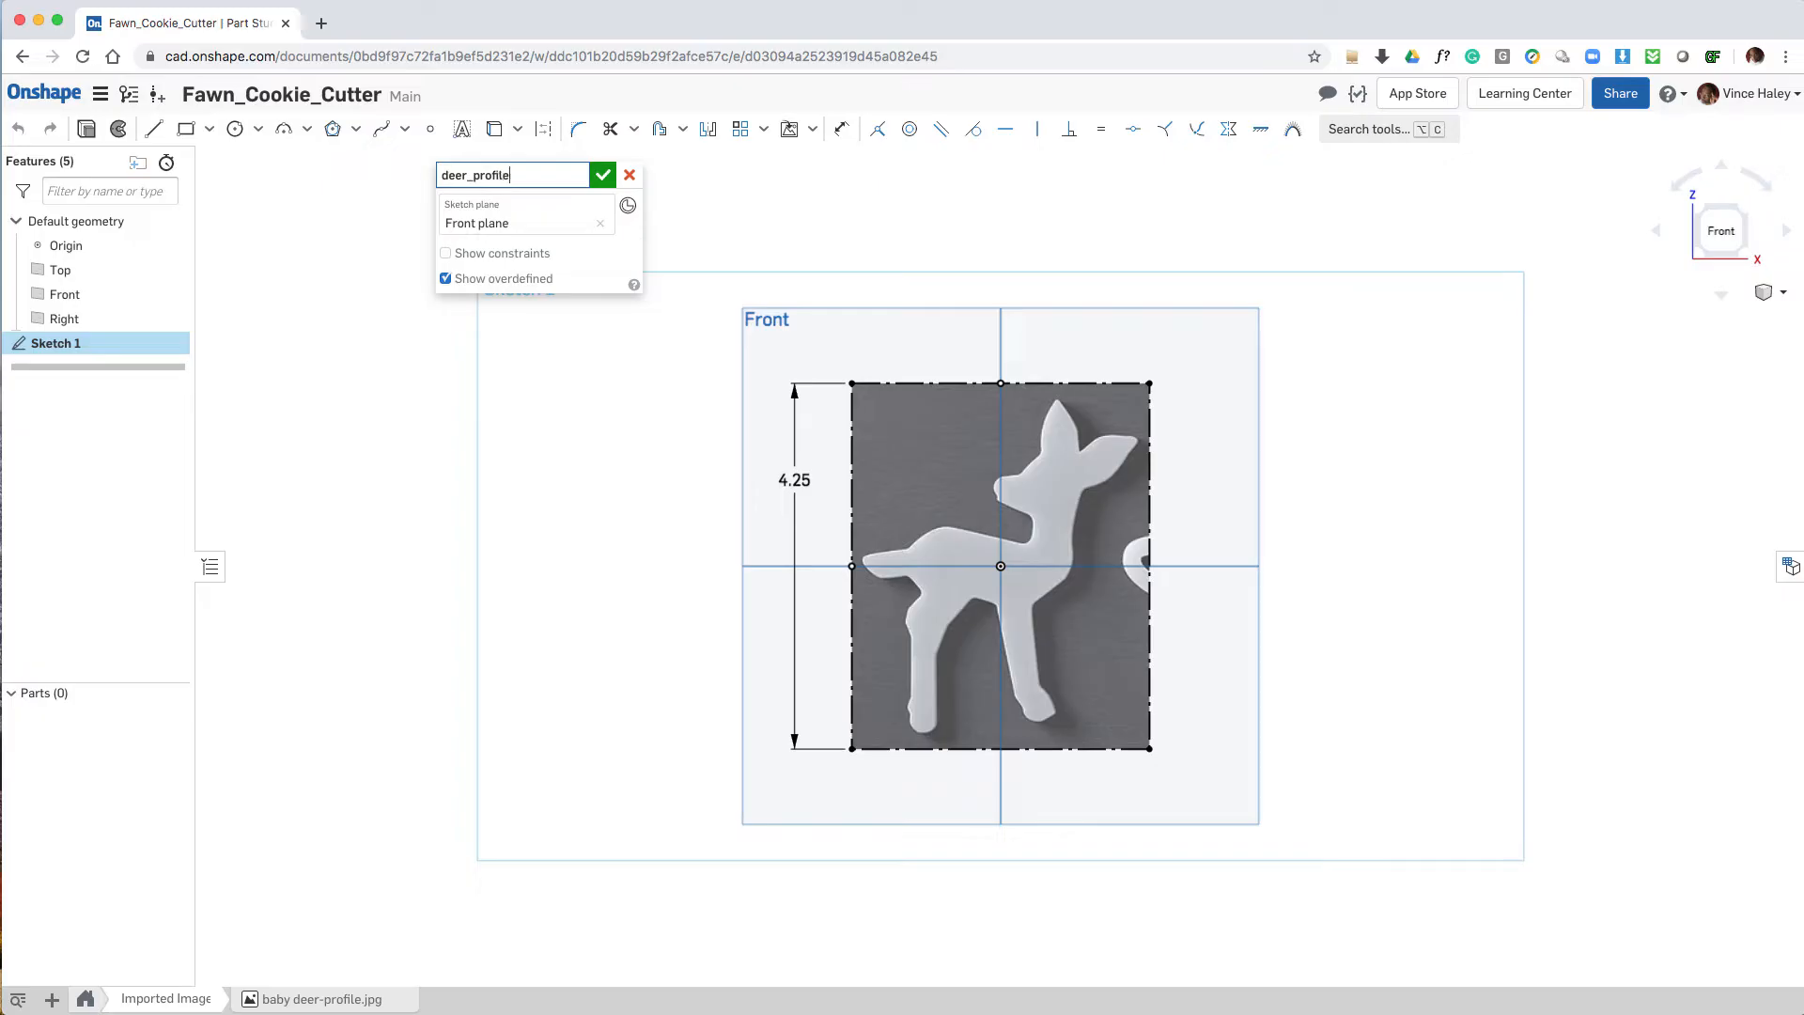
{"action": "type", "text": "_image"}
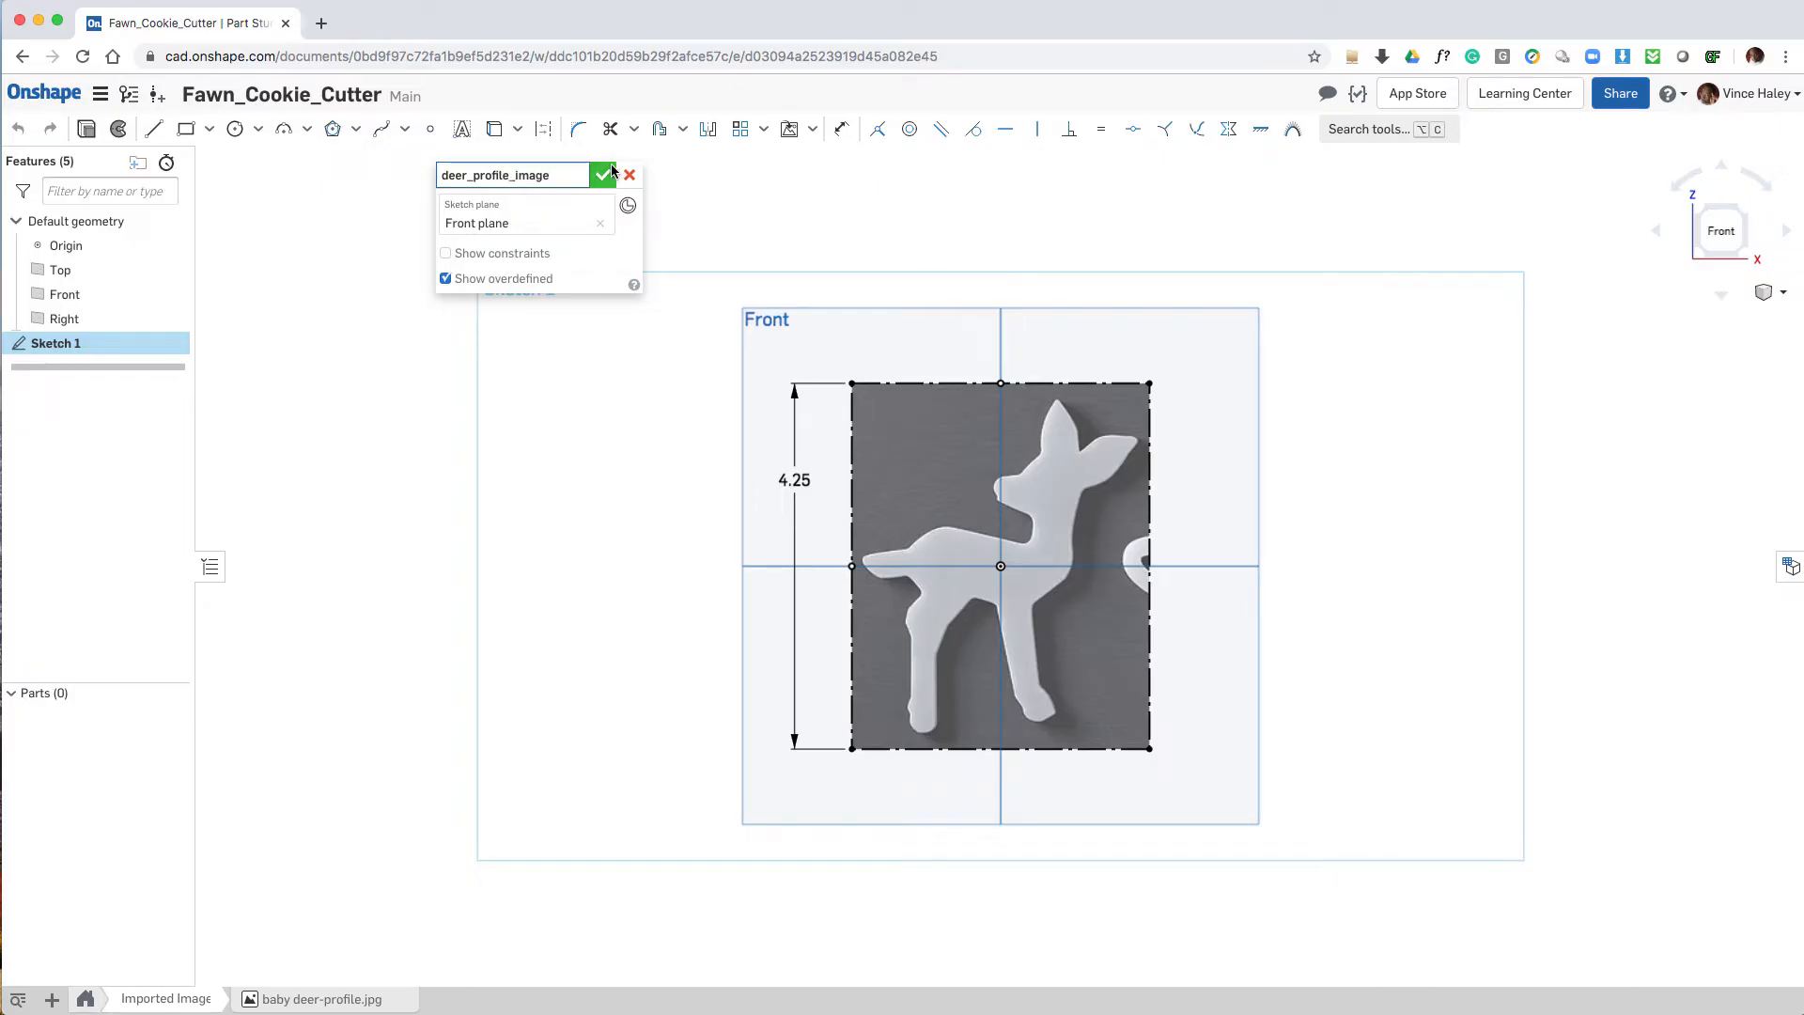
{"action": "left_click", "coordinate": [603, 173]}
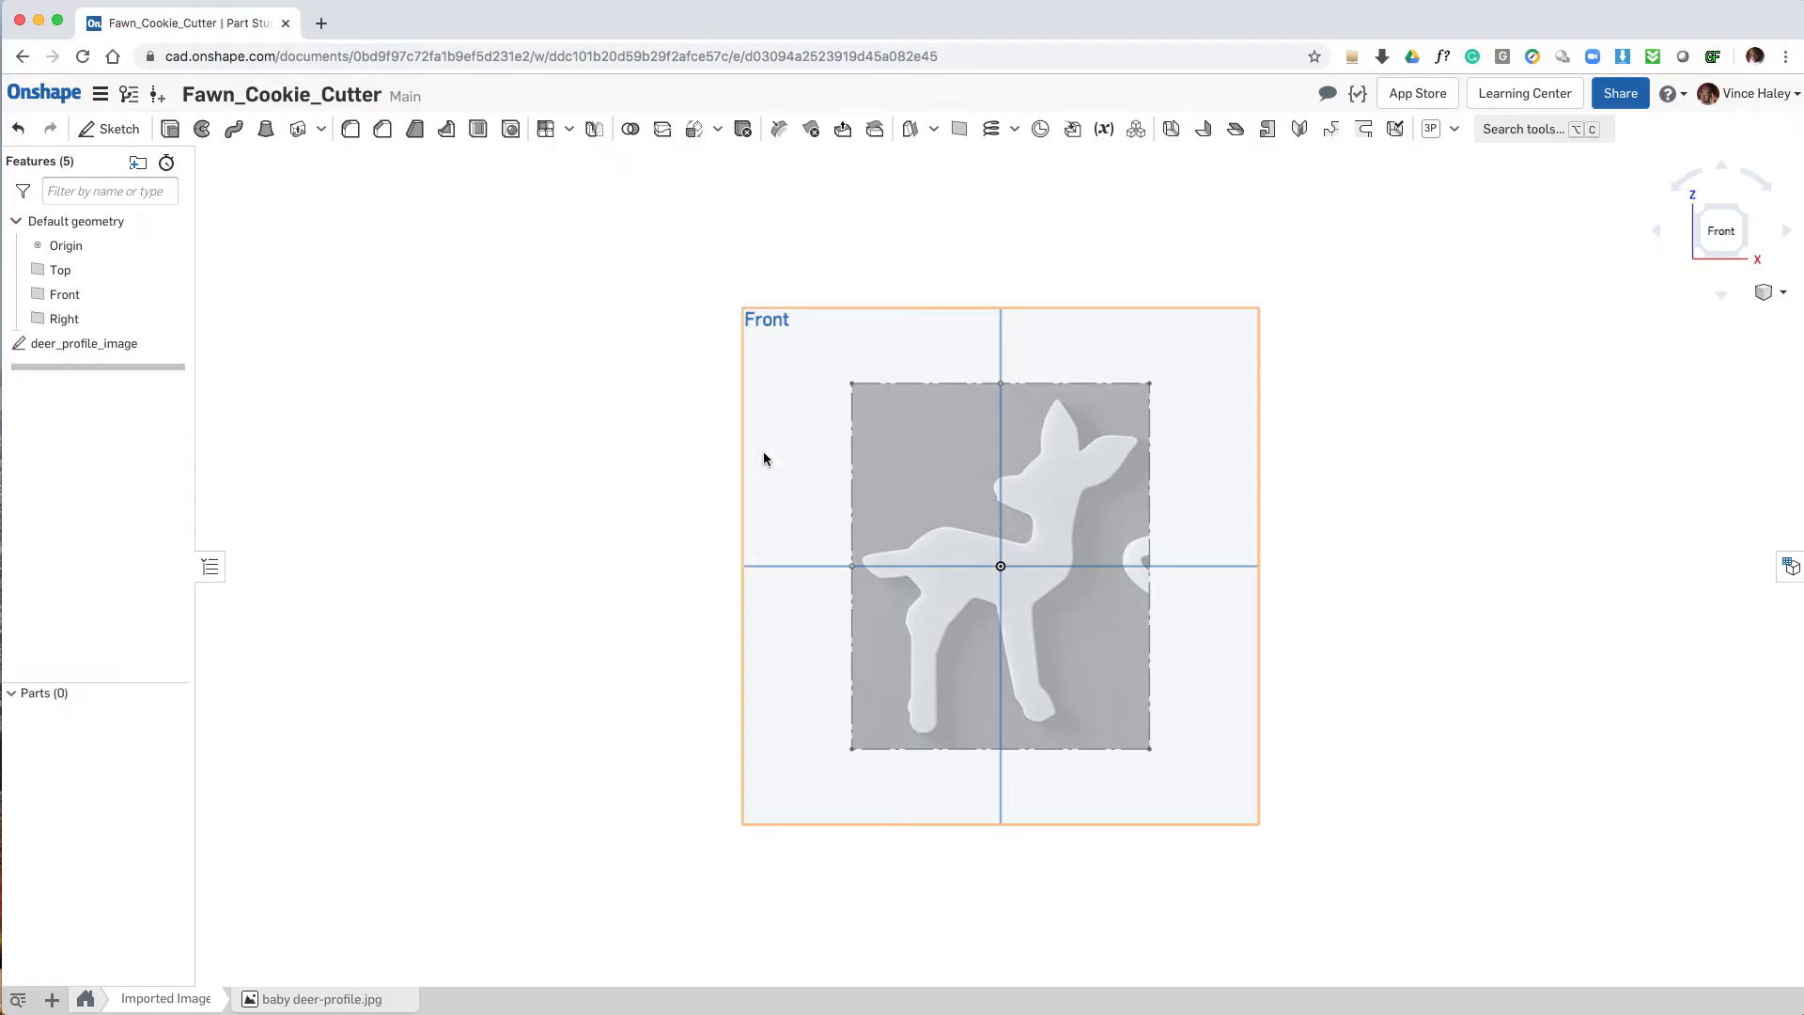
Step: Start a new Front-plane sketch and spline-trace the deer from the head down around two legs
{"action": "left_click", "coordinate": [109, 128]}
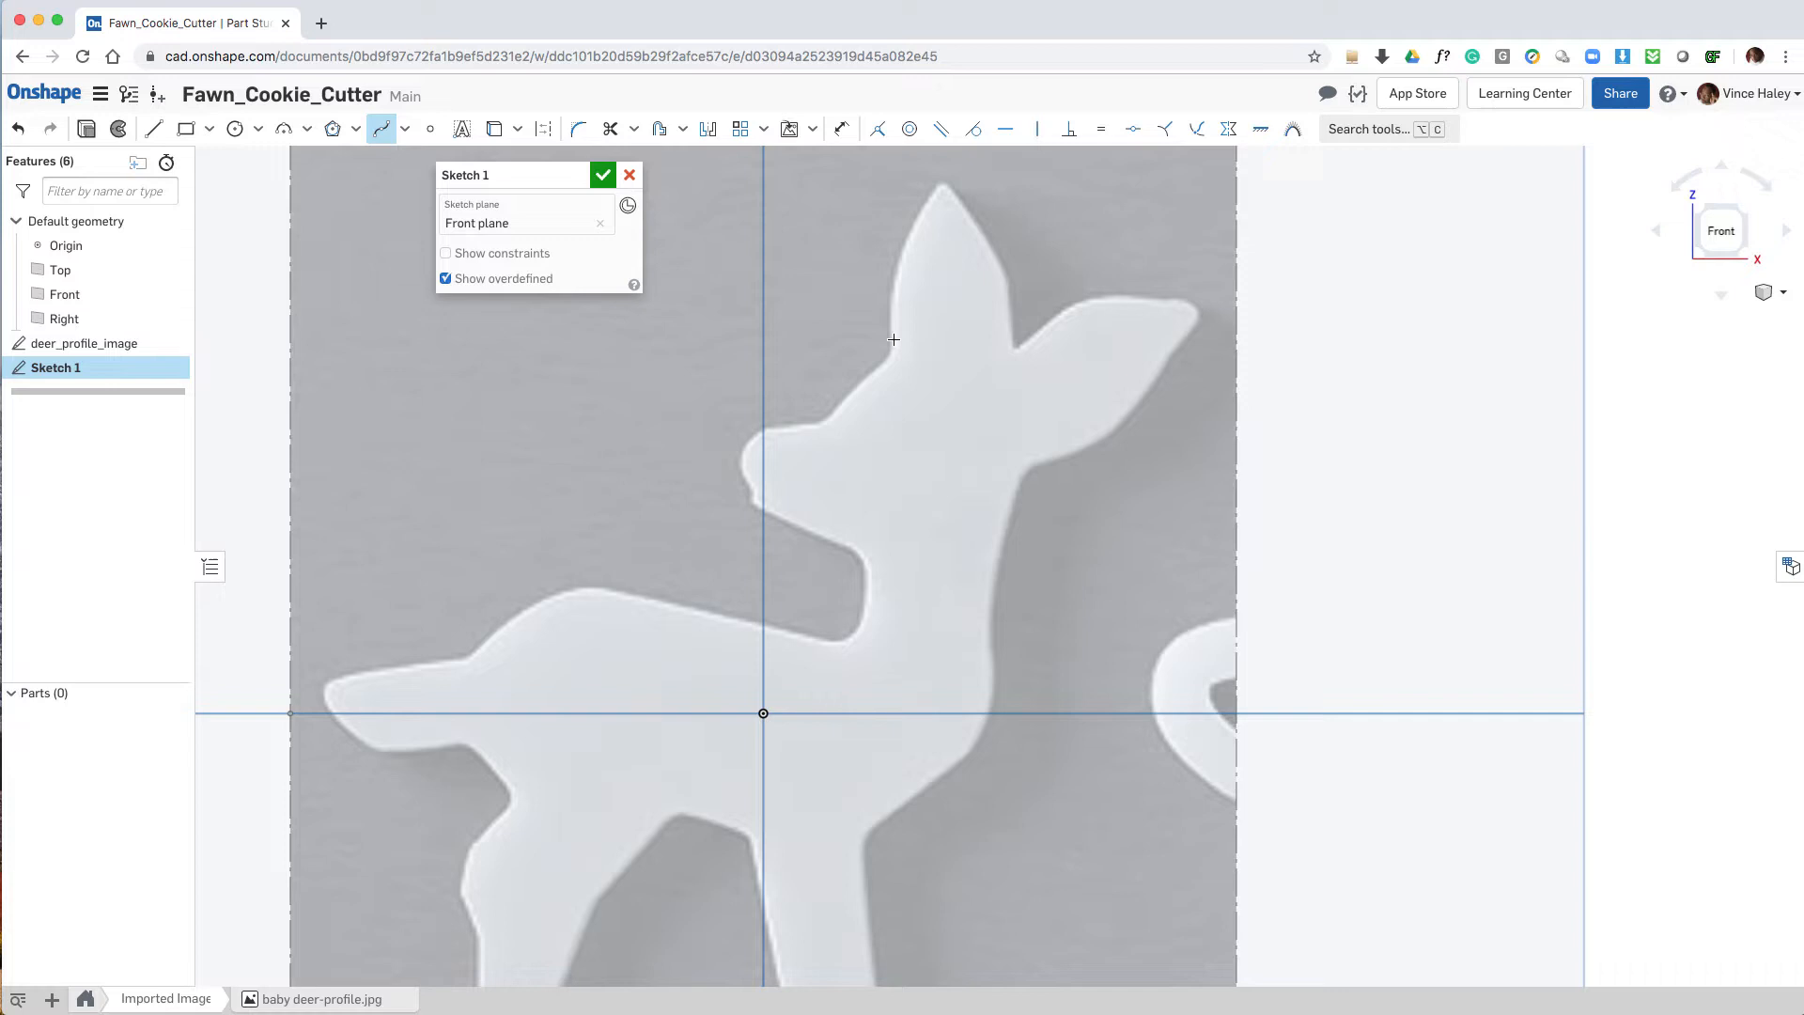
{"action": "left_click_drag", "start_coordinate": [894, 340], "coordinate": [934, 185]}
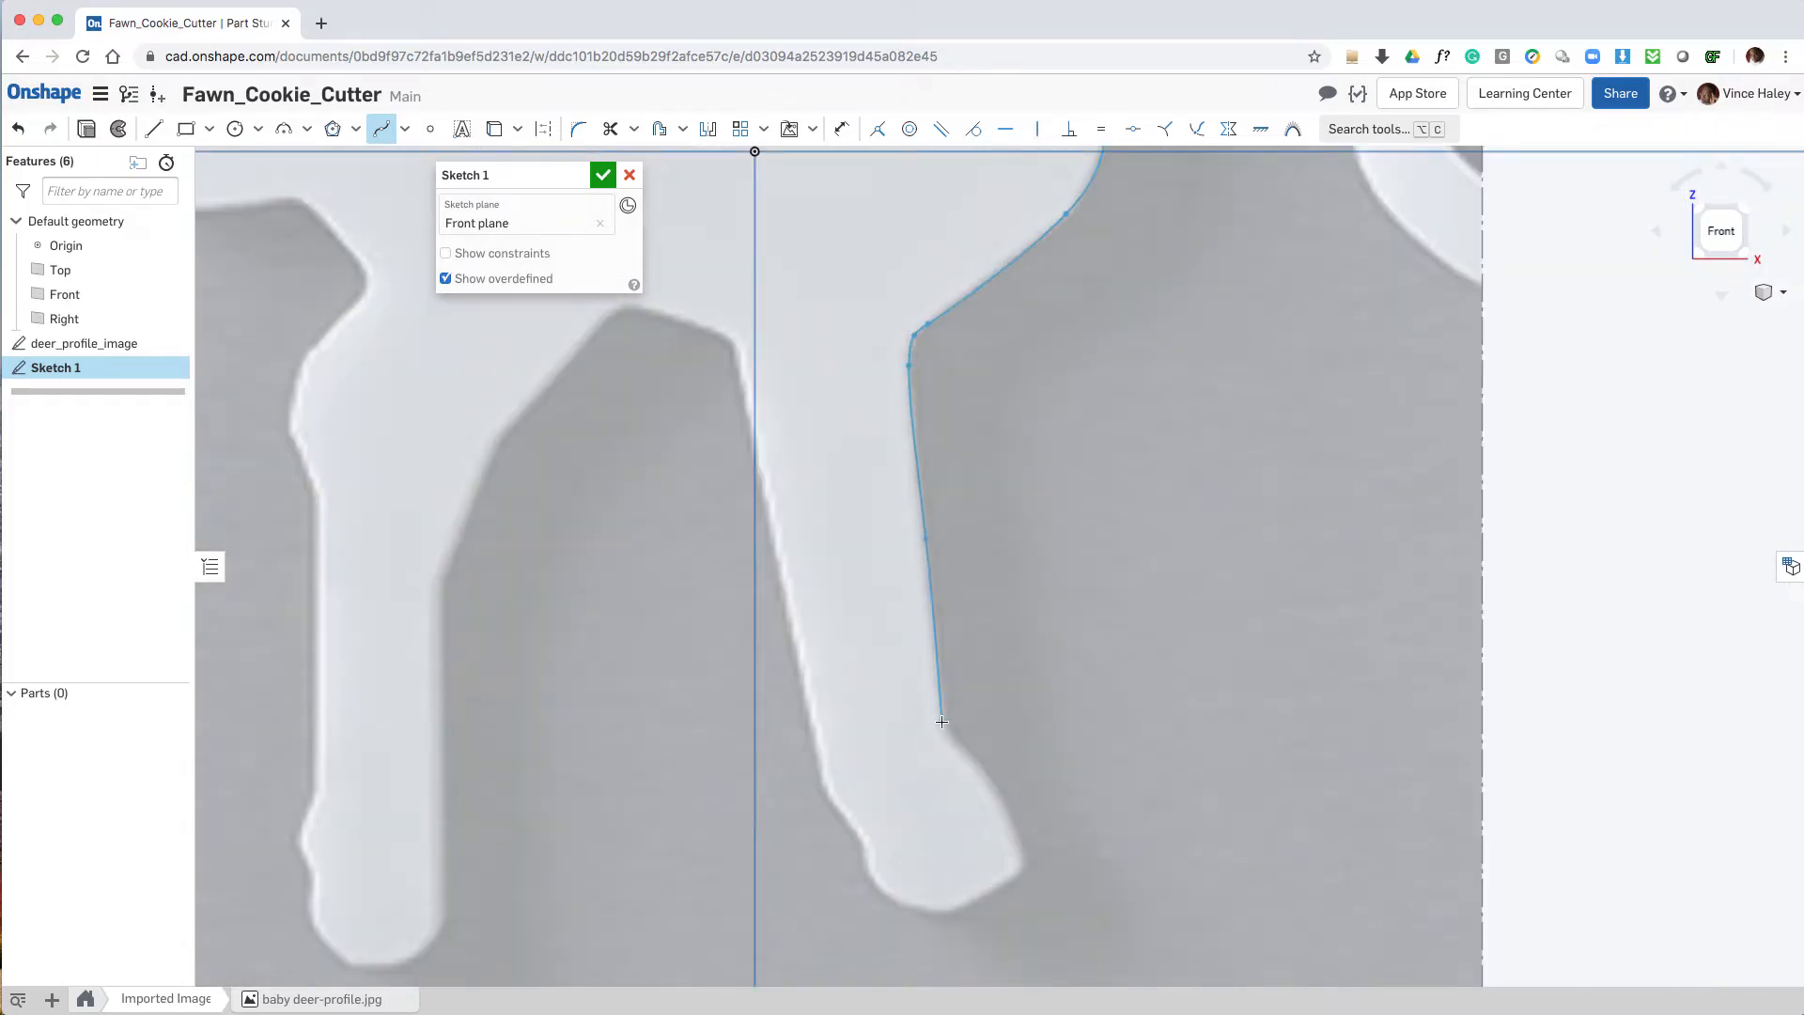
{"action": "left_click", "coordinate": [929, 914]}
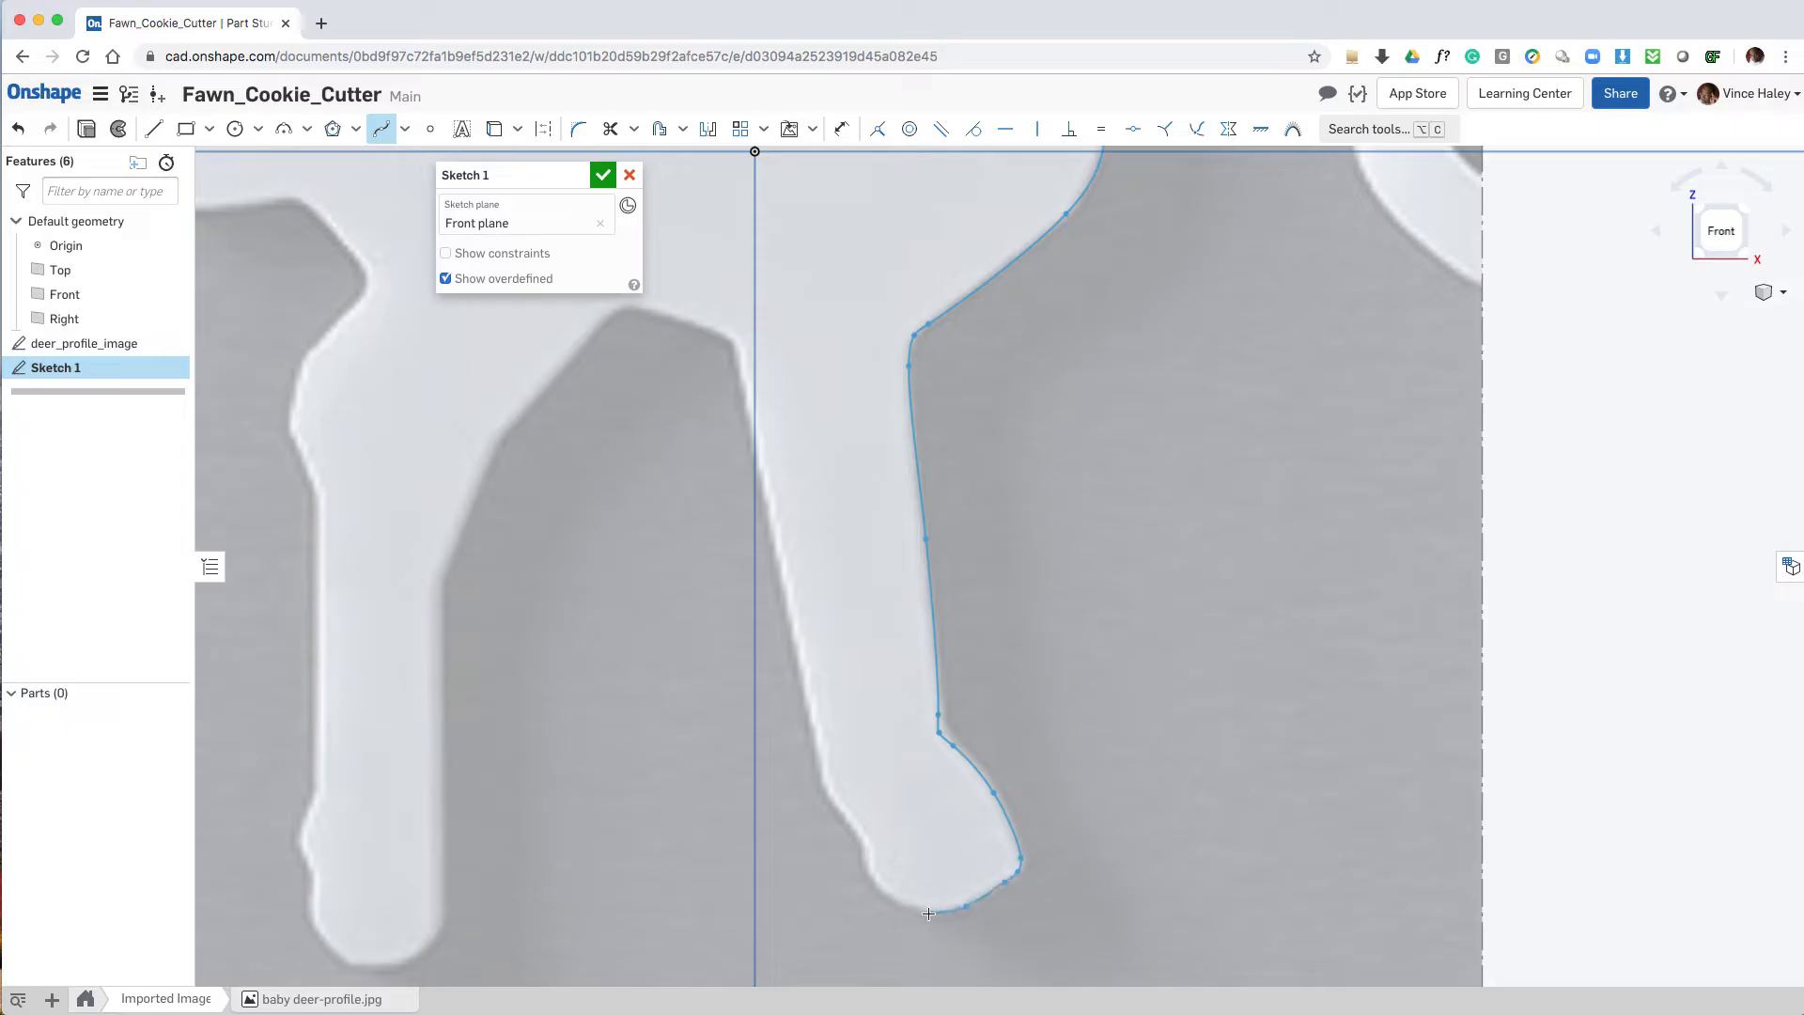
{"action": "left_click_drag", "start_coordinate": [928, 914], "coordinate": [835, 802]}
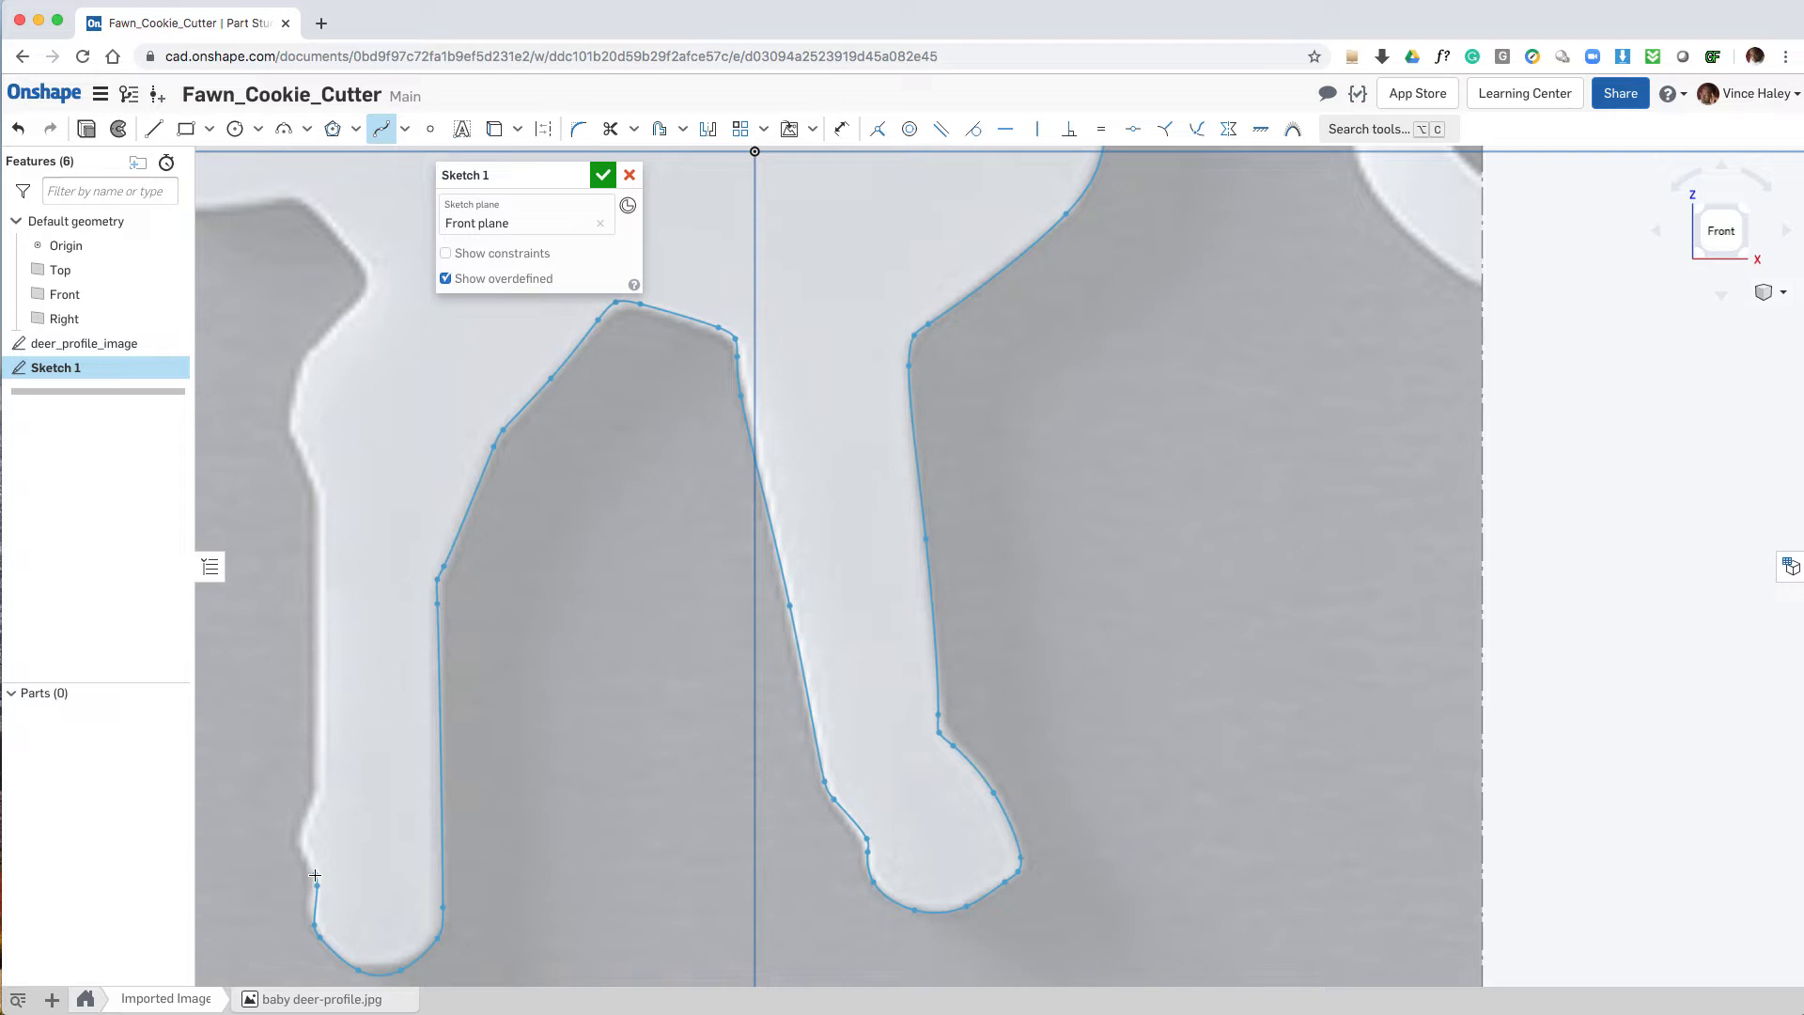
Step: Continue the spline along the body and around the head to close the deer outline
{"action": "left_click_drag", "start_coordinate": [314, 874], "coordinate": [325, 526]}
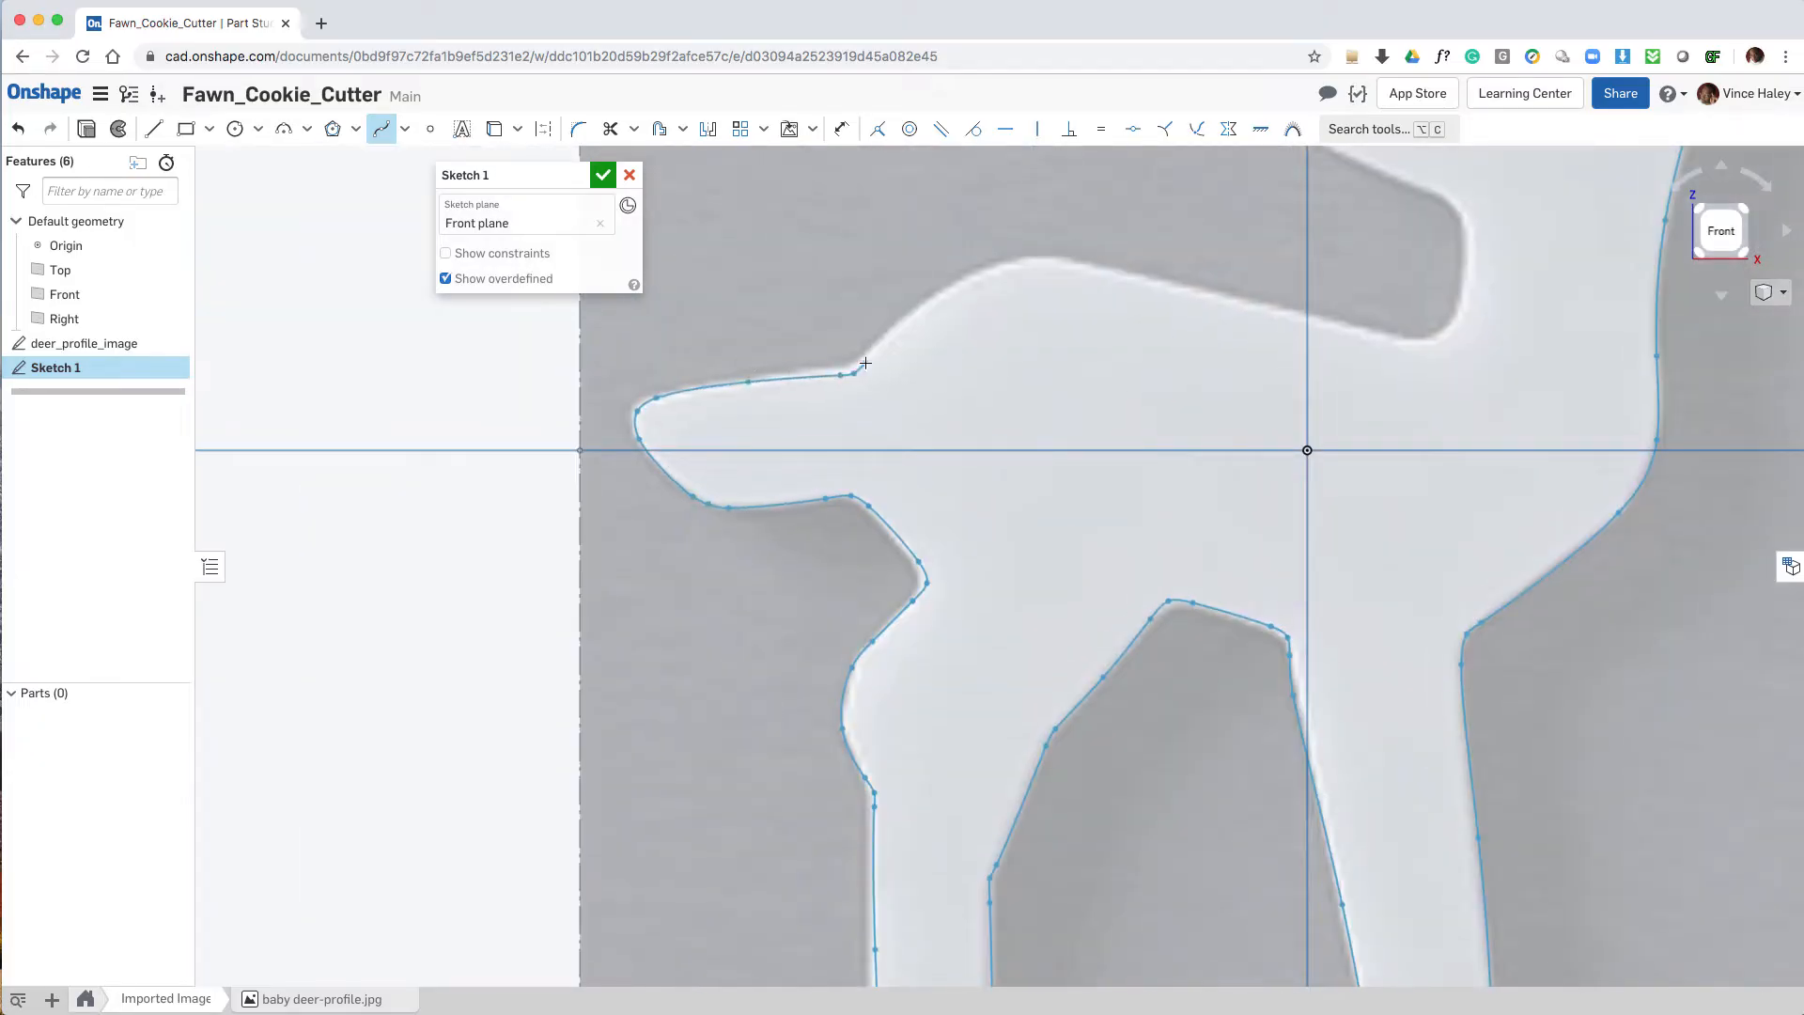
{"action": "left_click_drag", "start_coordinate": [865, 363], "coordinate": [1447, 353]}
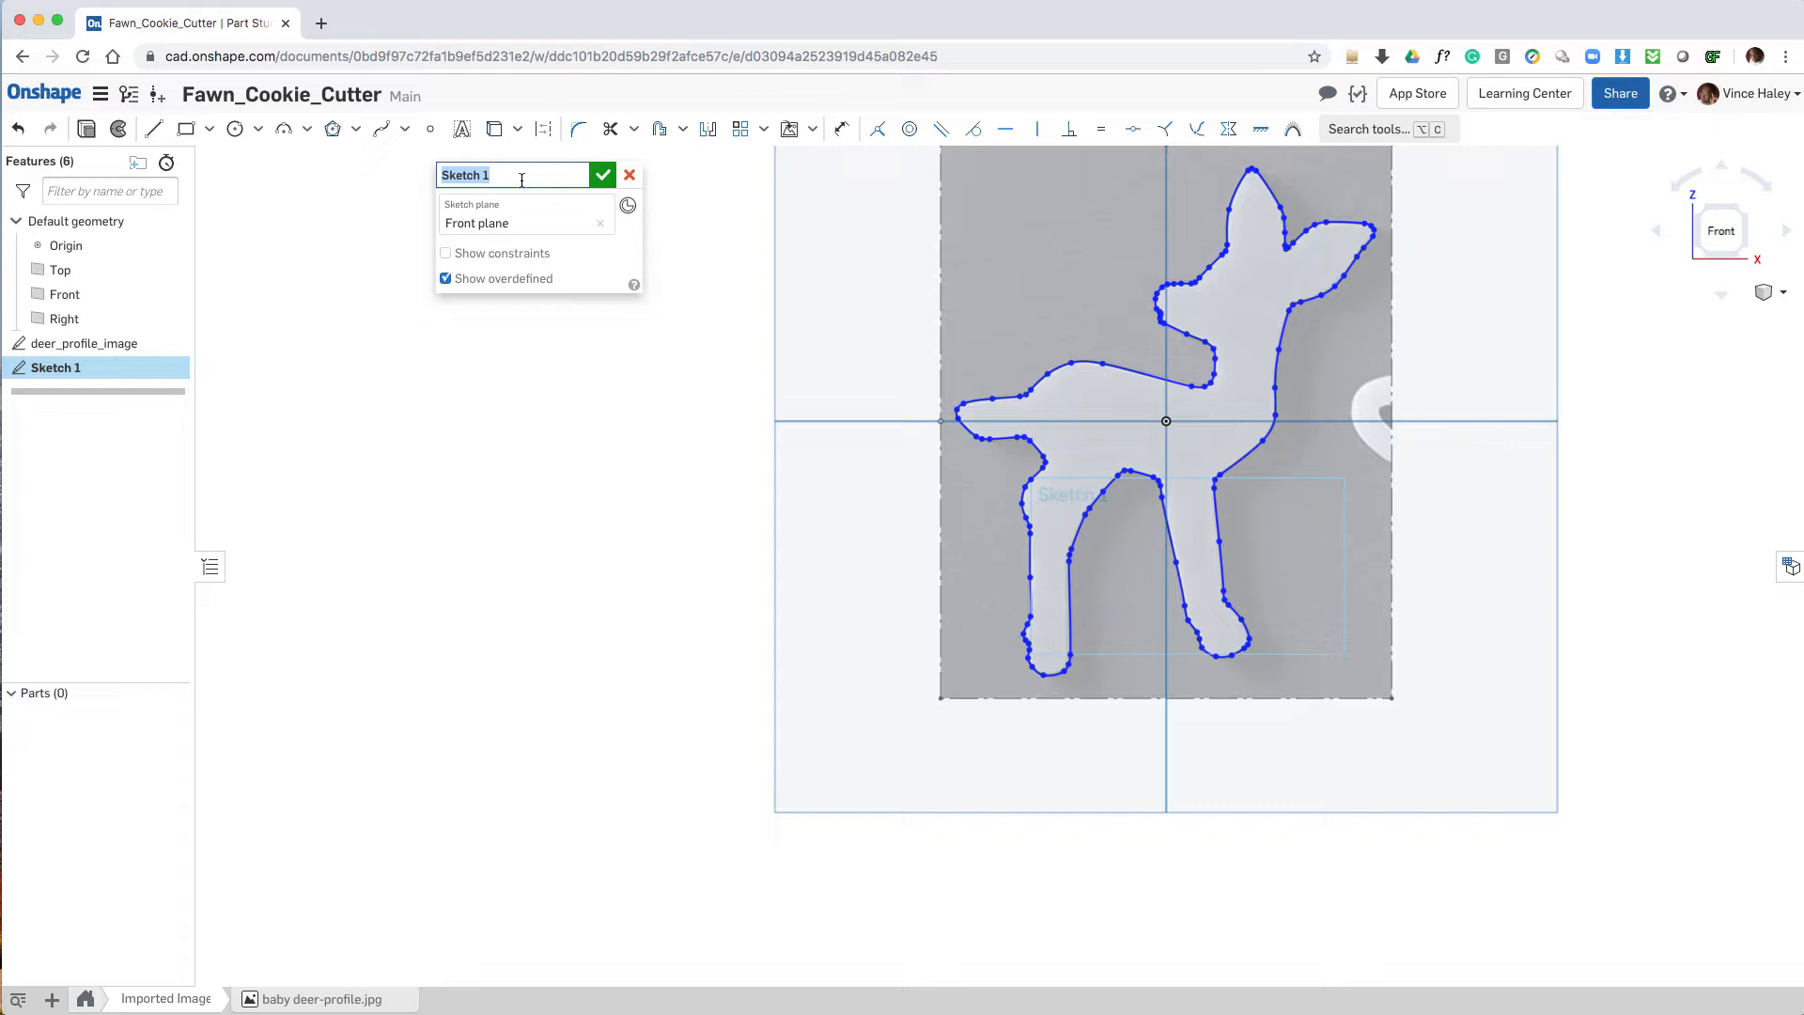
Step: Rename the traced sketch deer_profile_crv and finish it
{"action": "type", "text": "deer"}
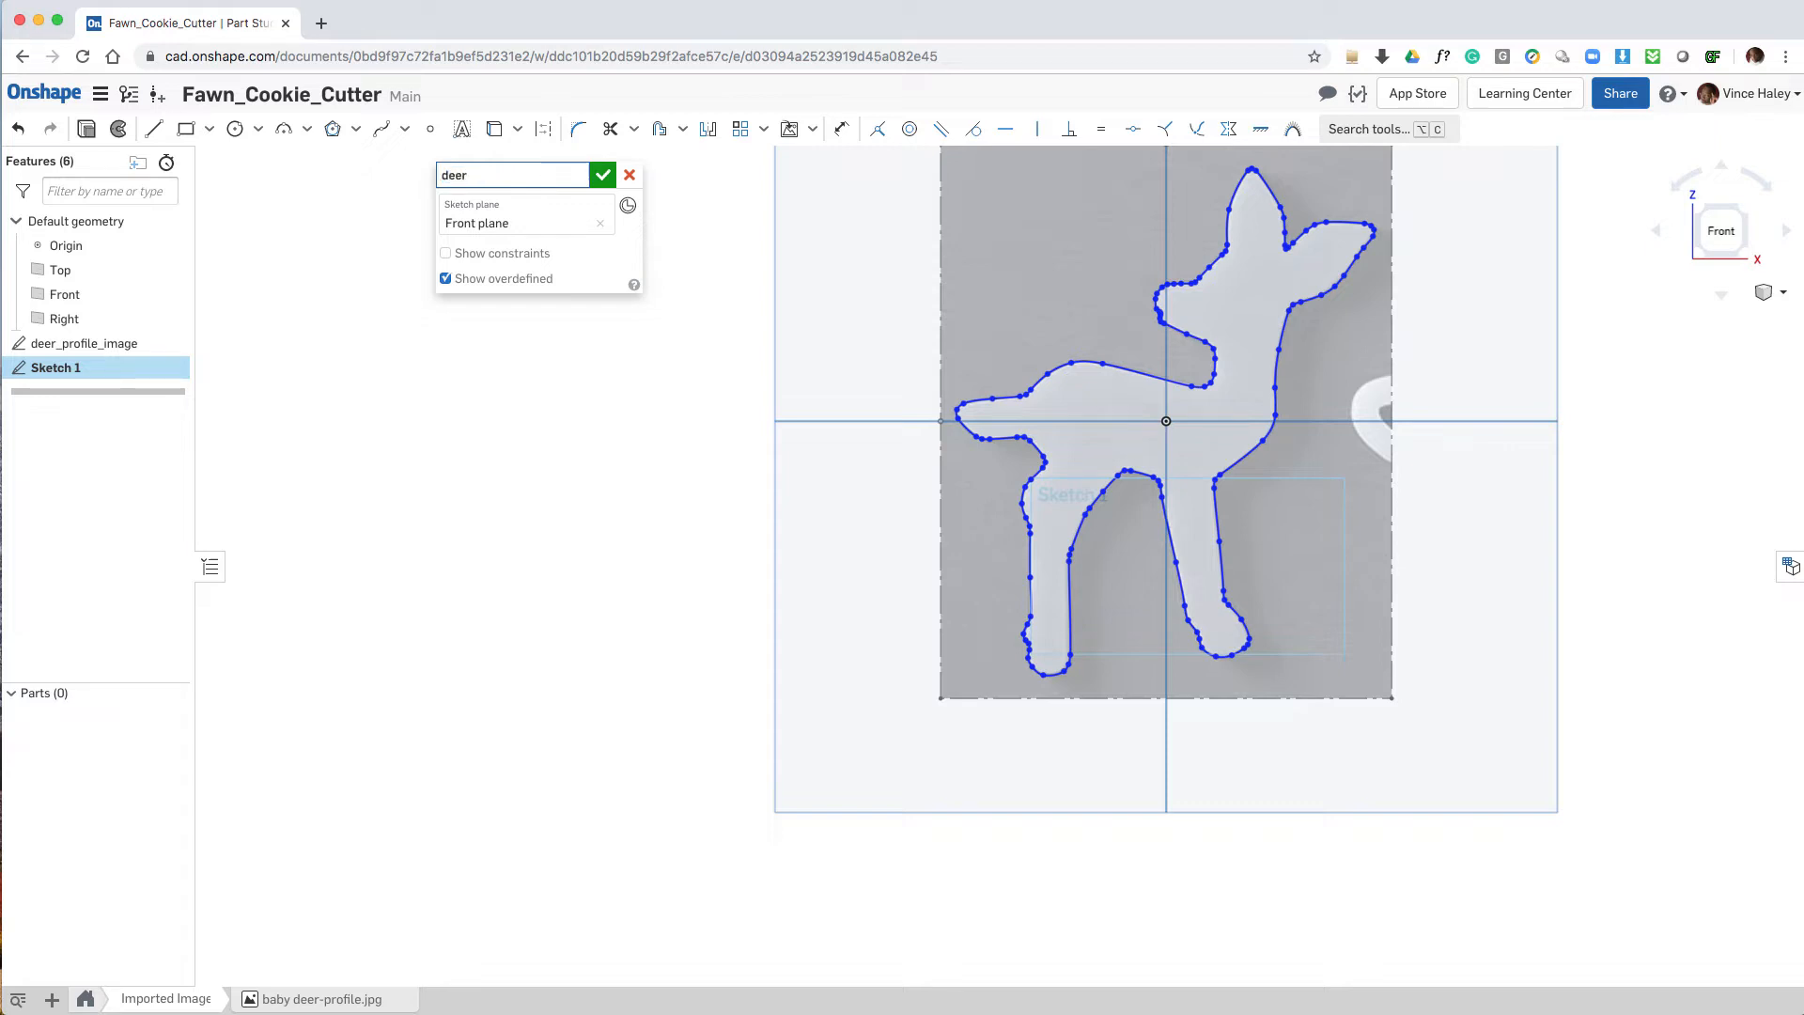
{"action": "type", "text": "_"}
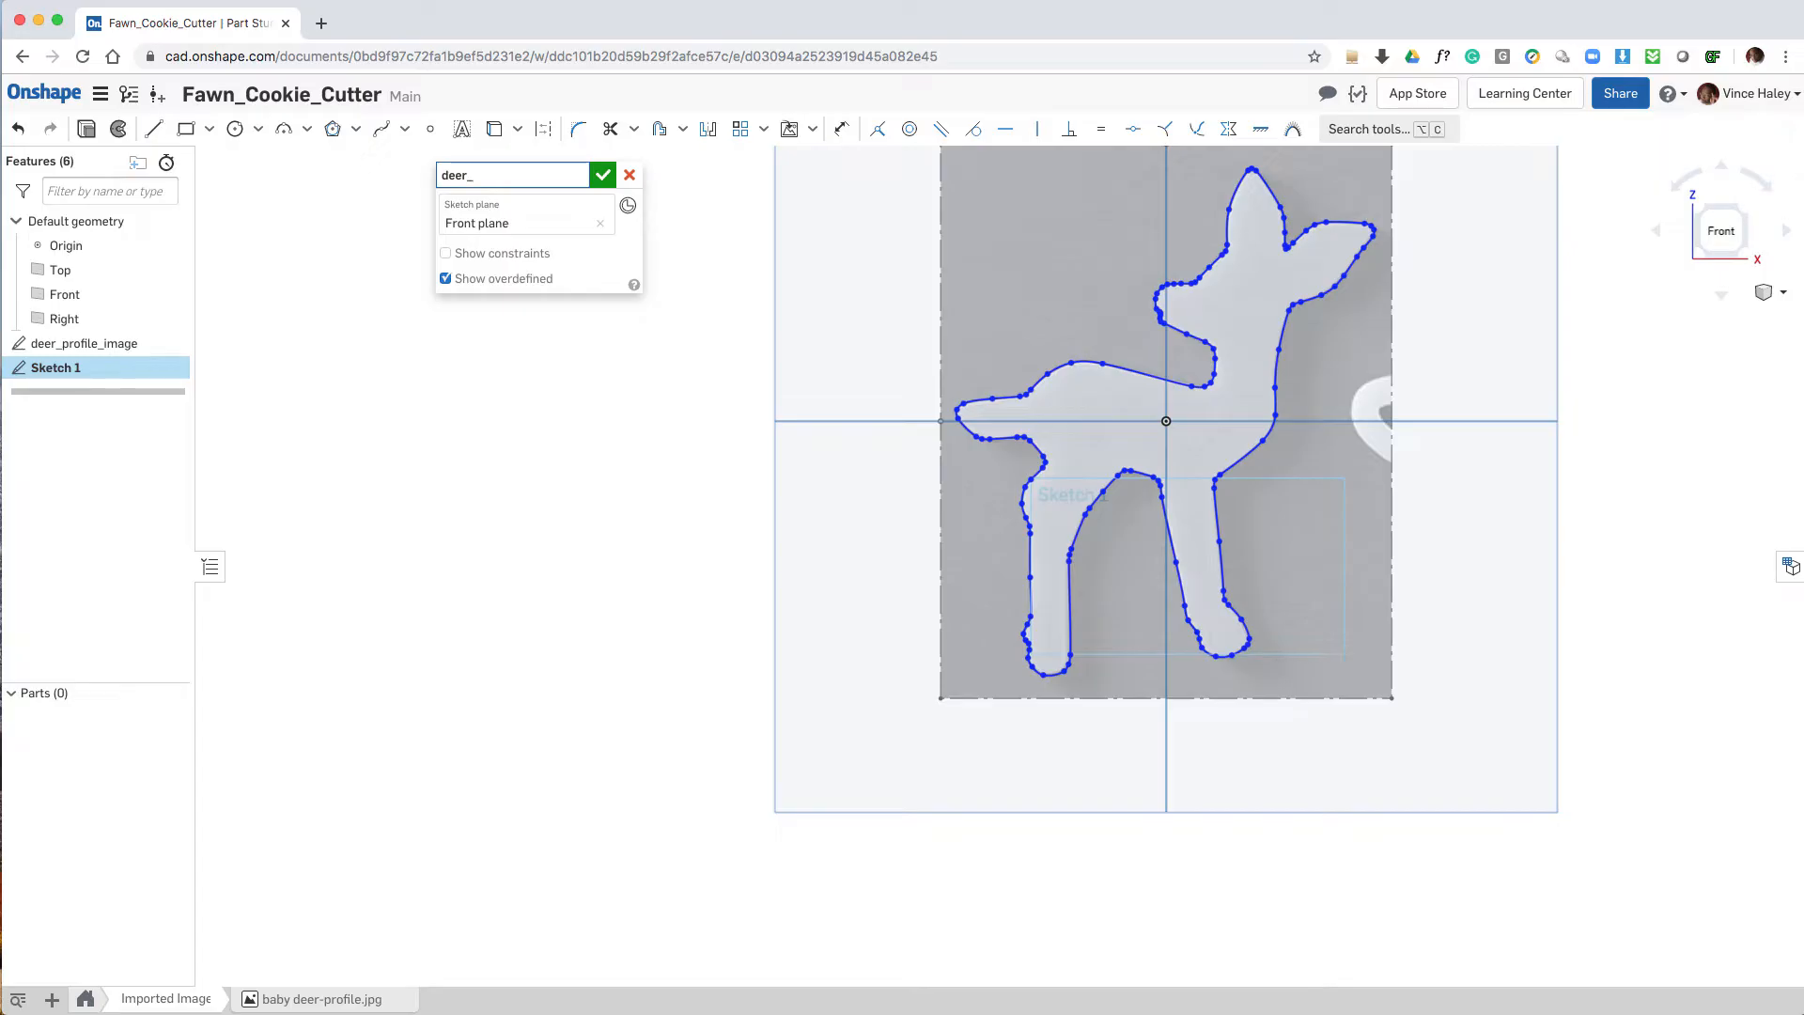
{"action": "type", "text": "pro"}
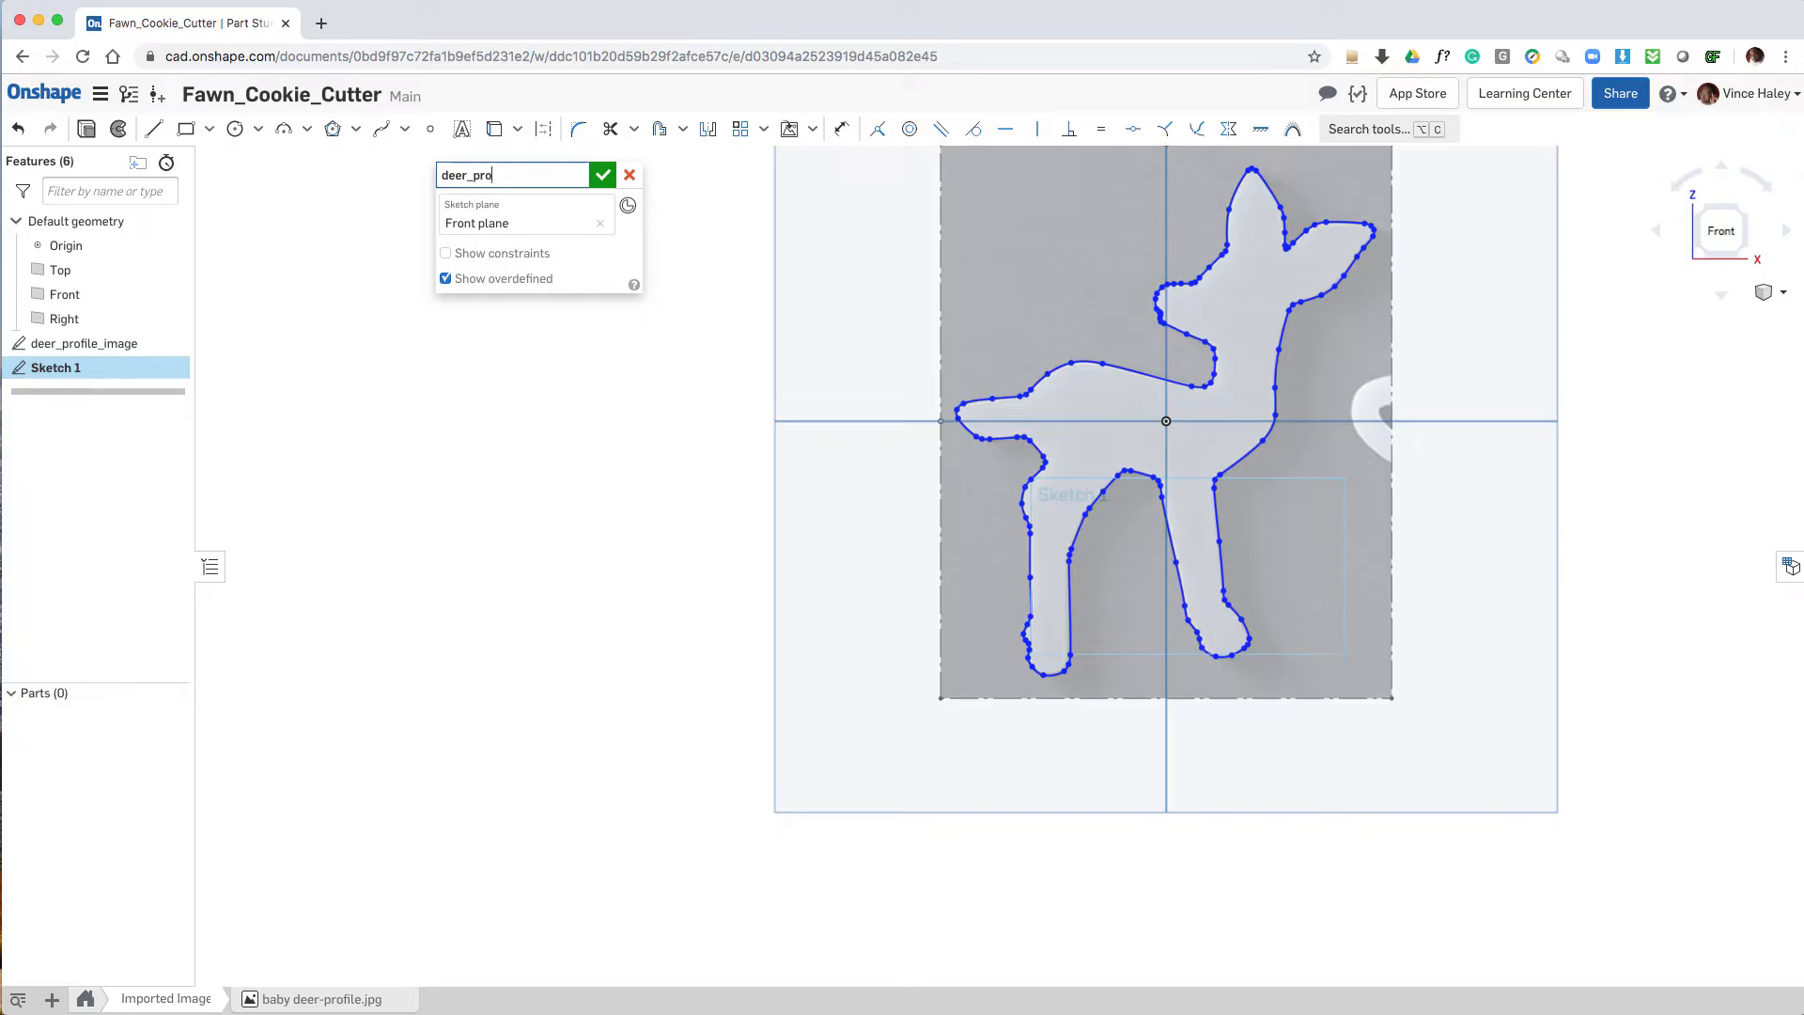
{"action": "type", "text": "file"}
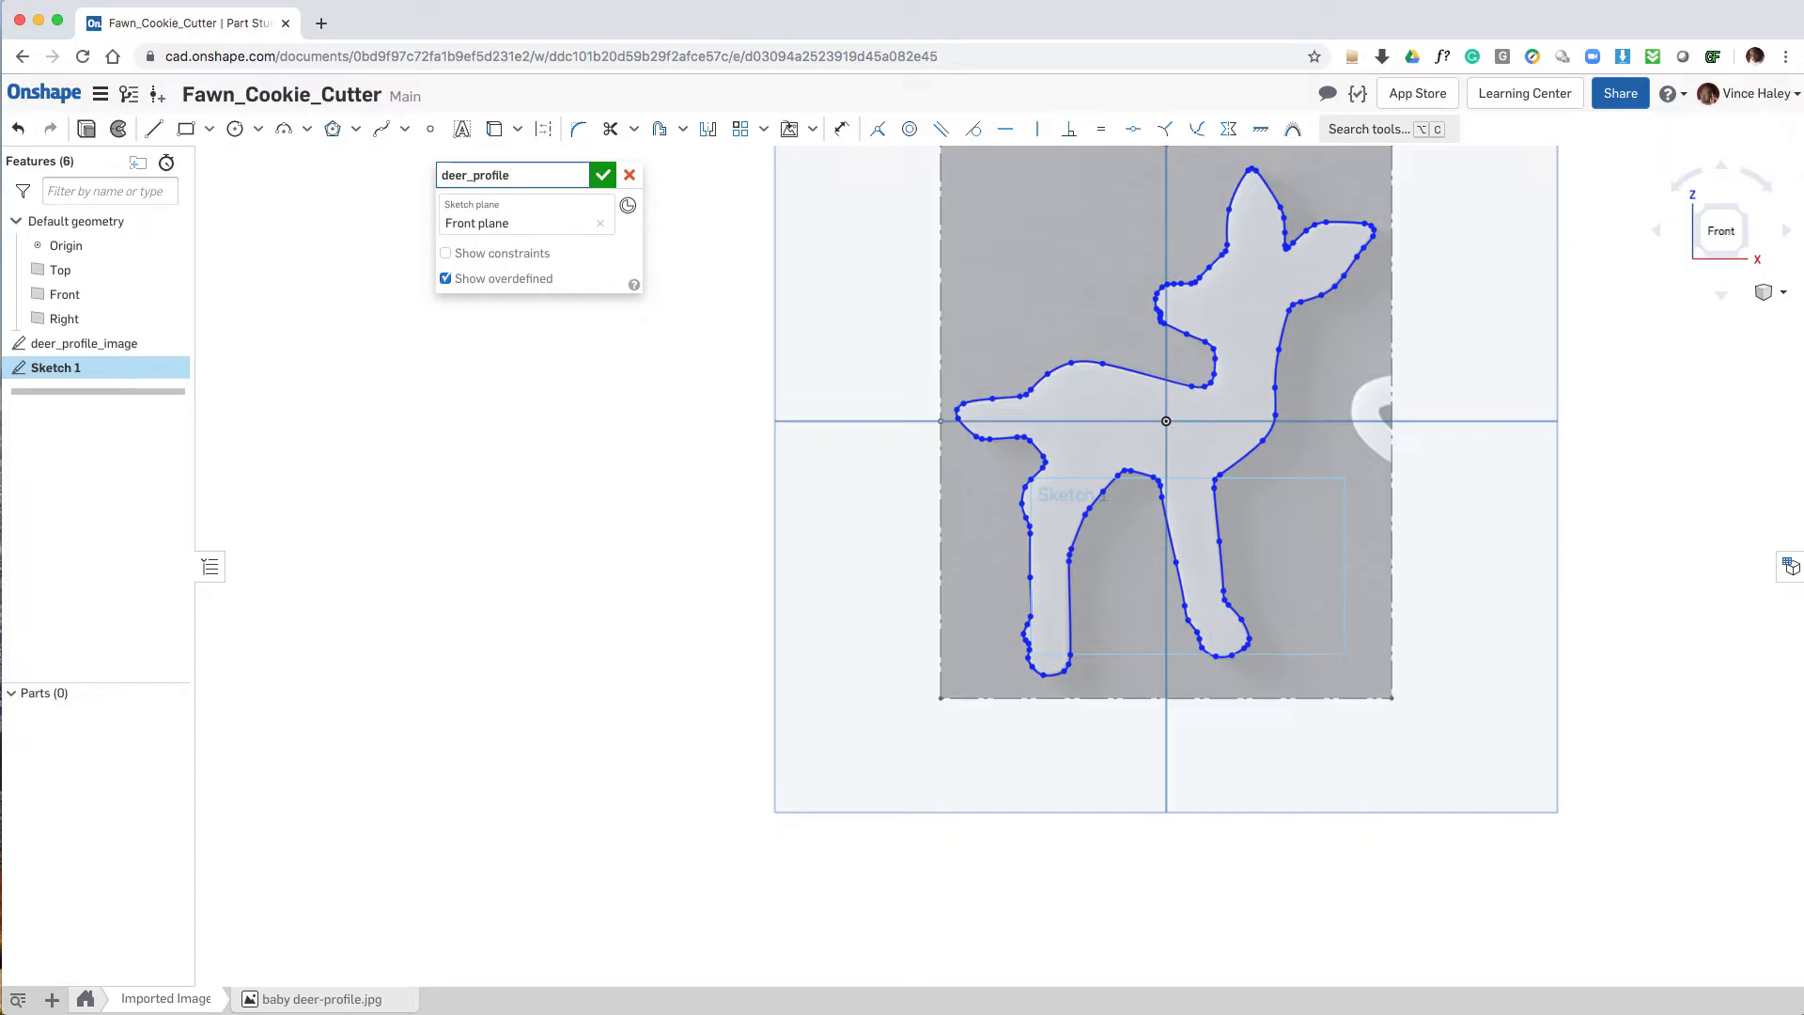
{"action": "type", "text": "_crv"}
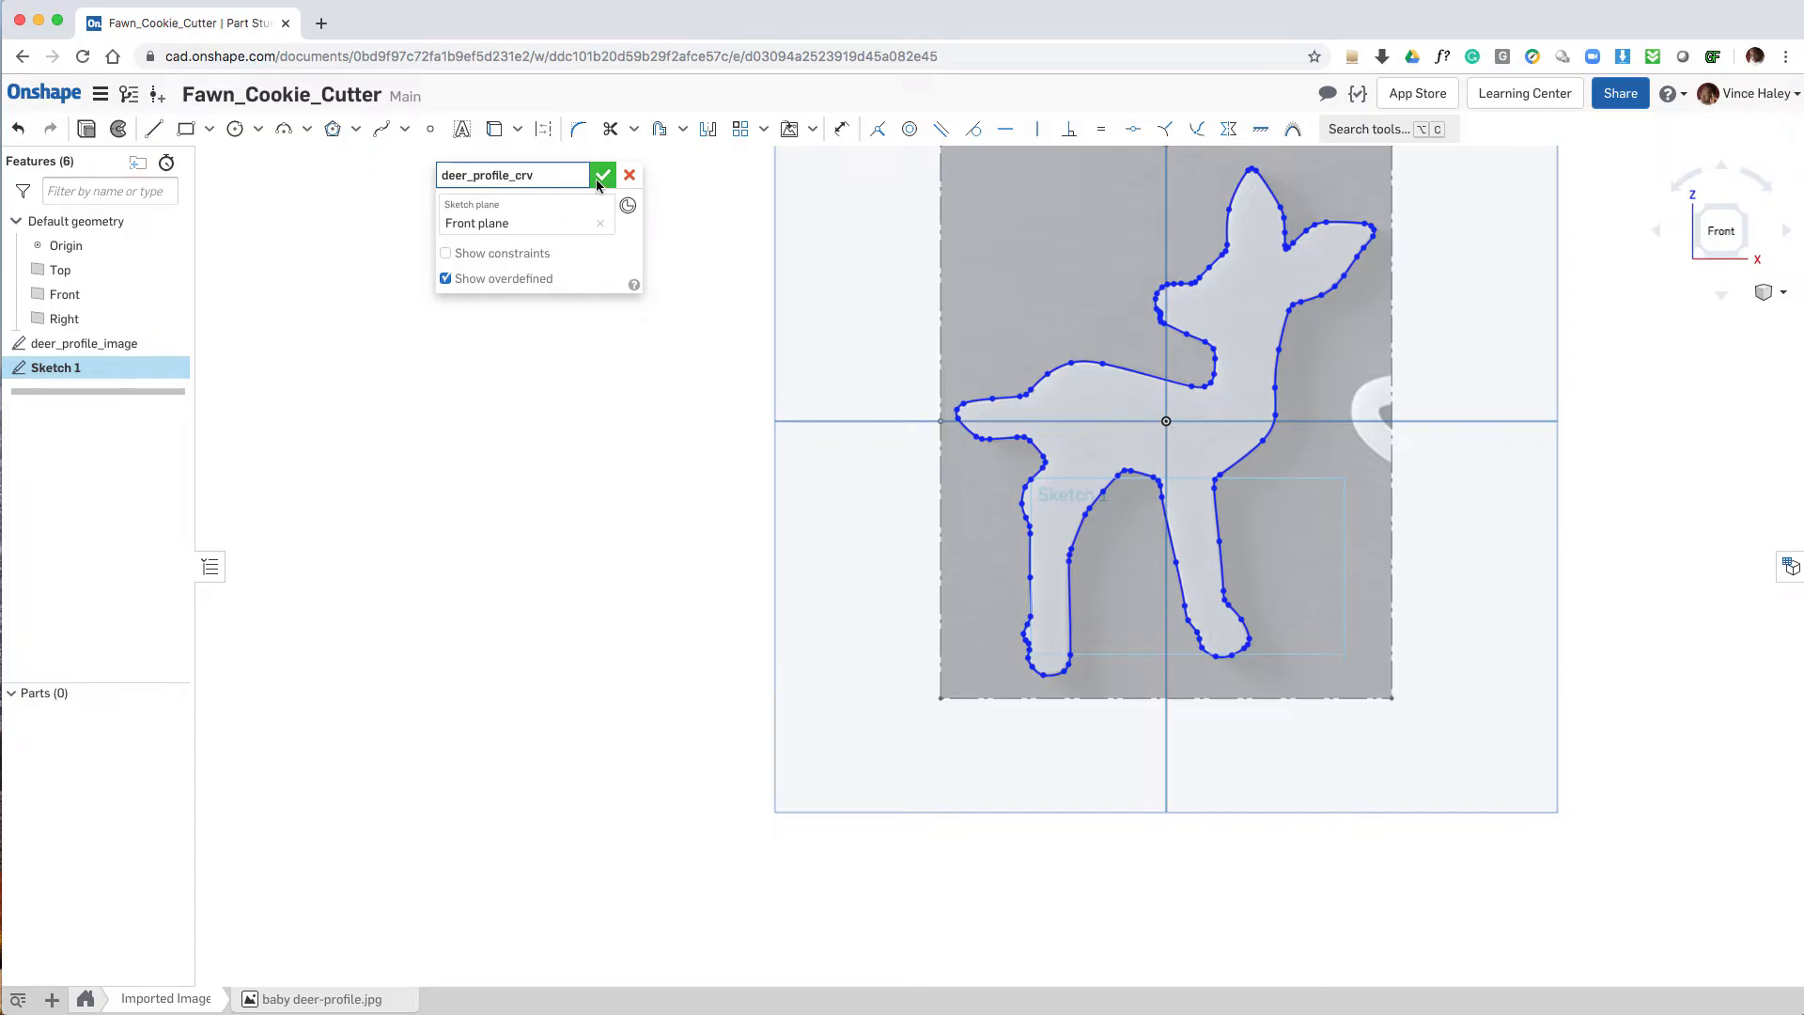
{"action": "left_click", "coordinate": [603, 174]}
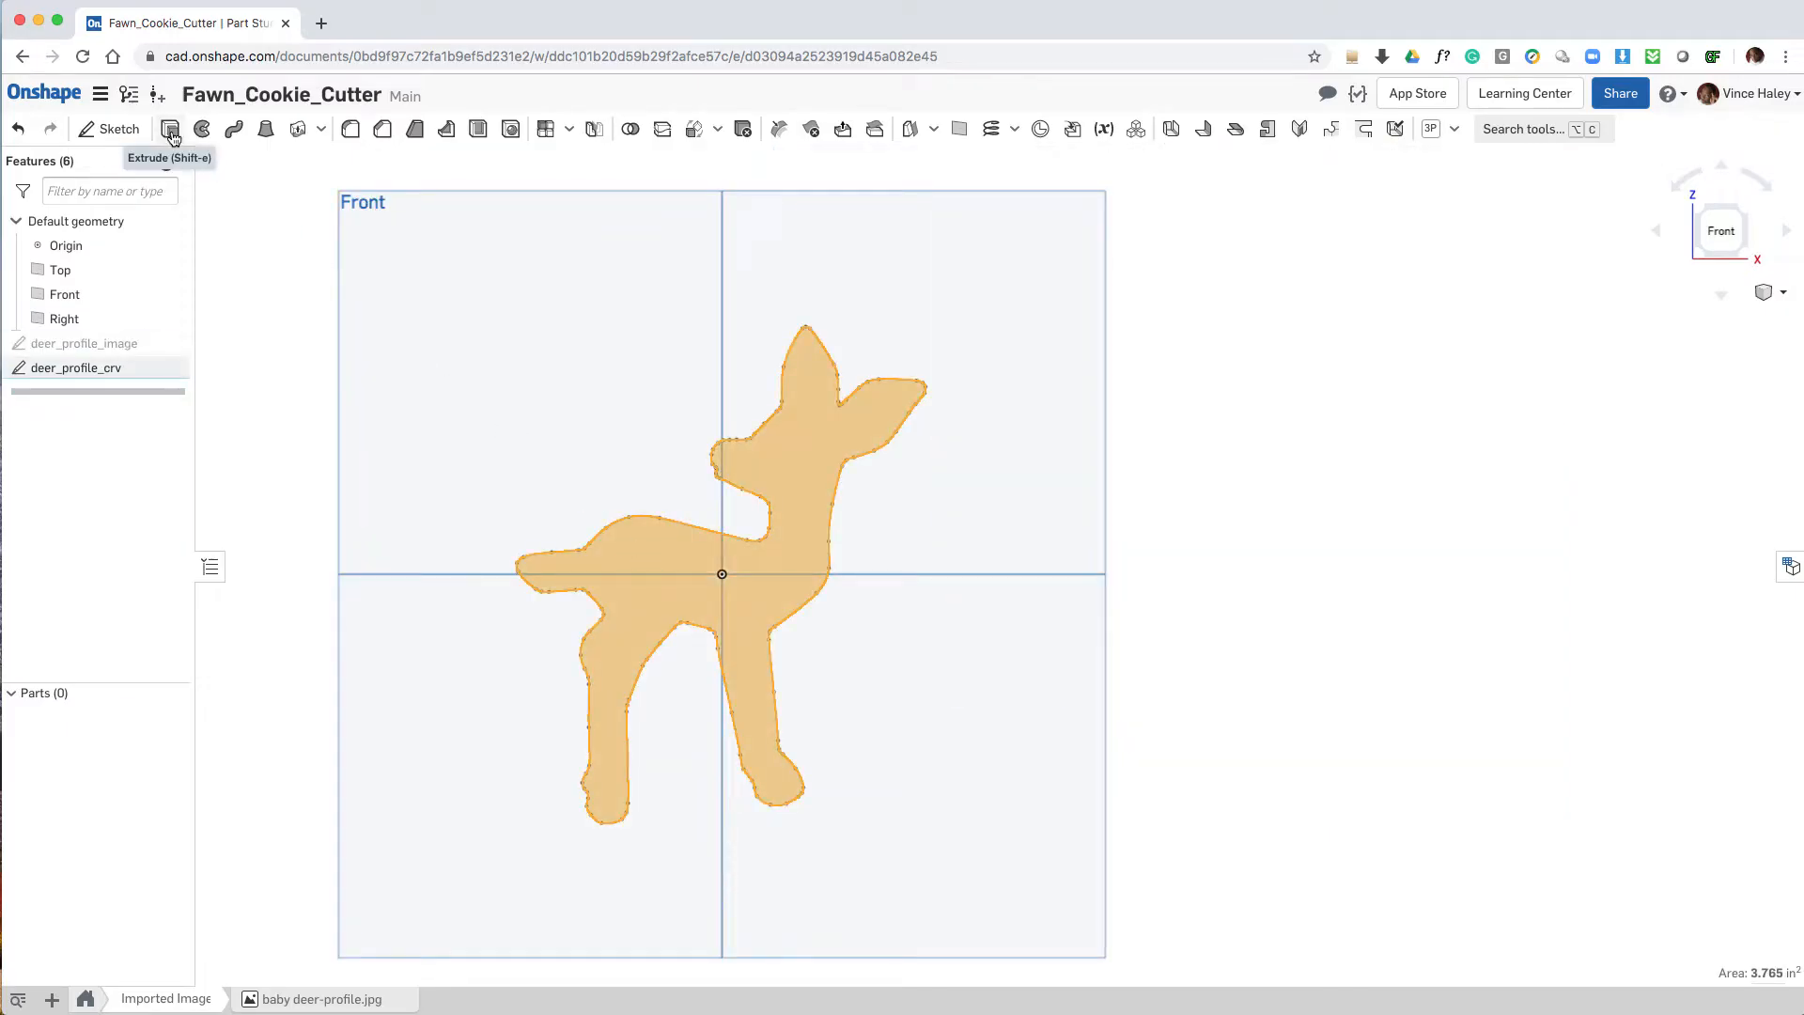
Step: Surface-extrude the deer_profile_crv curve 0.437 in deep and confirm it
{"action": "left_click", "coordinate": [169, 127]}
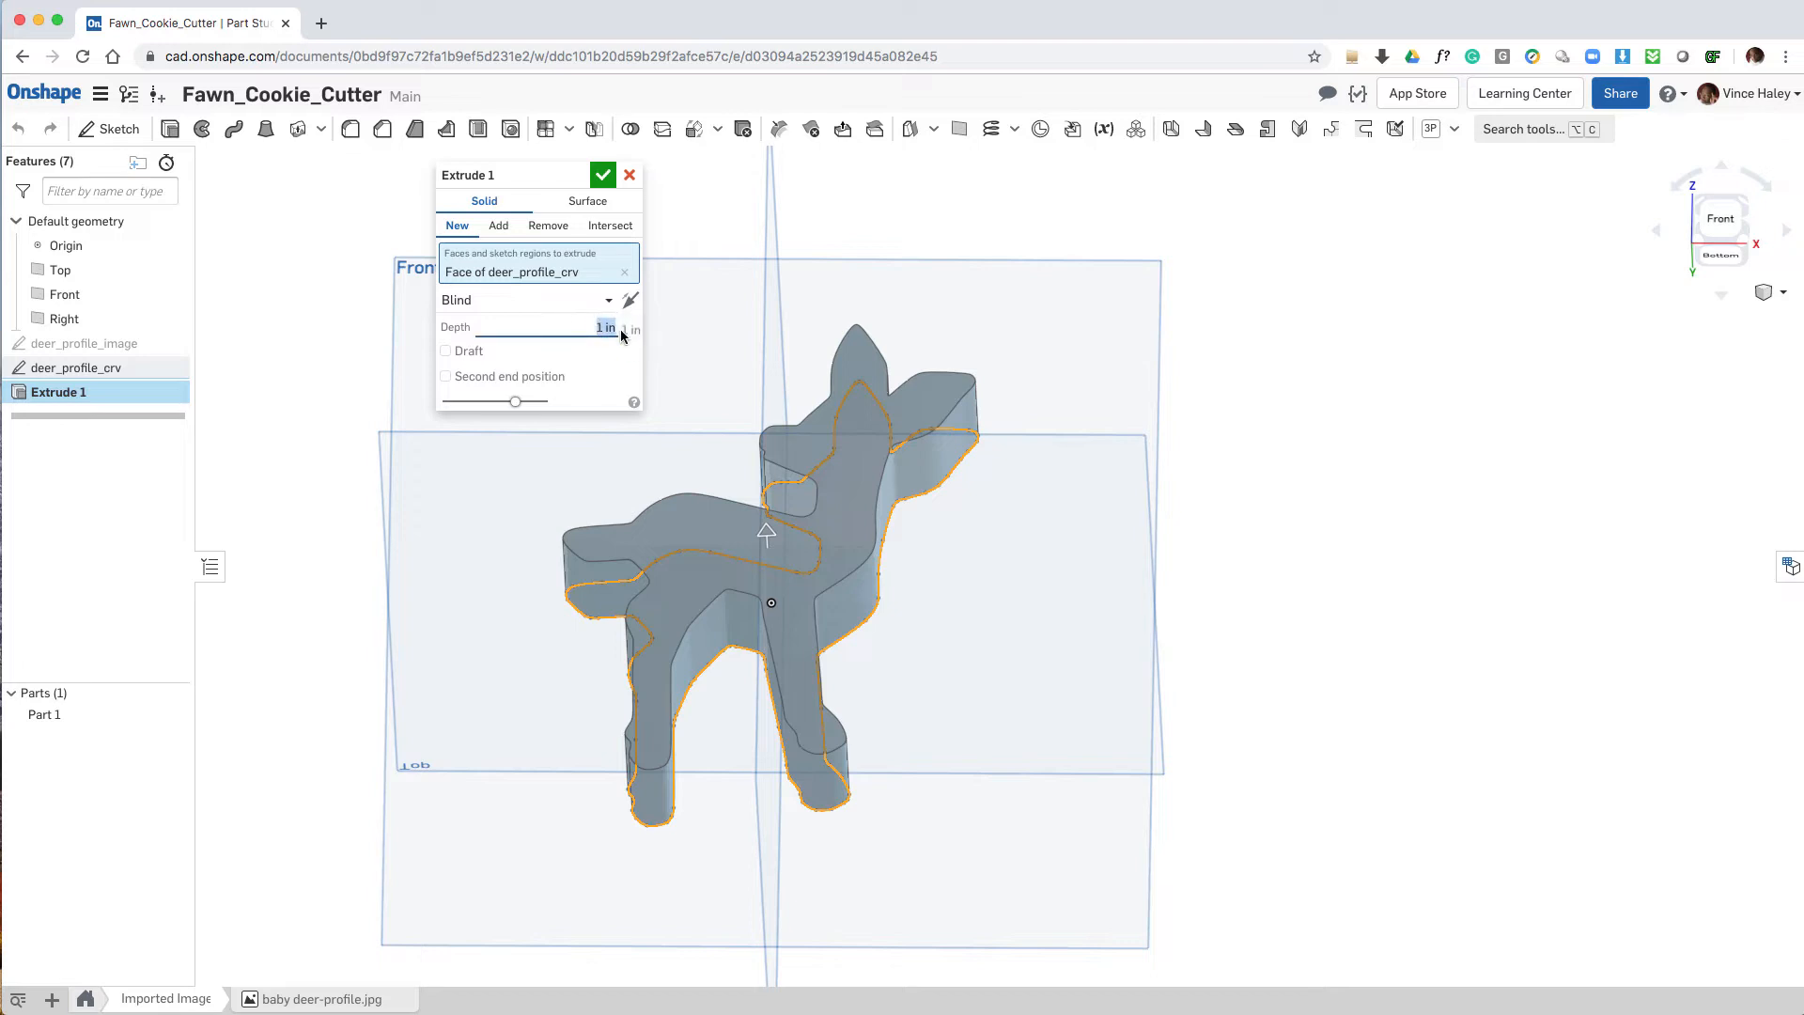
{"action": "key", "text": "backspace"}
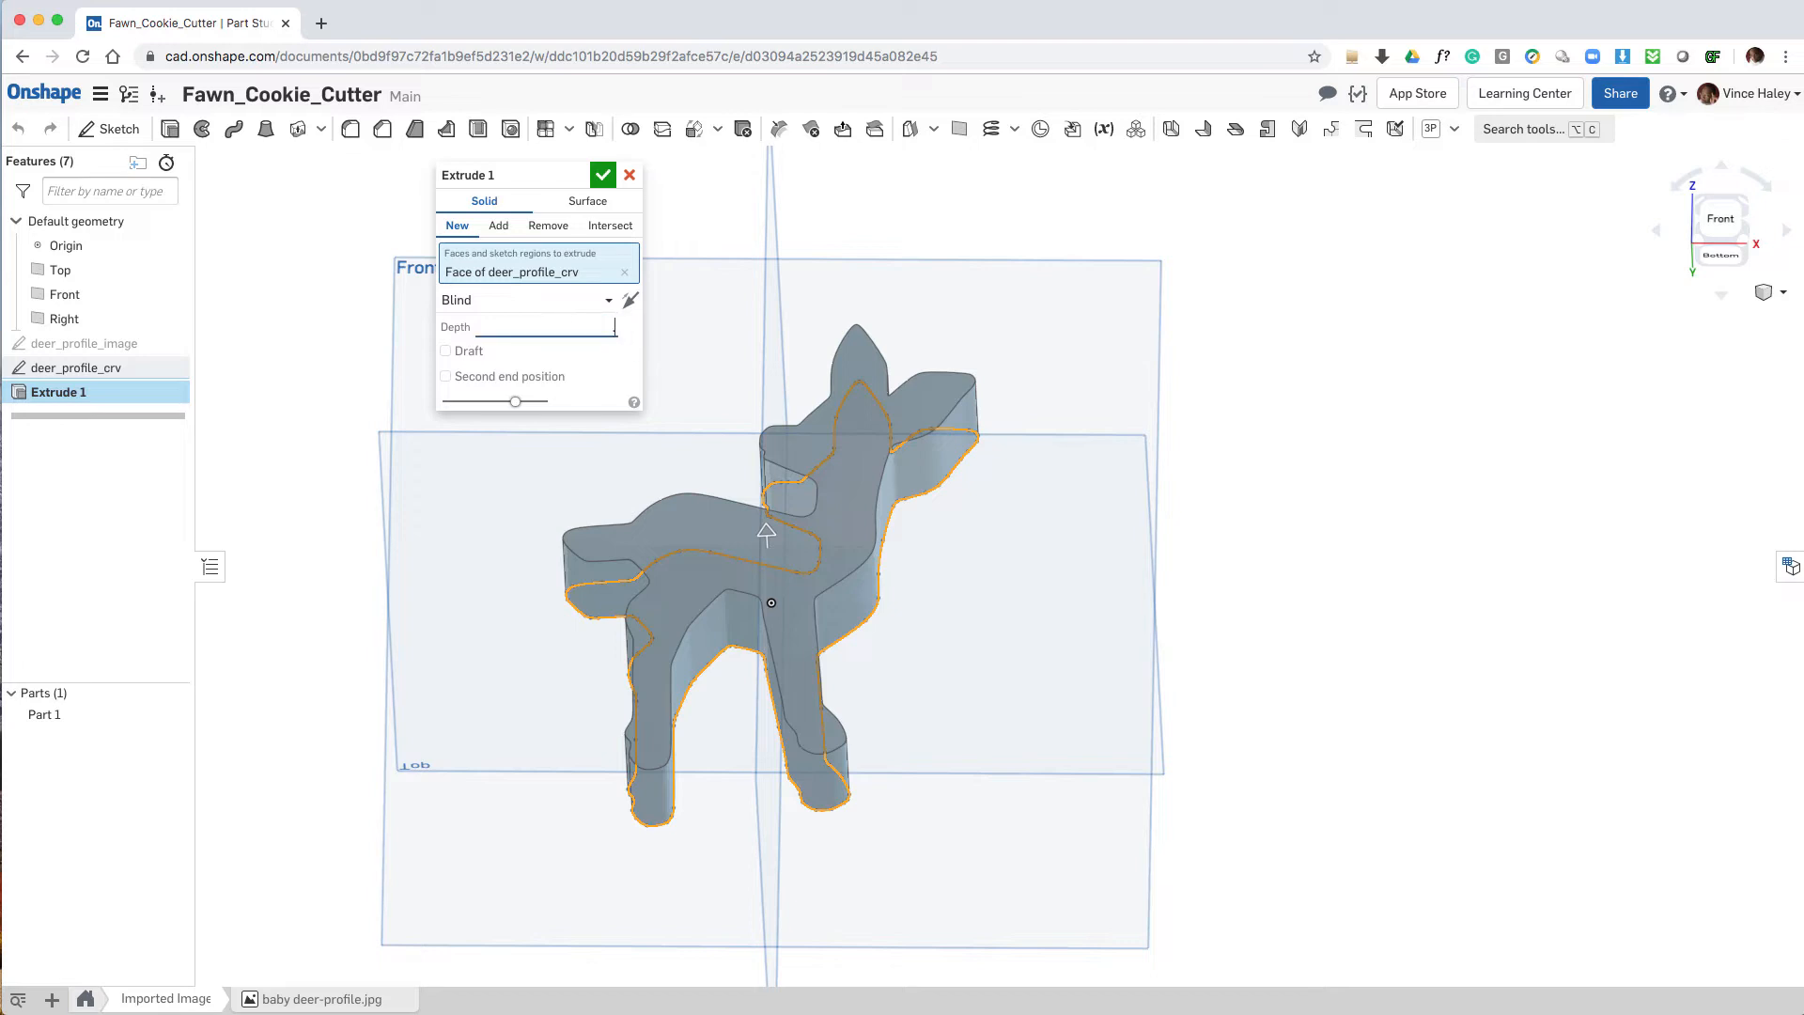
{"action": "type", "text": ".437 in"}
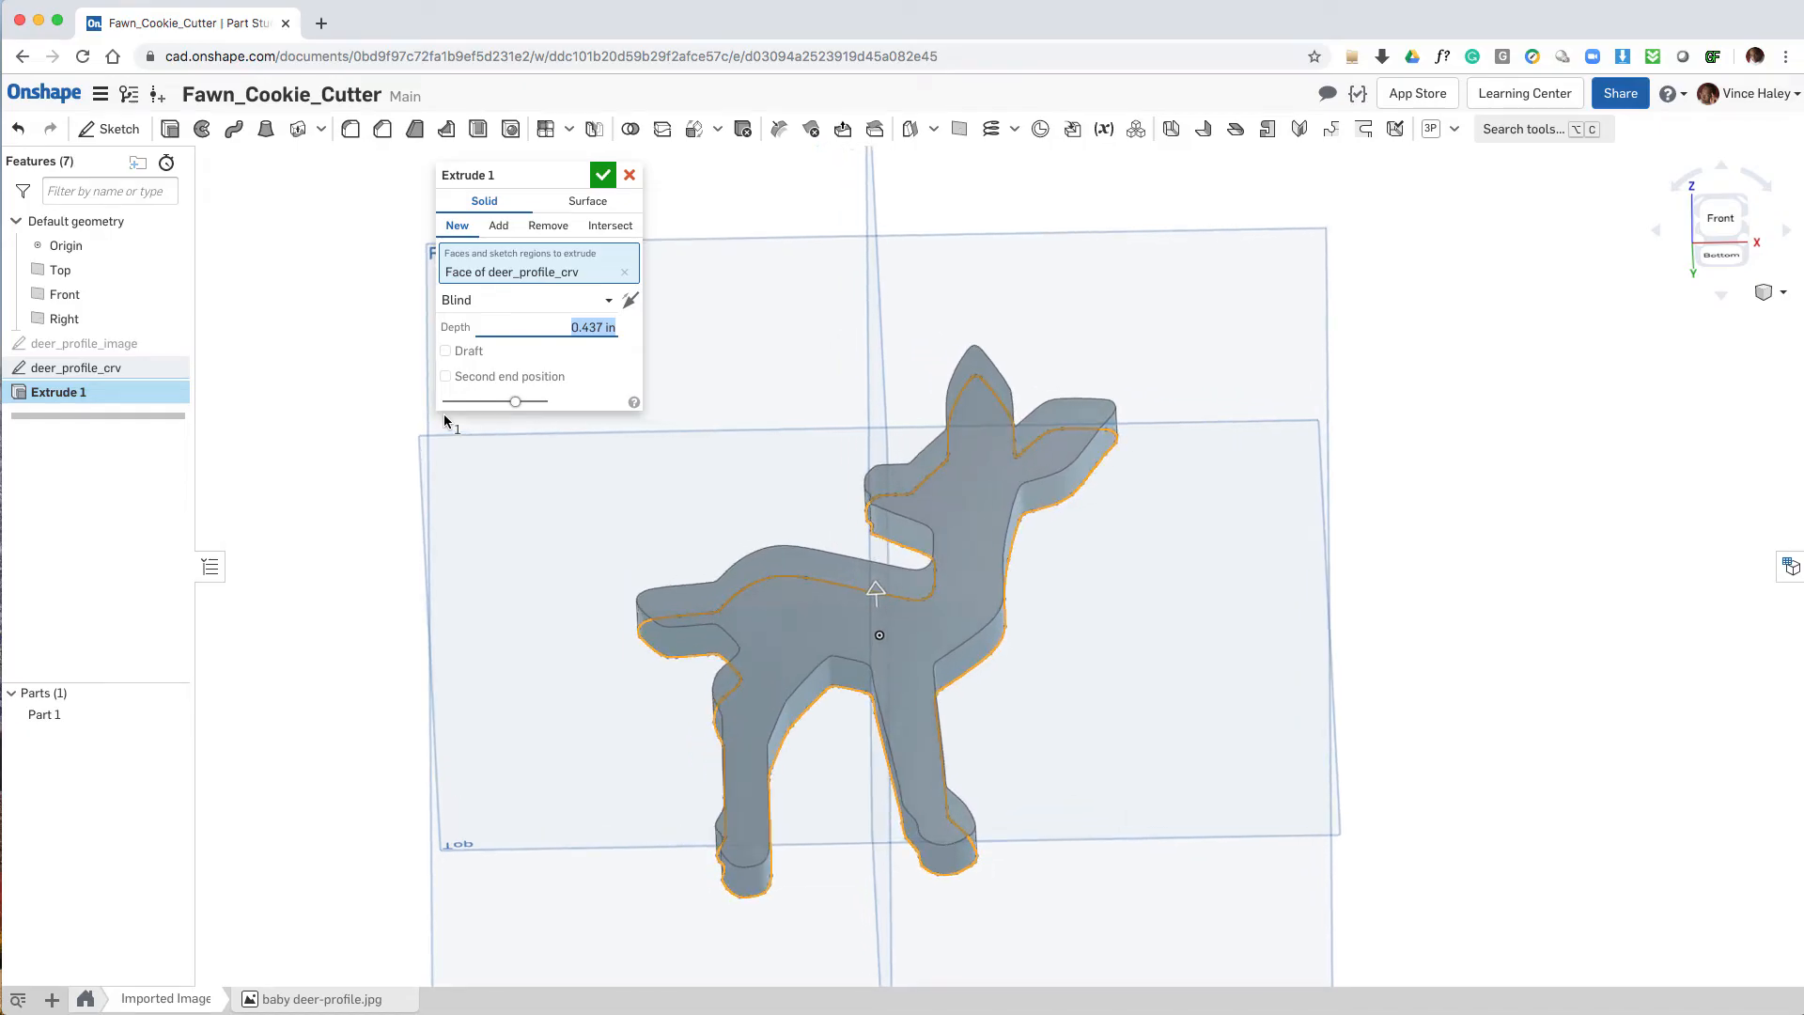
{"action": "mouse_move", "coordinate": [504, 257]}
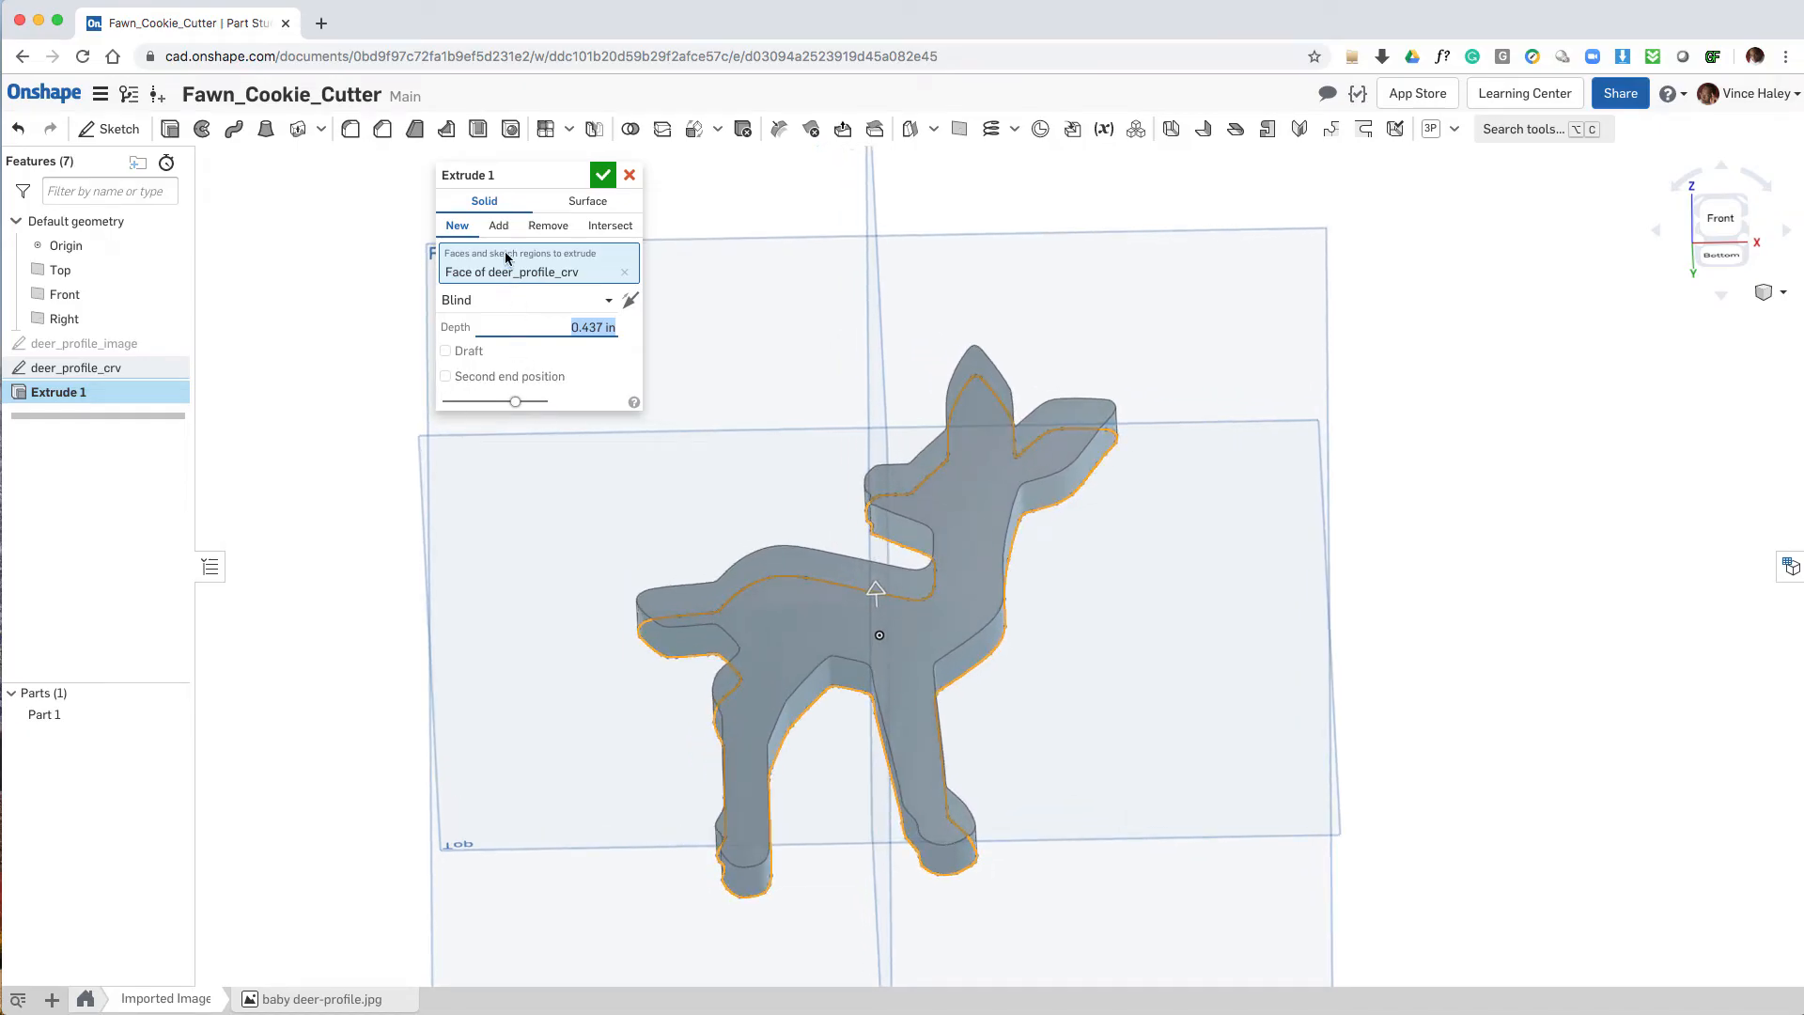
{"action": "mouse_move", "coordinate": [536, 252]}
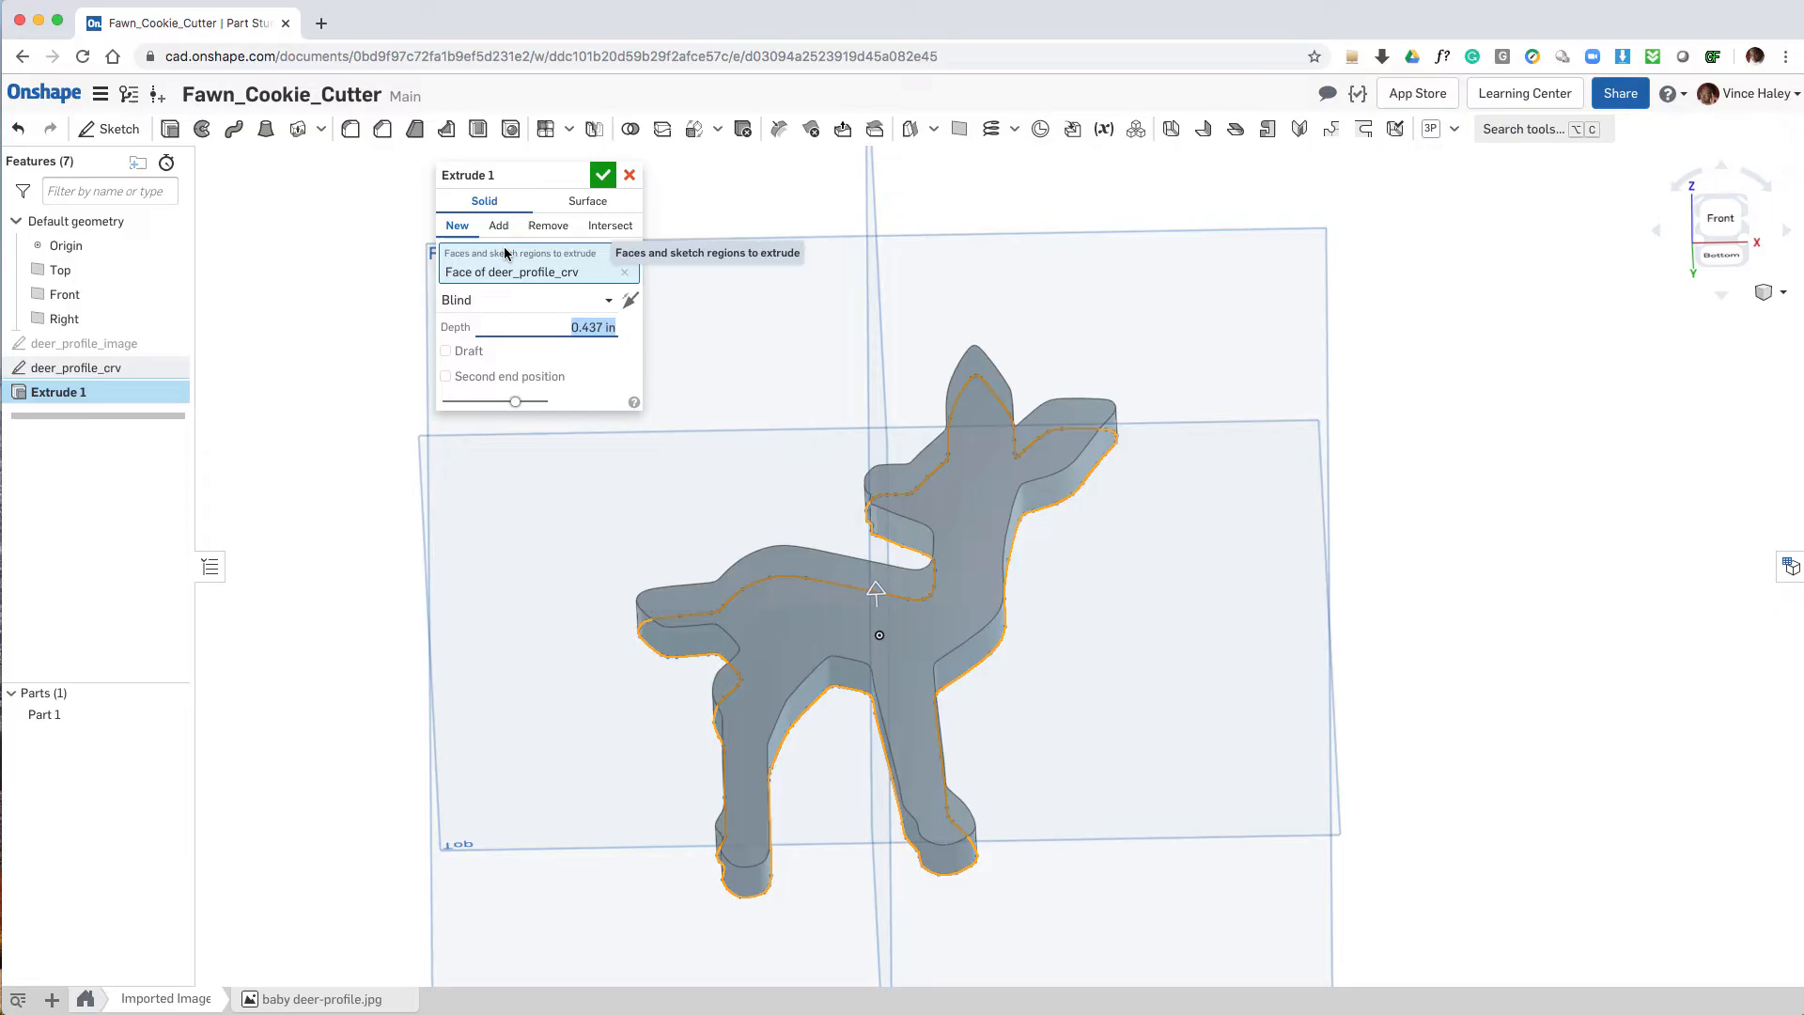
{"action": "left_click", "coordinate": [586, 201]}
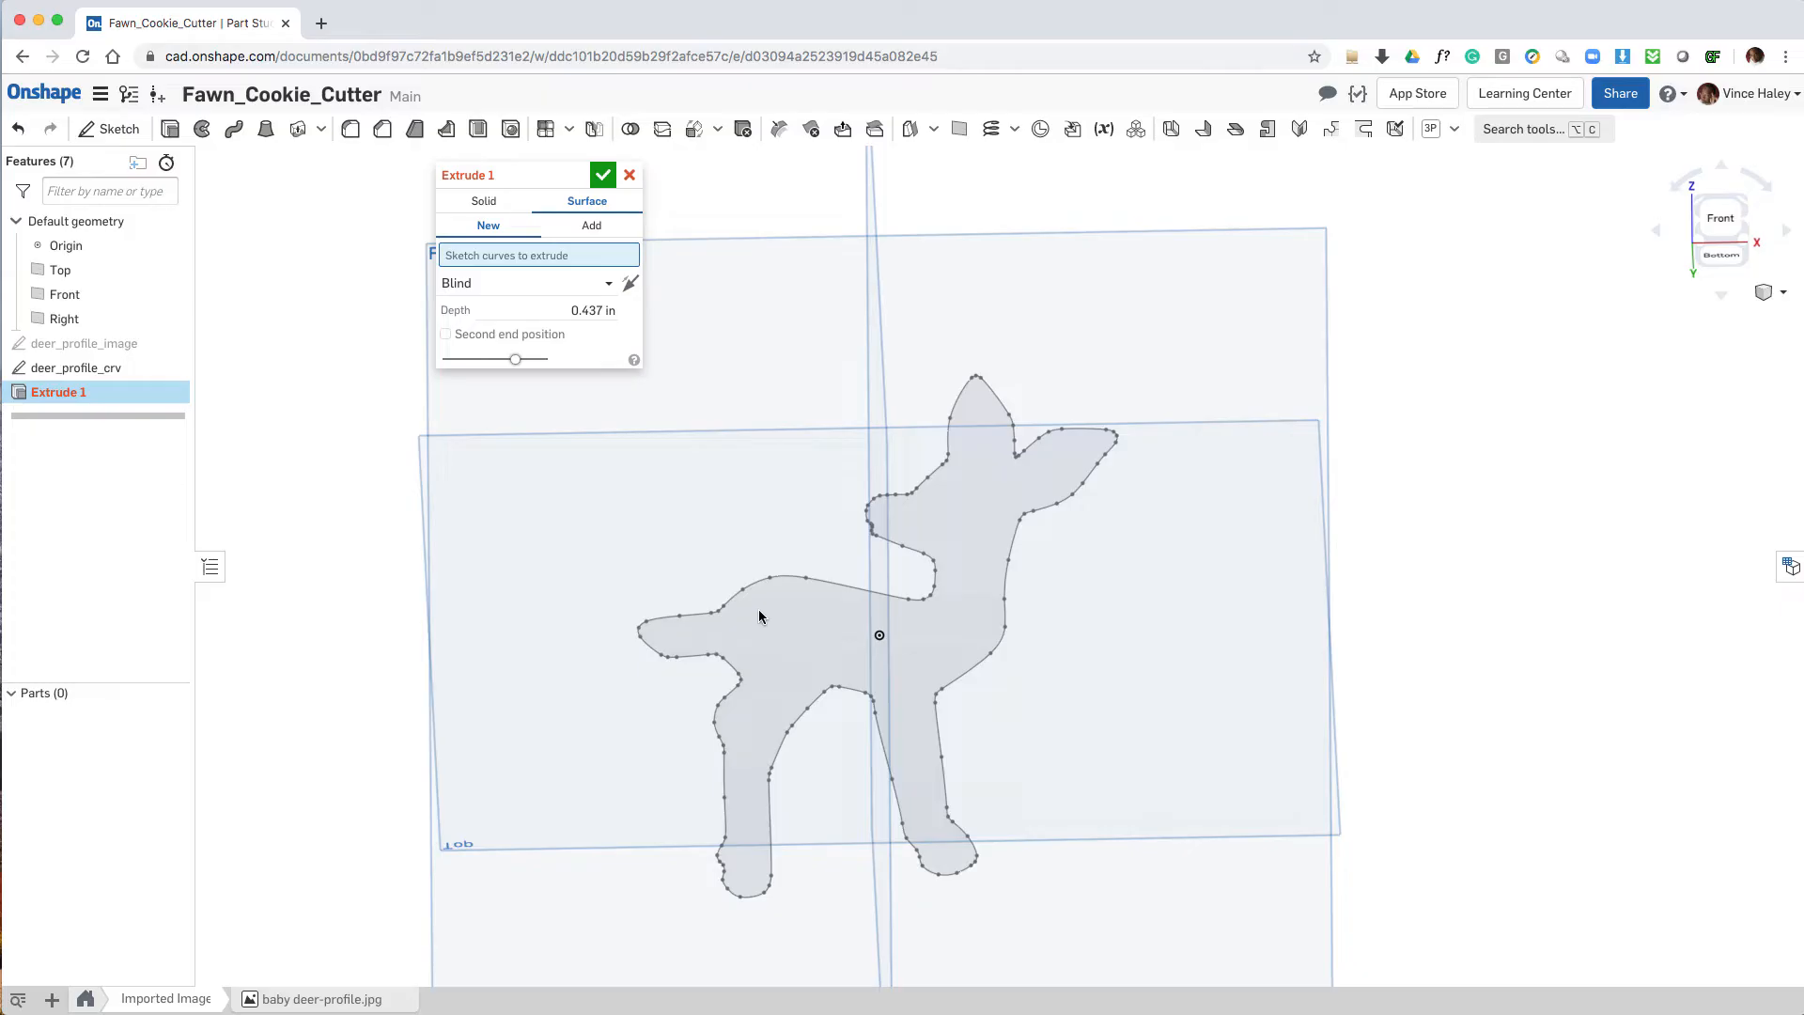
{"action": "mouse_move", "coordinate": [536, 254]}
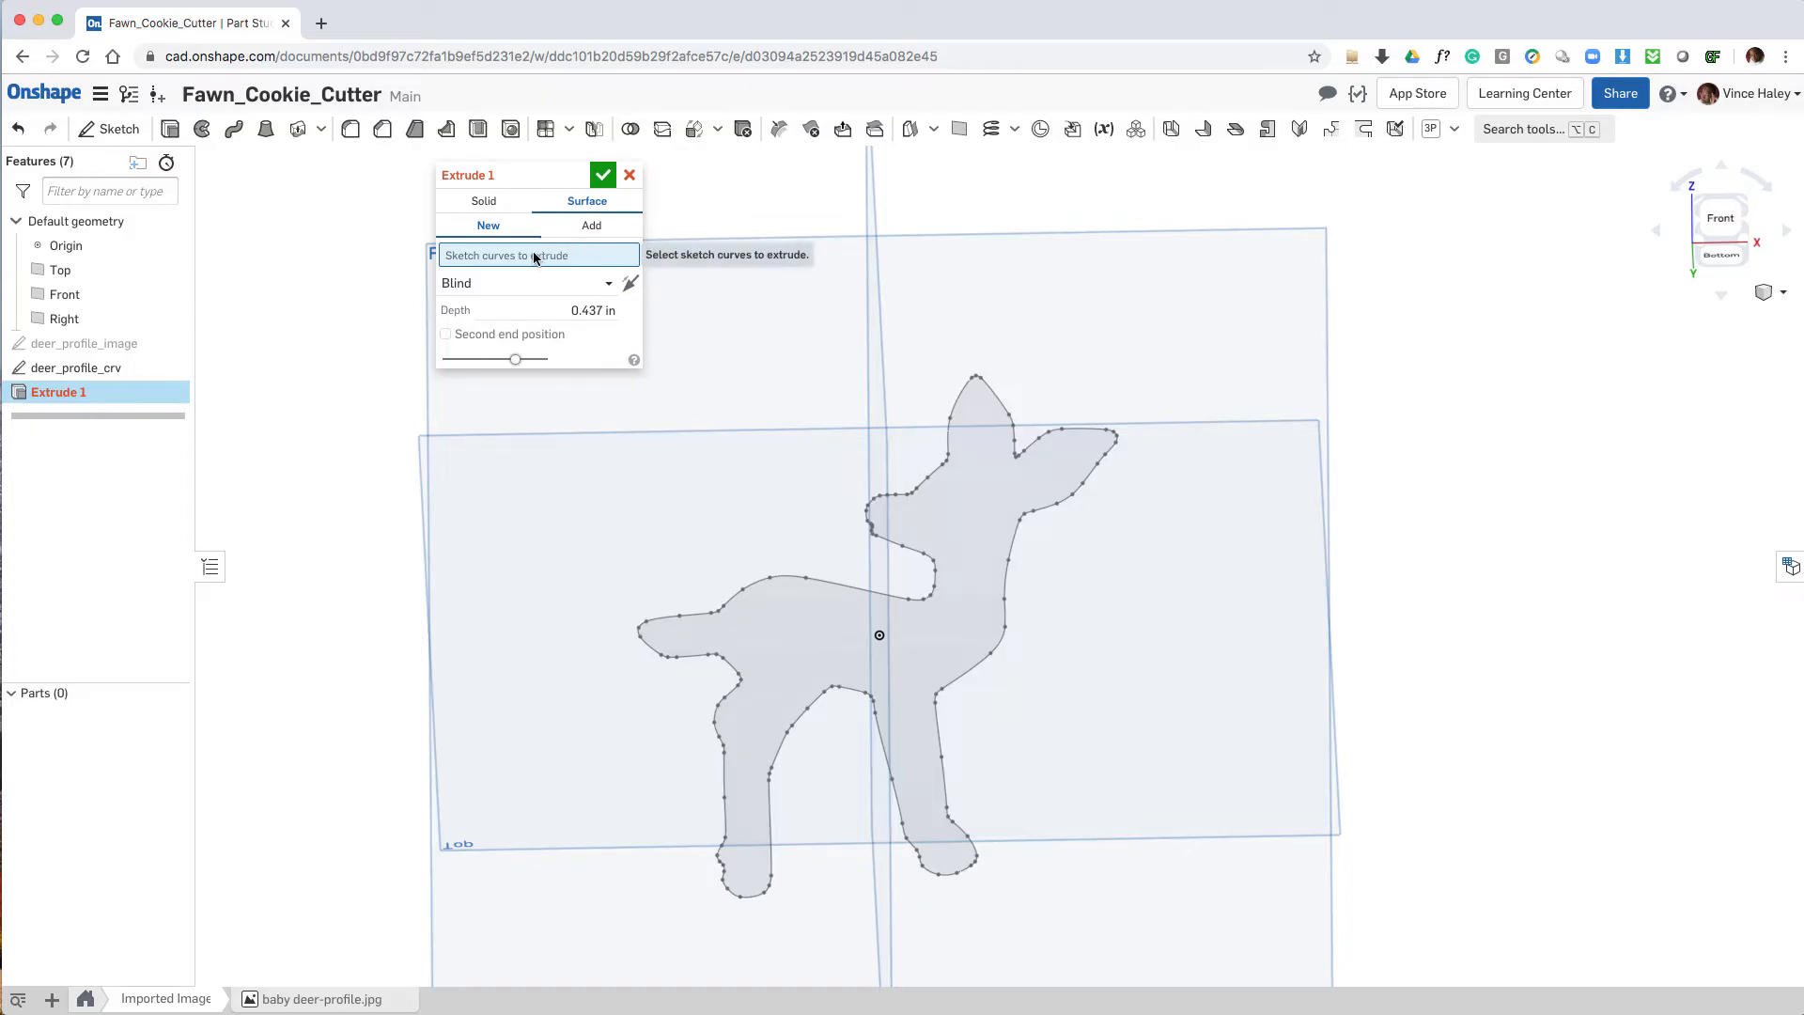
{"action": "mouse_move", "coordinate": [753, 594]}
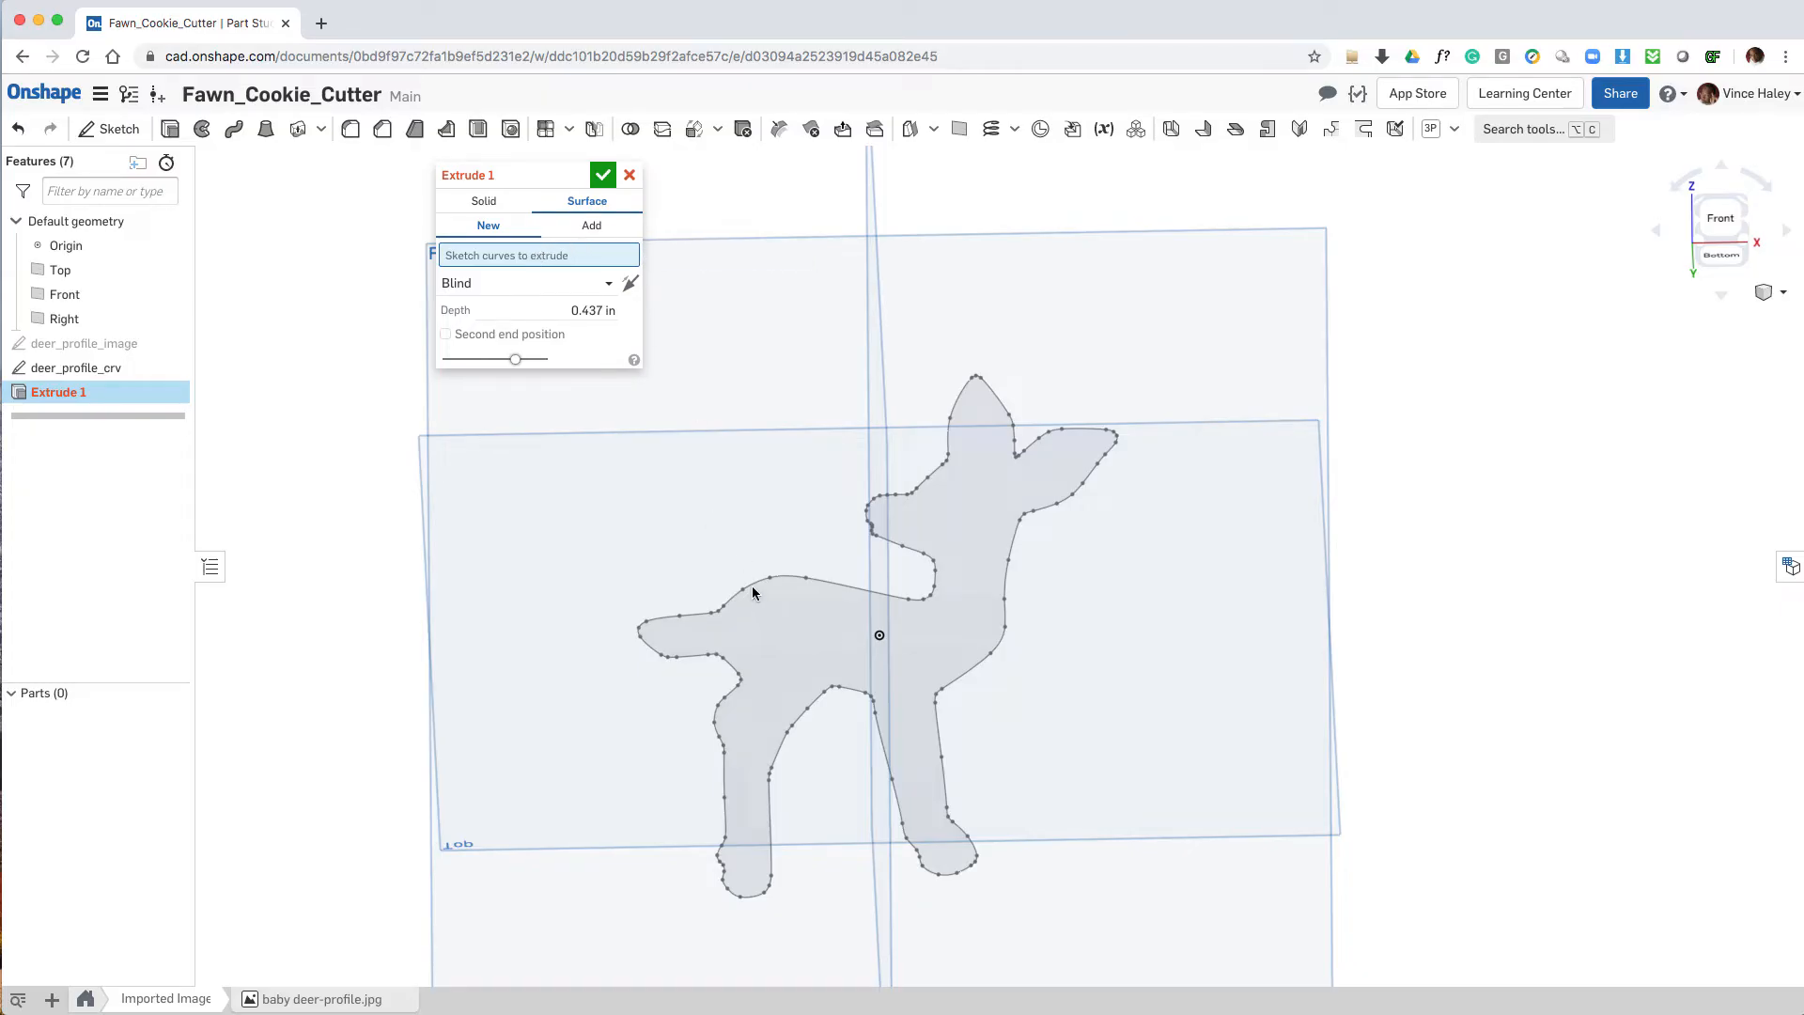
{"action": "left_click", "coordinate": [751, 598]}
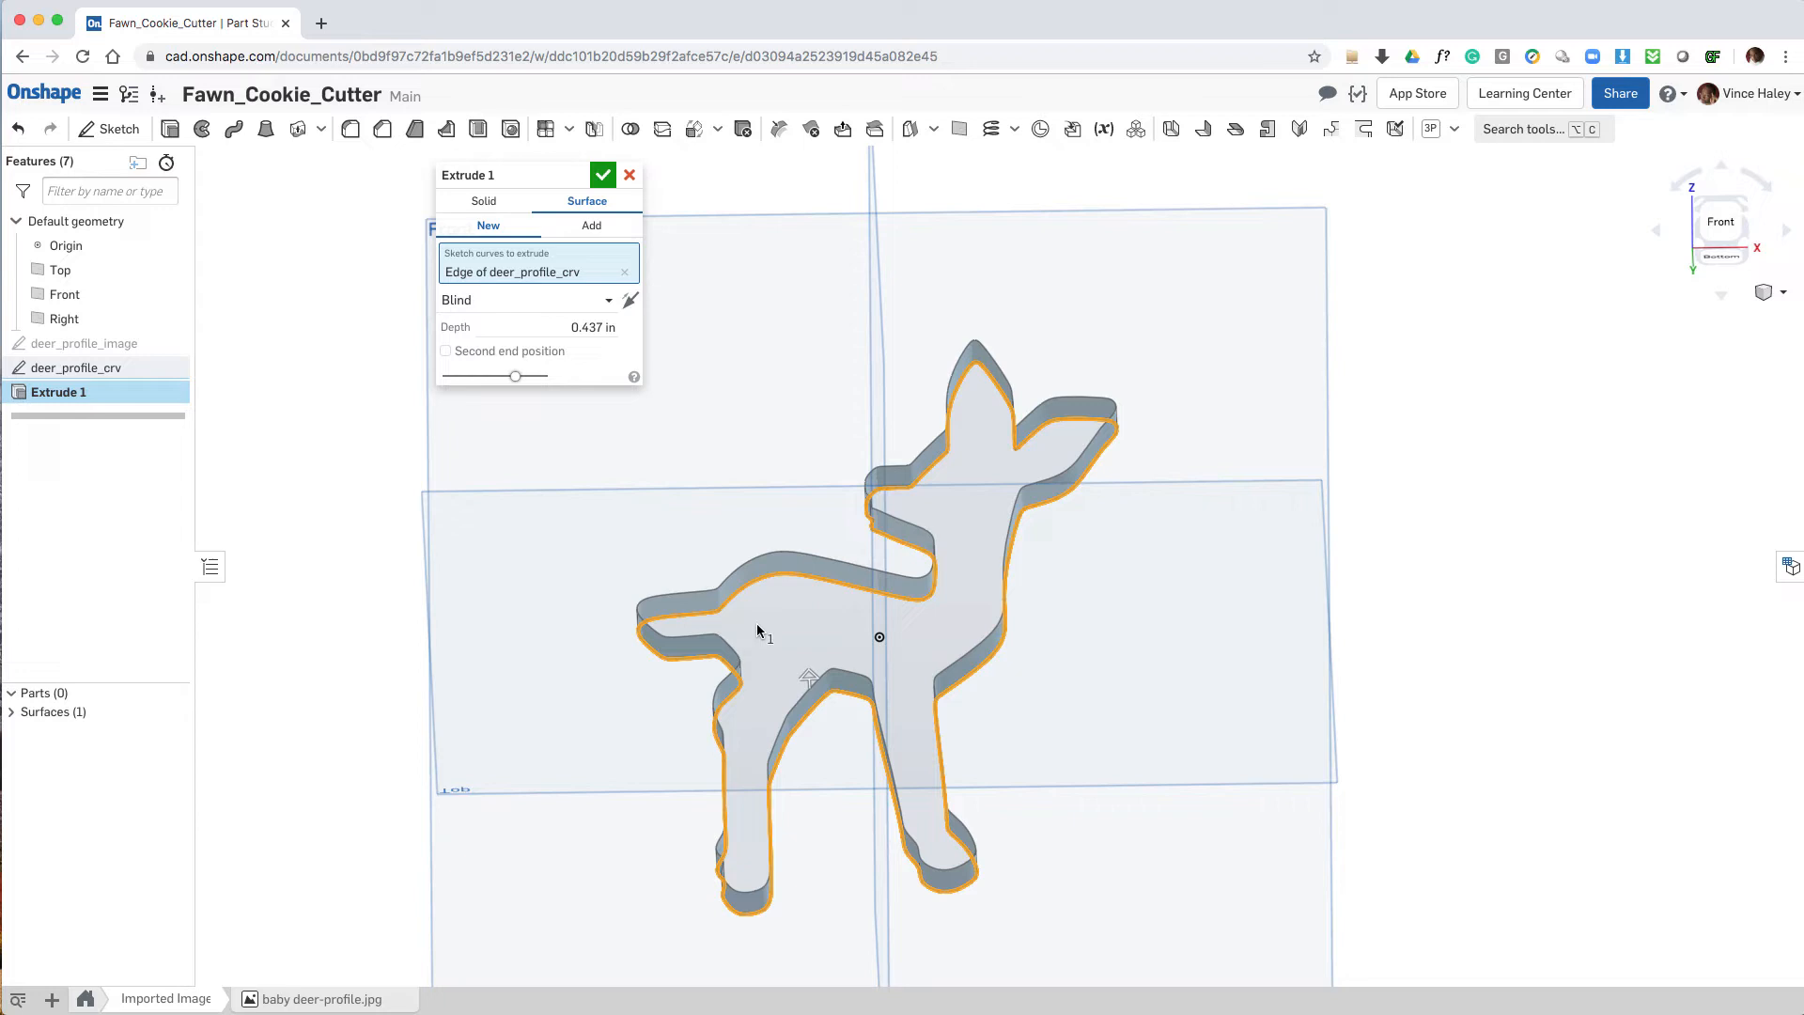
{"action": "mouse_move", "coordinate": [609, 434]}
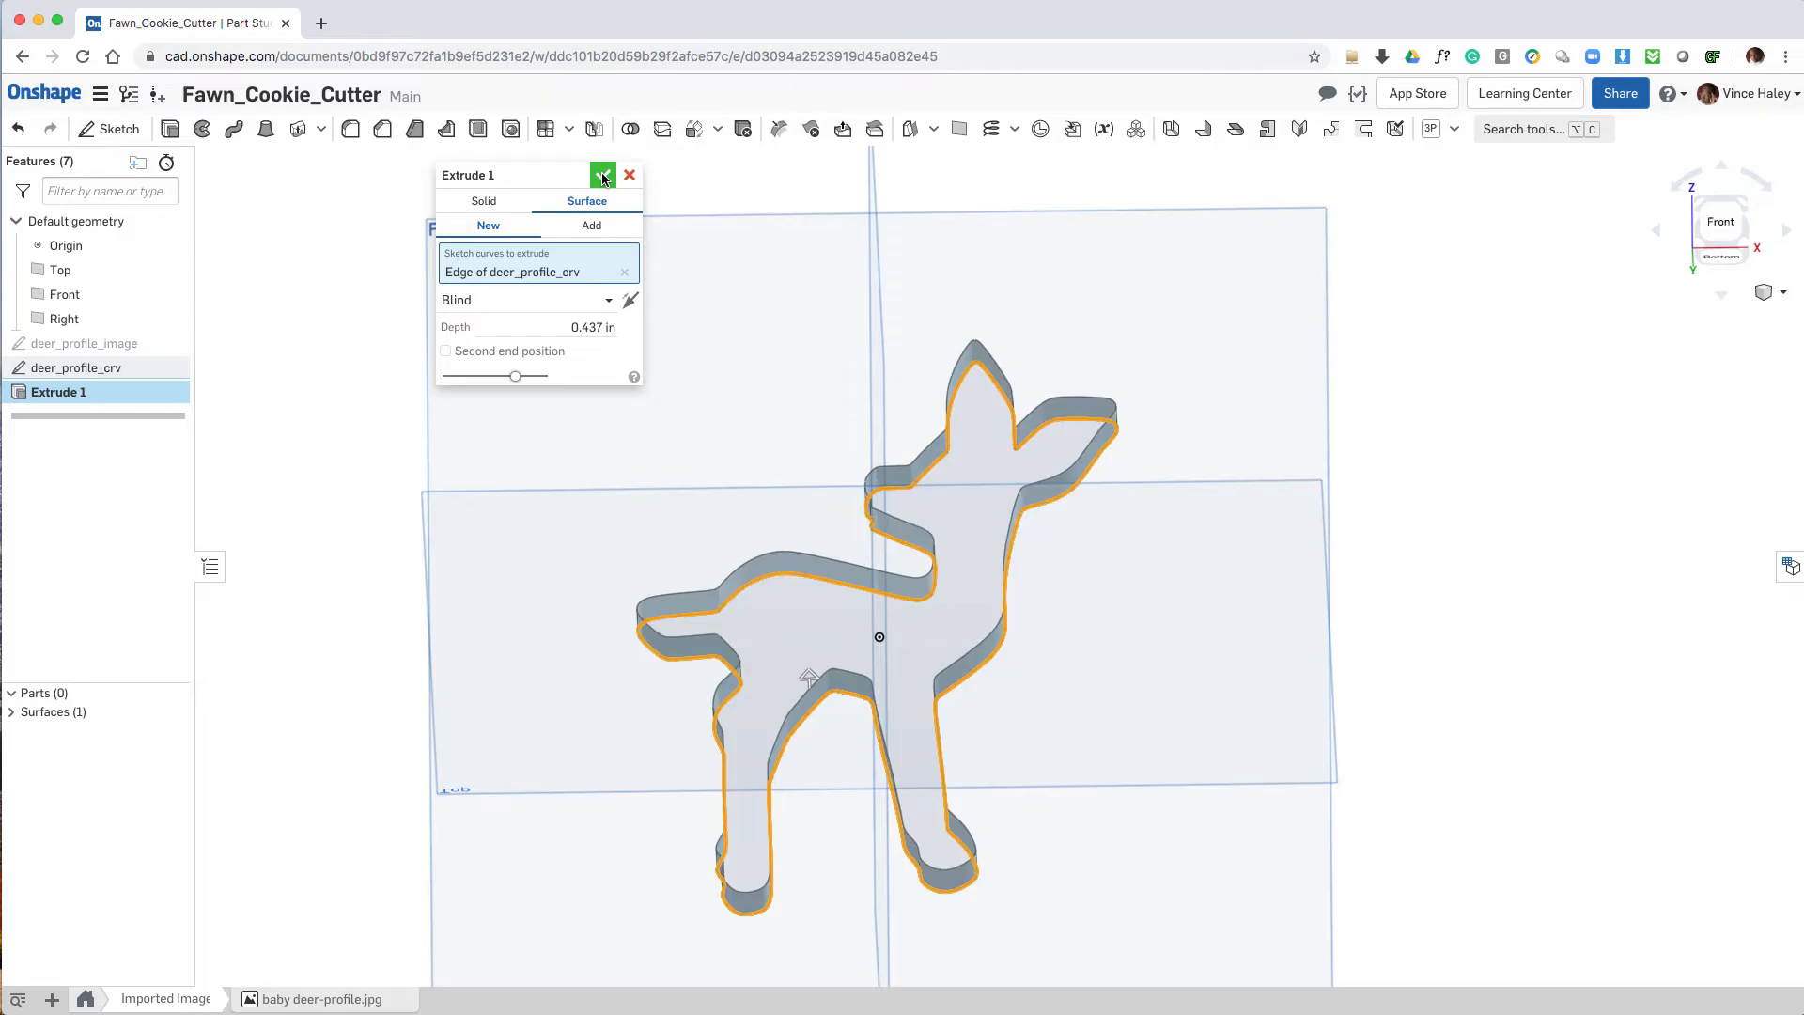
{"action": "left_click", "coordinate": [601, 174]}
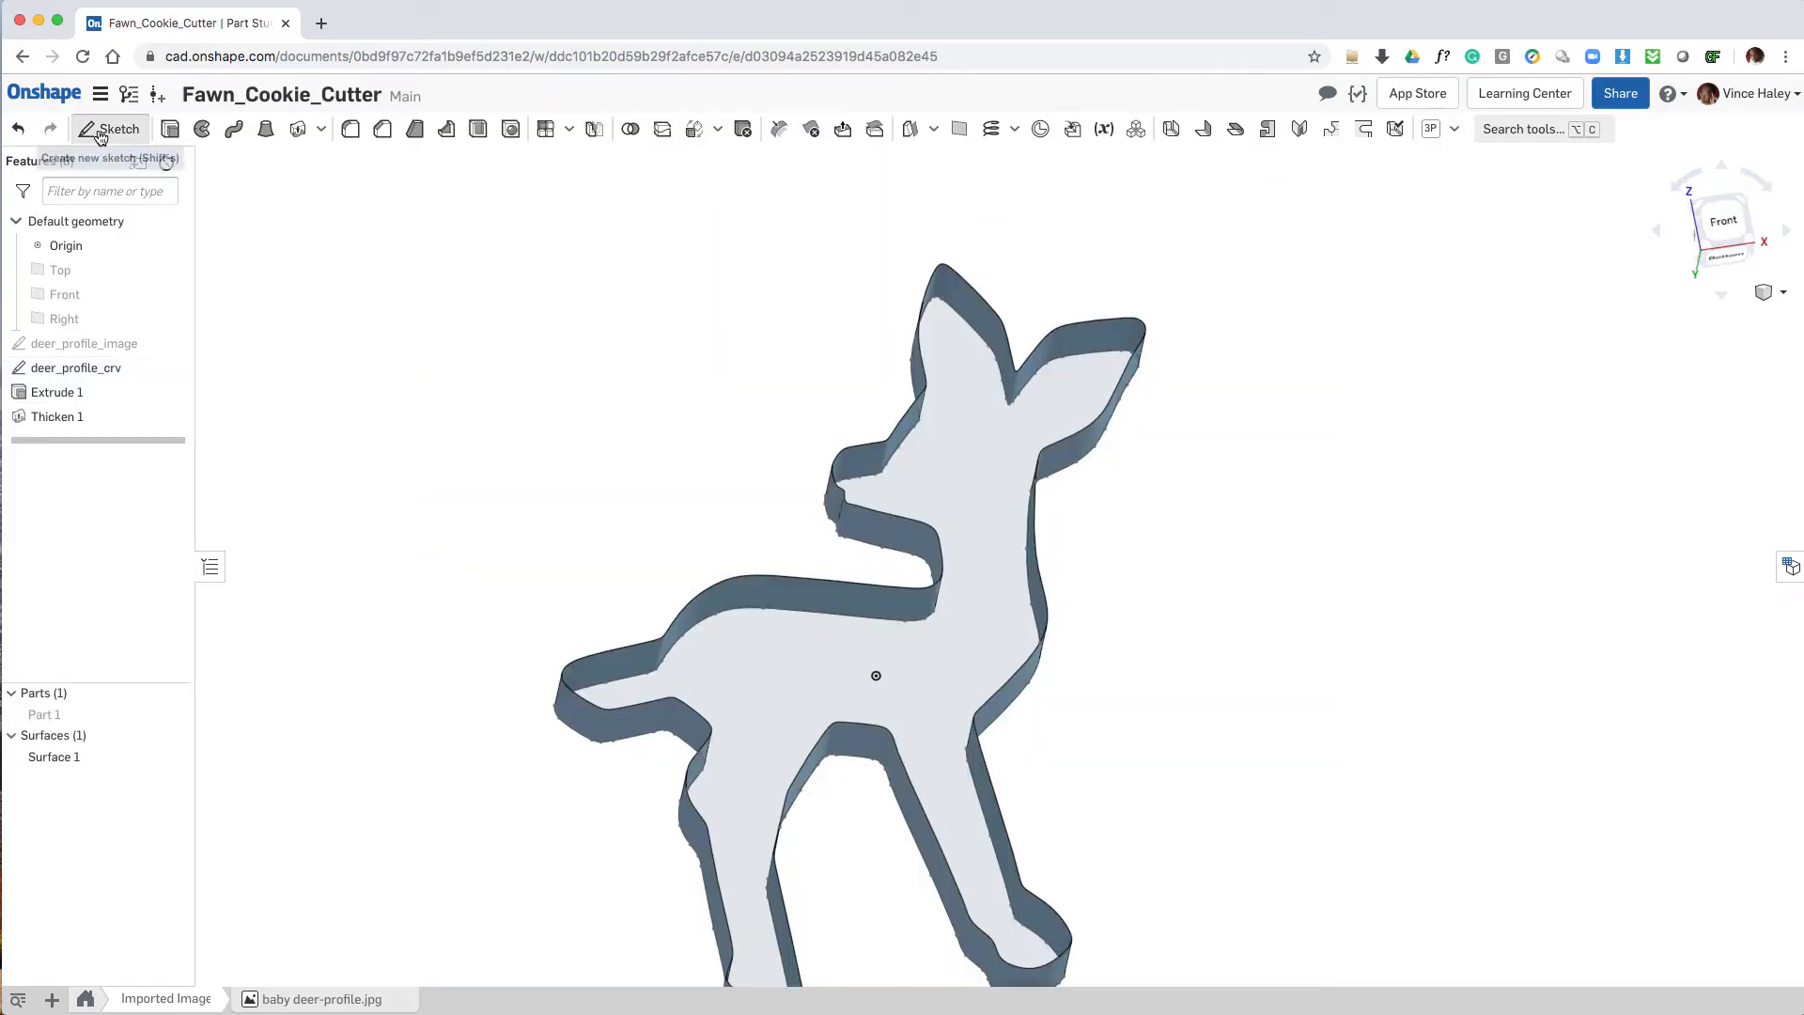
Step: Sketch rectangles over the leg and neck inner corners on the Front plane and close the sketch
{"action": "left_click", "coordinate": [116, 128]}
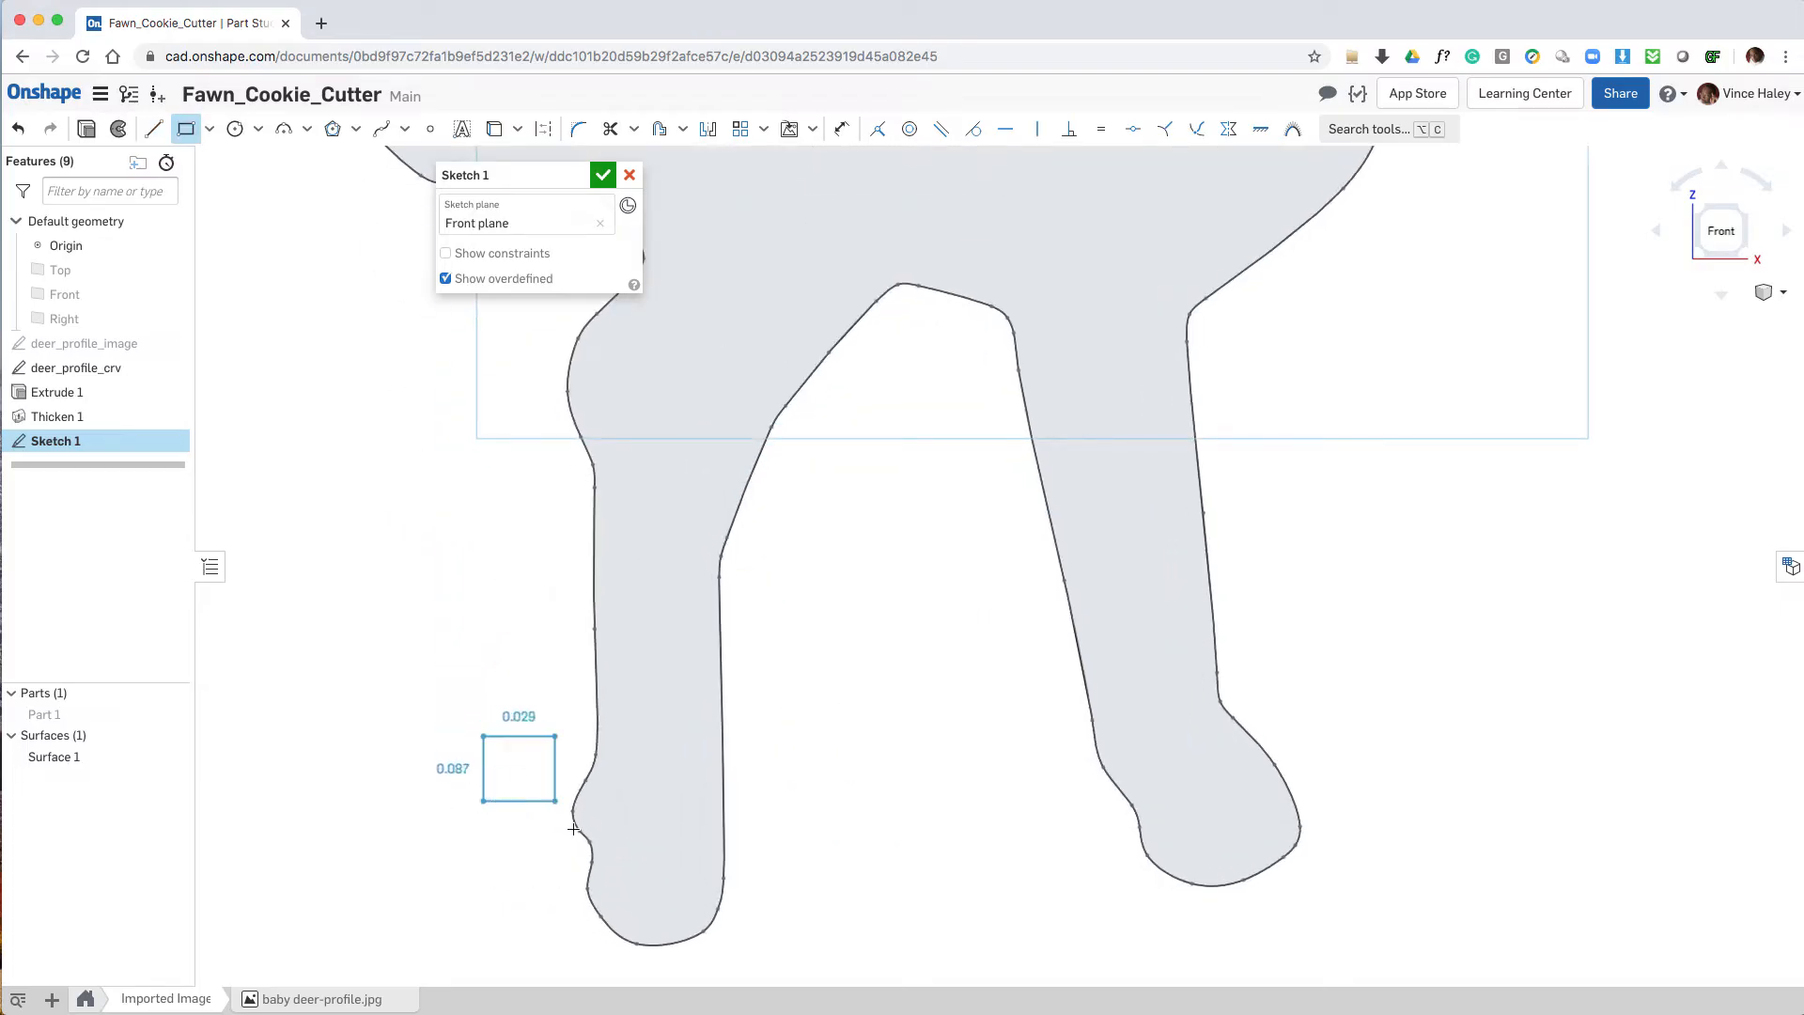
{"action": "left_click_drag", "start_coordinate": [572, 829], "coordinate": [629, 917]}
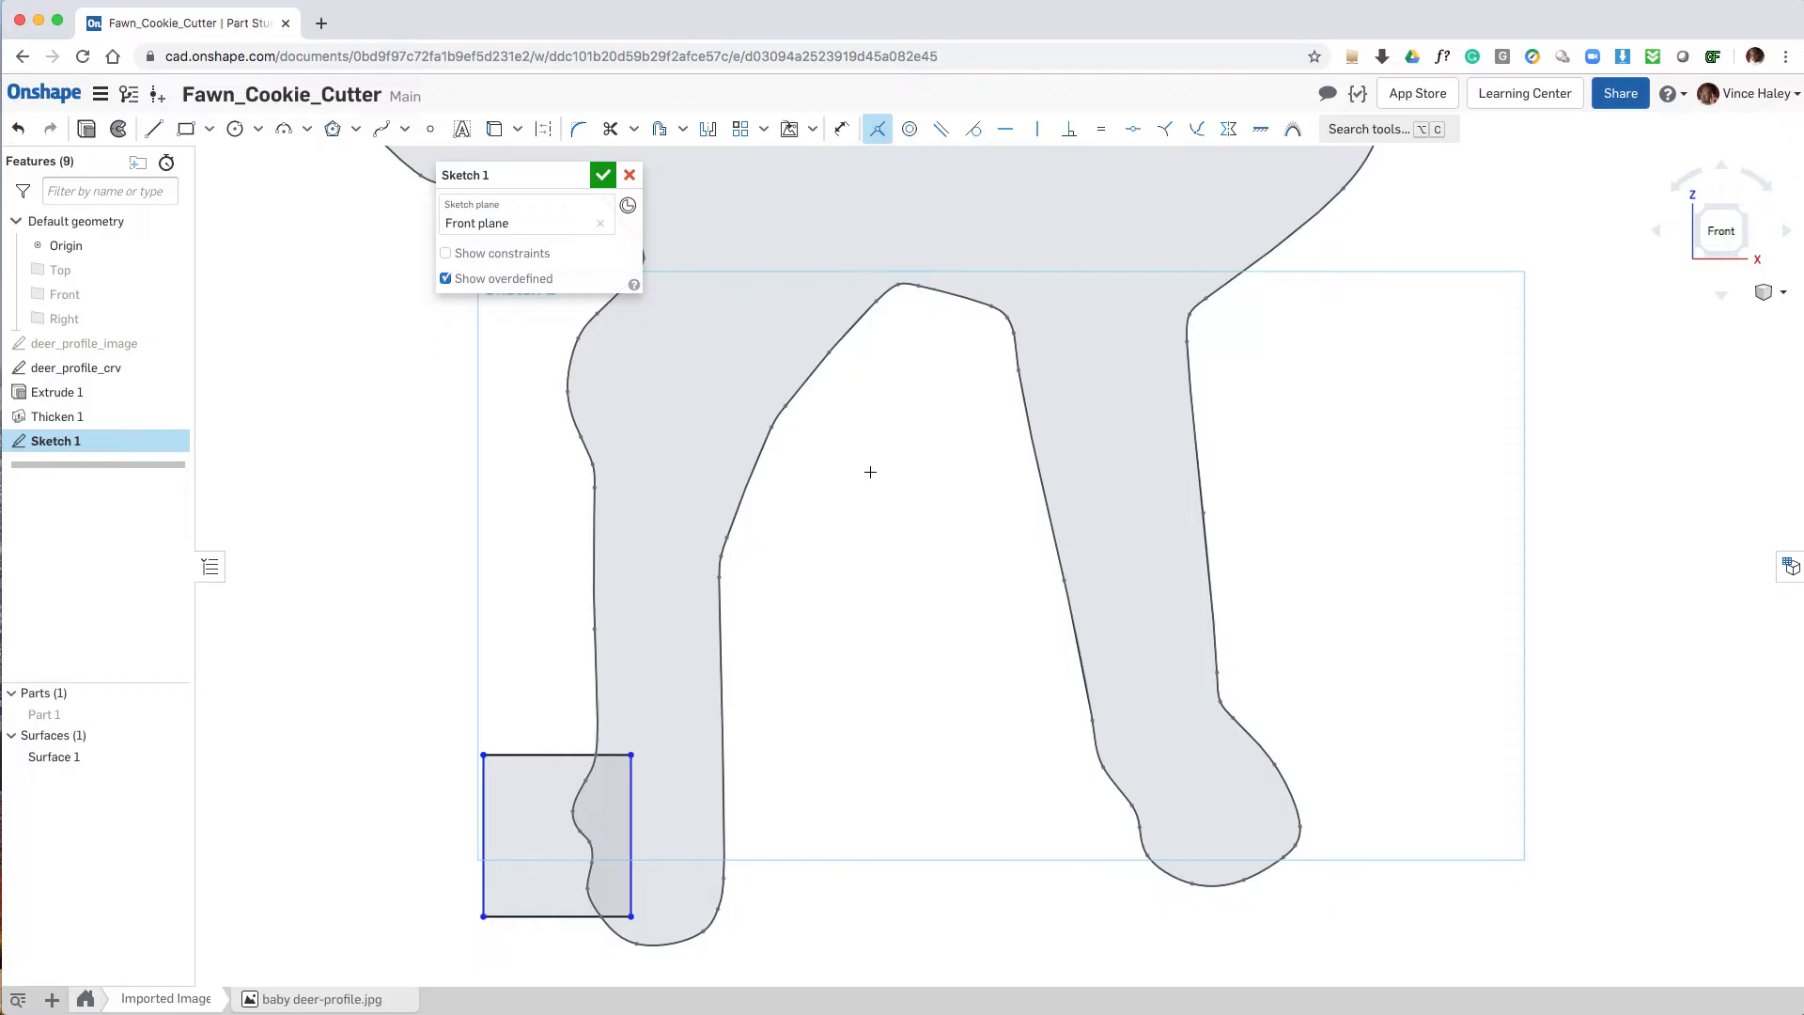
{"action": "scroll", "scroll_direction": "down", "scroll_amount": 3}
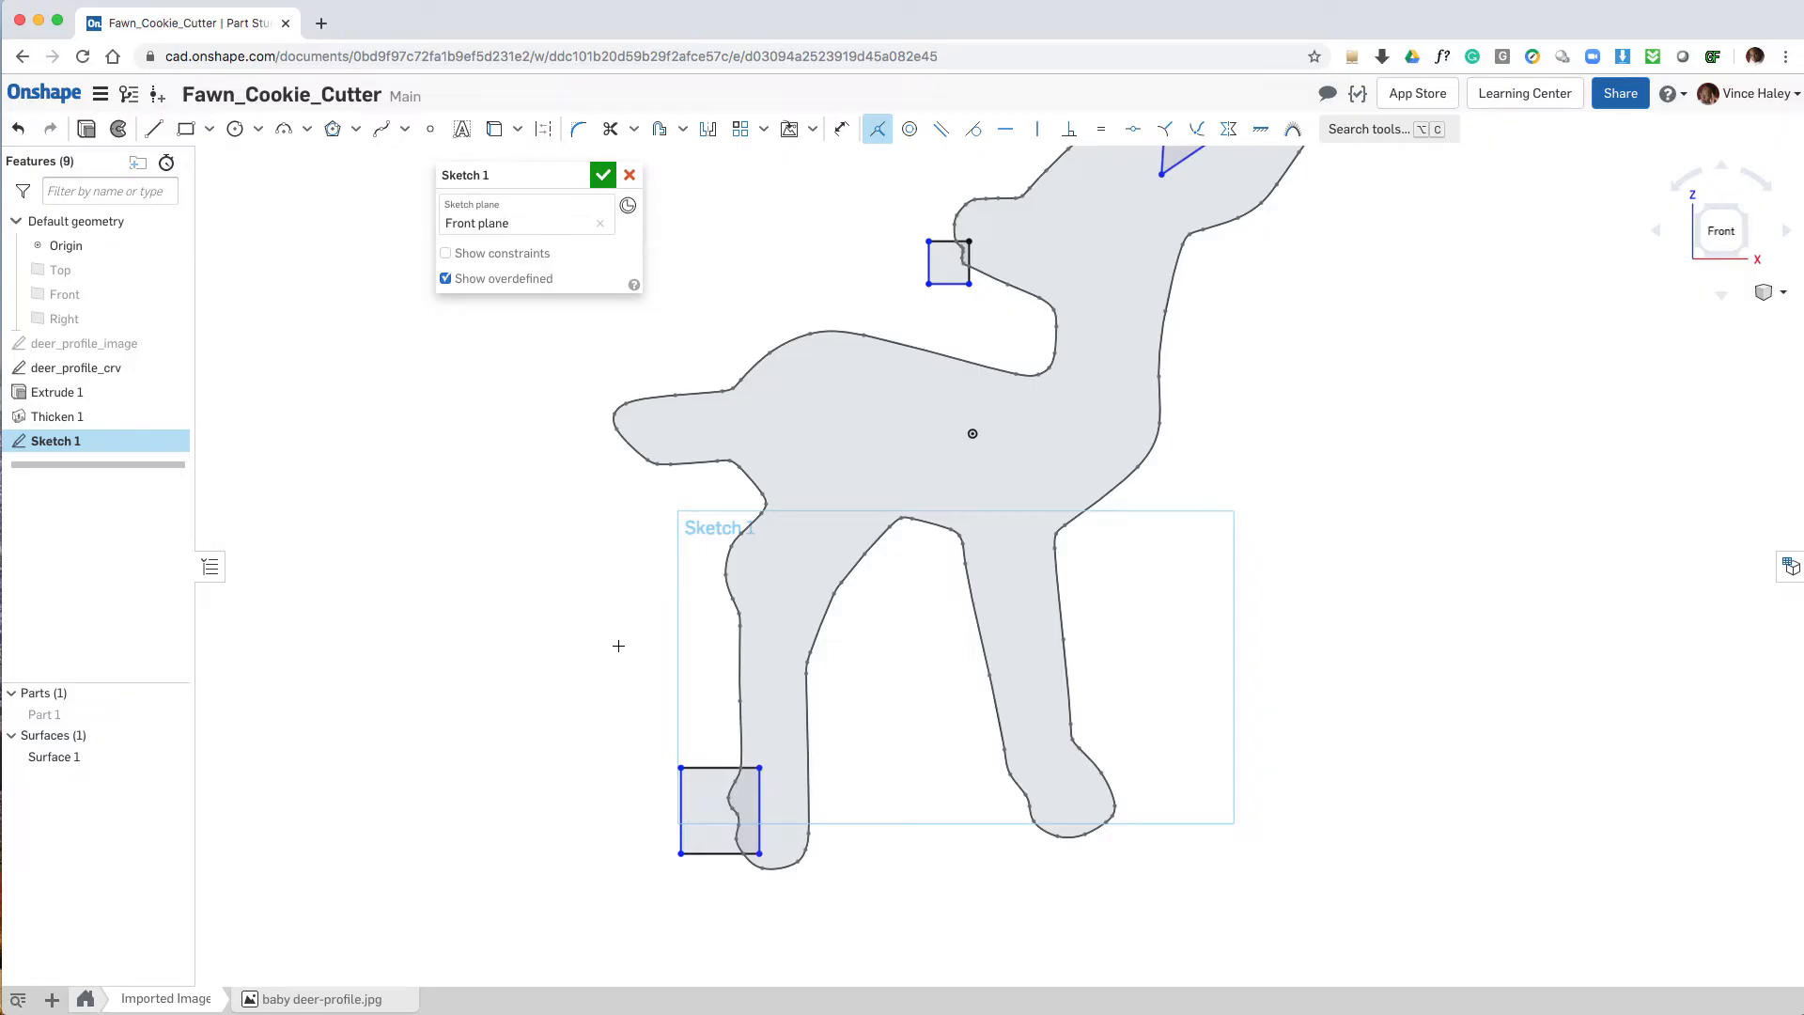
{"action": "left_click", "coordinate": [186, 127]}
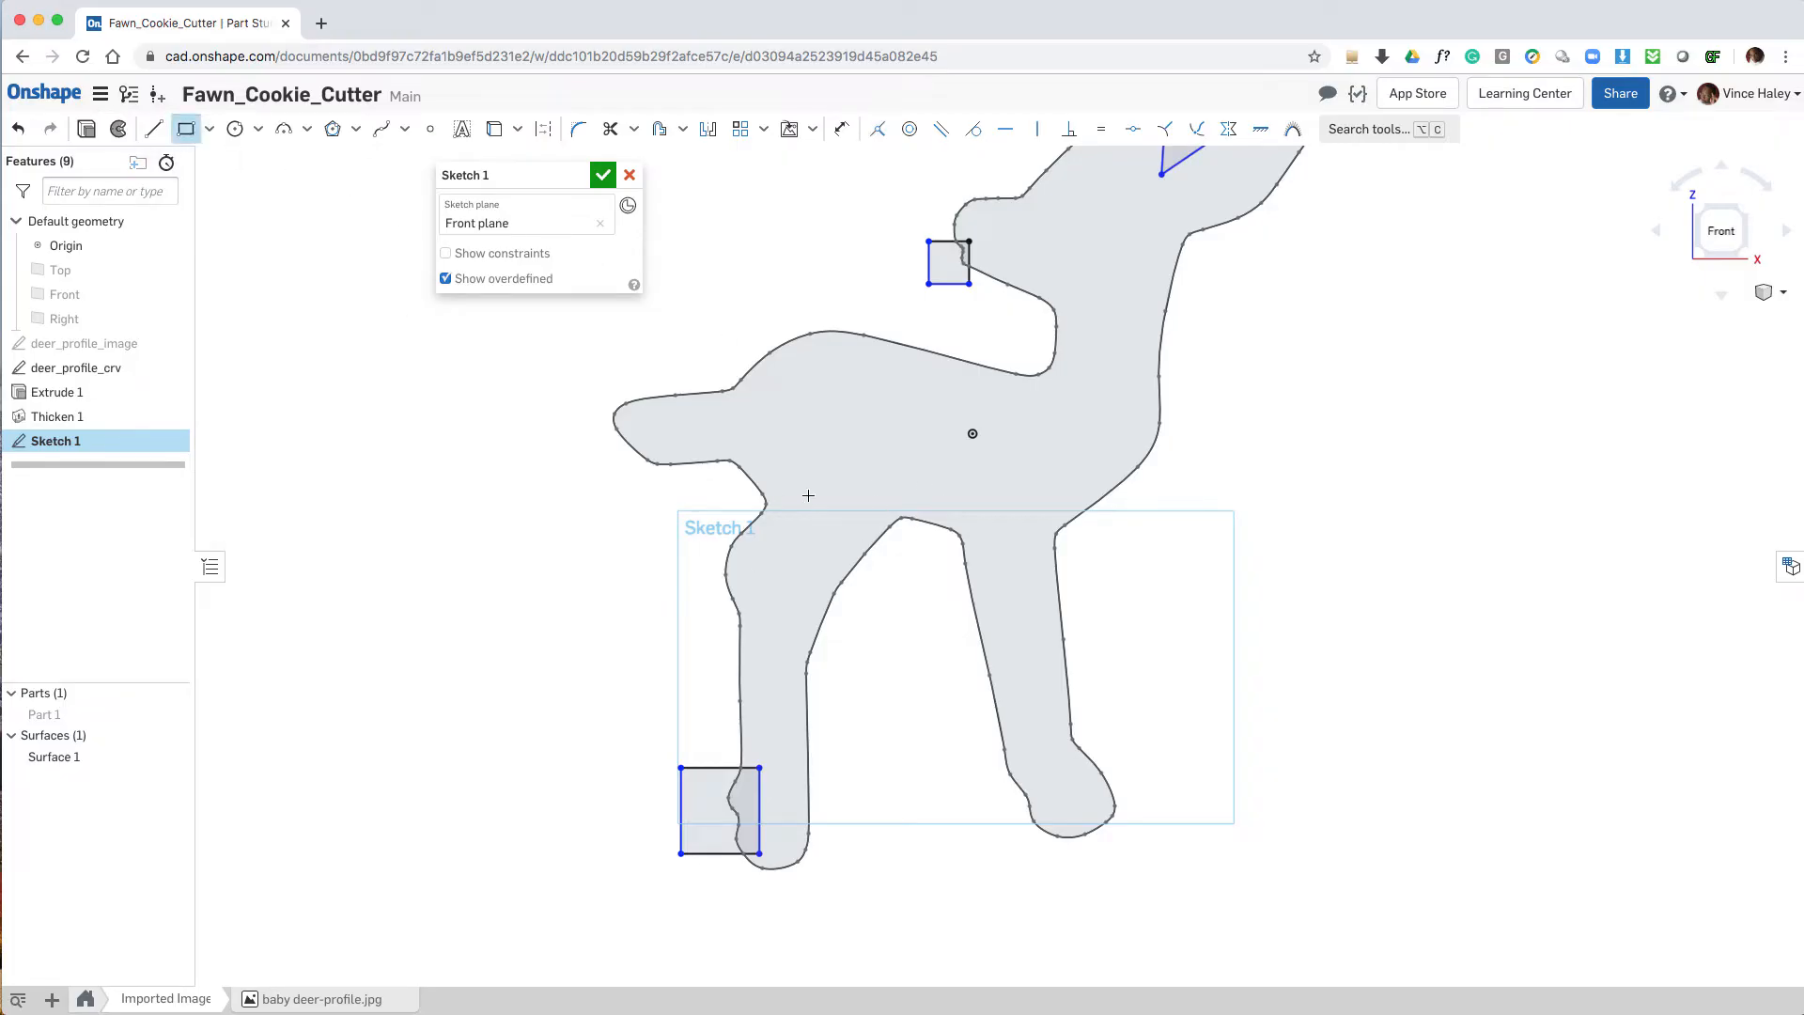
{"action": "mouse_move", "coordinate": [885, 503]}
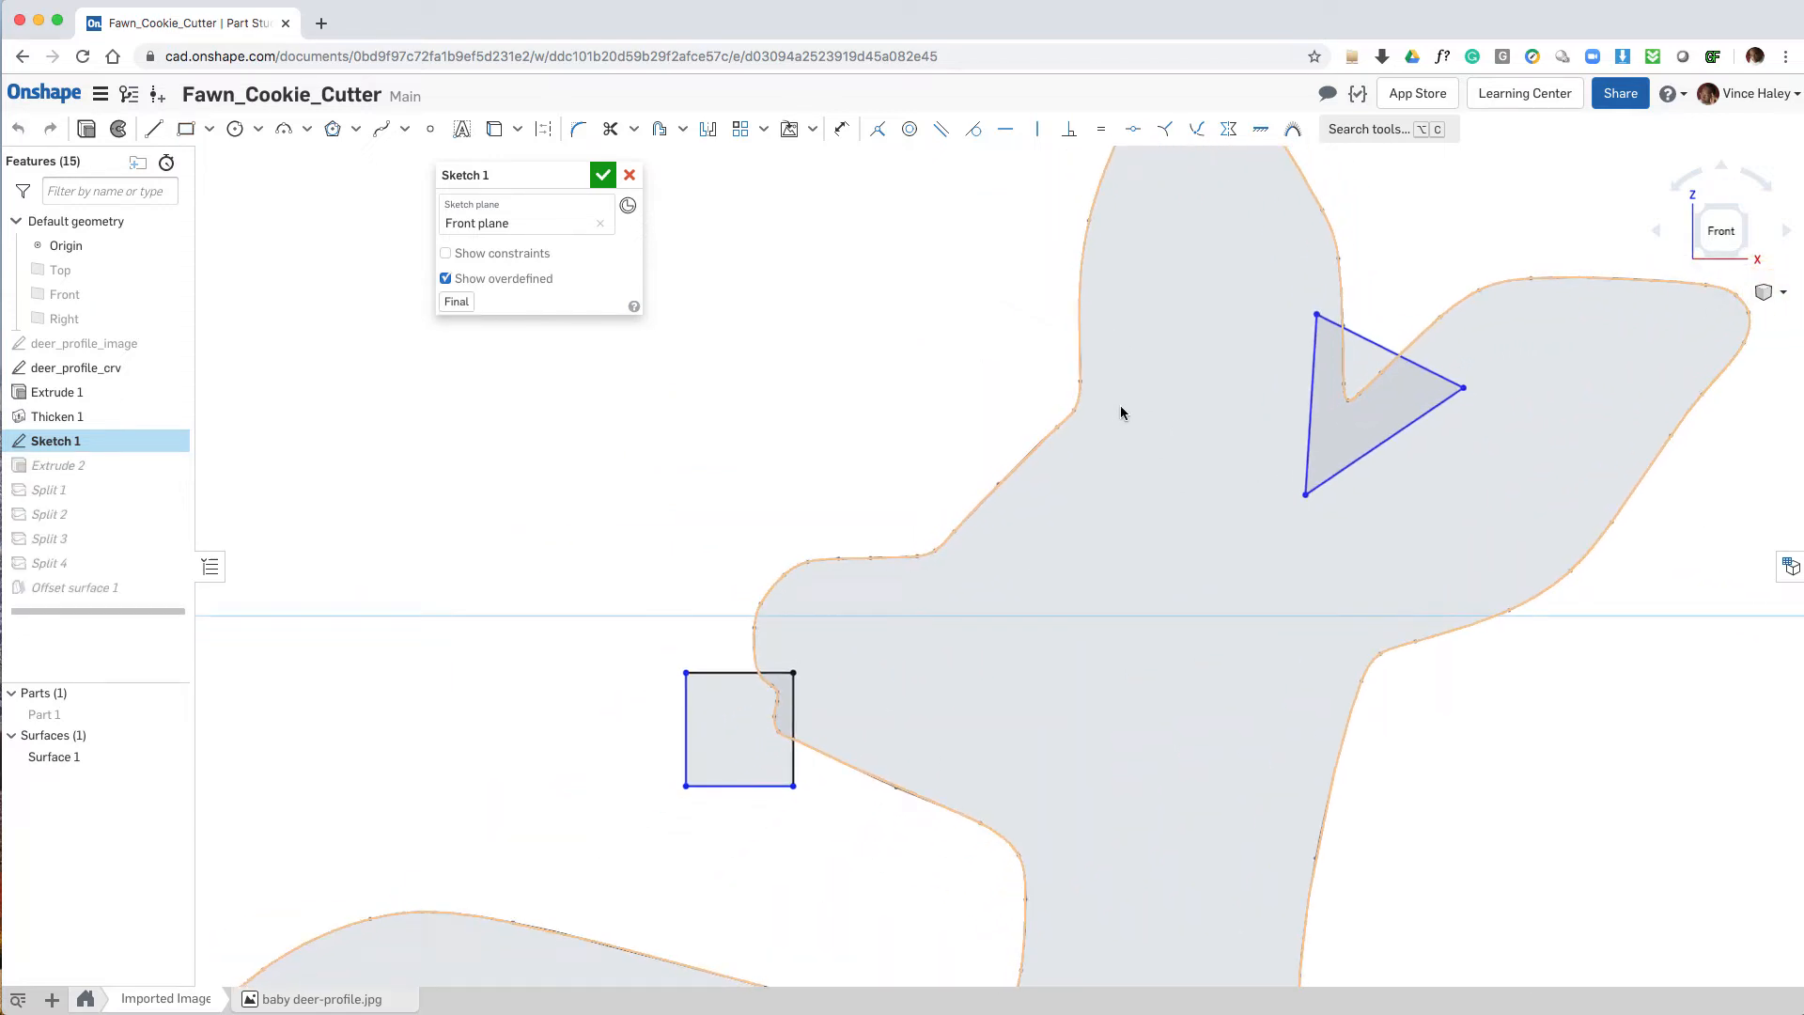
{"action": "left_click", "coordinate": [186, 128]}
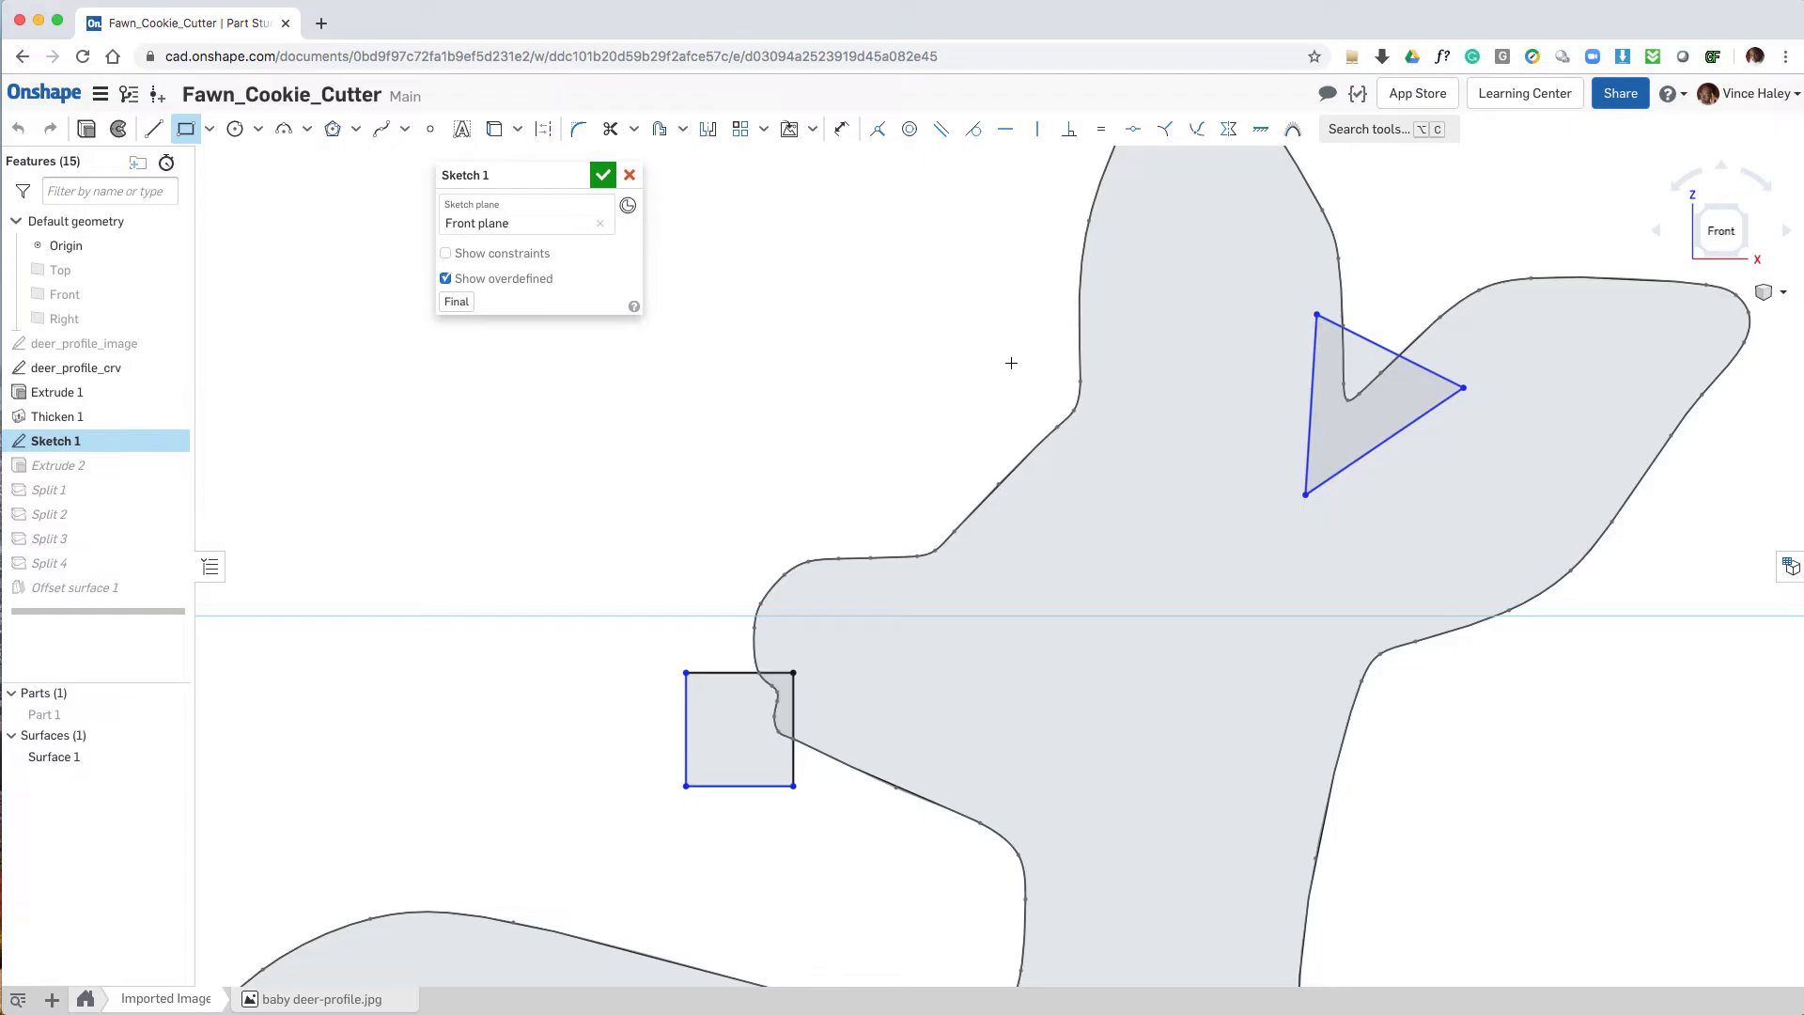
{"action": "left_click_drag", "start_coordinate": [1011, 363], "coordinate": [1105, 432]}
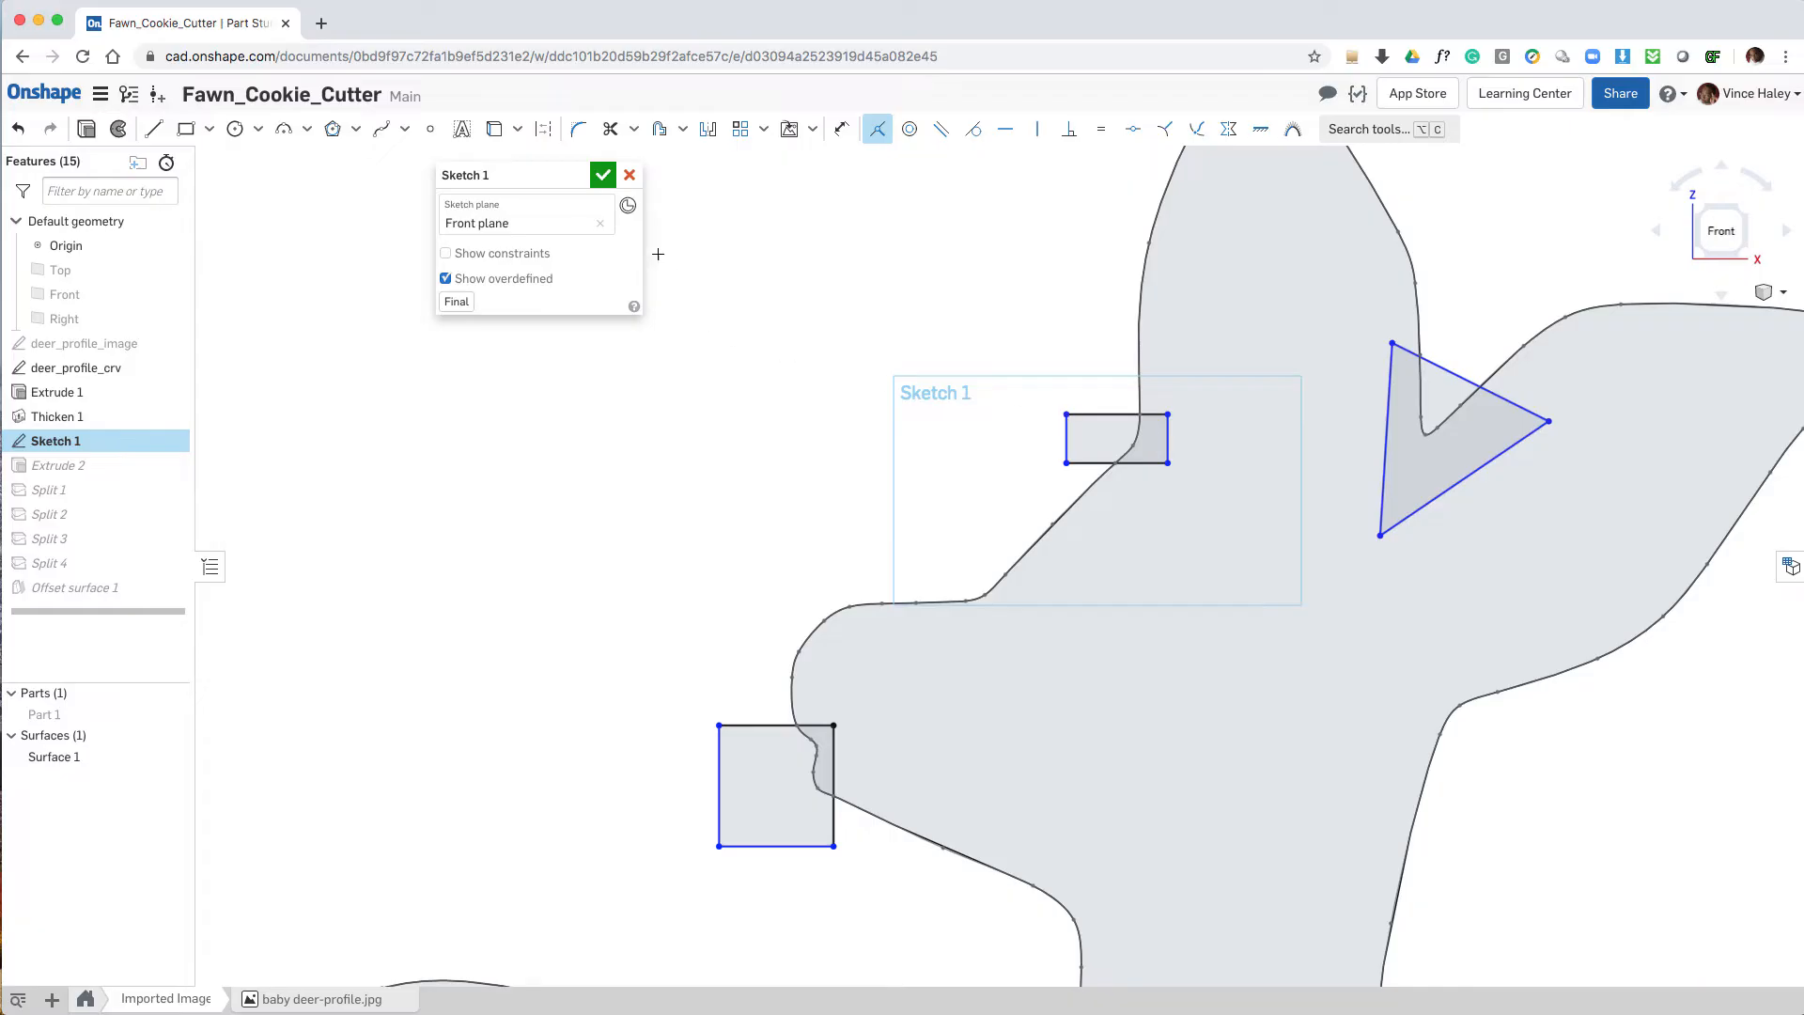
{"action": "left_click", "coordinate": [601, 173]}
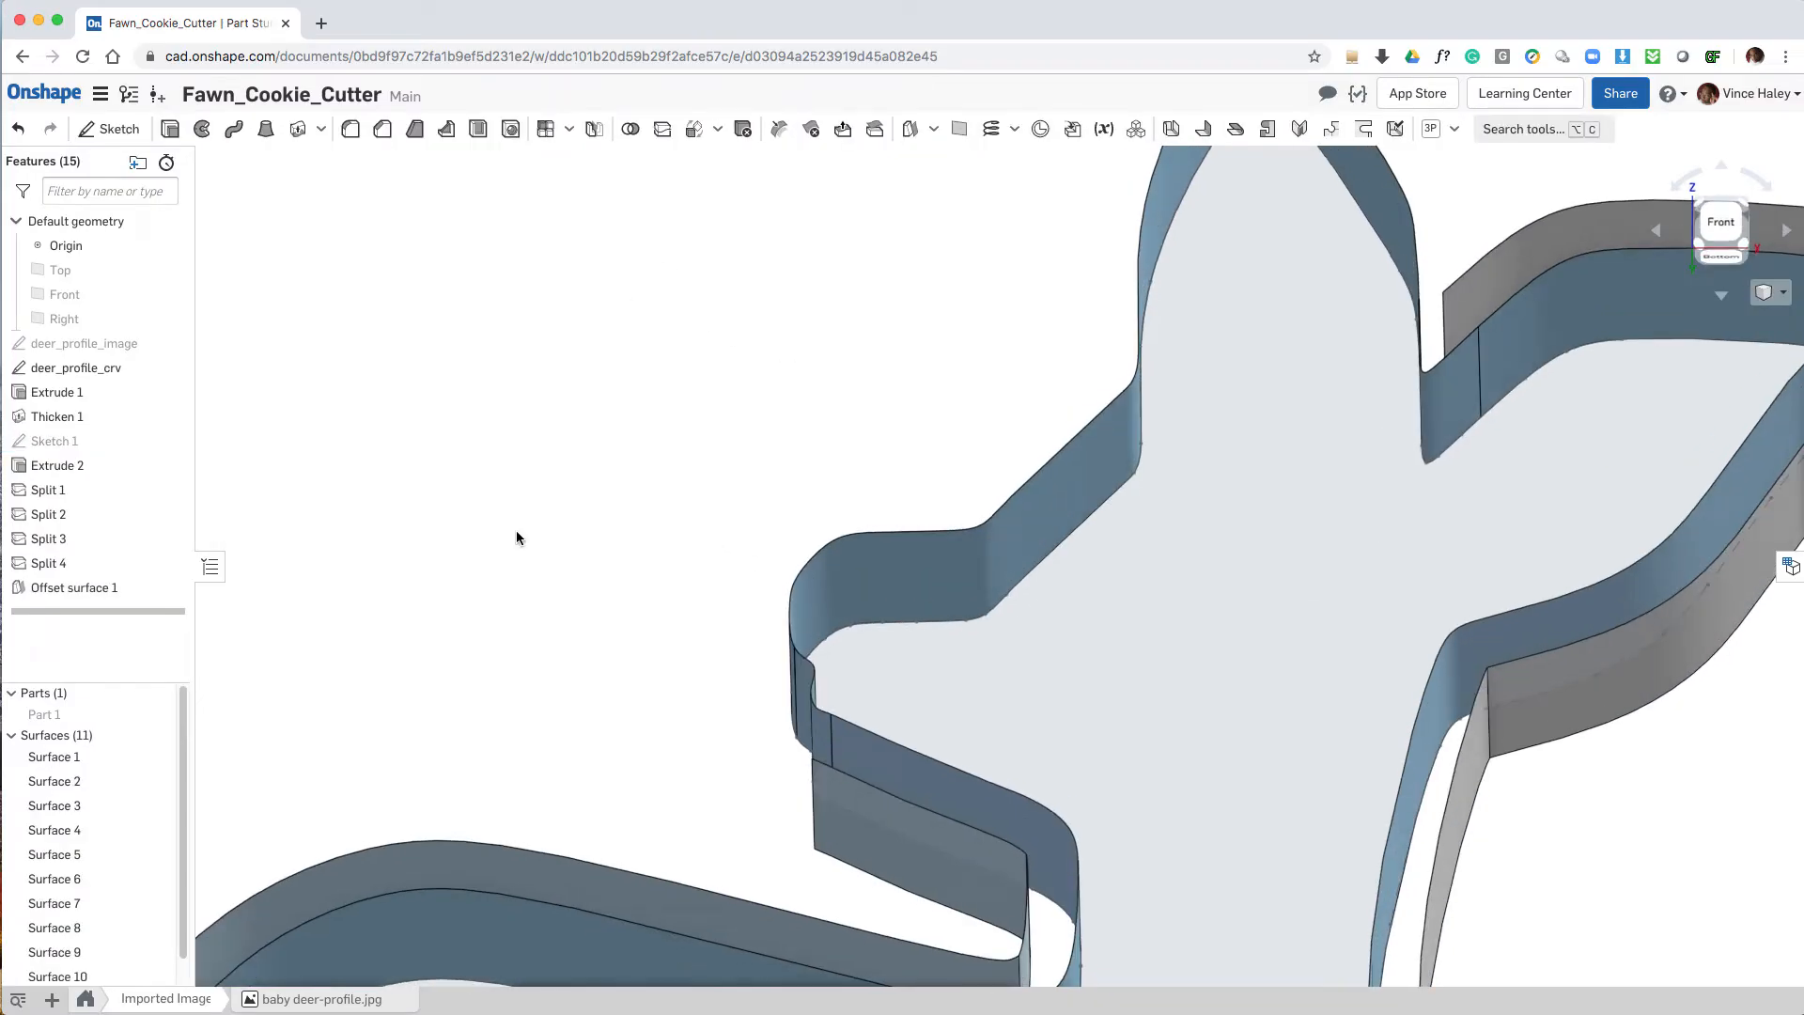
{"action": "mouse_move", "coordinate": [101, 585]}
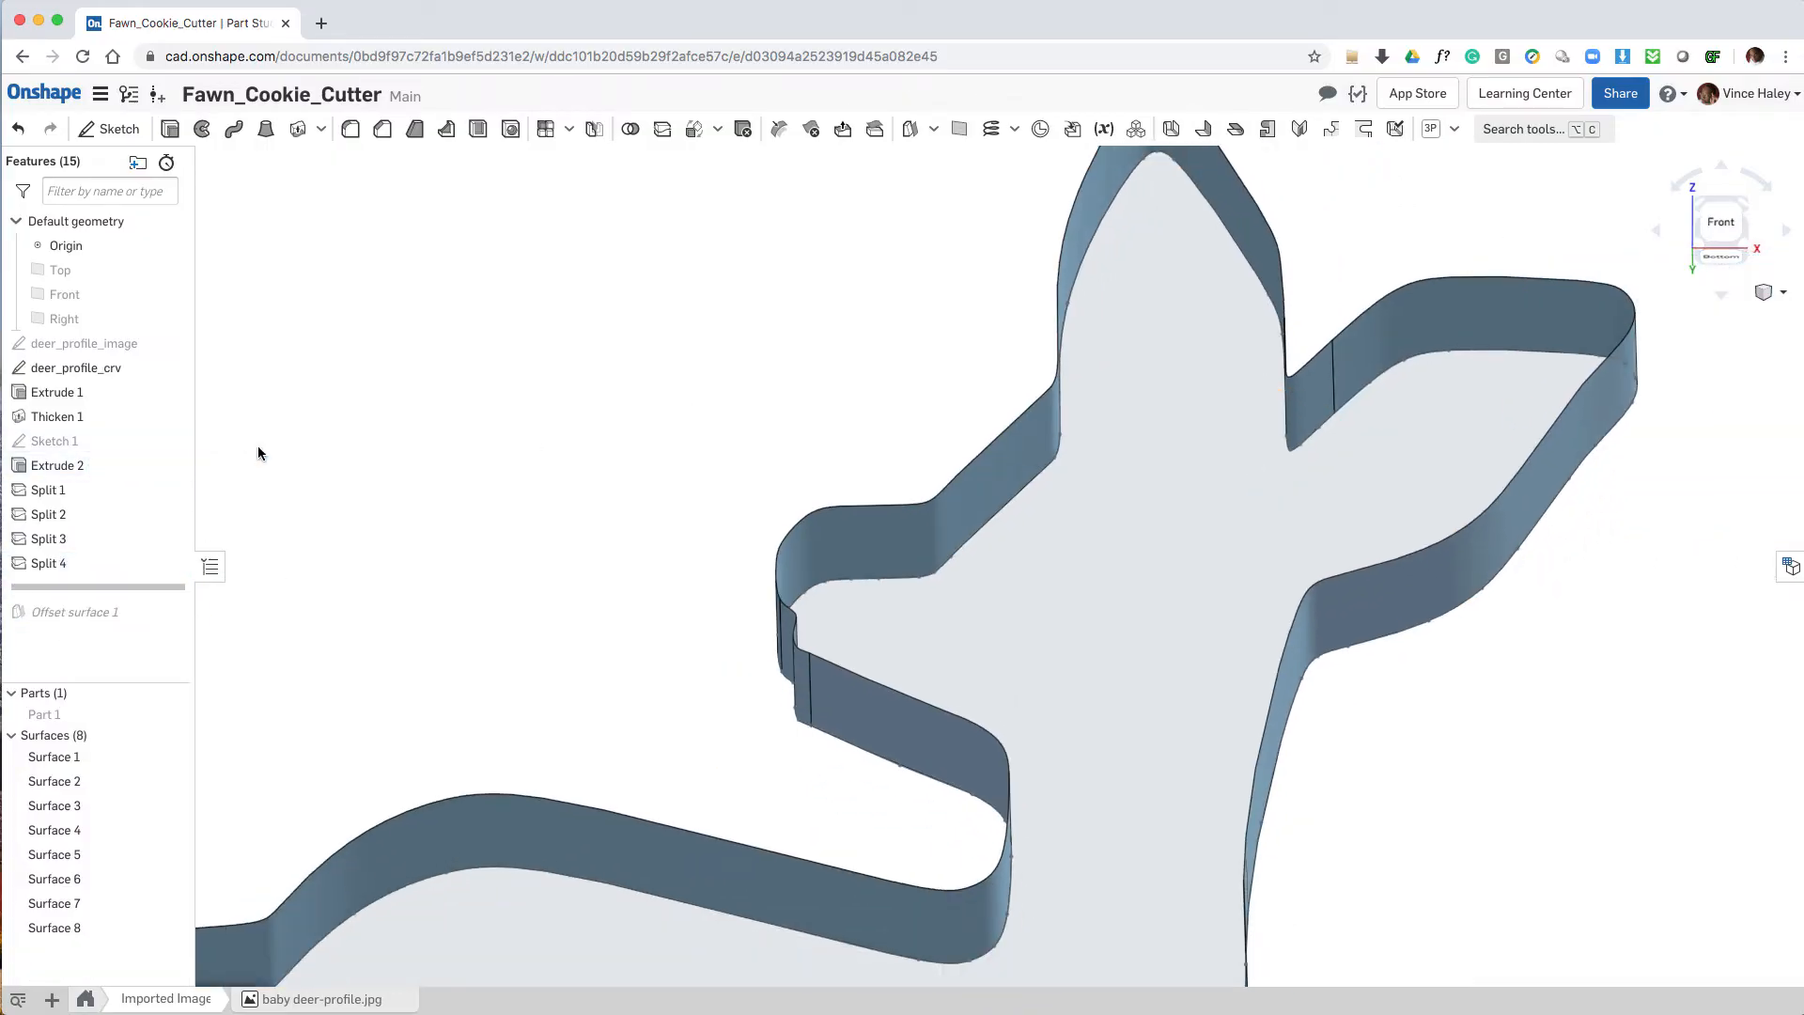
Step: Re-confirm Extrude 2 at 1 in depth so it includes the new neck rectangle
{"action": "left_click", "coordinate": [57, 464]}
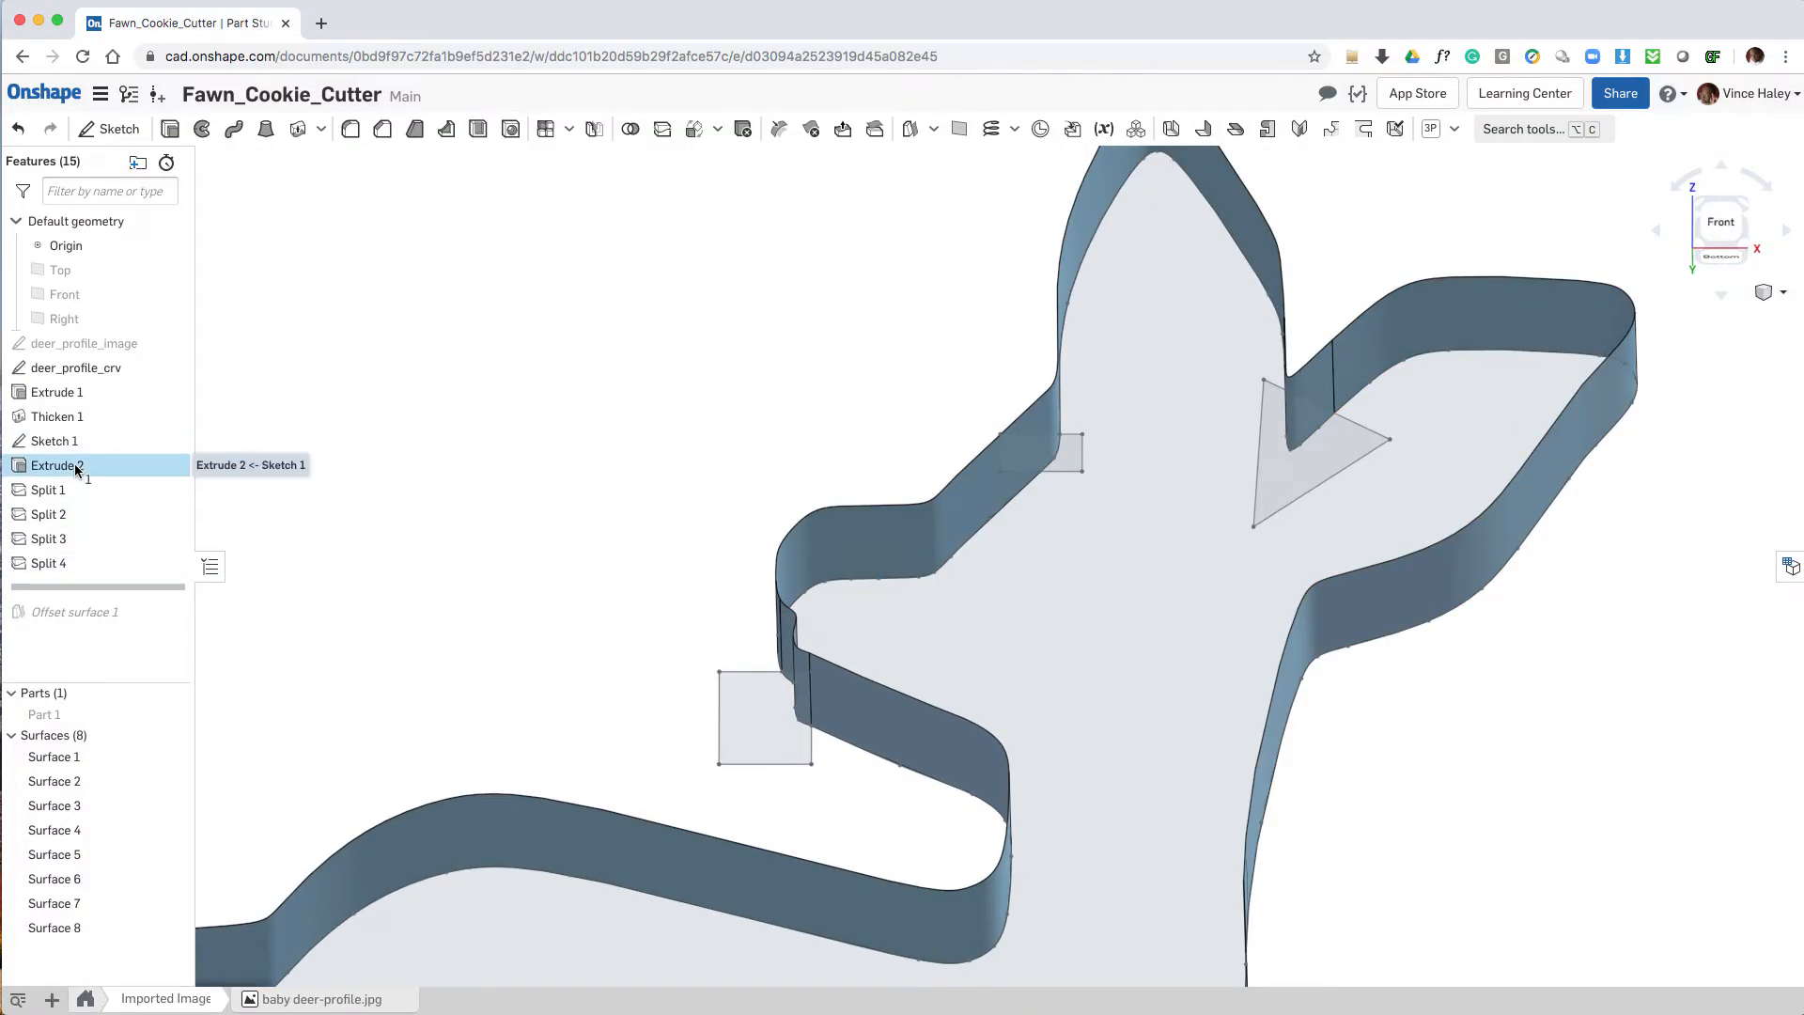
{"action": "double_click", "coordinate": [58, 464]}
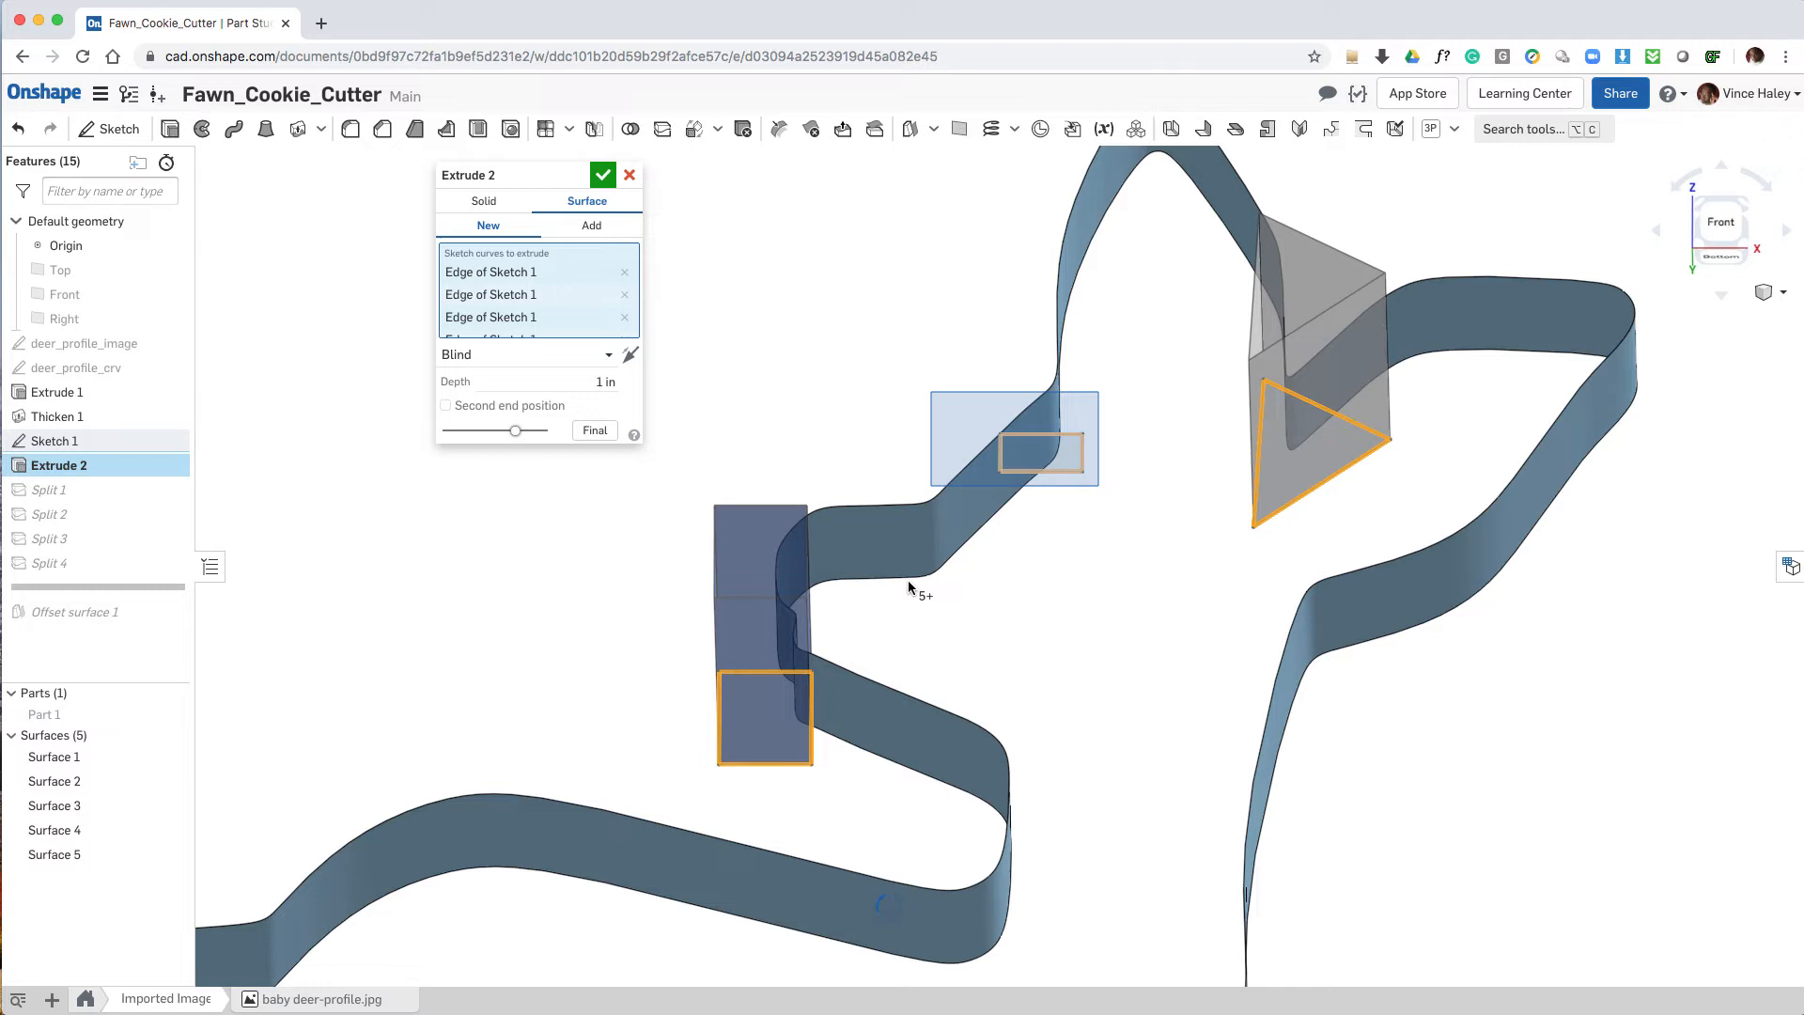
{"action": "left_click", "coordinate": [603, 173]}
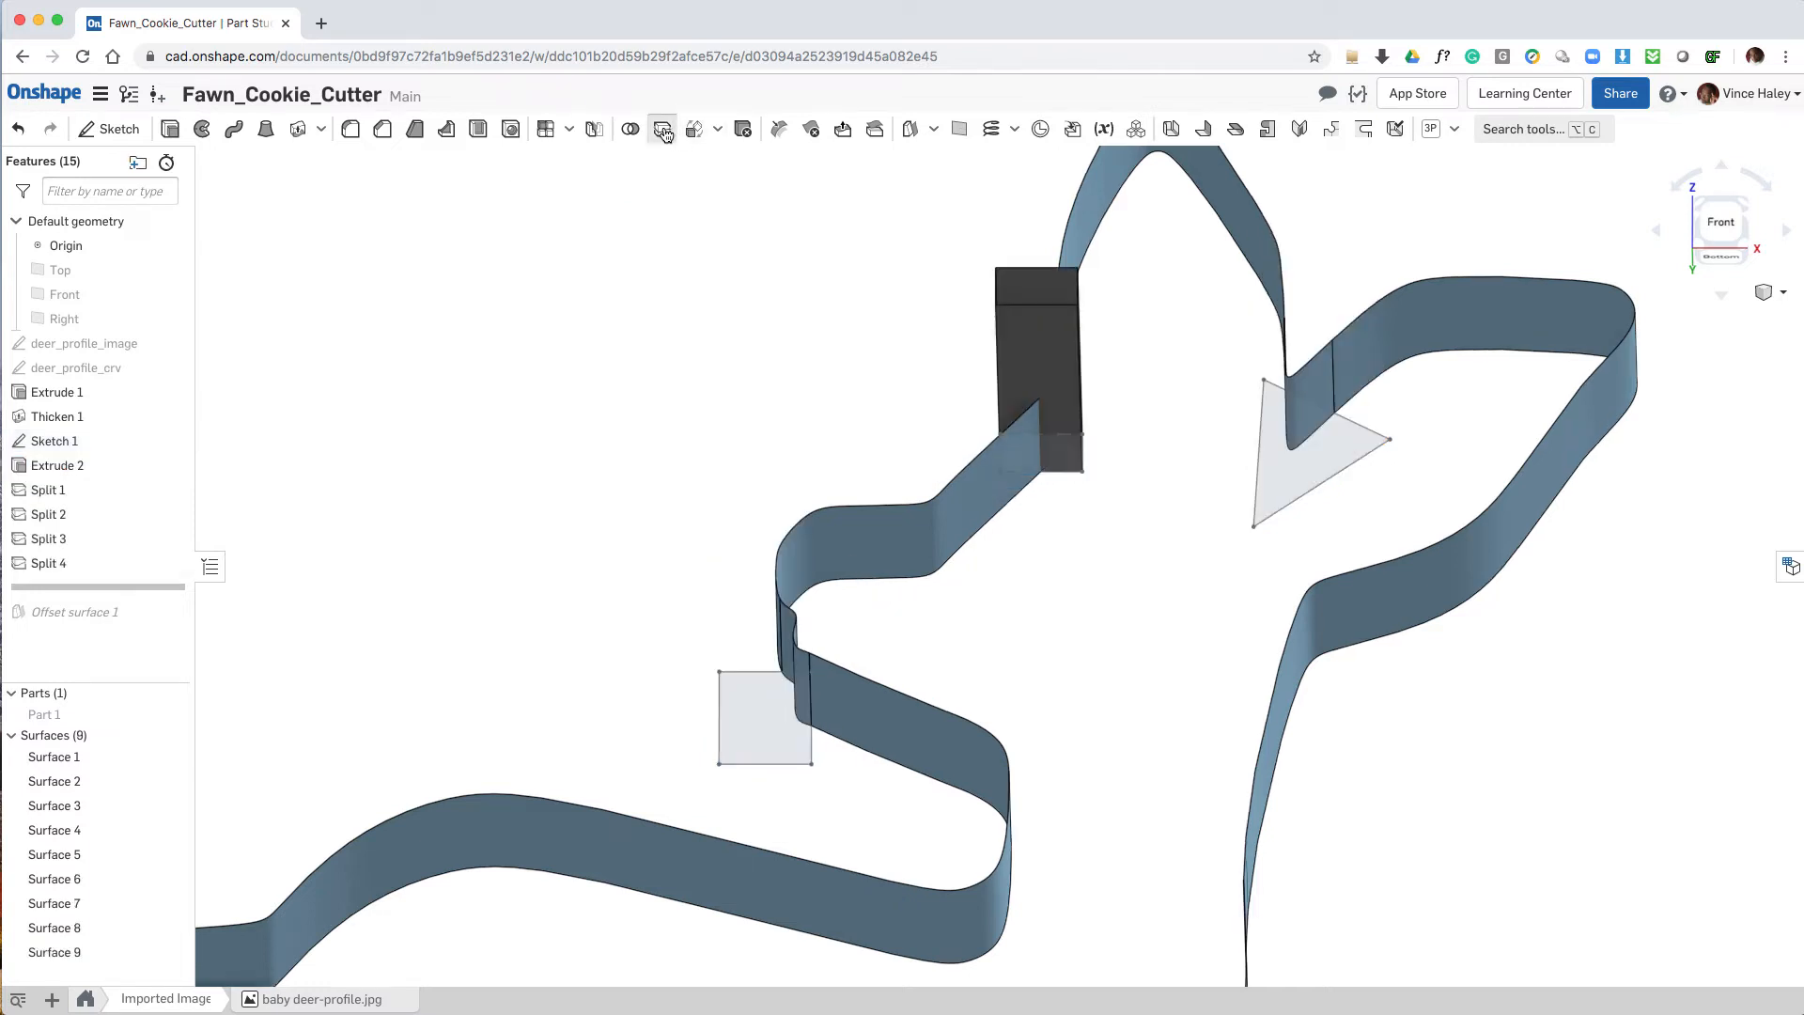
{"action": "left_click", "coordinate": [662, 130]}
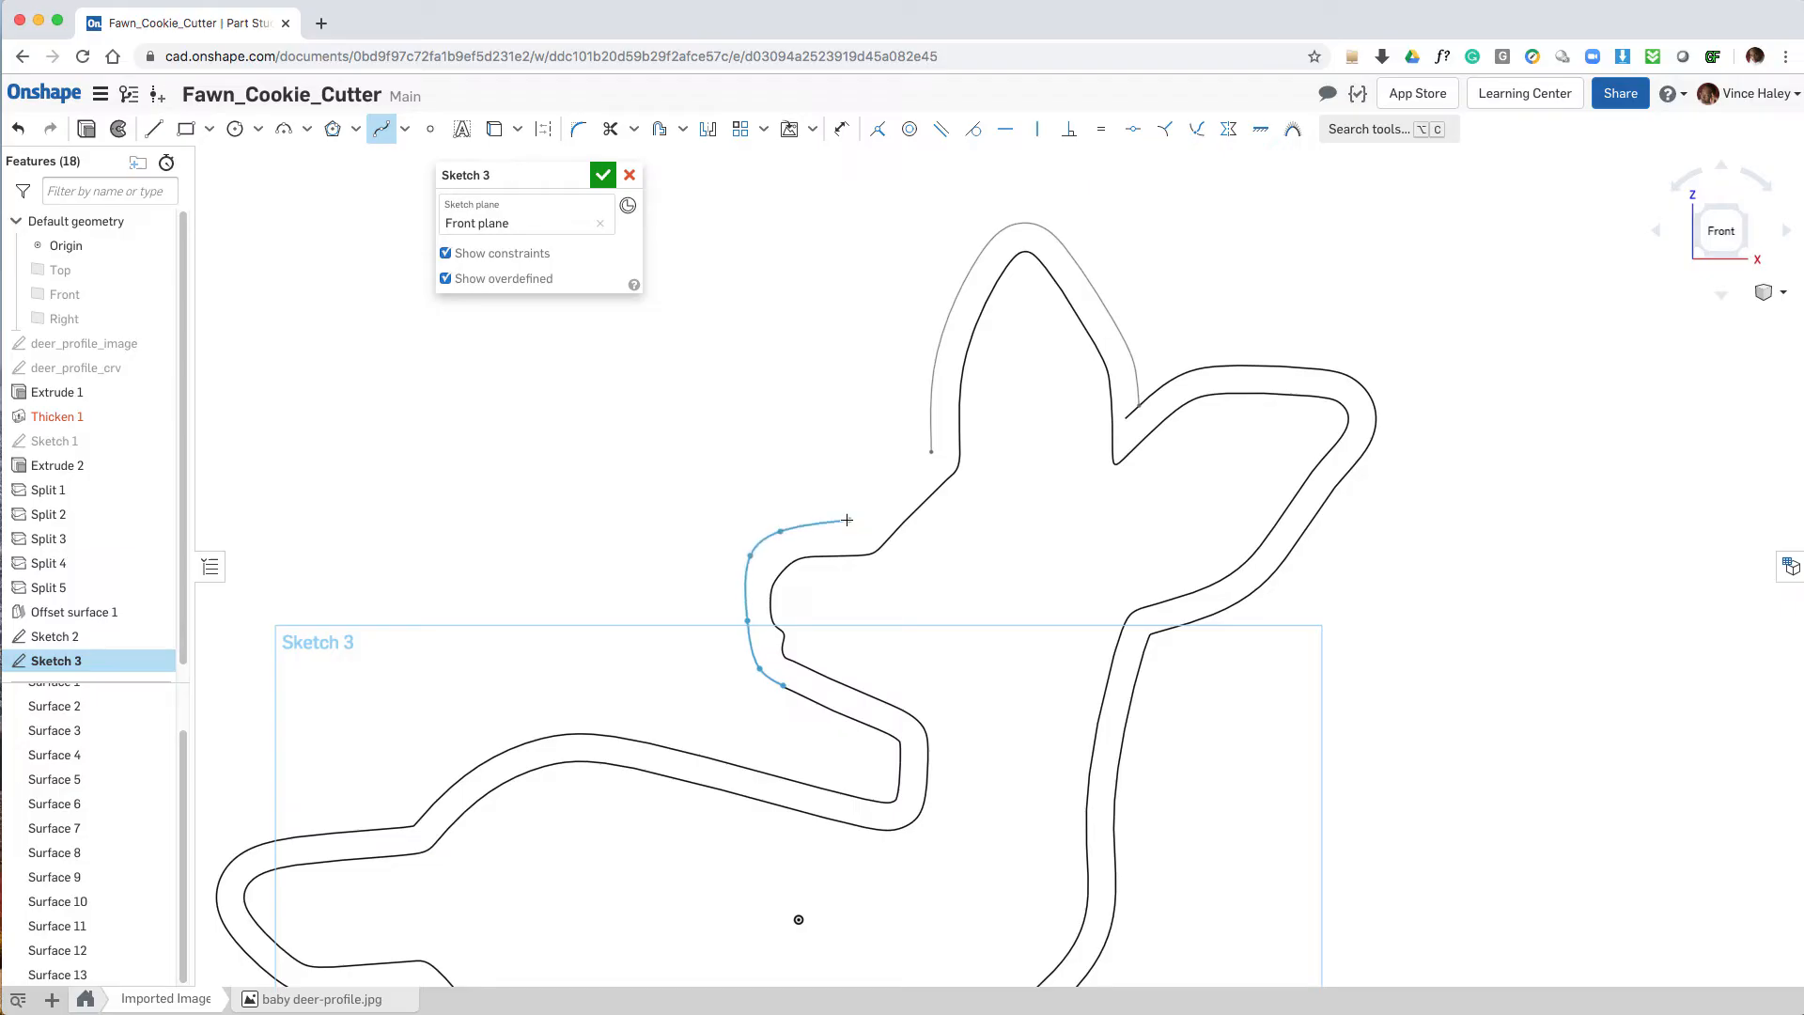
Step: Spline-trace the offset outline around the head, ear tip and a leg, then finish Sketch 3
{"action": "left_click_drag", "start_coordinate": [848, 520], "coordinate": [885, 487]}
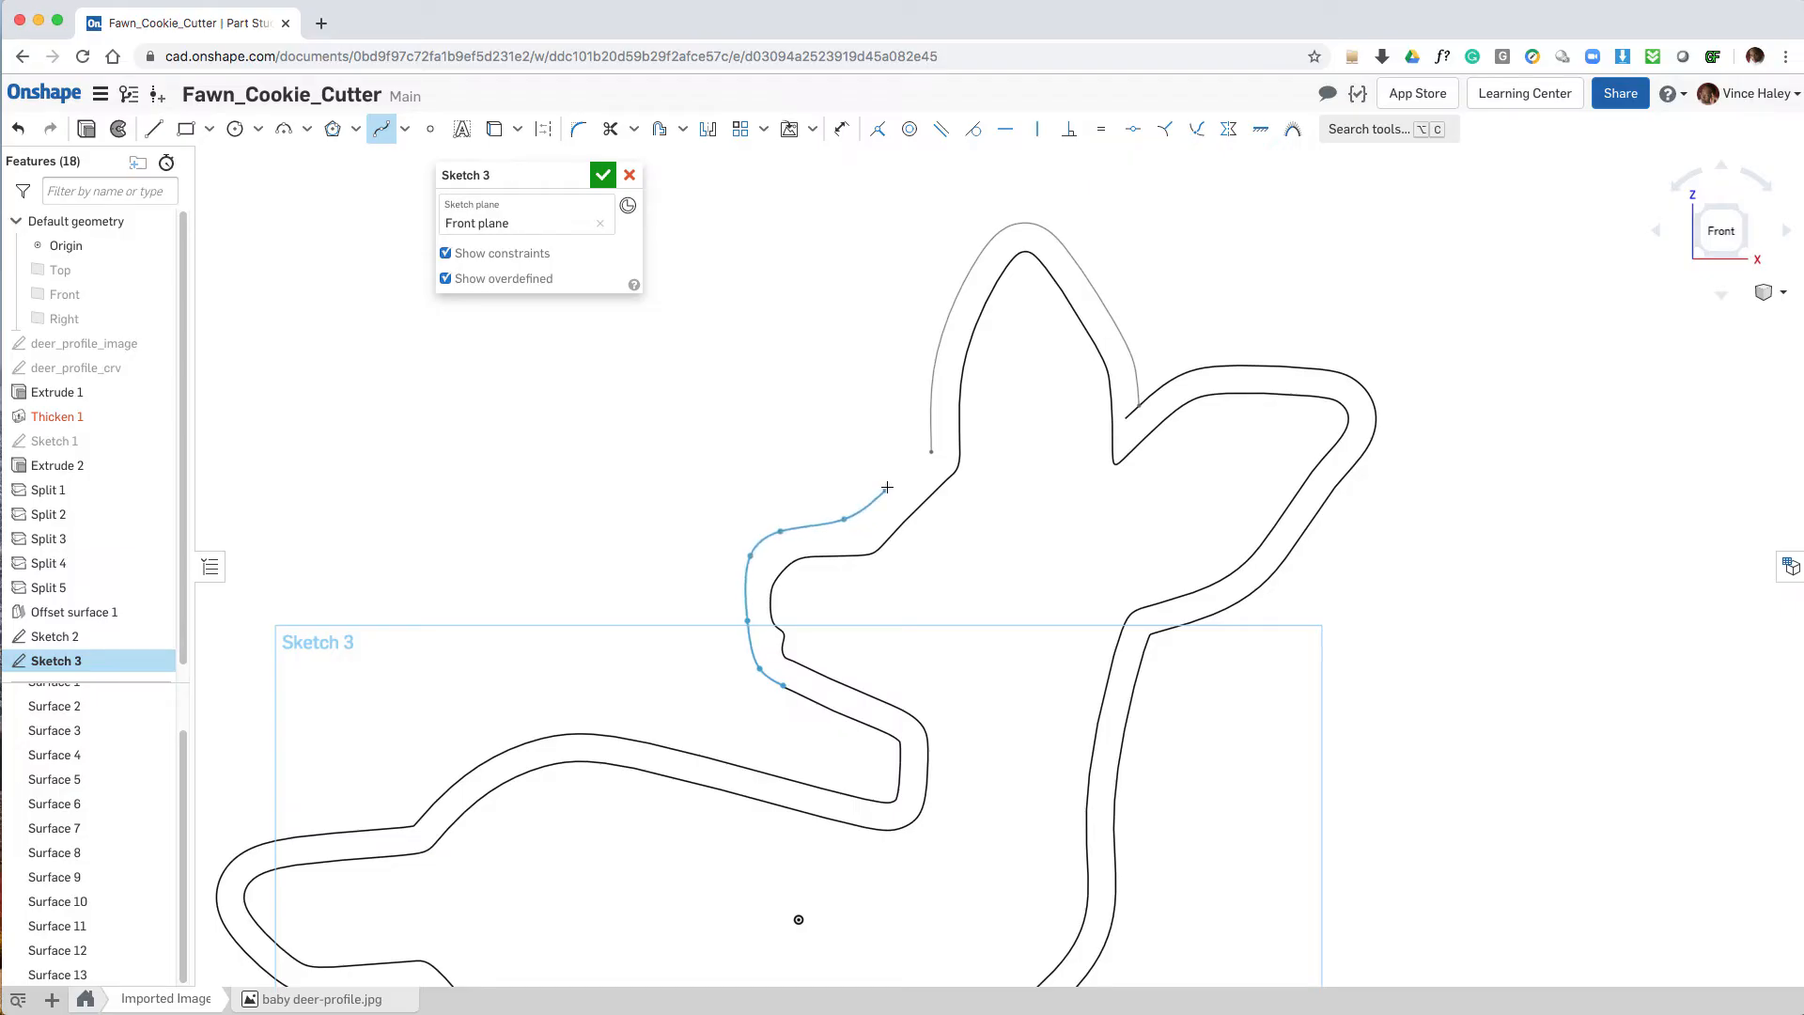
{"action": "left_click_drag", "start_coordinate": [885, 487], "coordinate": [932, 438]}
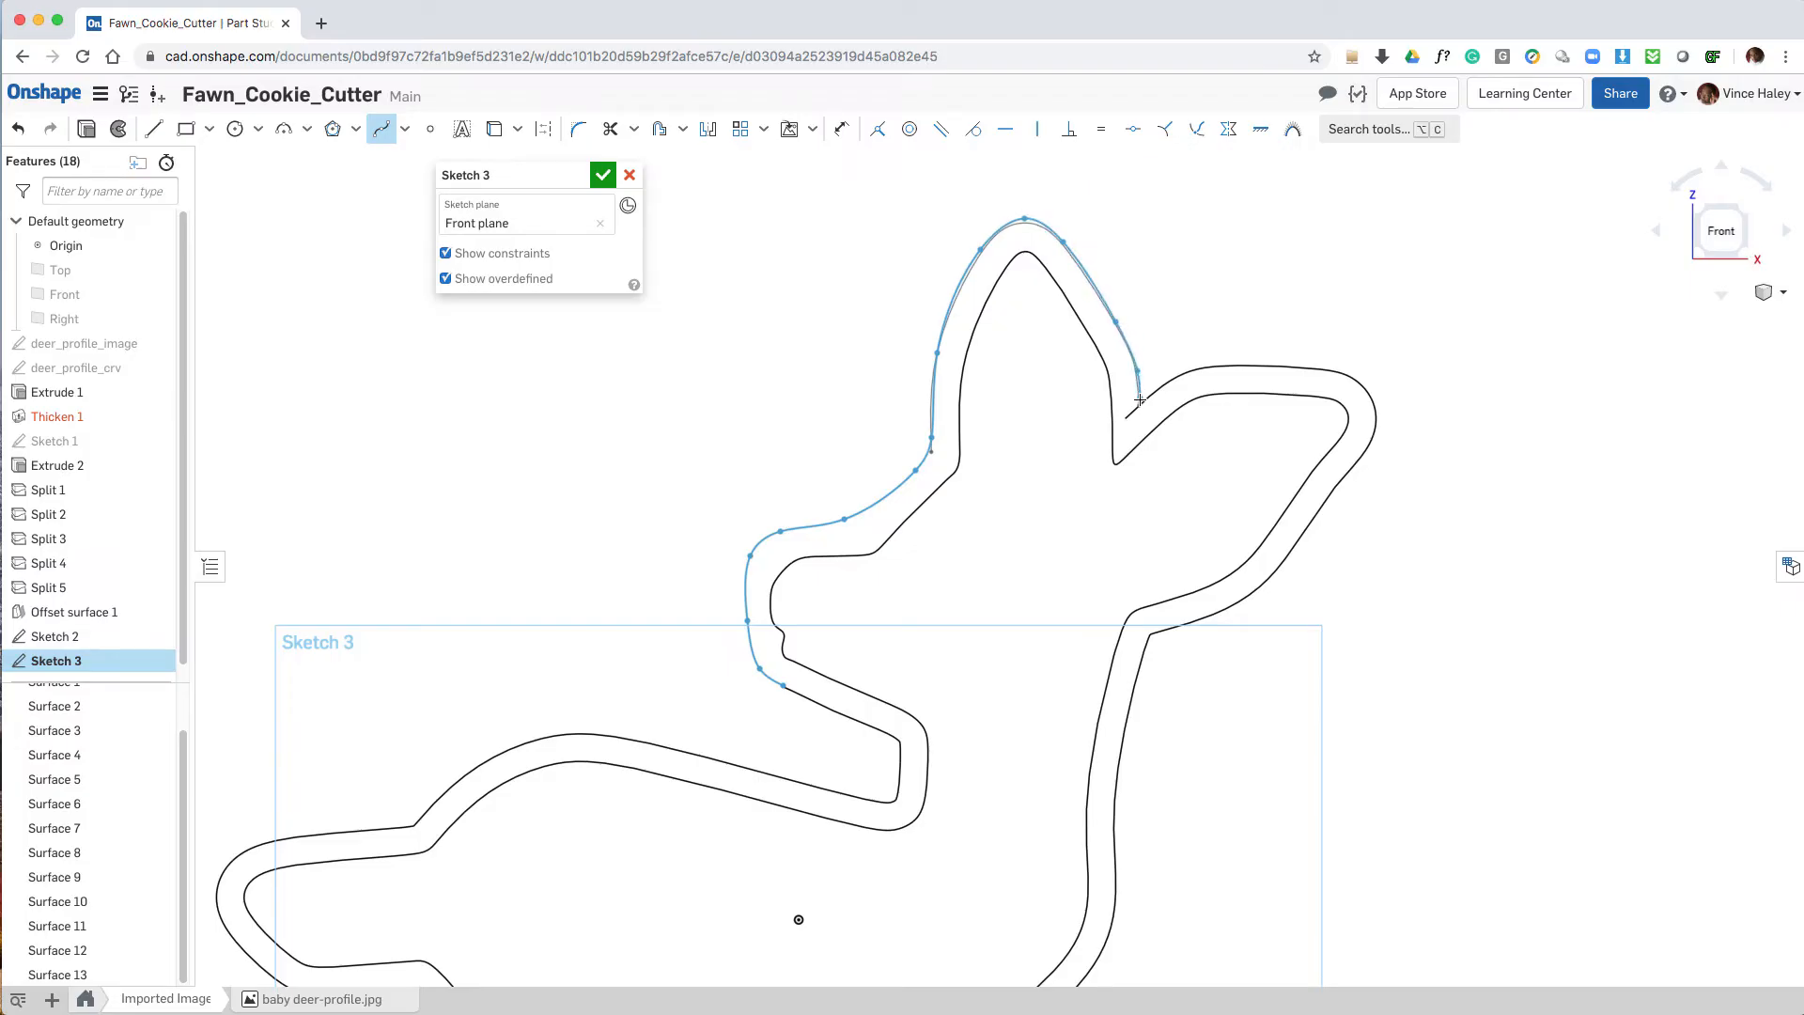
{"action": "left_click_drag", "start_coordinate": [1138, 398], "coordinate": [1181, 357]}
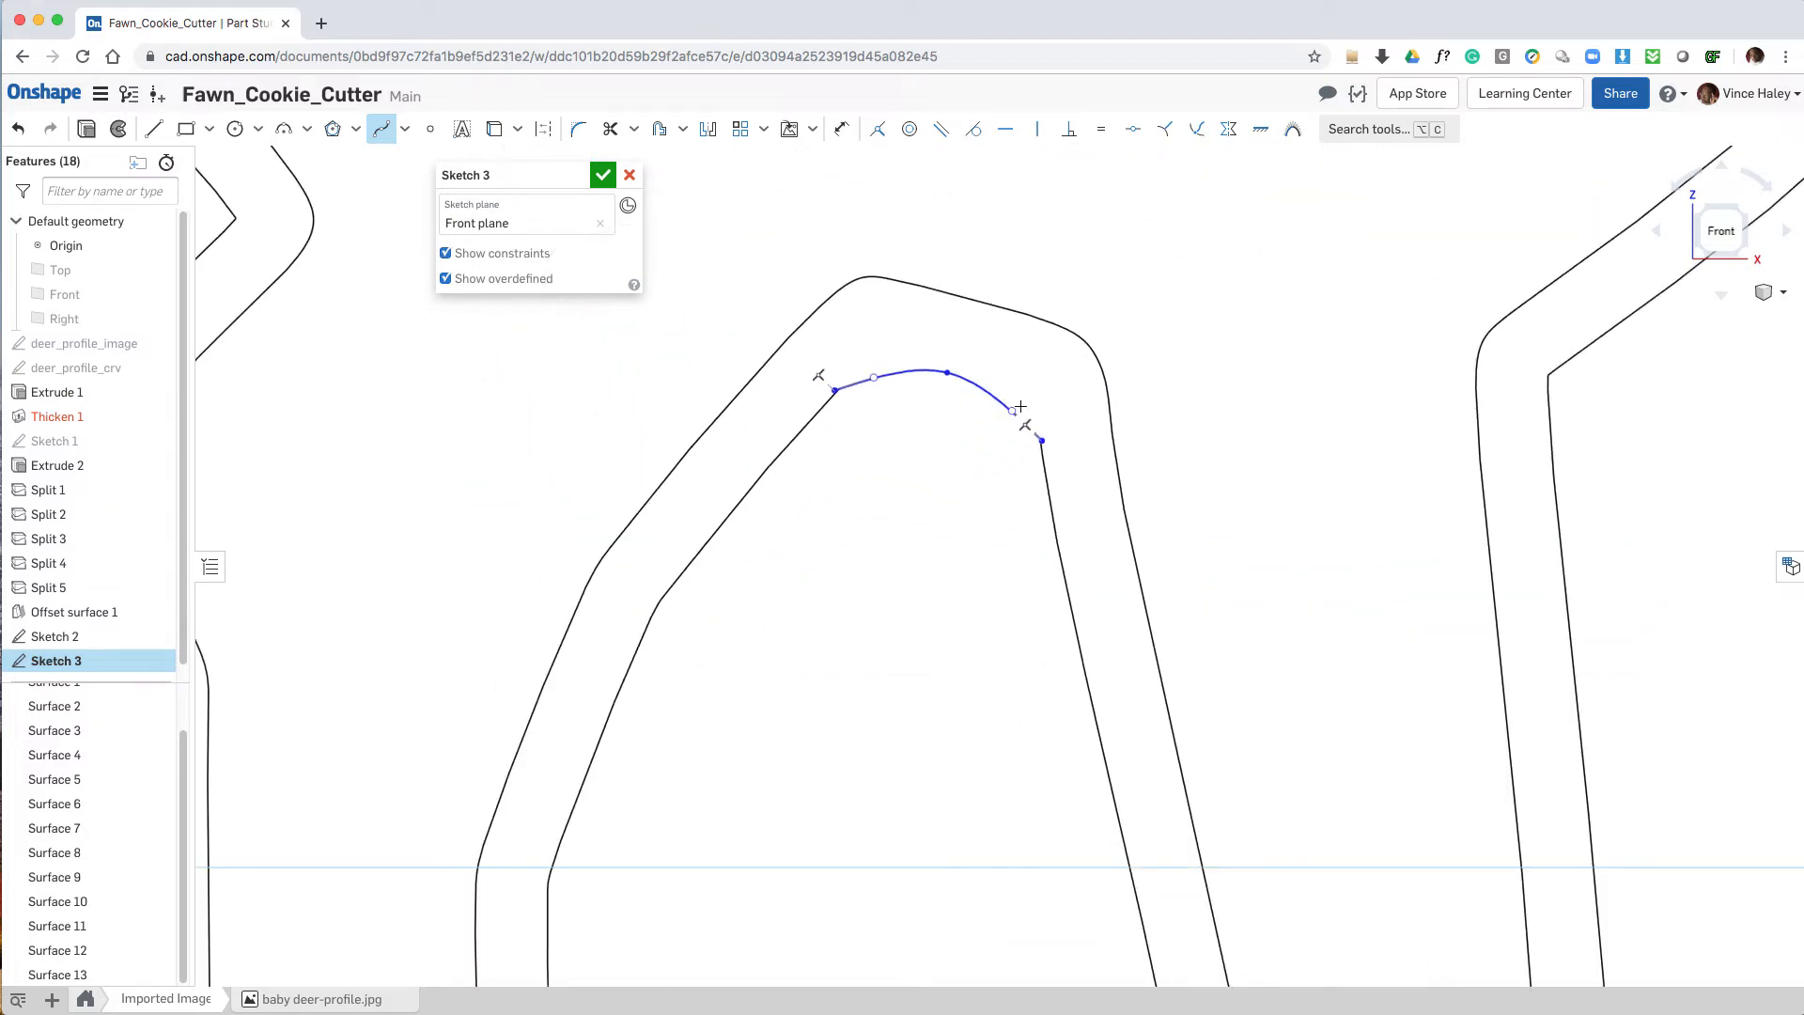
{"action": "scroll", "scroll_direction": "down", "scroll_amount": 3}
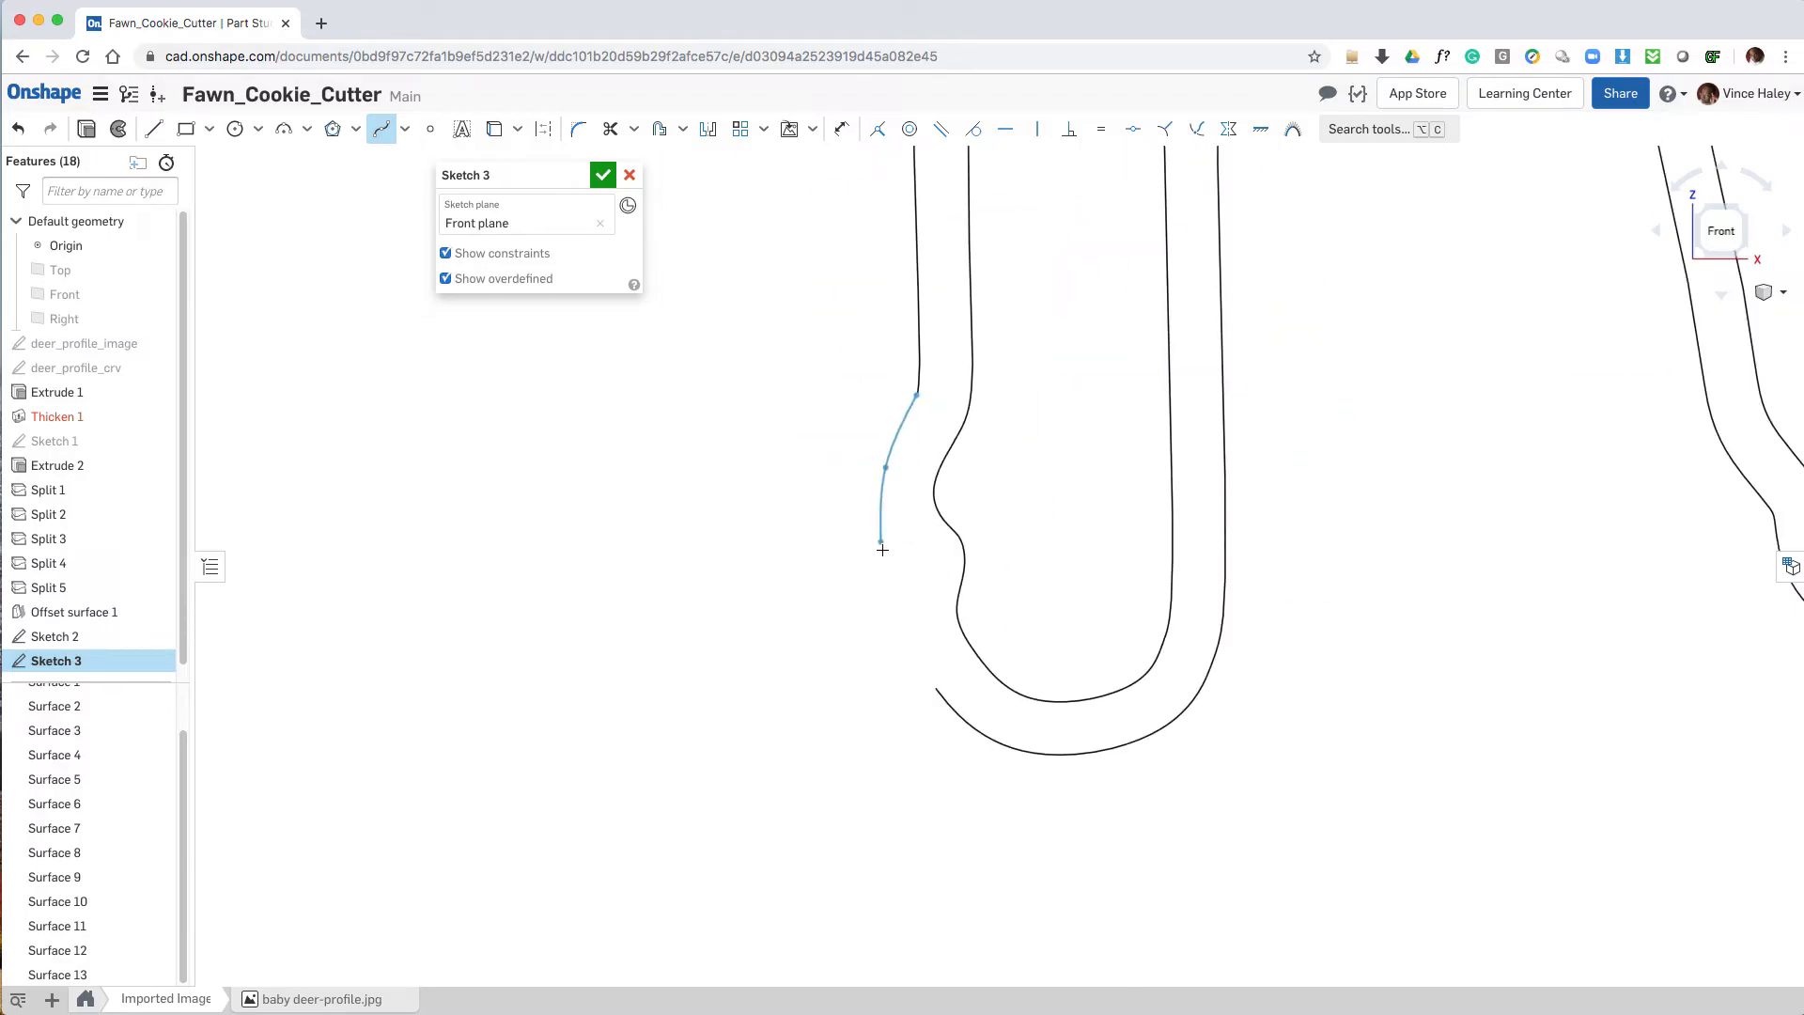
{"action": "left_click_drag", "start_coordinate": [884, 548], "coordinate": [934, 692]}
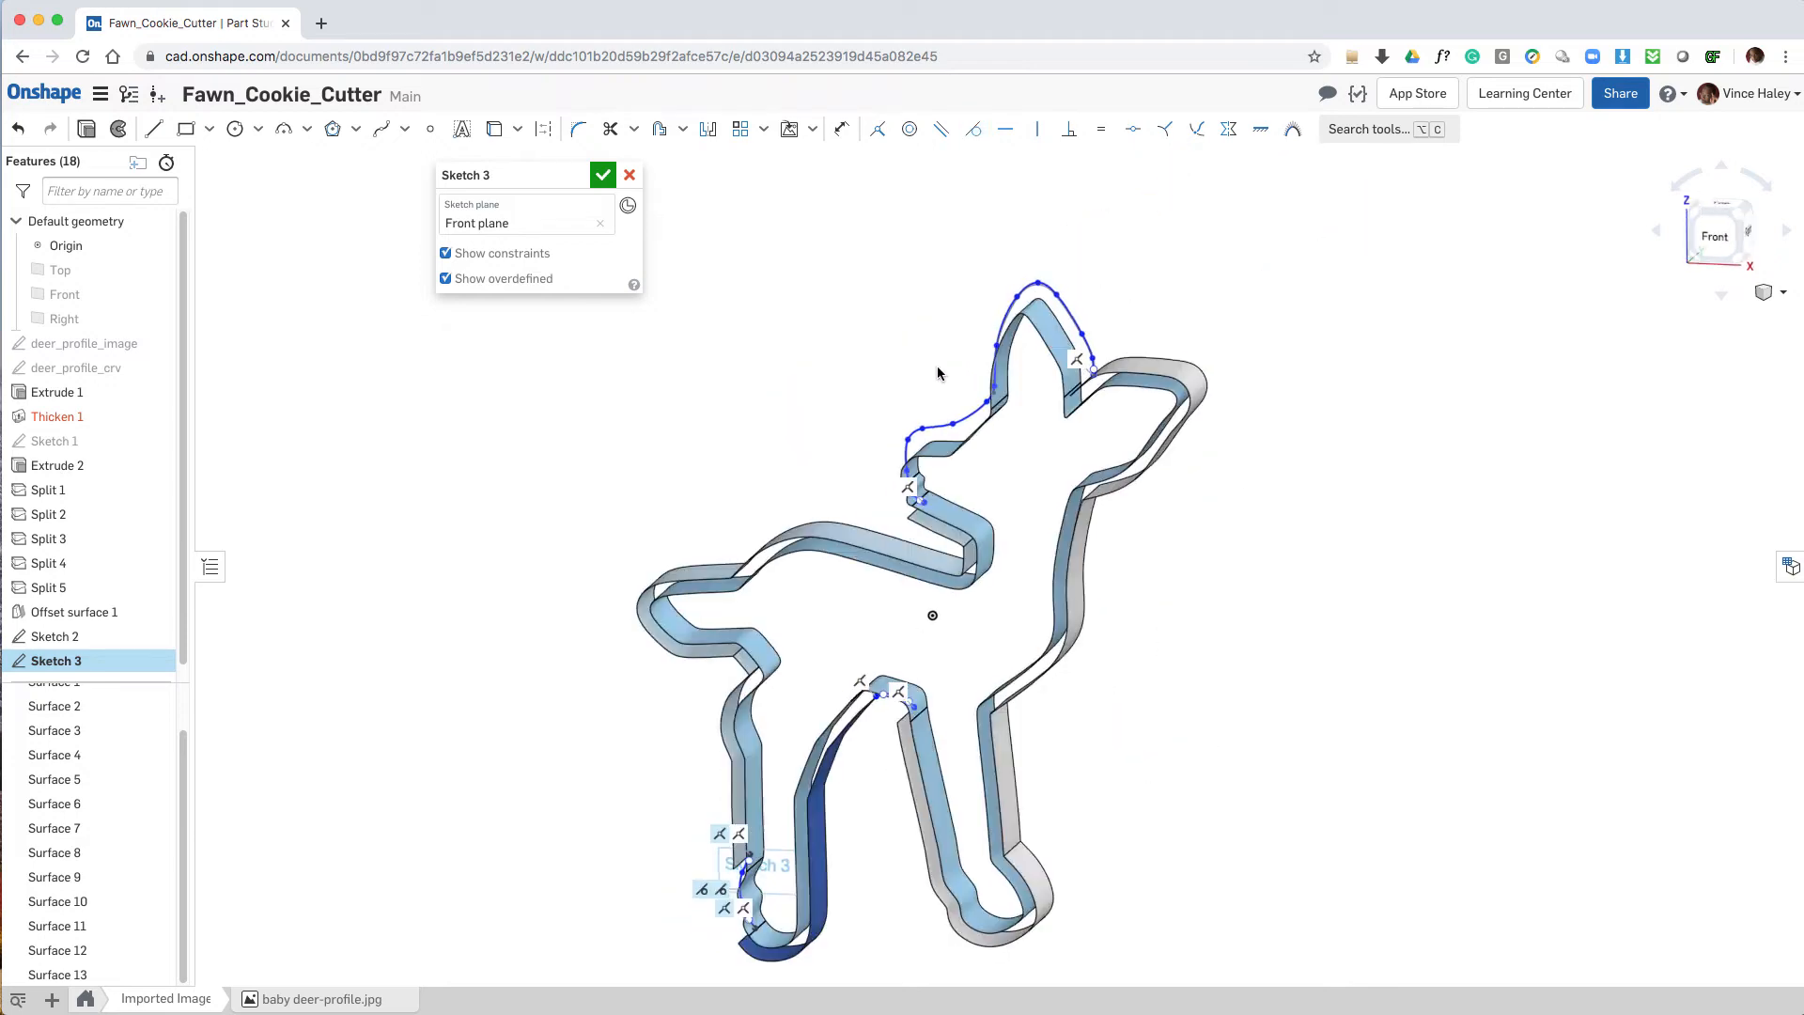
{"action": "left_click", "coordinate": [604, 173]}
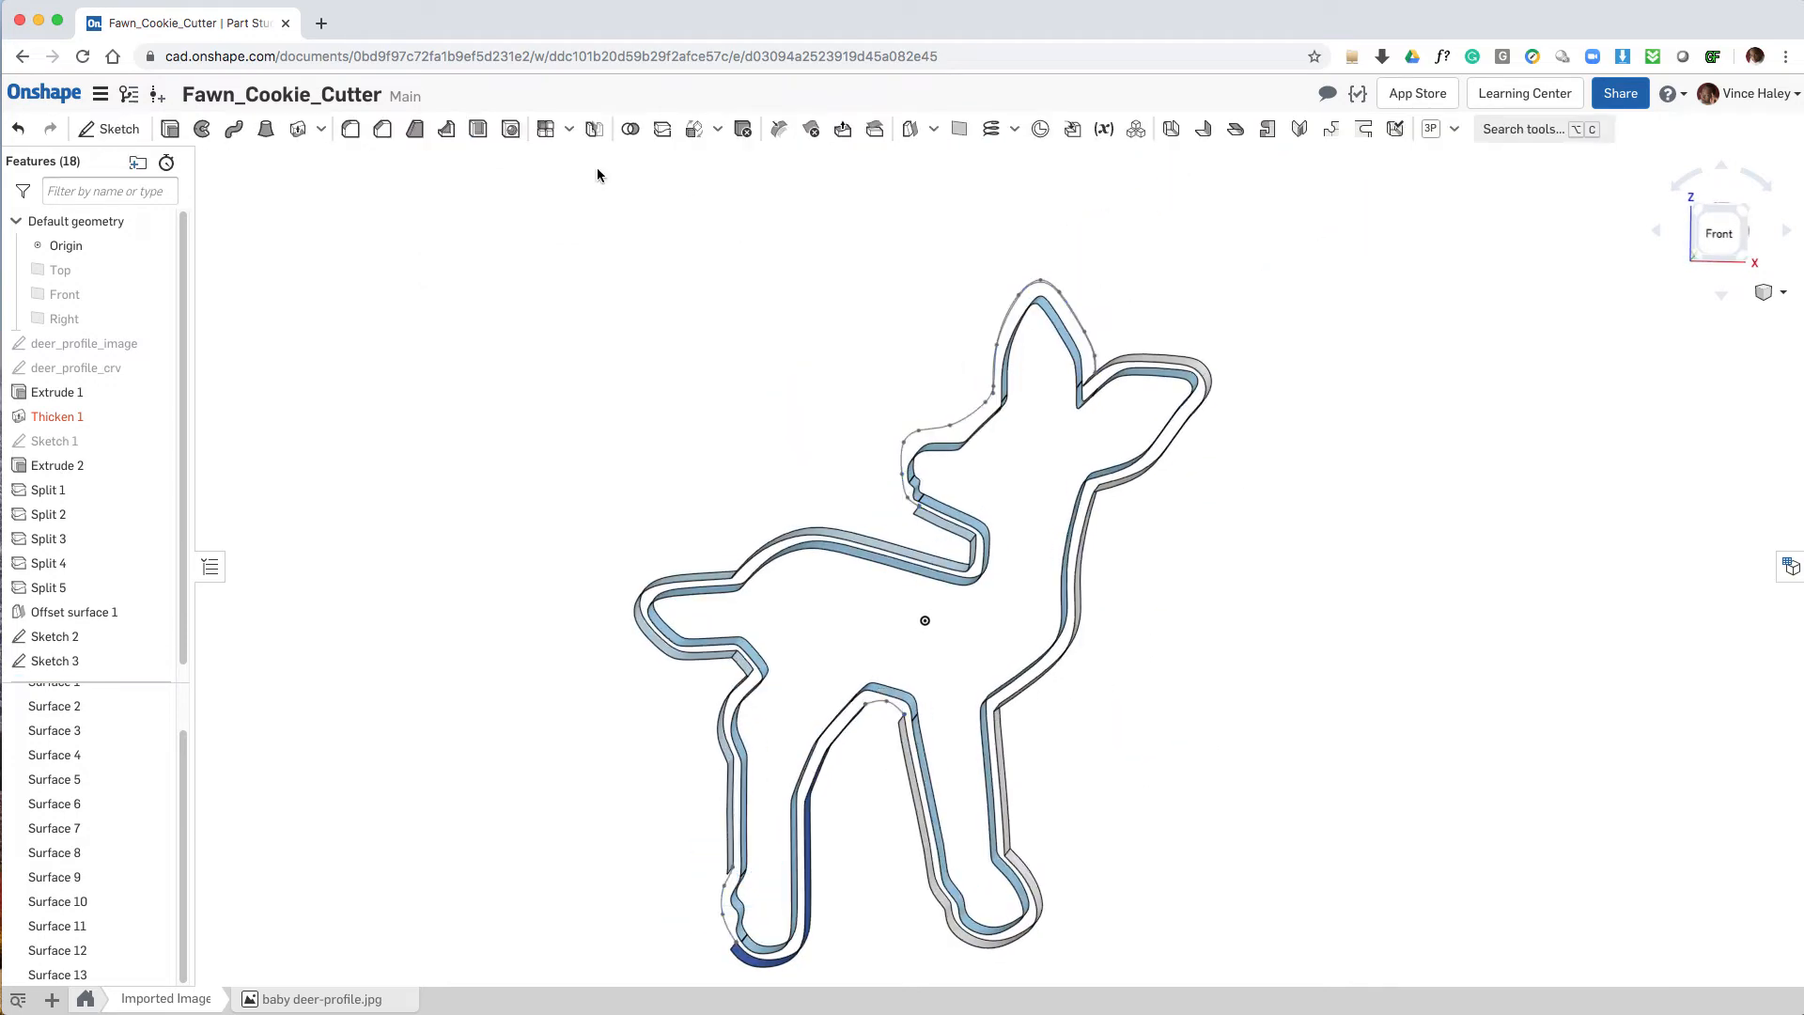
Step: Delete Thicken 1 and start a Move boundary feature after Offset surface 1
{"action": "left_click", "coordinate": [56, 415]}
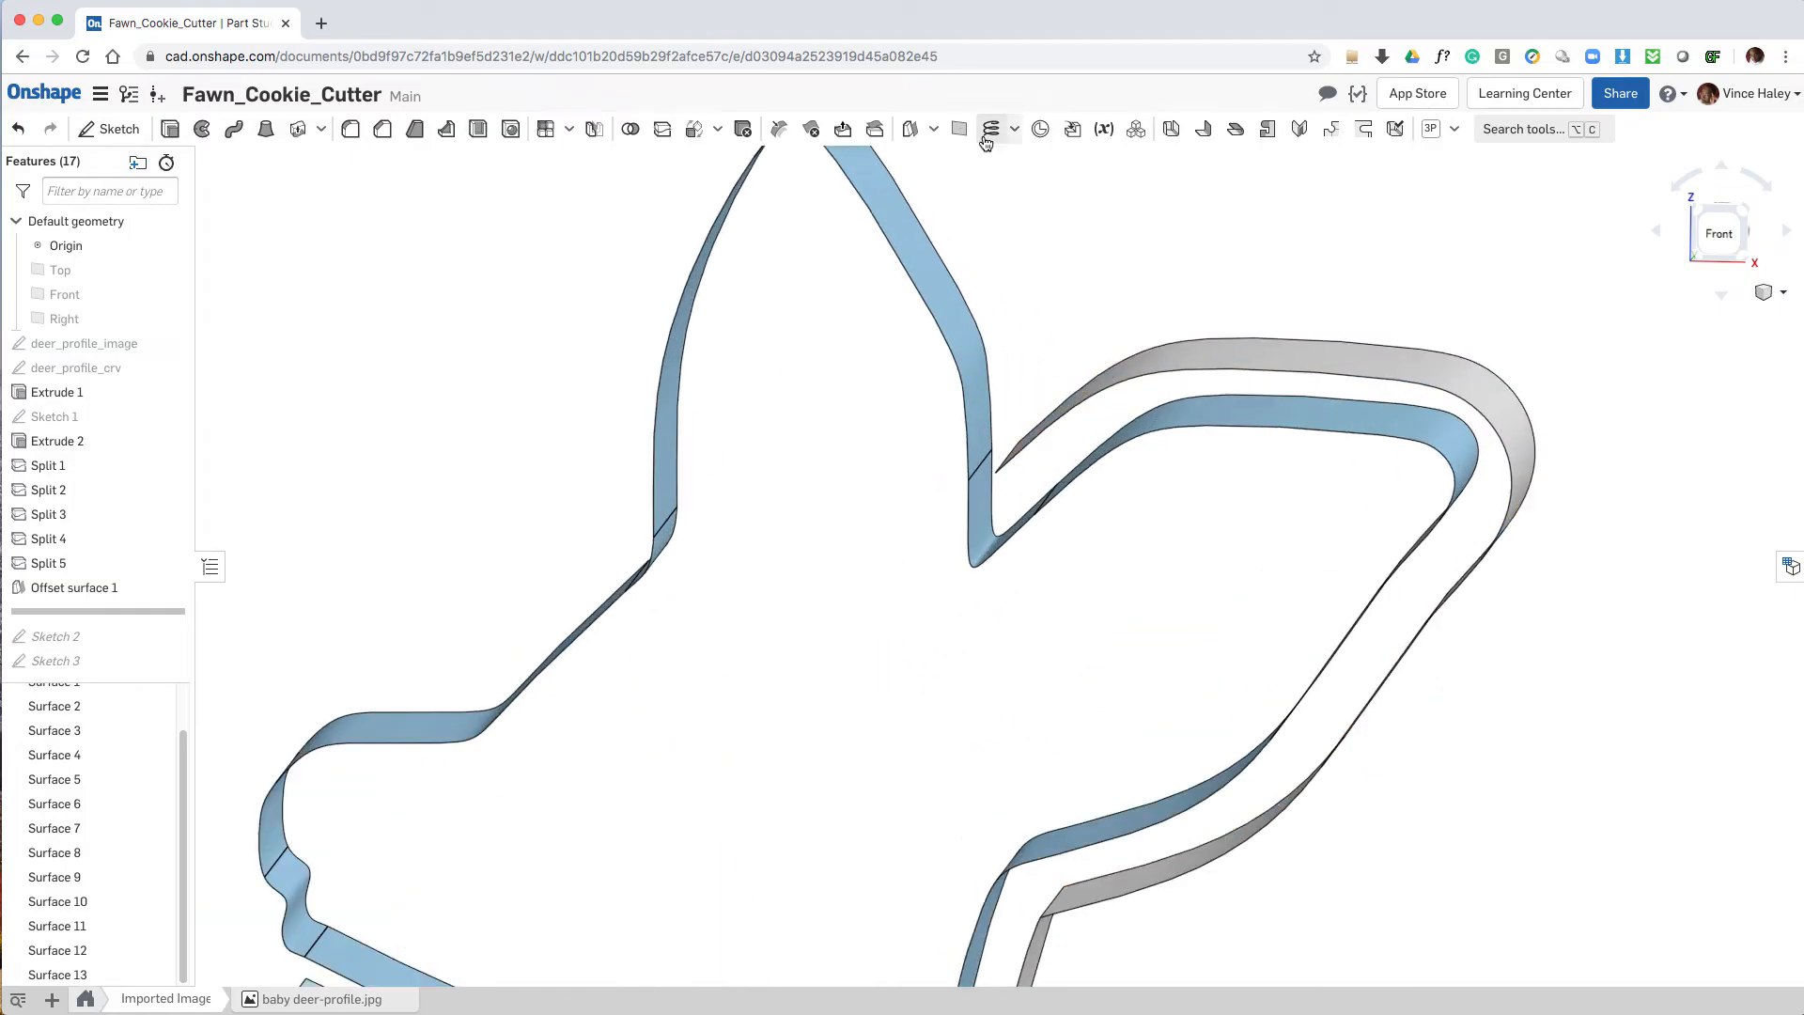
{"action": "left_click", "coordinate": [987, 130]}
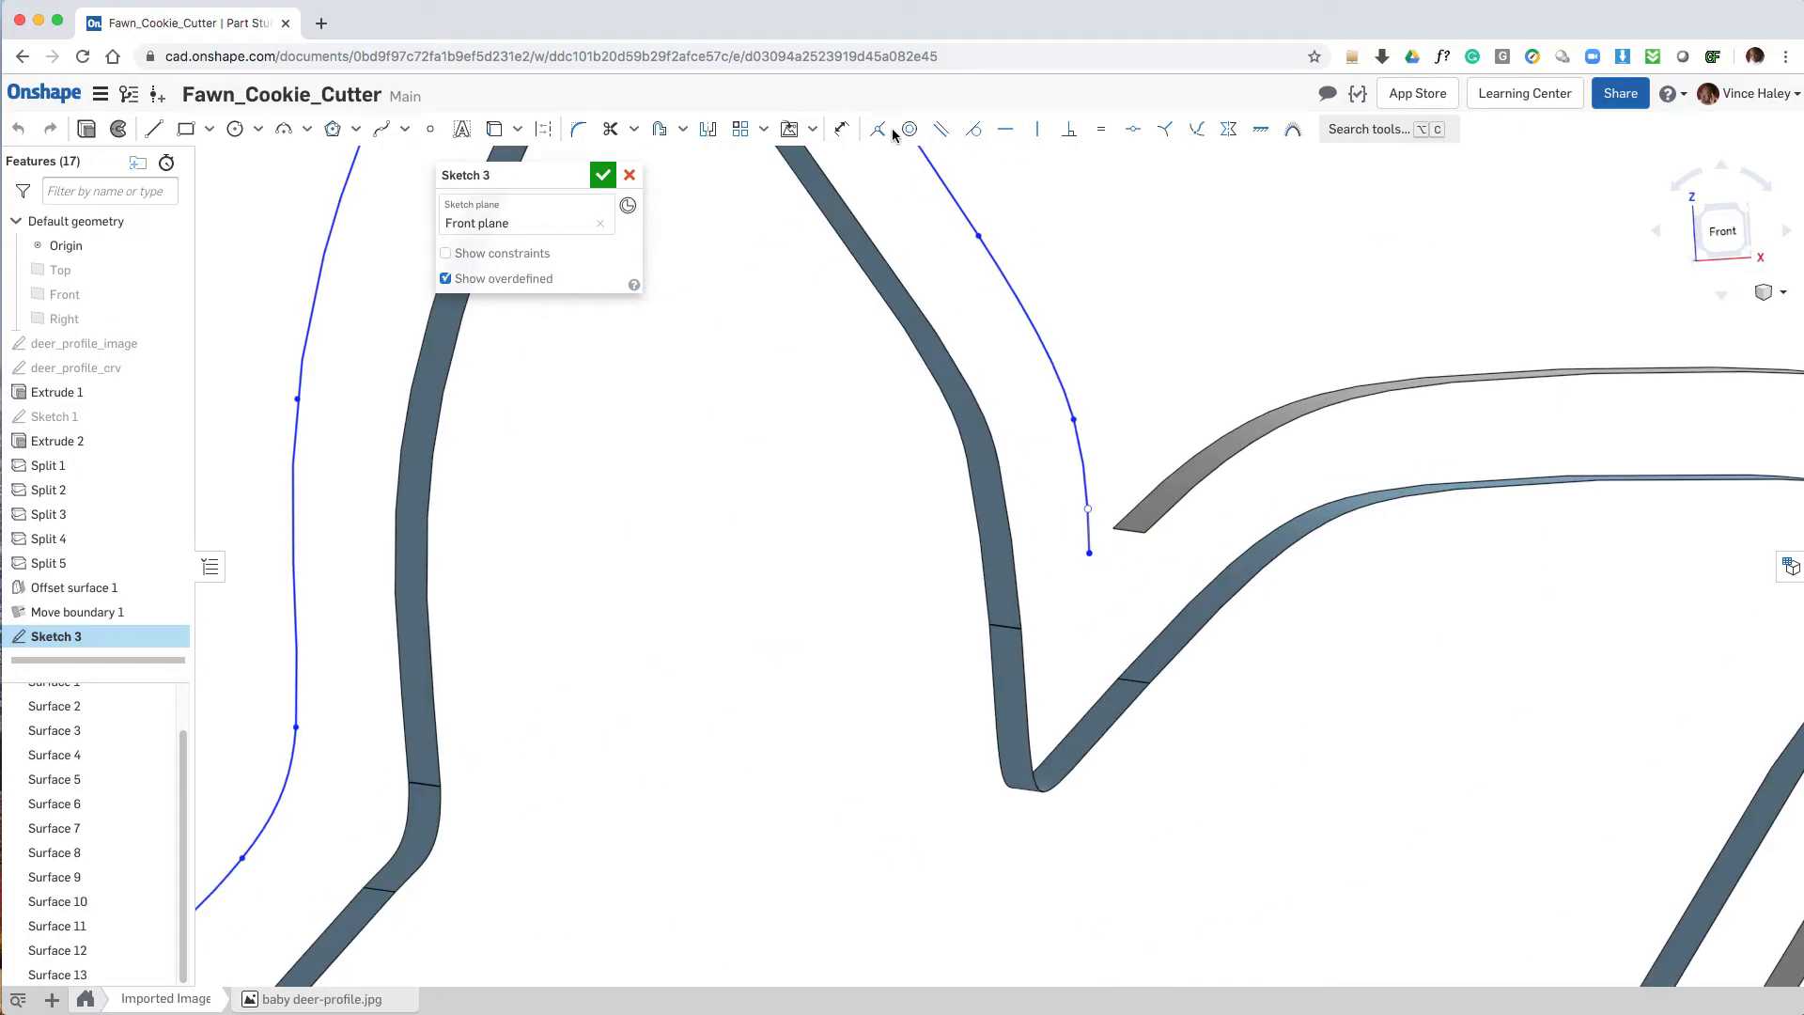
Step: Redraw the head-and-ear spline in Sketch 3 and tie its end to the outline corner
{"action": "left_click", "coordinate": [877, 130]}
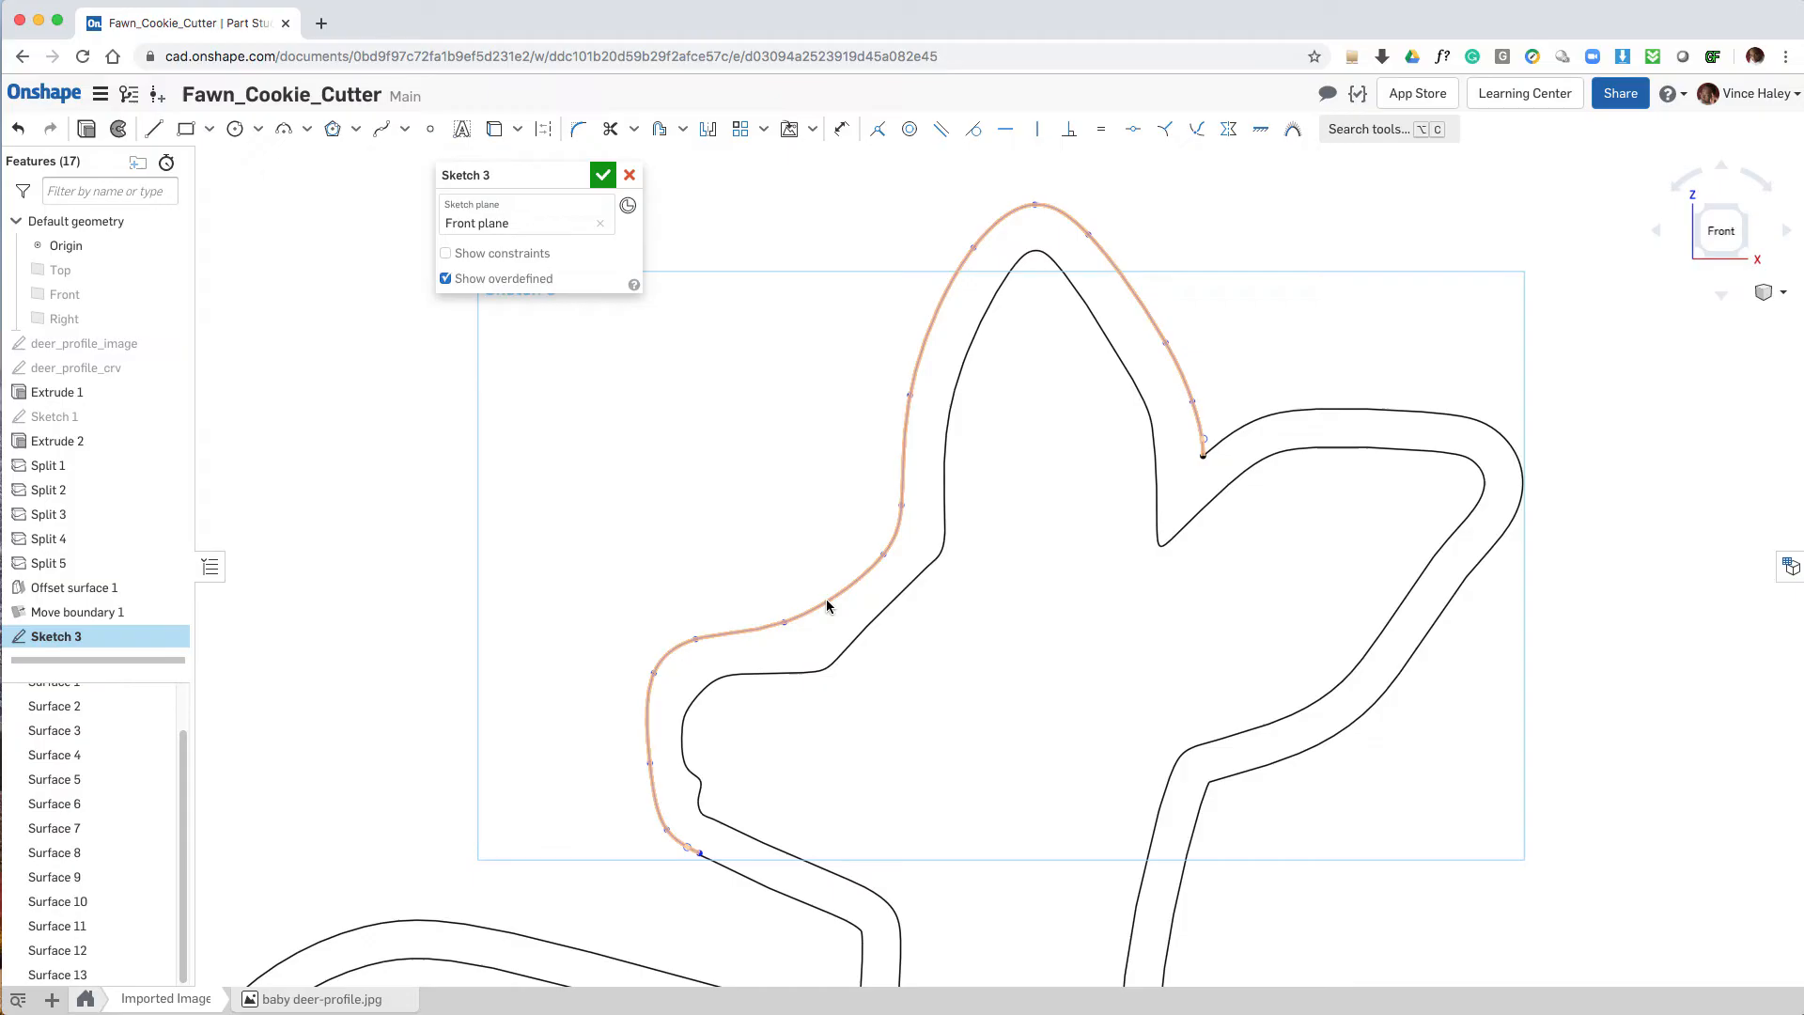
{"action": "right_click", "coordinate": [826, 607]}
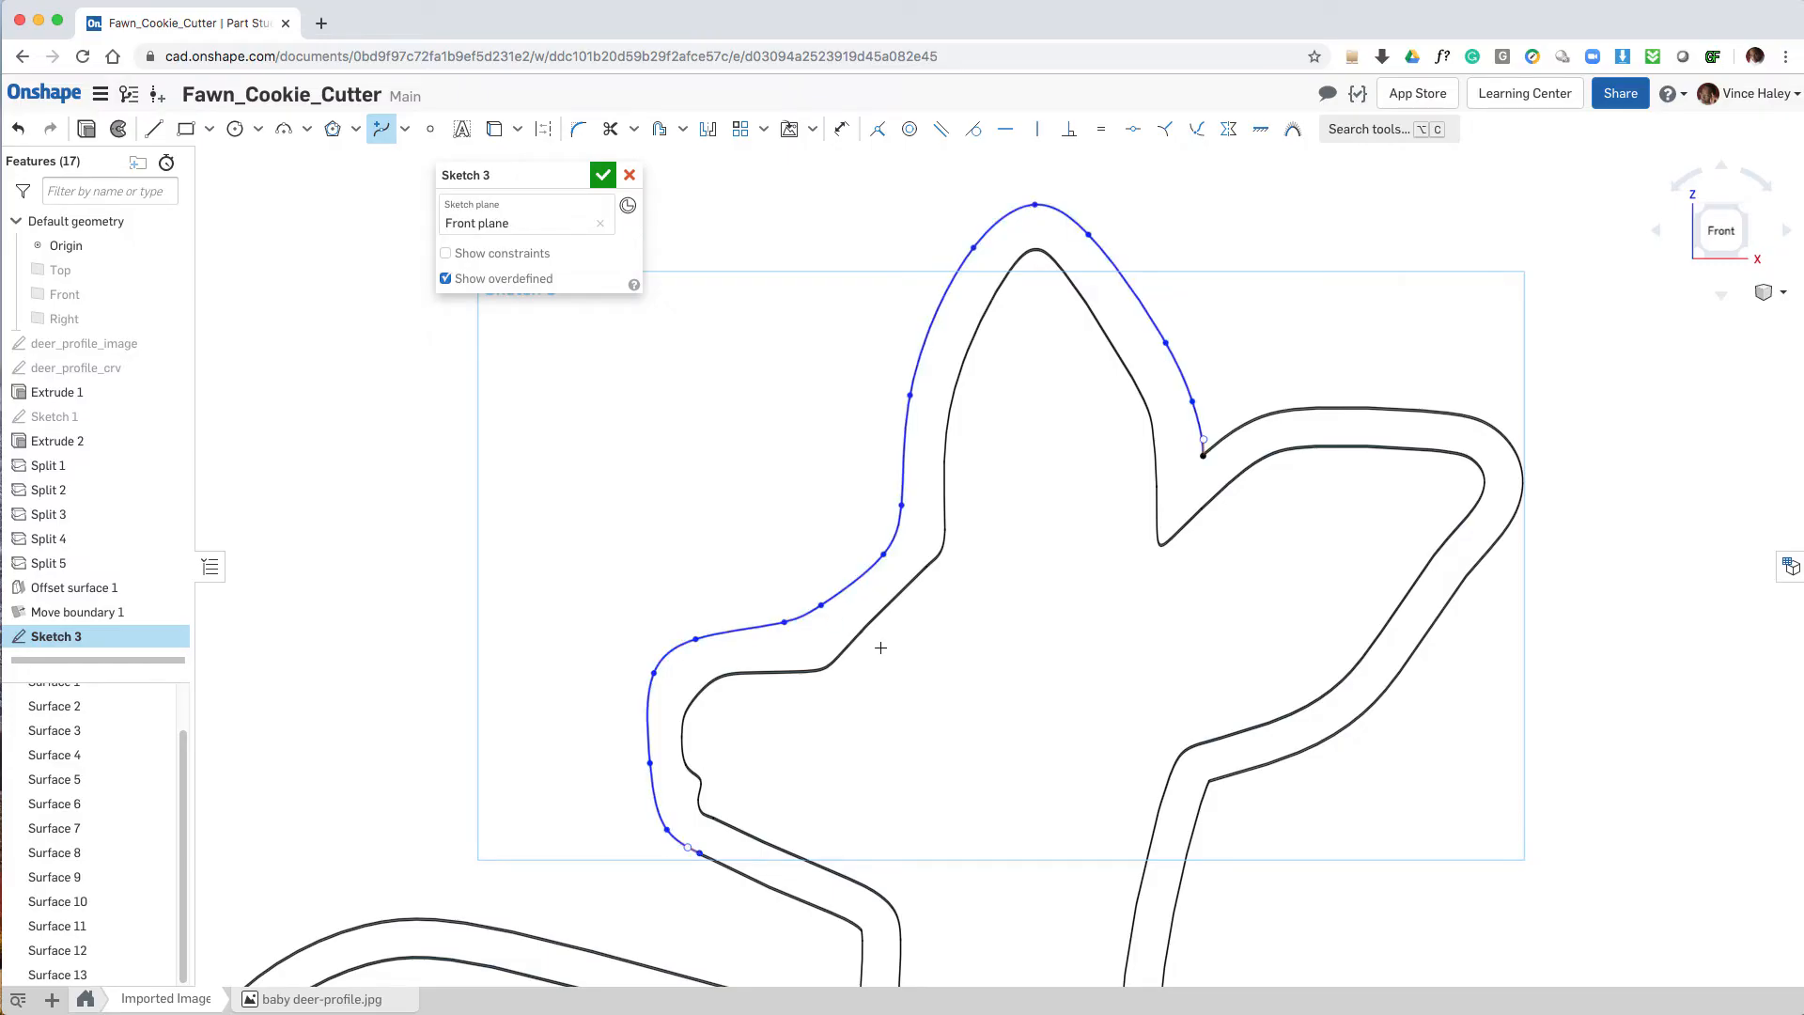
{"action": "mouse_move", "coordinate": [770, 520]}
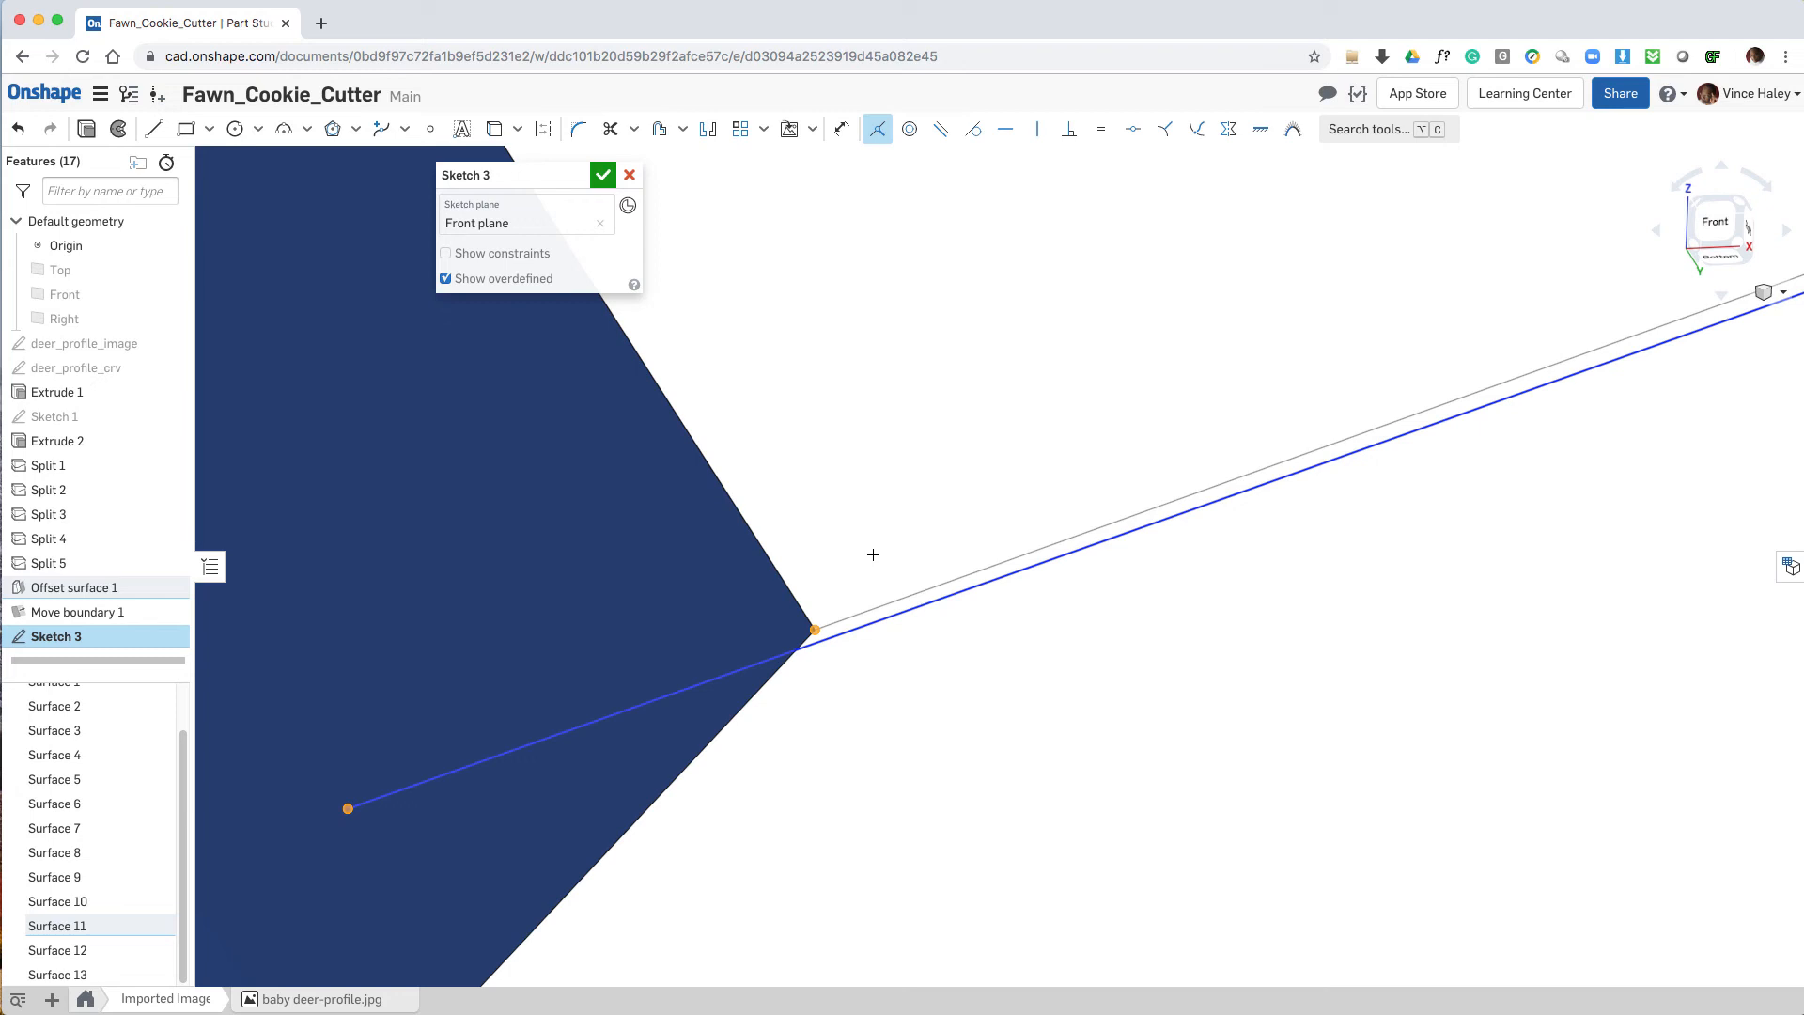
Step: Make the spline end coincident with the corner and adjust the ear-tip spline to the outline
{"action": "left_click", "coordinate": [971, 129]}
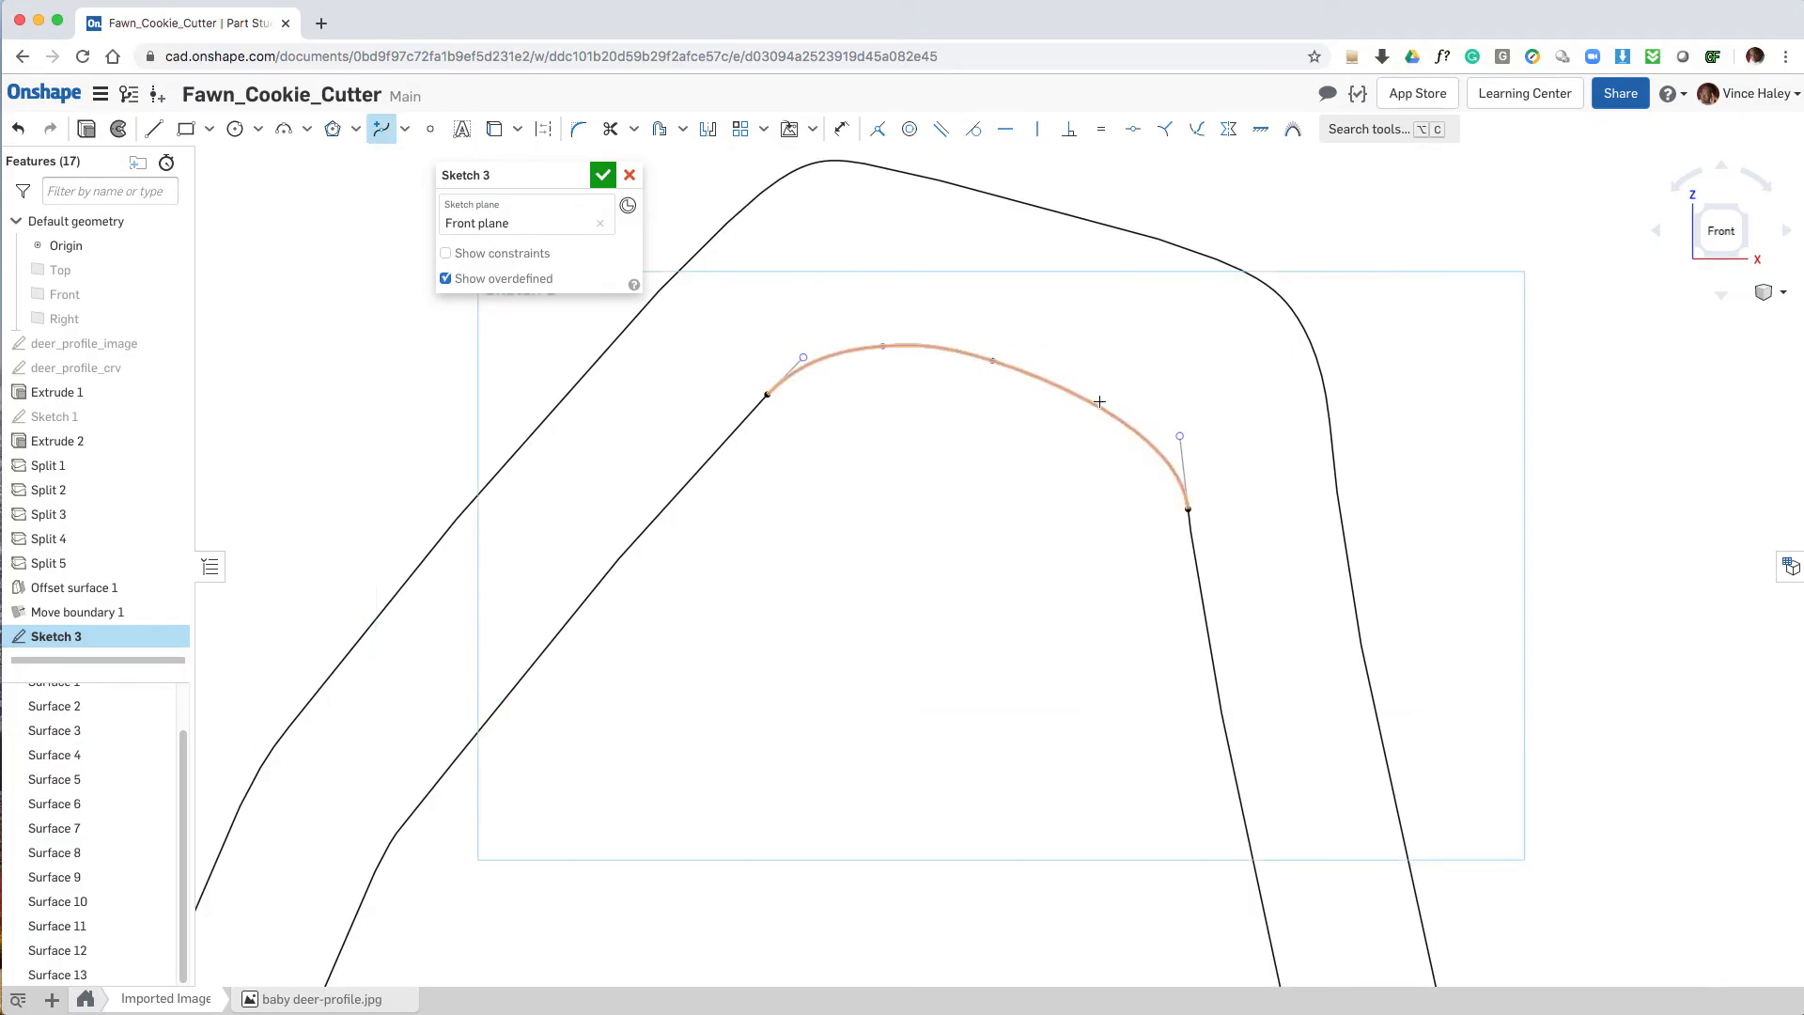
{"action": "left_click", "coordinate": [881, 349]}
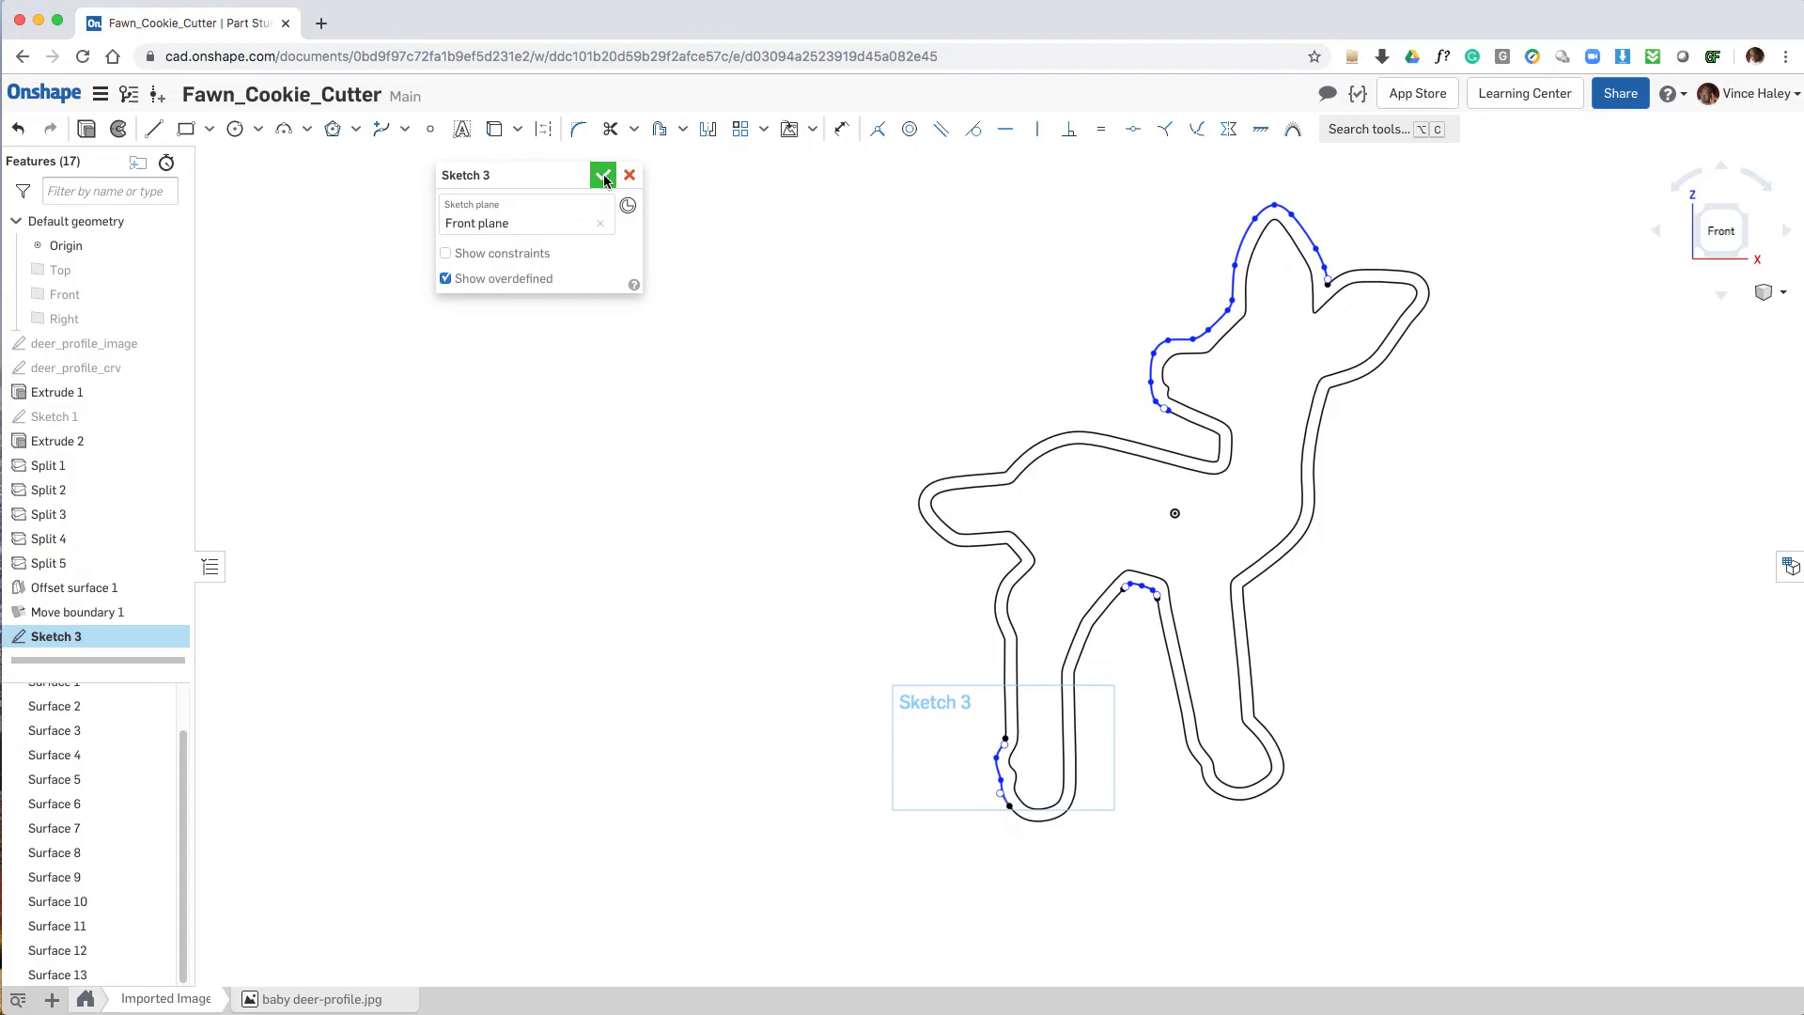
Step: Accept Sketch 3 with its traced ear and leg curves
{"action": "left_click", "coordinate": [603, 175]}
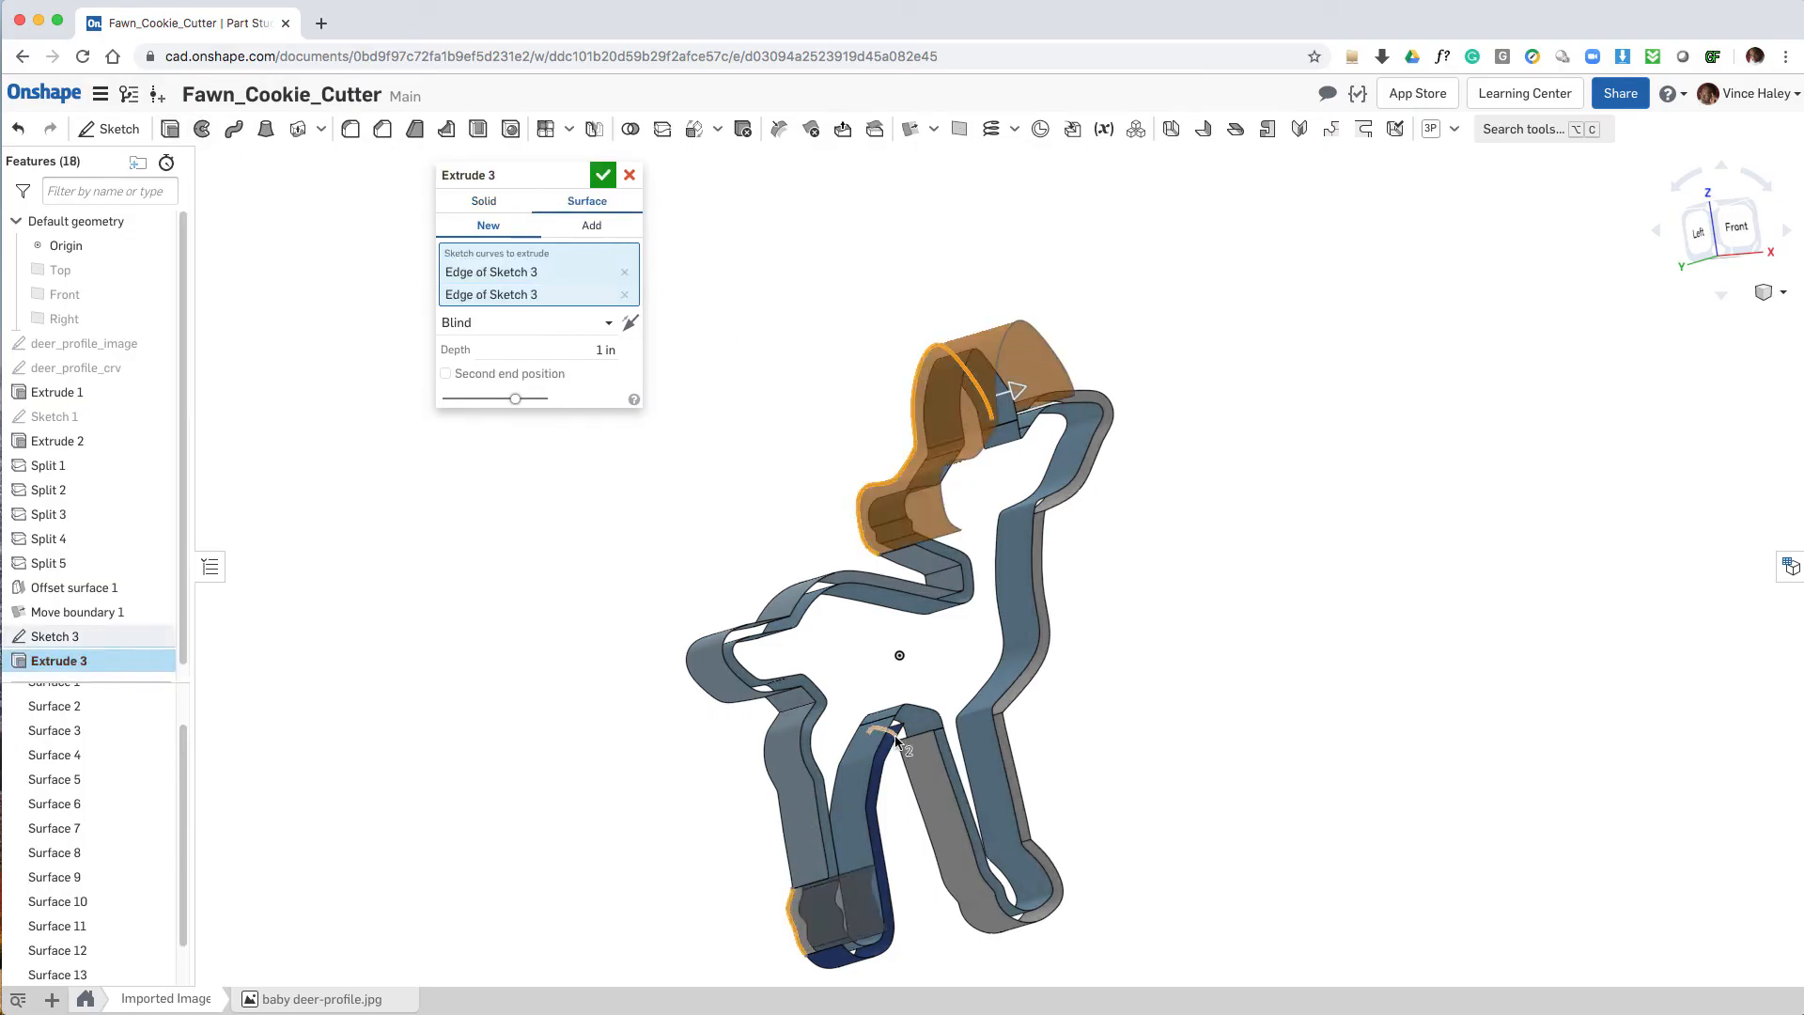
Step: Surface-extrude three Sketch 3 edges up to a vertex of the offset surface as Extrude 3
{"action": "left_click", "coordinate": [888, 731]}
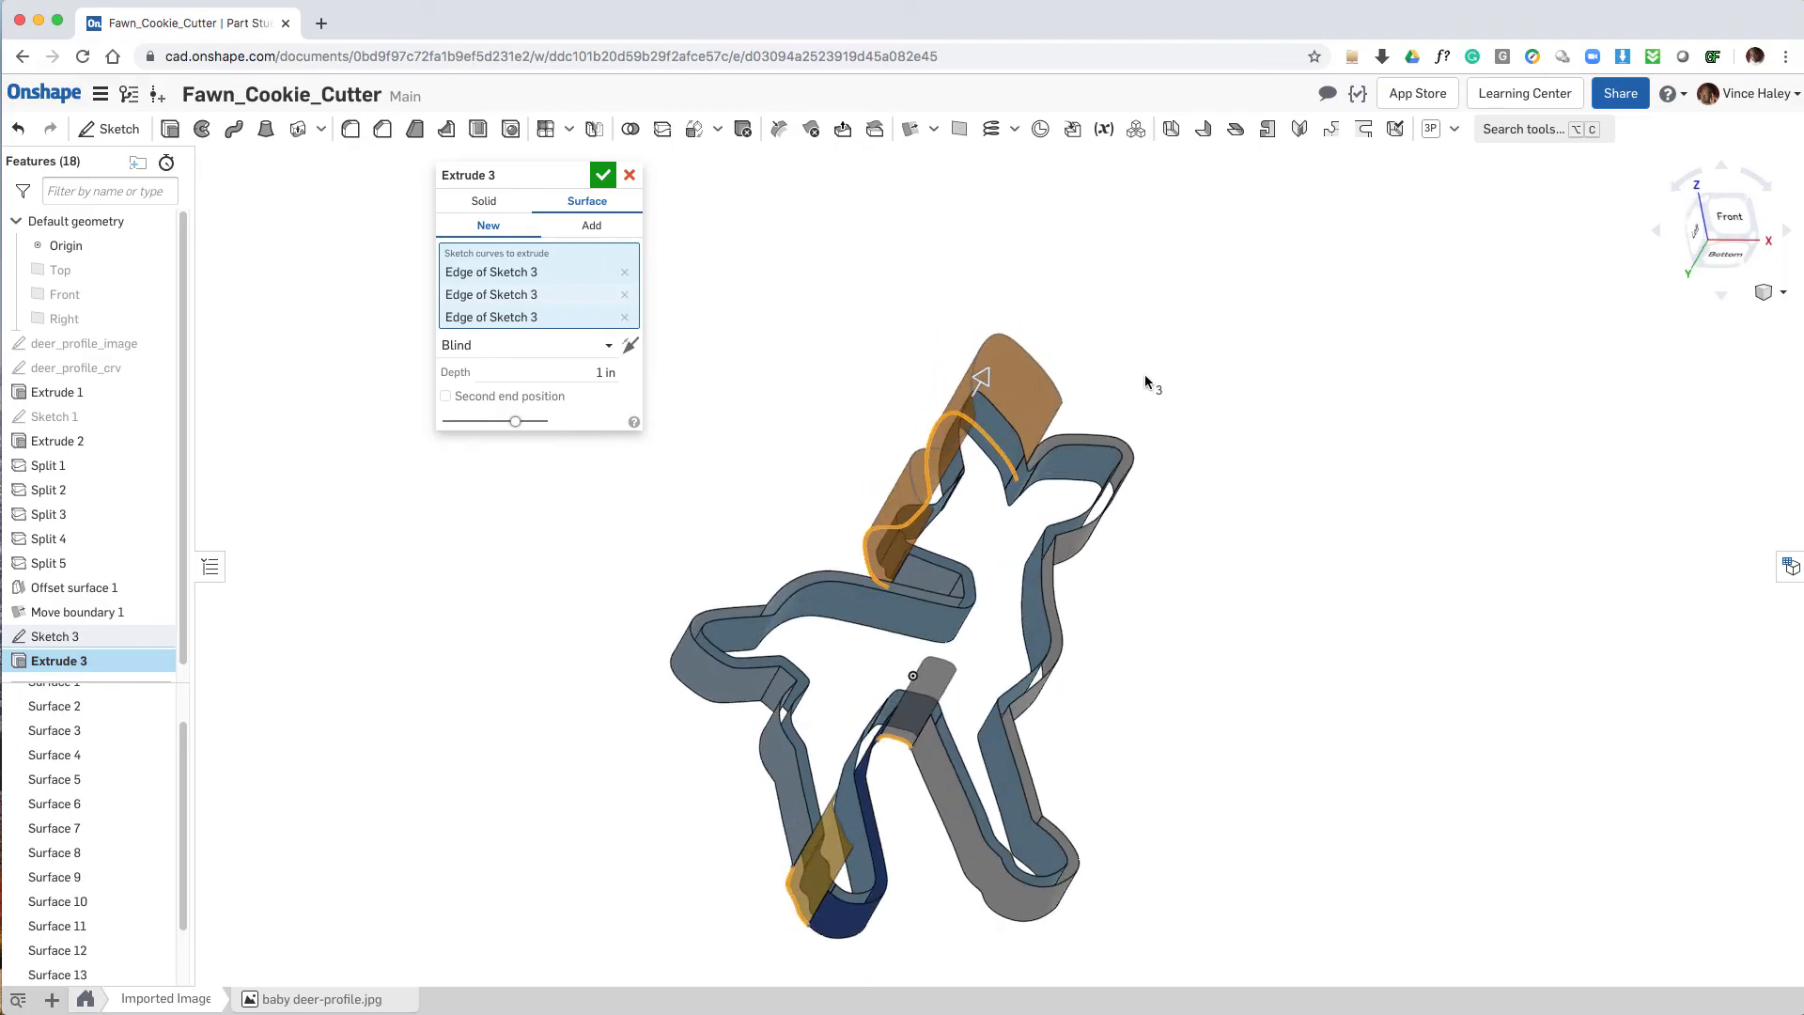
{"action": "left_click", "coordinate": [530, 344]}
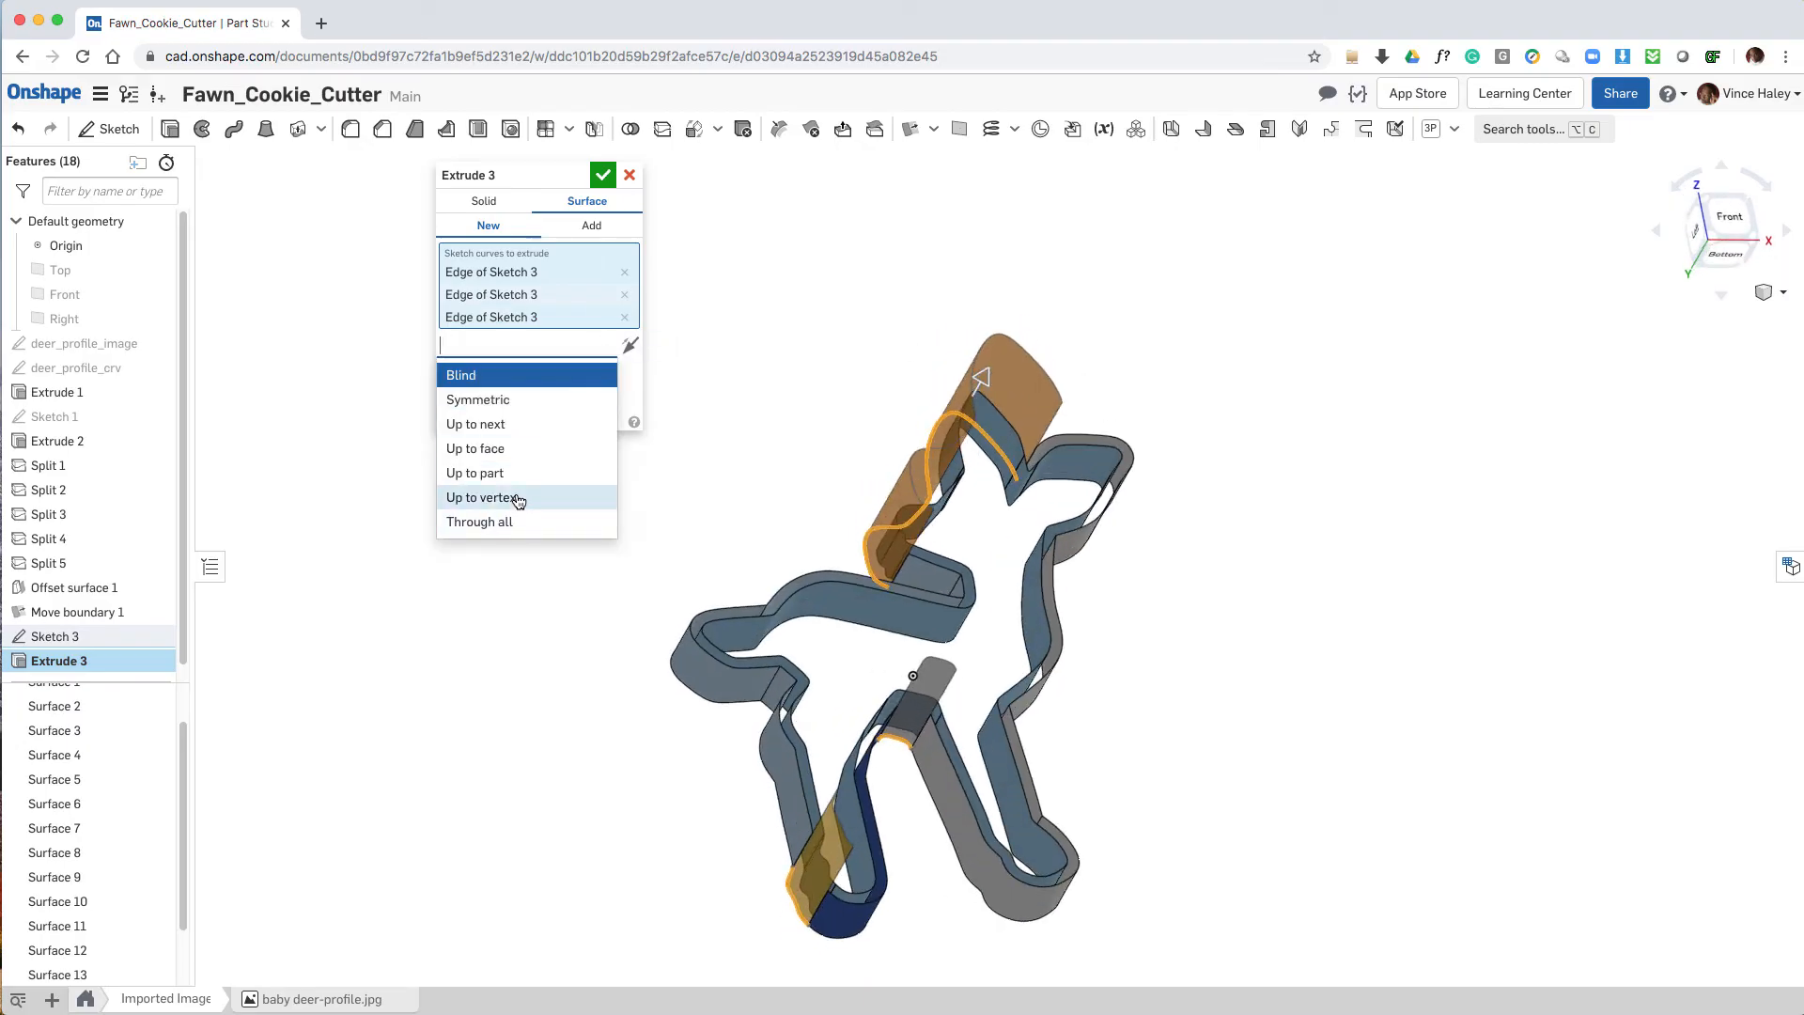
{"action": "left_click", "coordinate": [479, 496]}
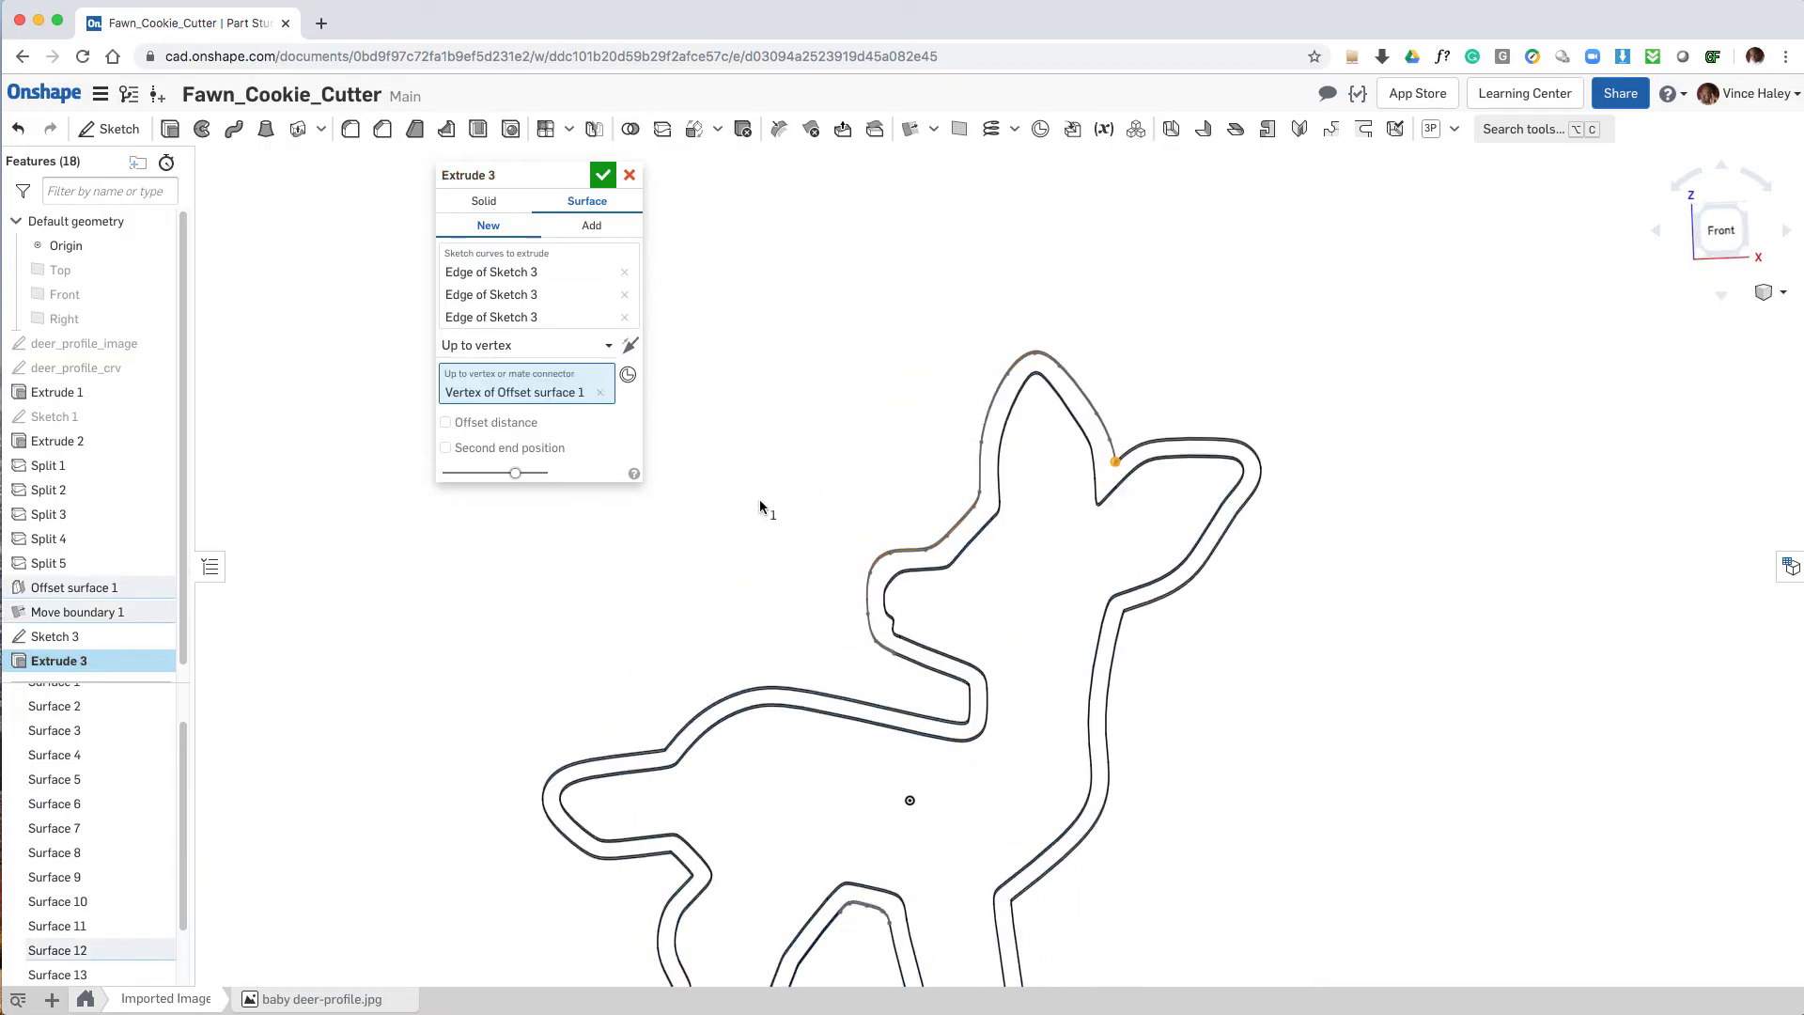
{"action": "mouse_move", "coordinate": [721, 492]}
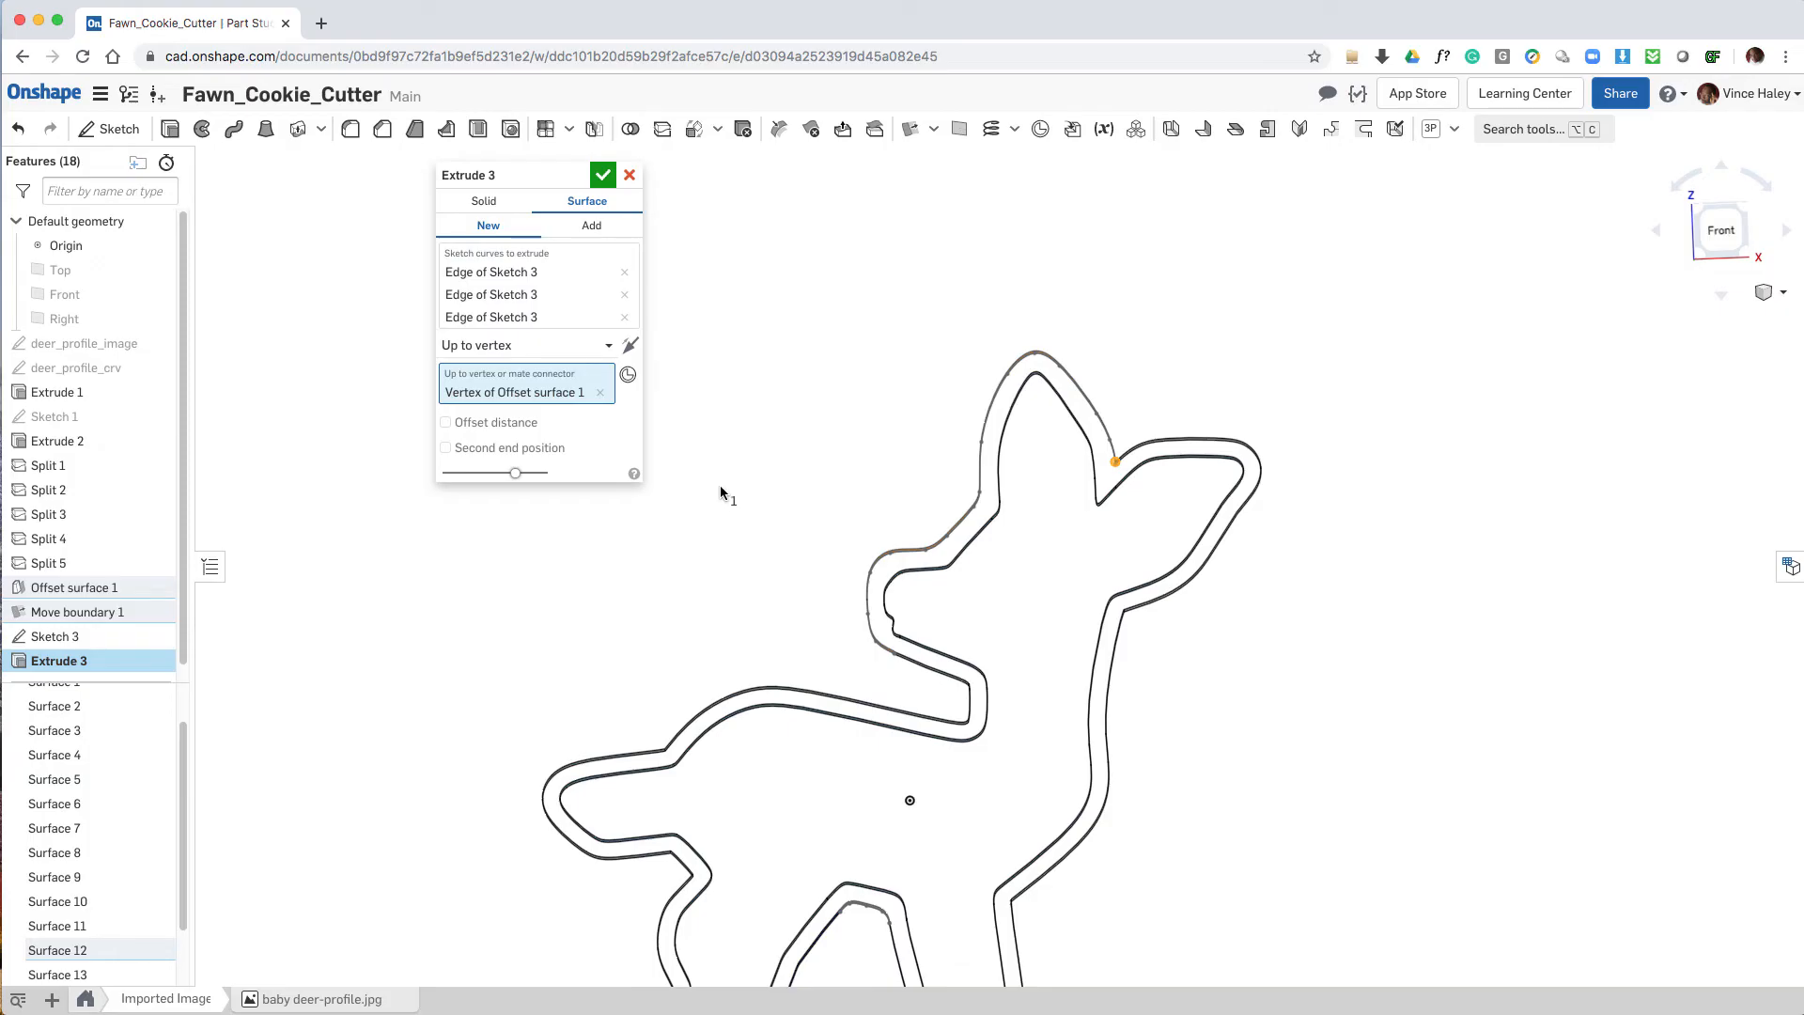
{"action": "left_click", "coordinate": [603, 173]}
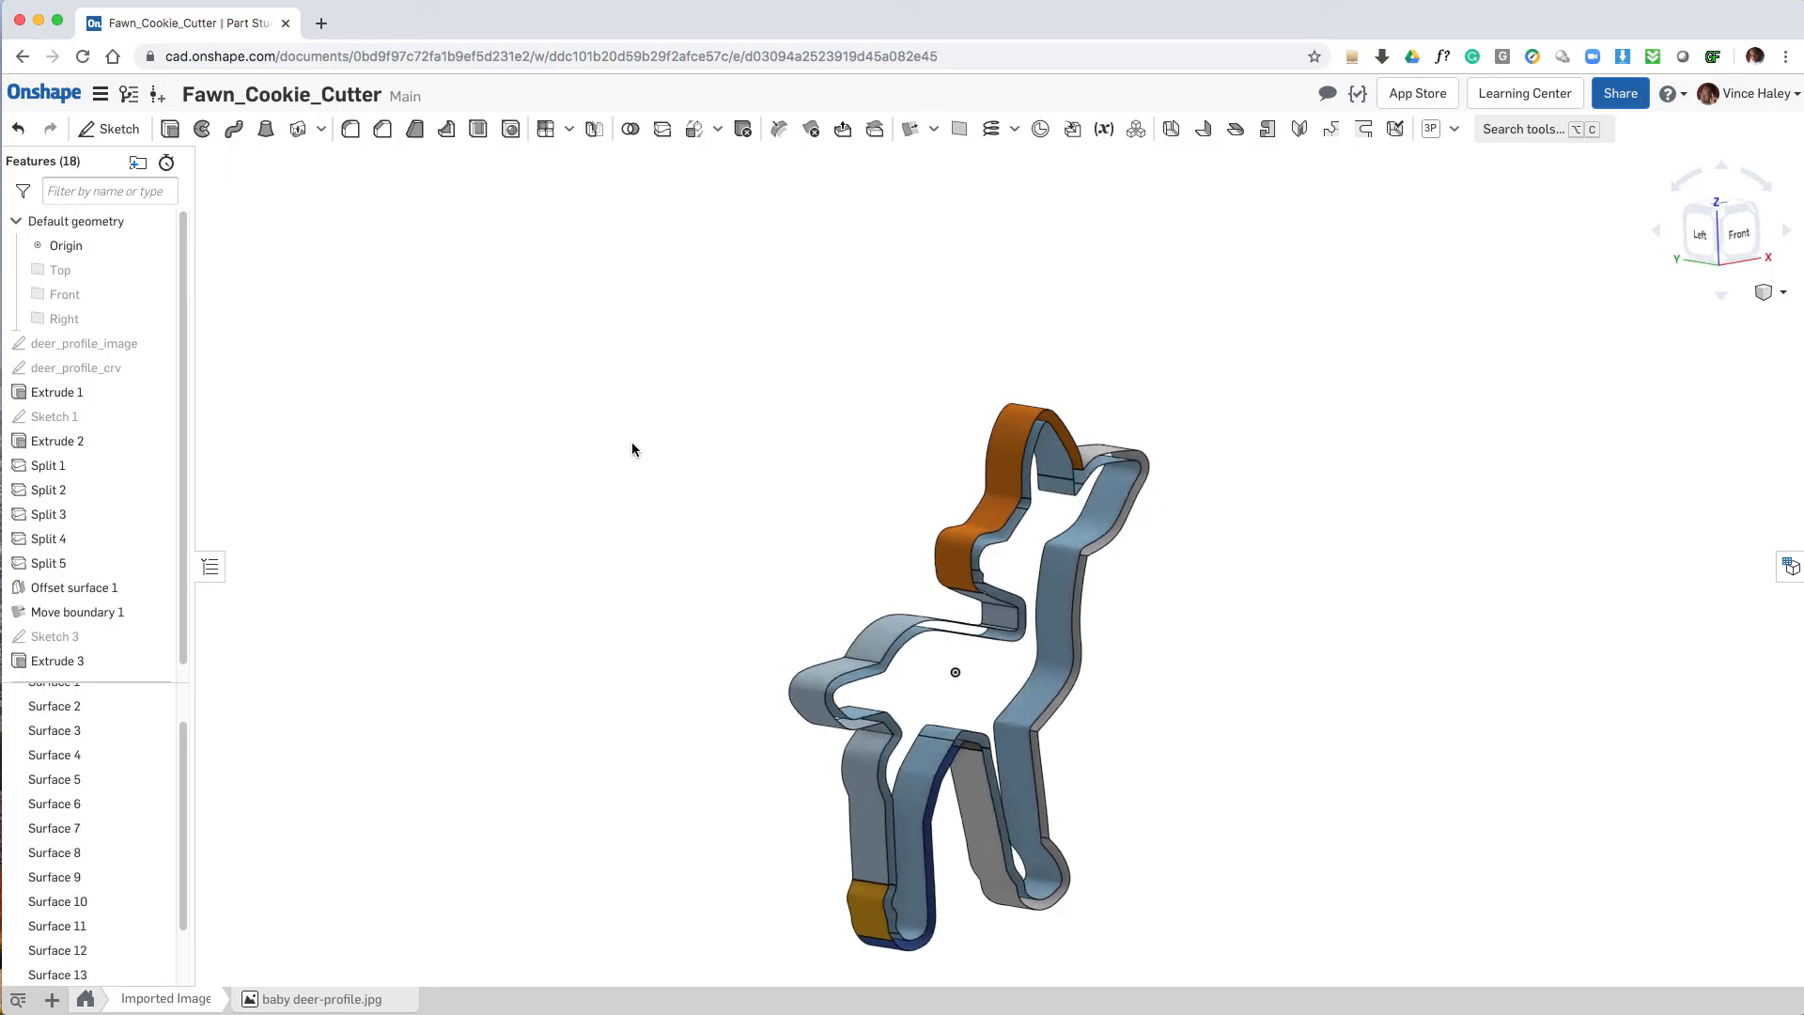
Step: Change Extrude 3 to Add with Merge with all so its walls join the existing surfaces
{"action": "double_click", "coordinate": [57, 659]}
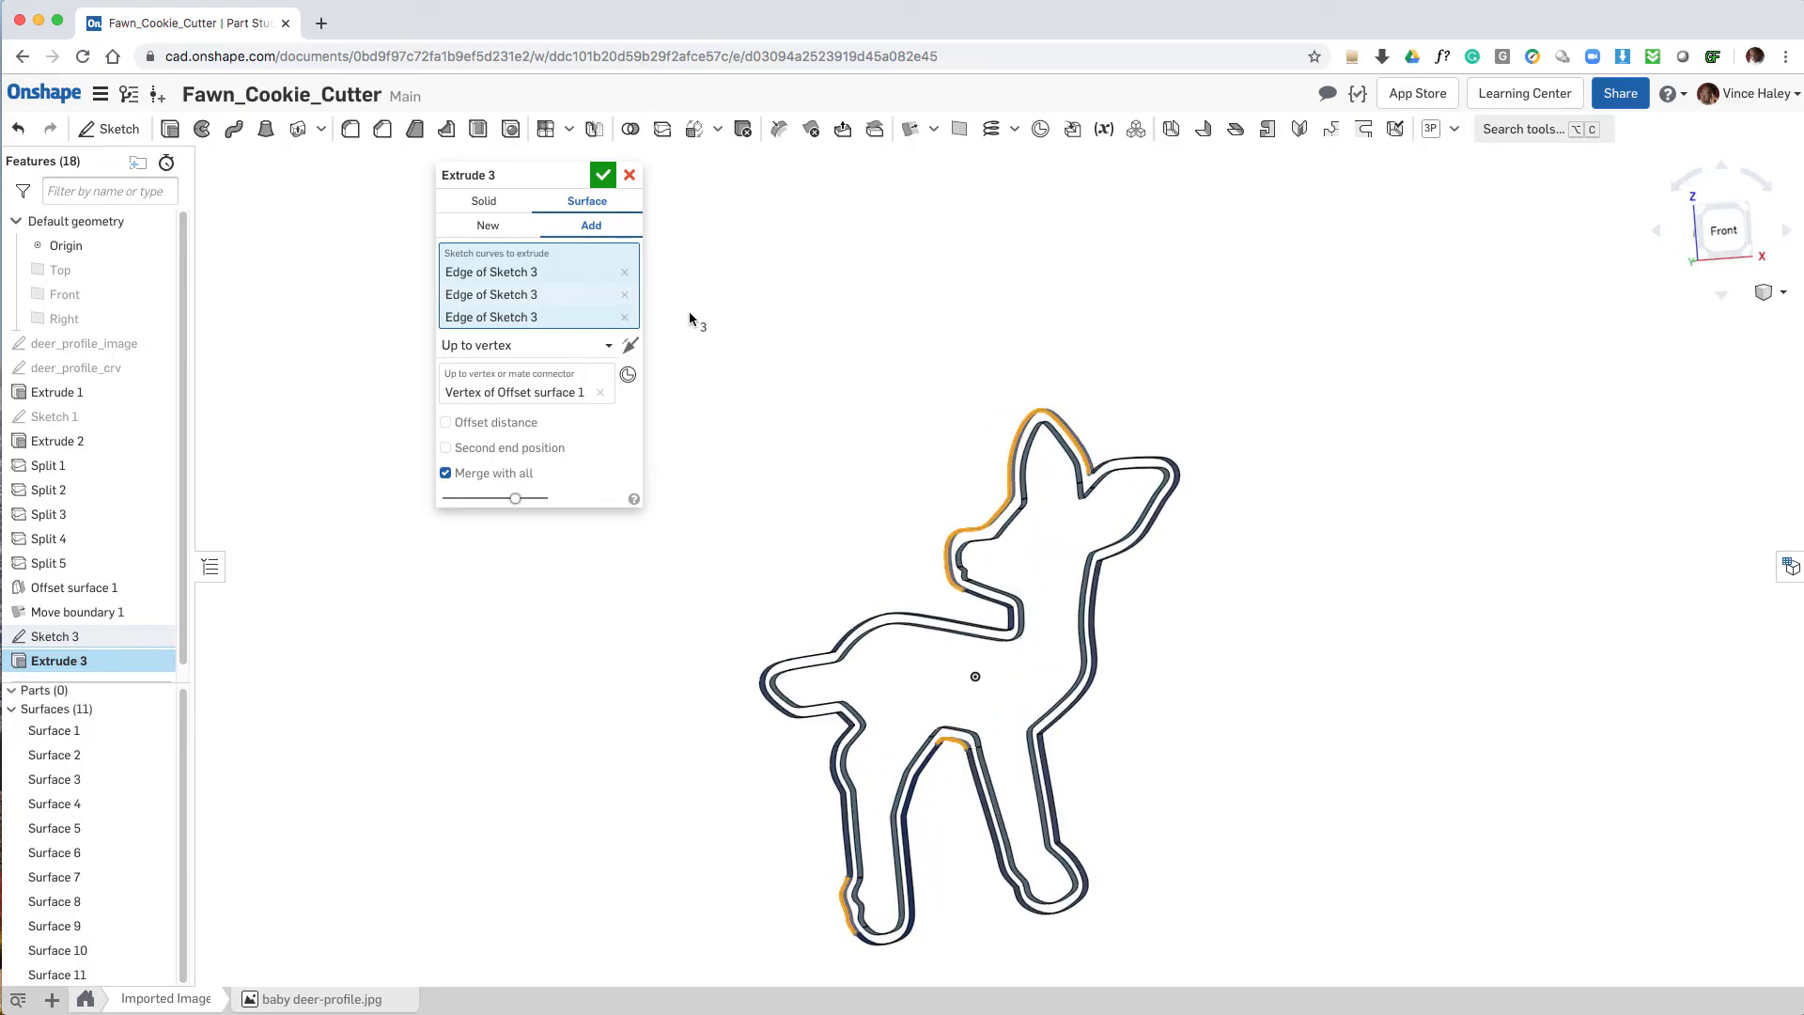
{"action": "left_click", "coordinate": [603, 173]}
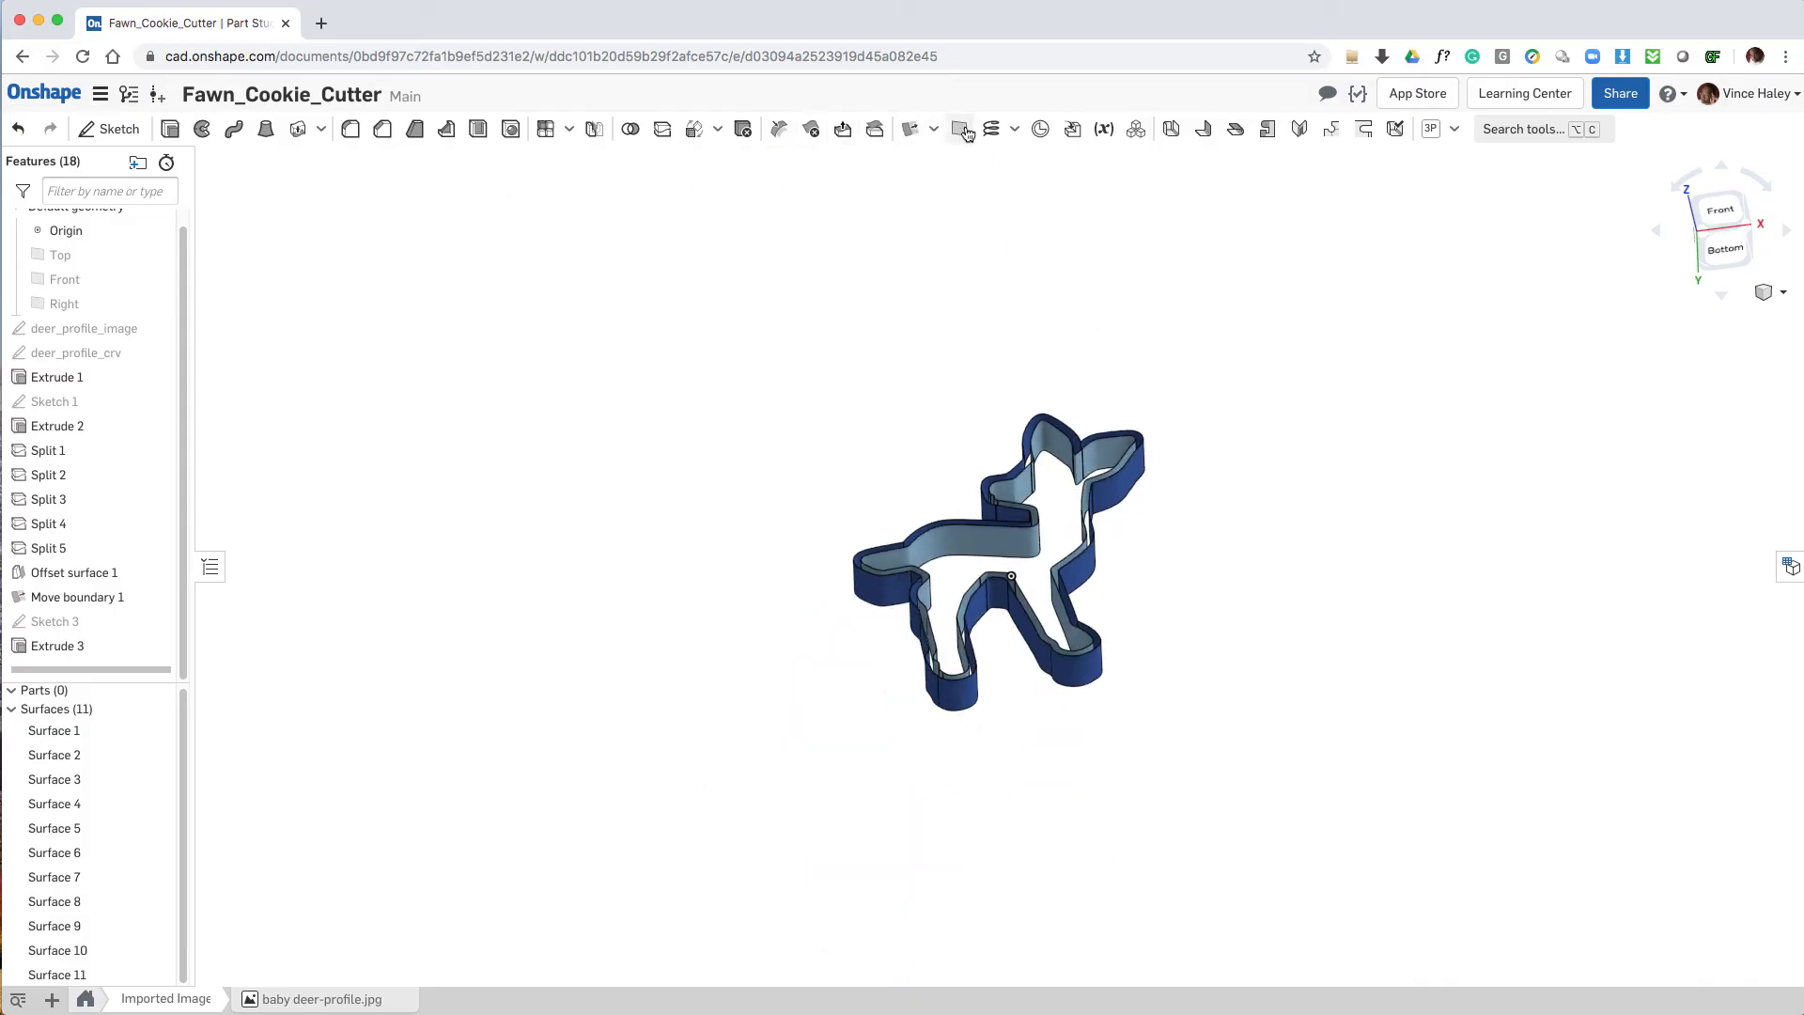
Step: Create Plane 1 as a plane-point plane through the Front plane and the offset surface vertex
{"action": "left_click", "coordinate": [959, 128]}
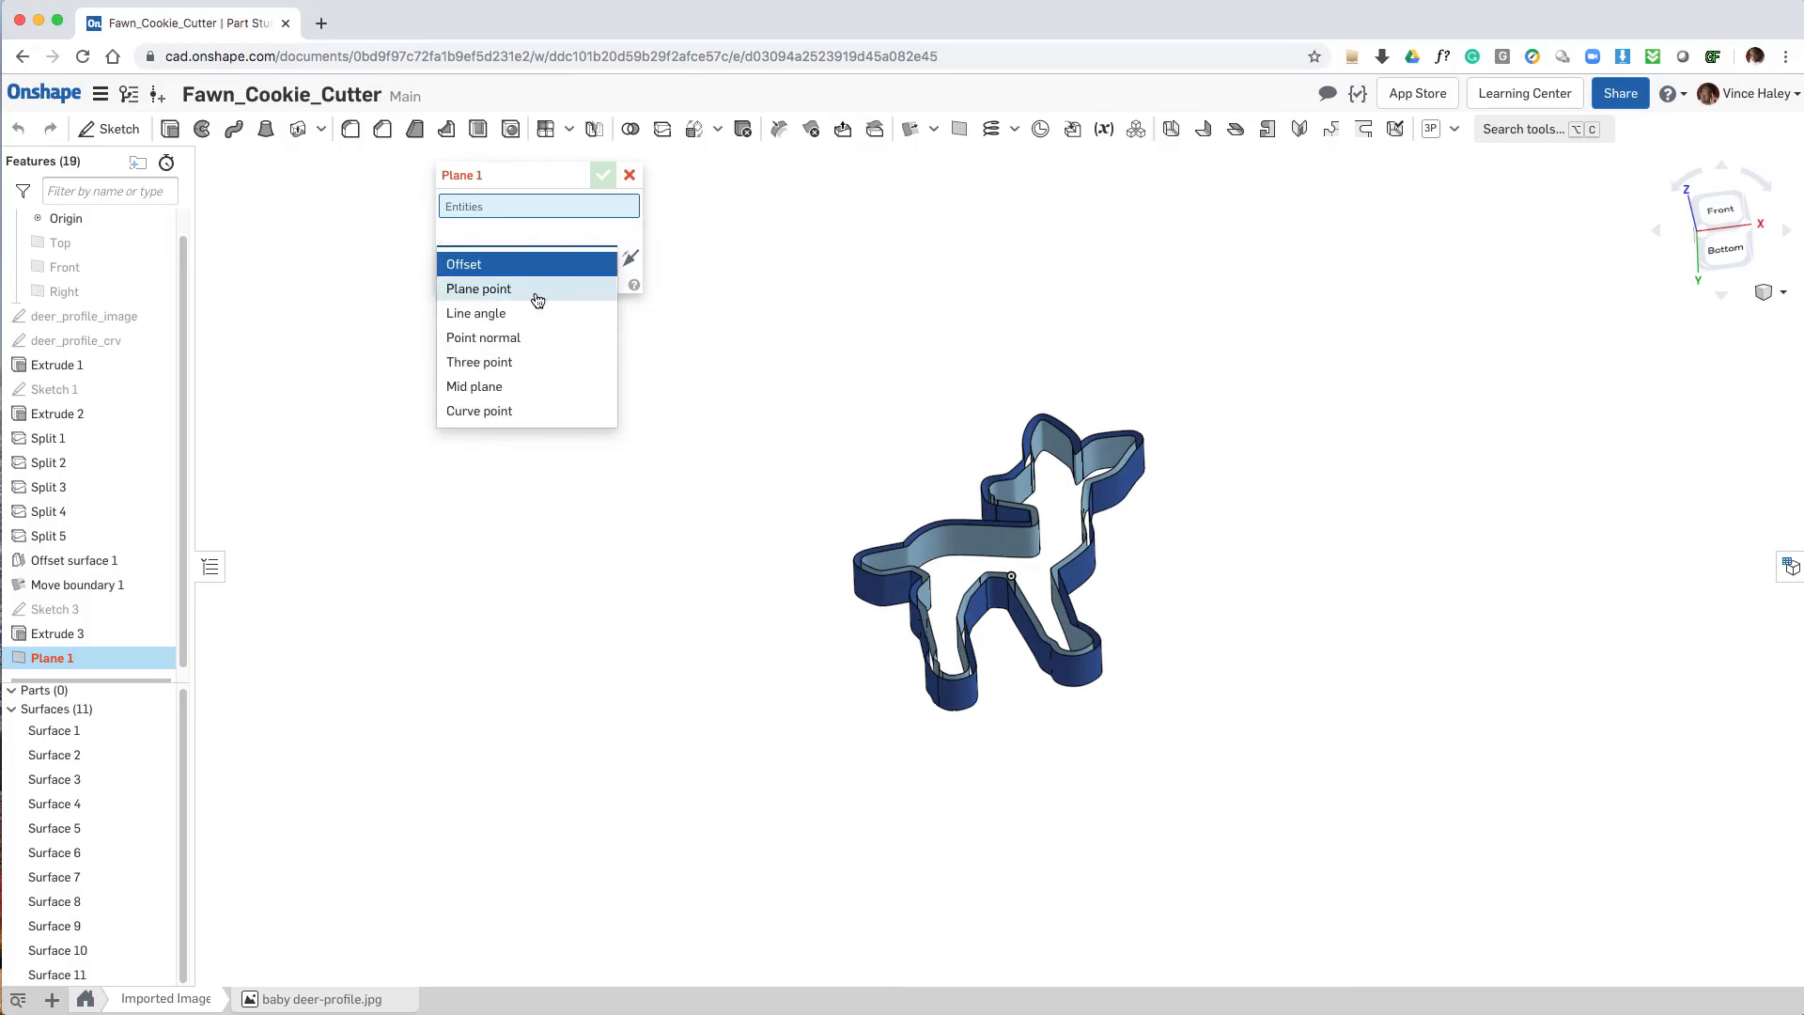
{"action": "left_click", "coordinate": [479, 289]}
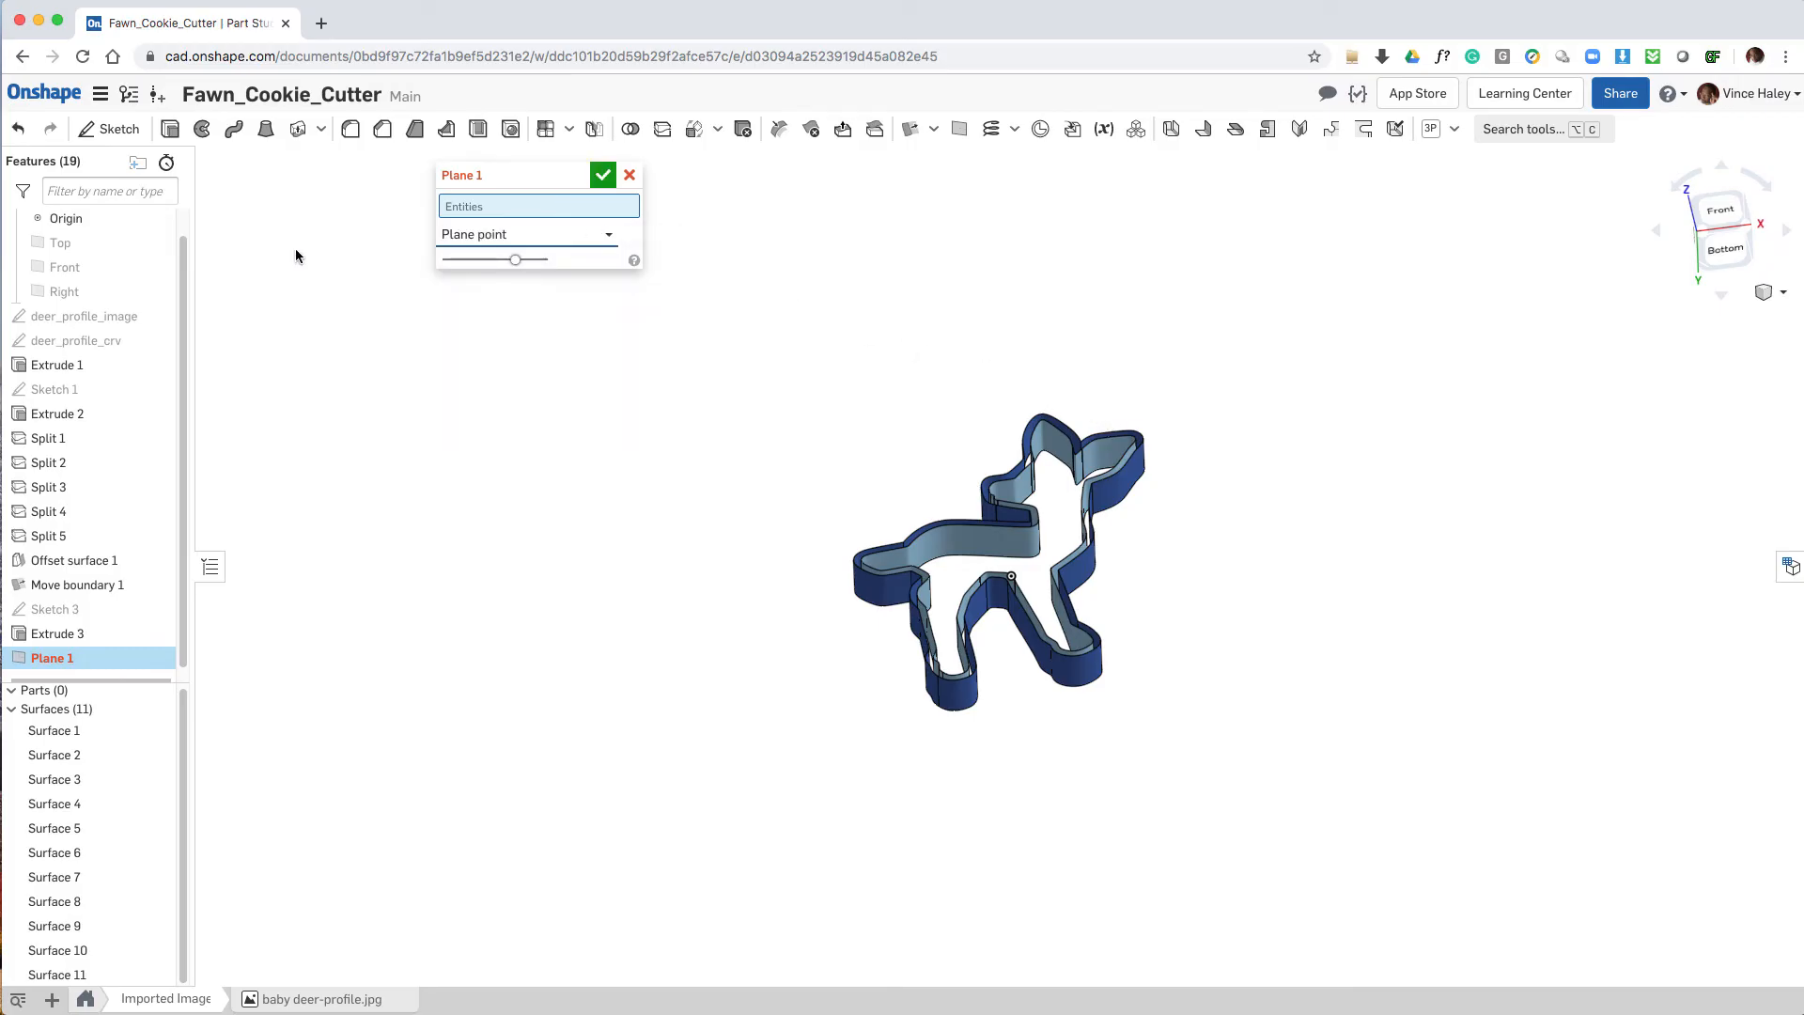
{"action": "left_click", "coordinate": [64, 267]}
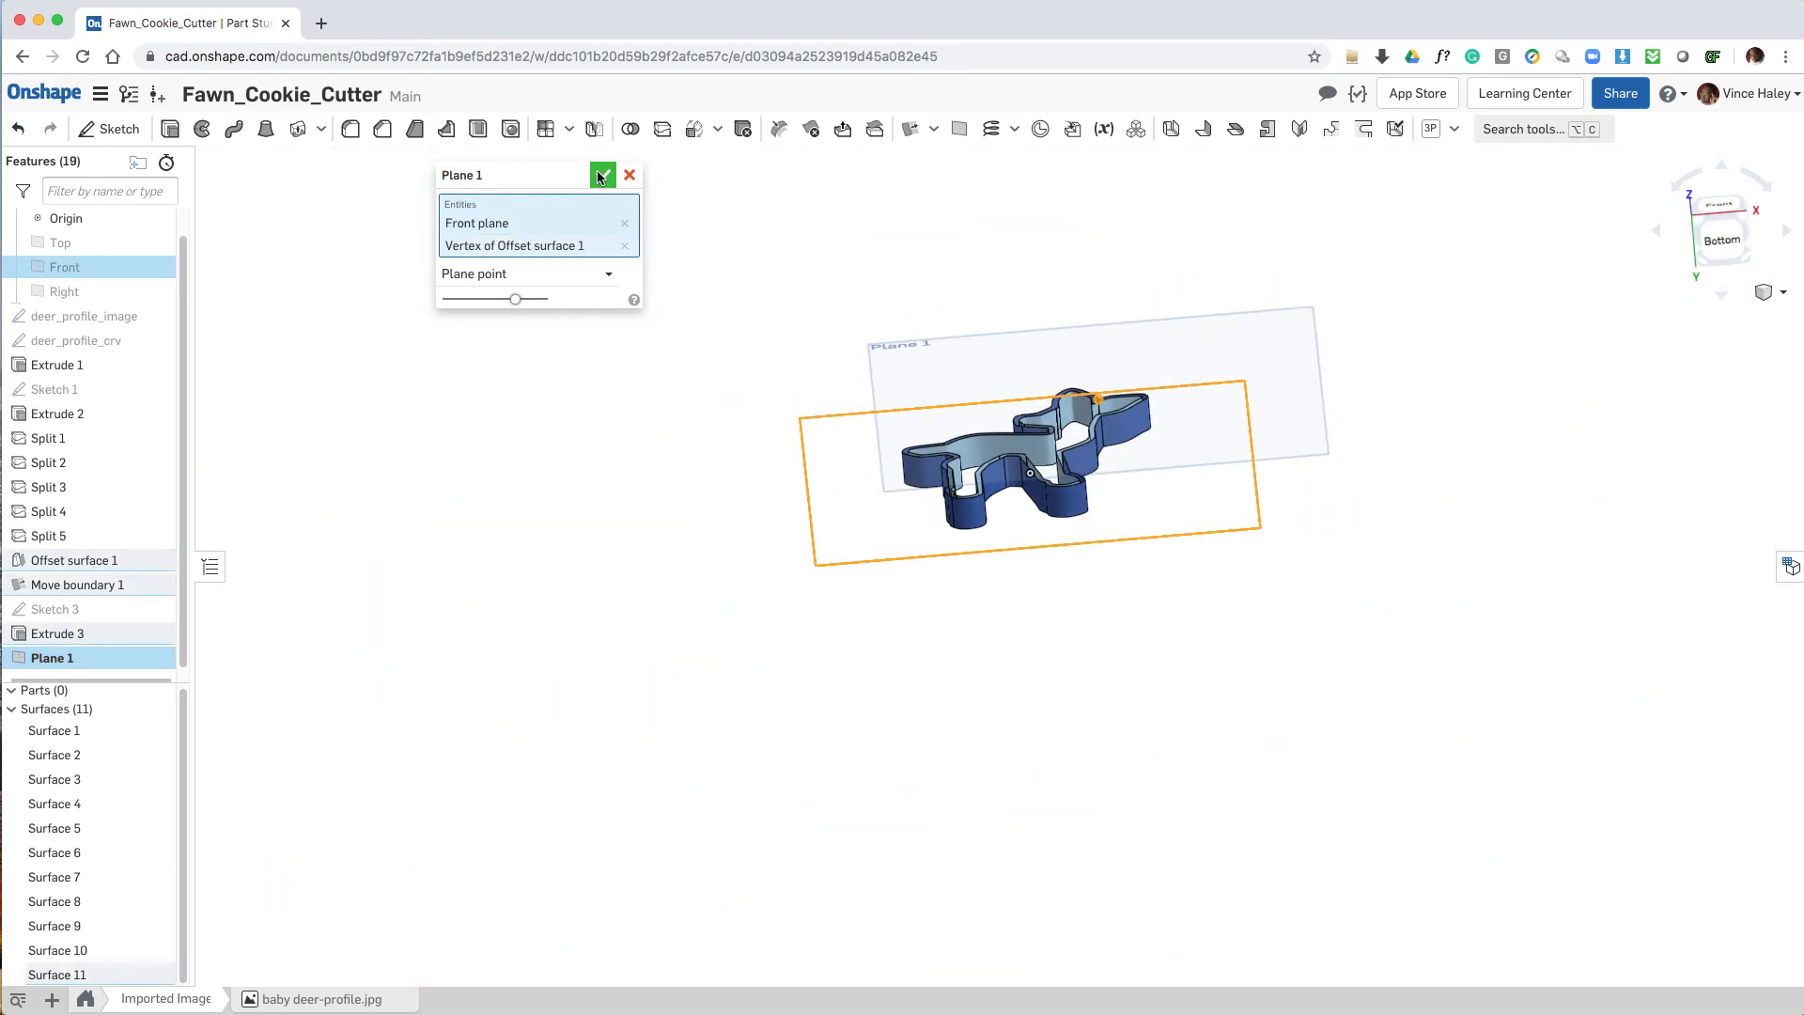
{"action": "left_click", "coordinate": [602, 175]}
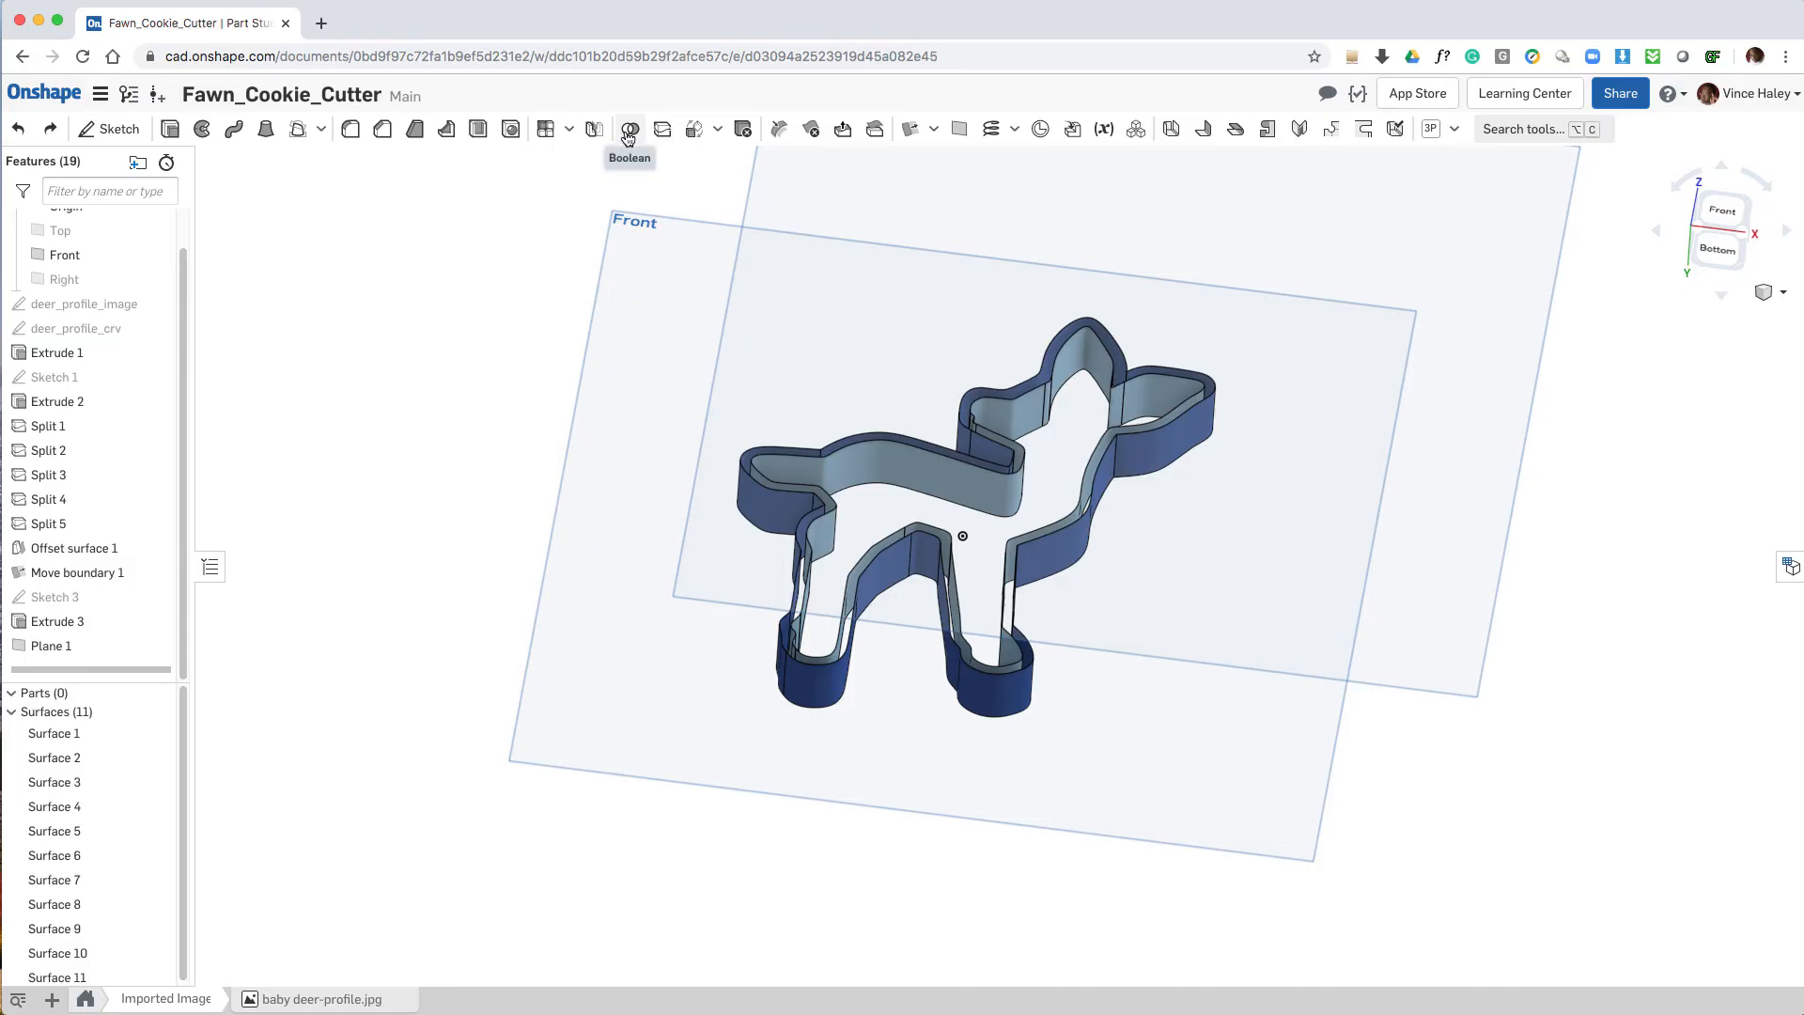
Step: Union the surface pieces with Boolean 1, leaving two surface bodies
{"action": "left_click", "coordinate": [630, 130]}
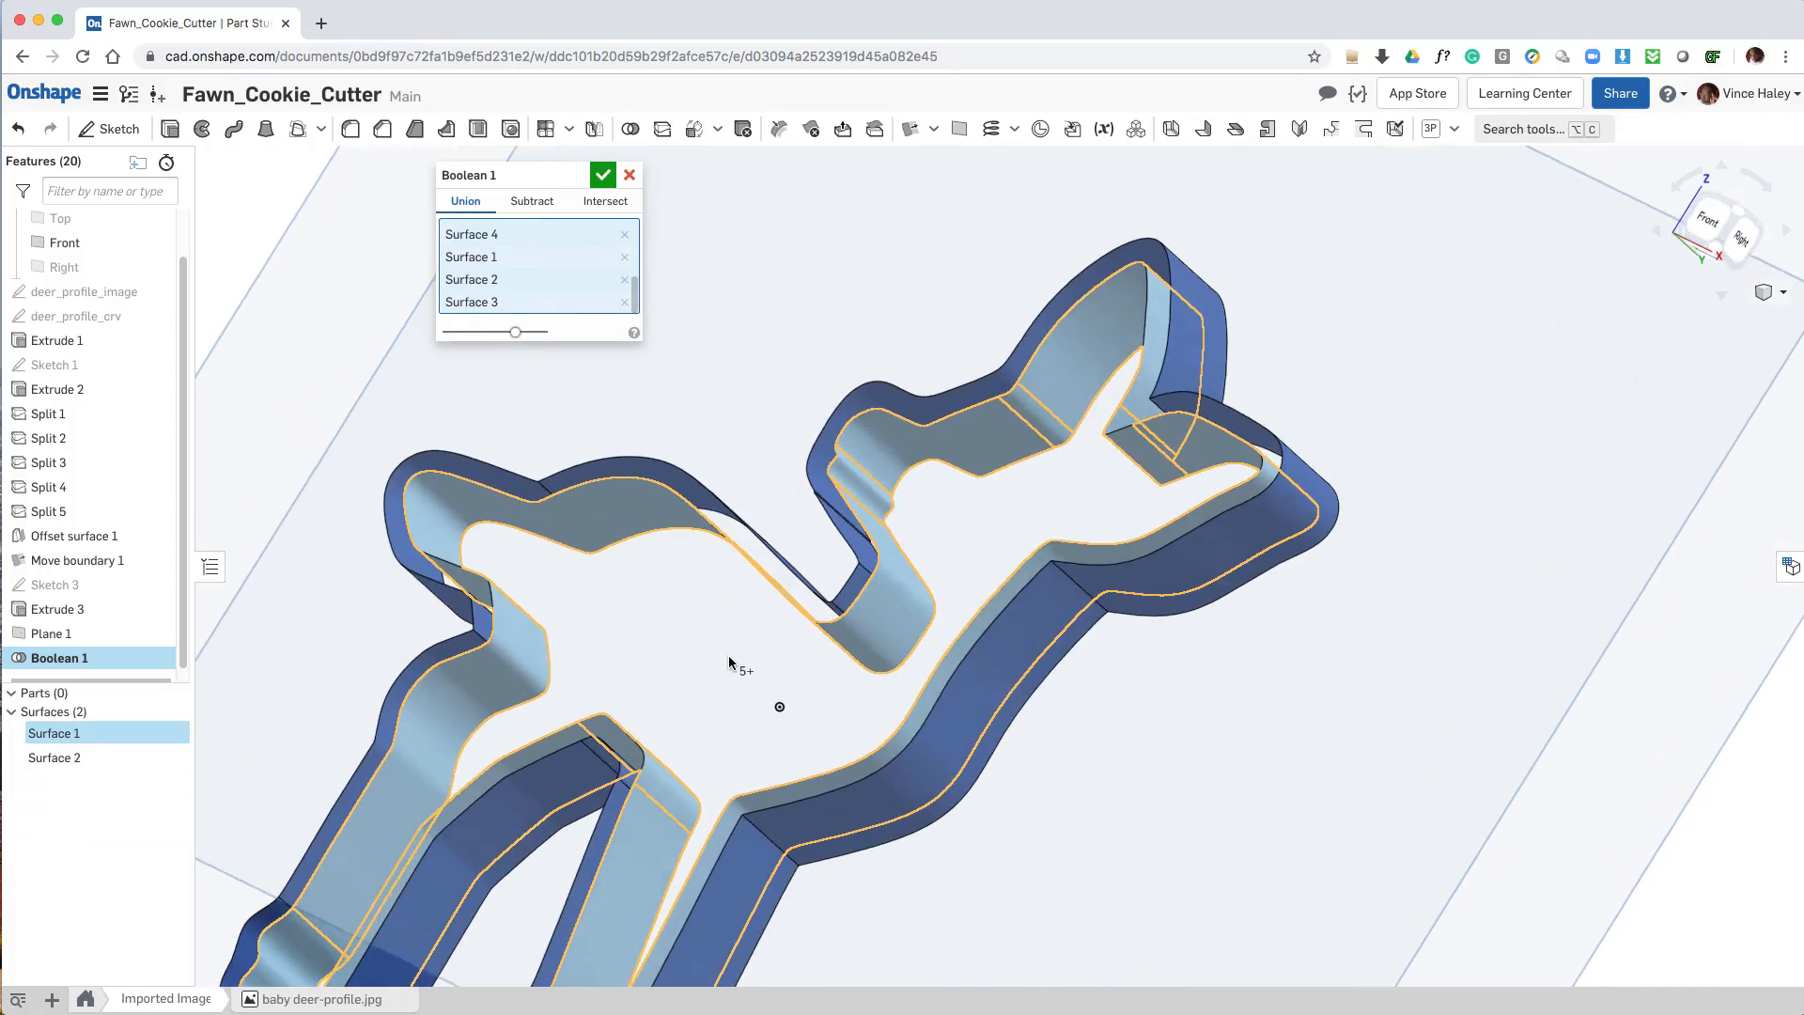
{"action": "left_click_drag", "start_coordinate": [731, 663], "coordinate": [859, 647]}
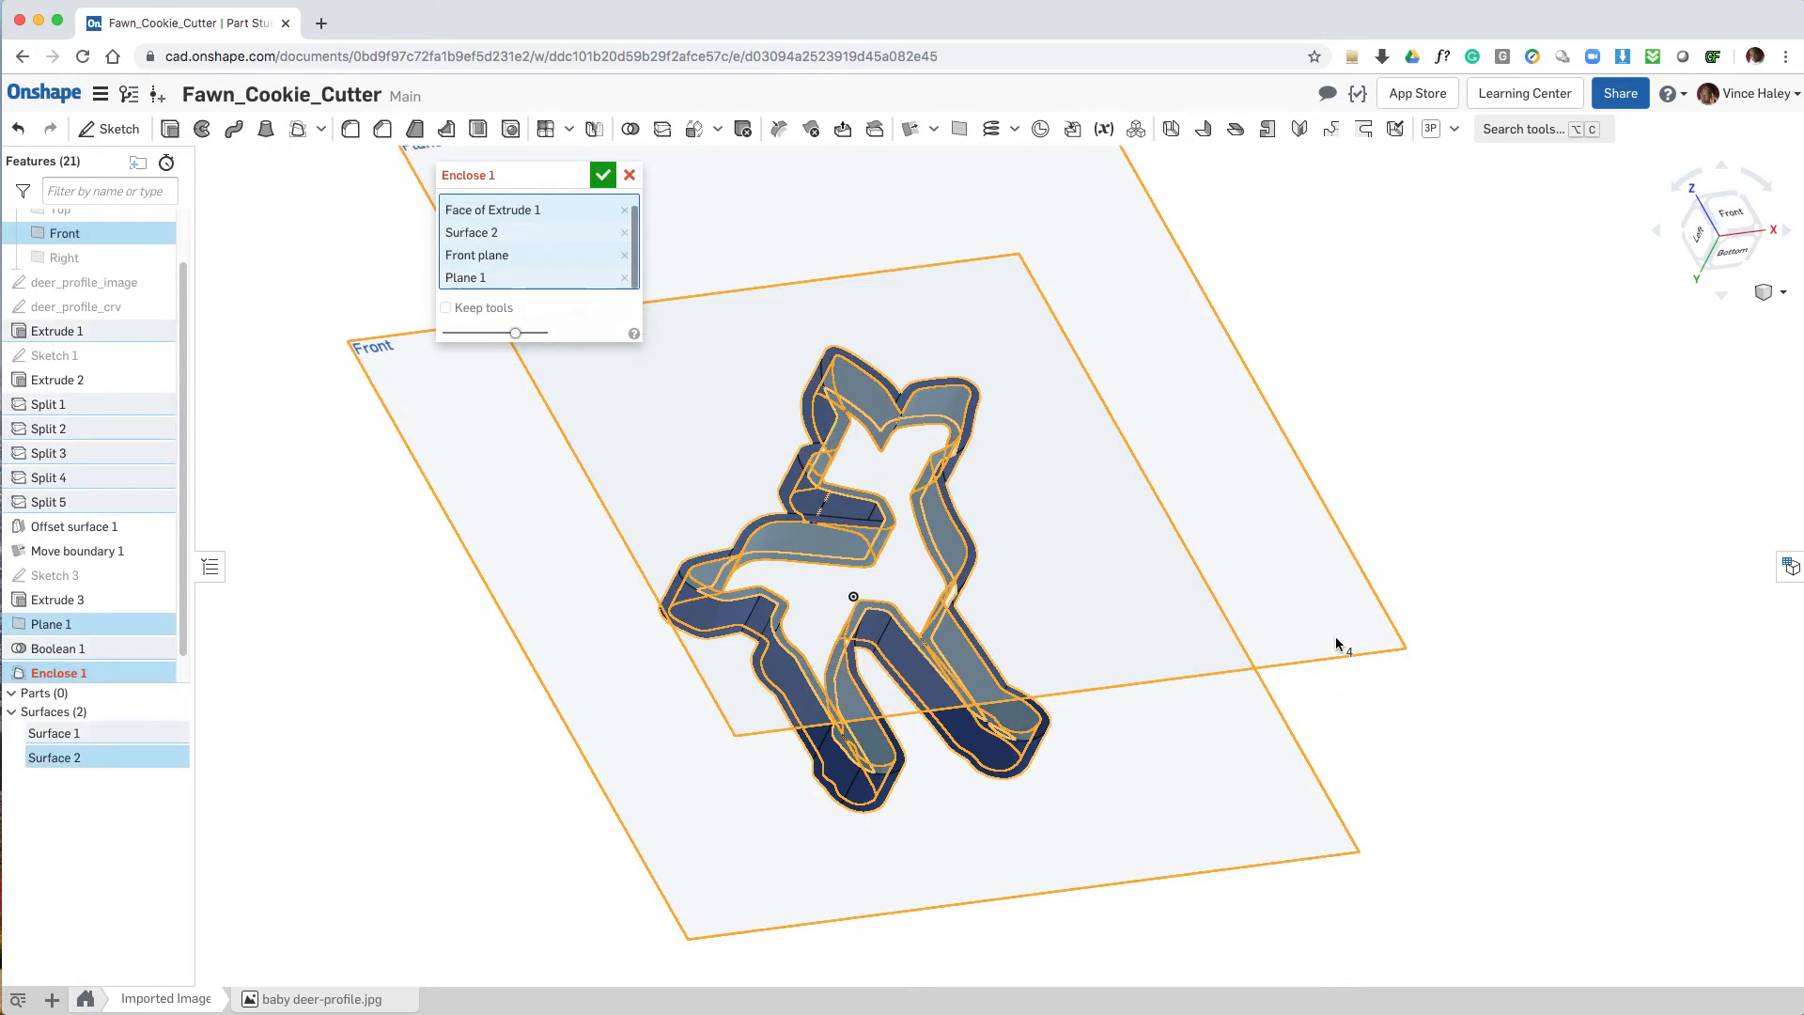
Step: Enclose Surface 1 with Plane 1 and the Front plane into solid Part 1 and Part 2
{"action": "left_click", "coordinate": [601, 174]}
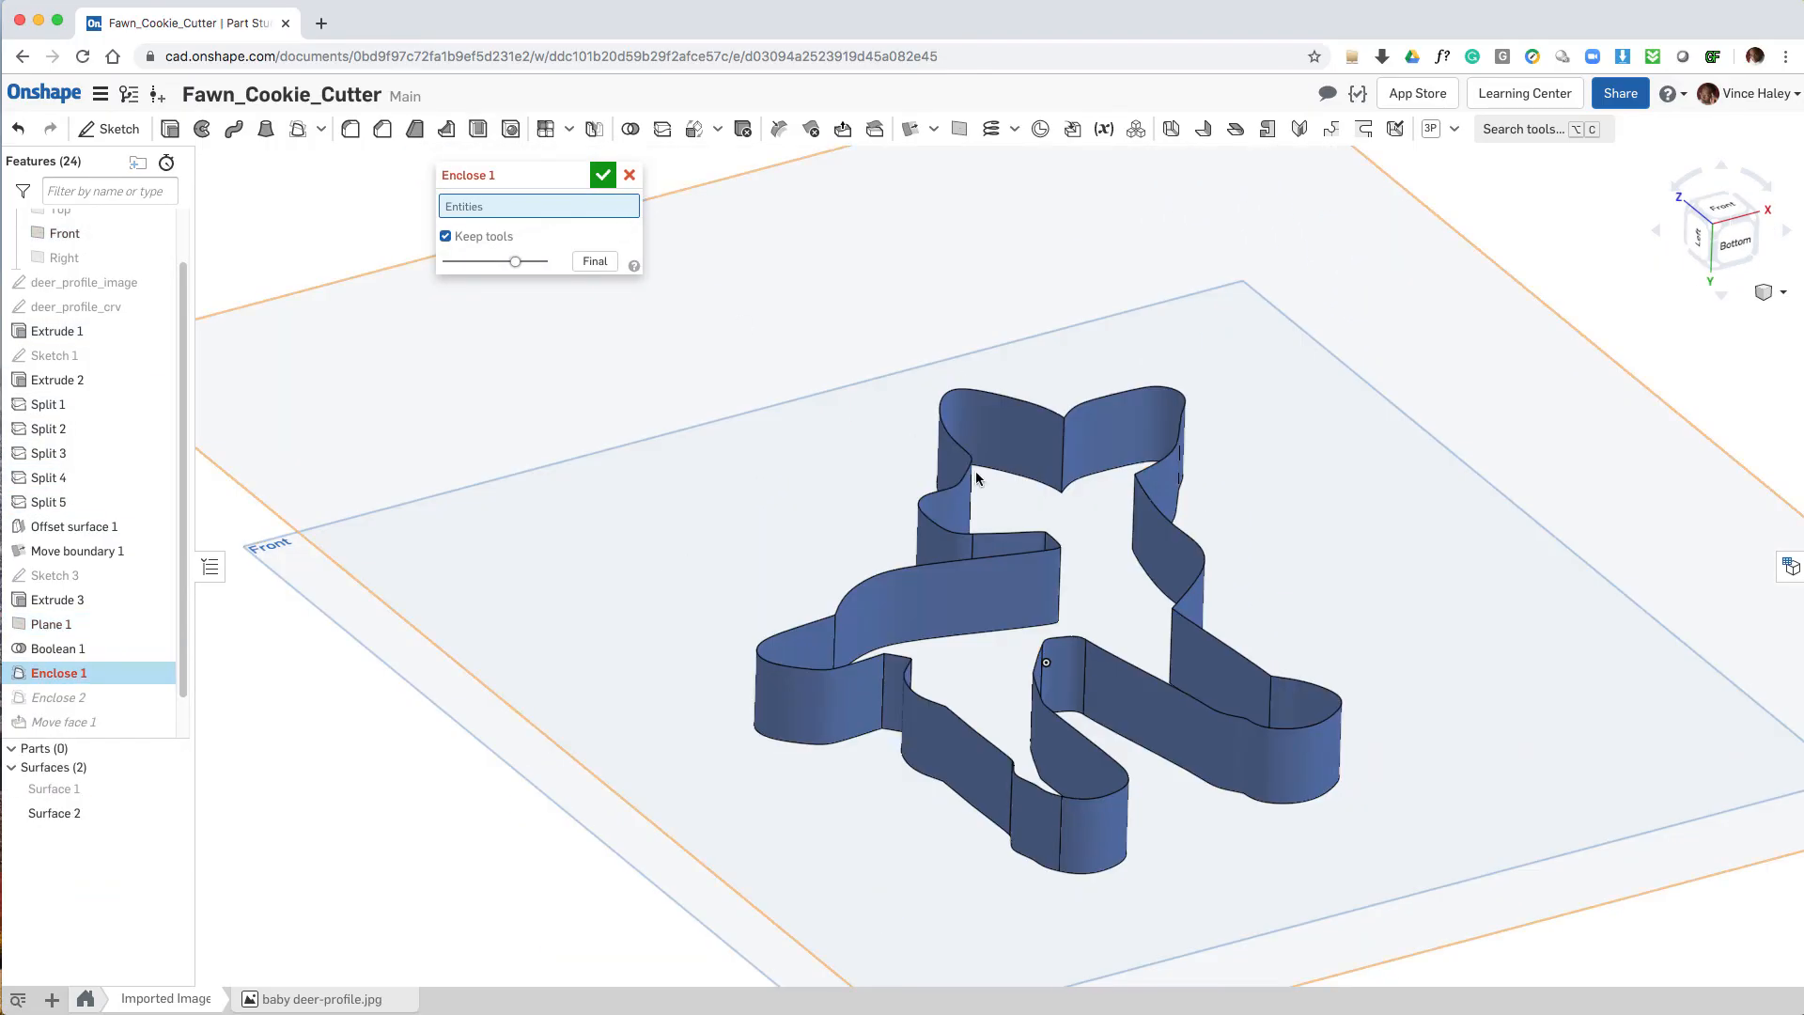
{"action": "left_click", "coordinate": [55, 787]}
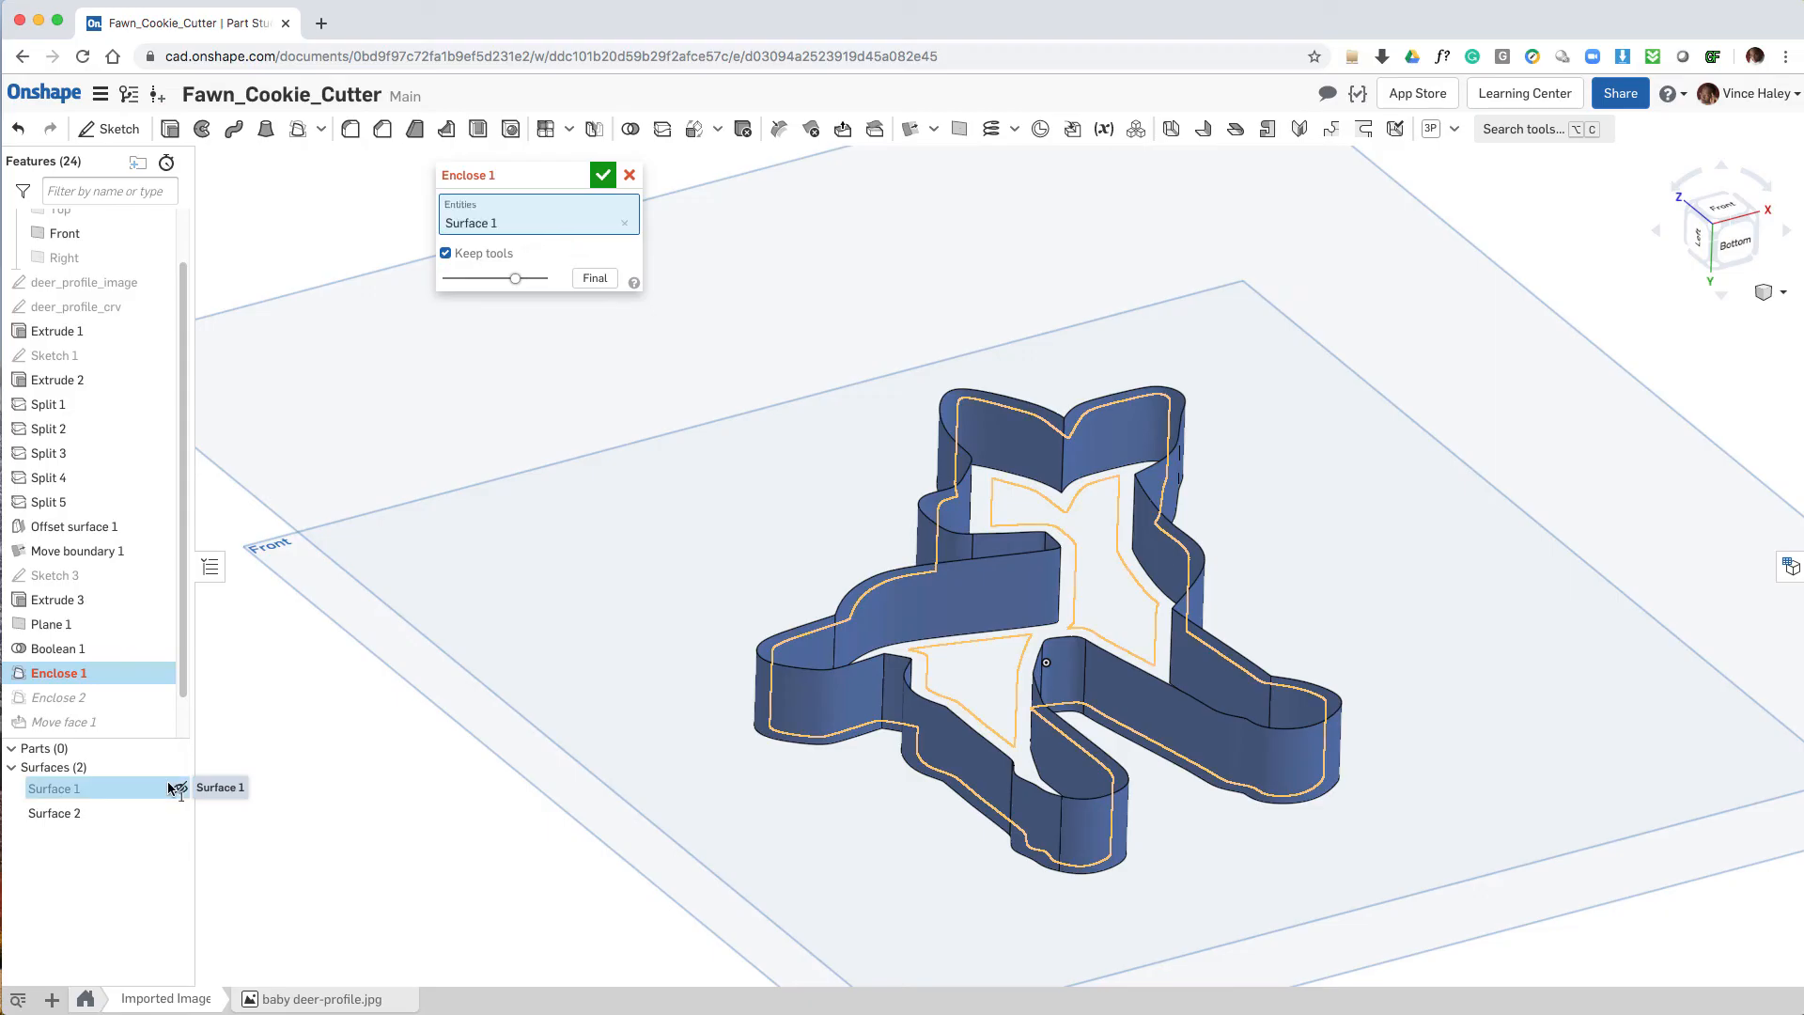
{"action": "left_click", "coordinate": [54, 812]}
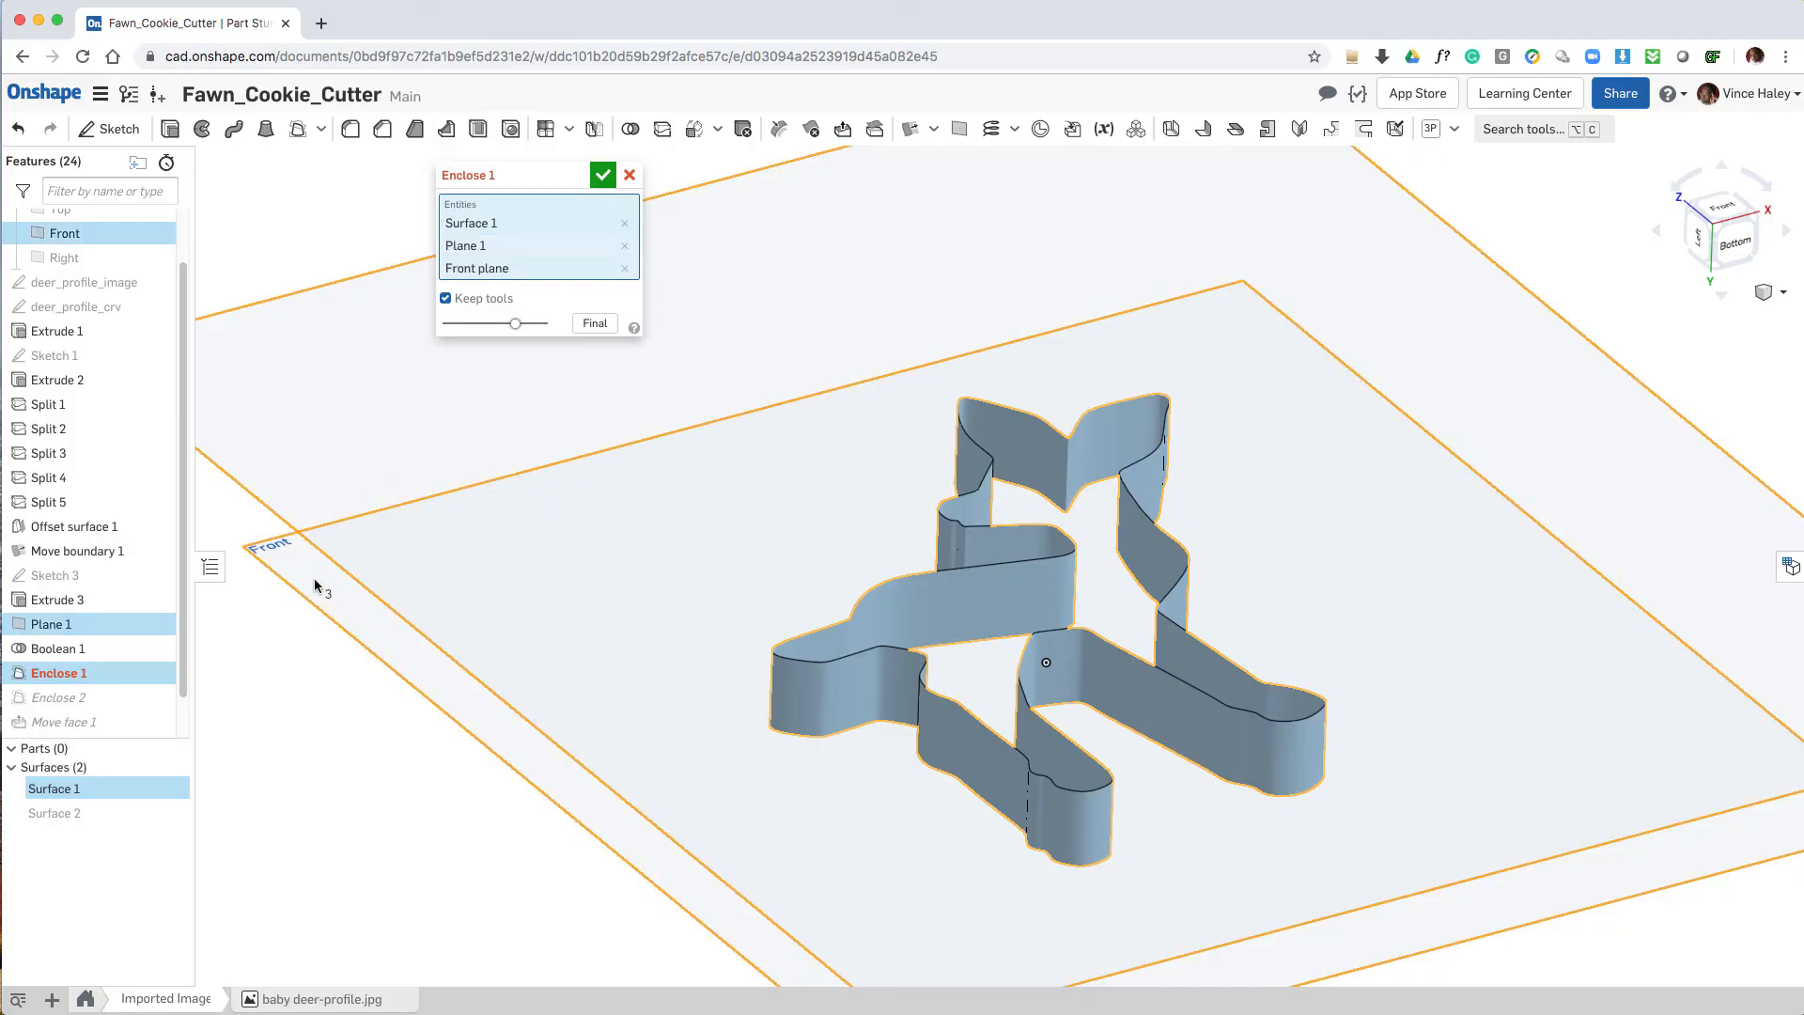
{"action": "left_click", "coordinate": [603, 173]}
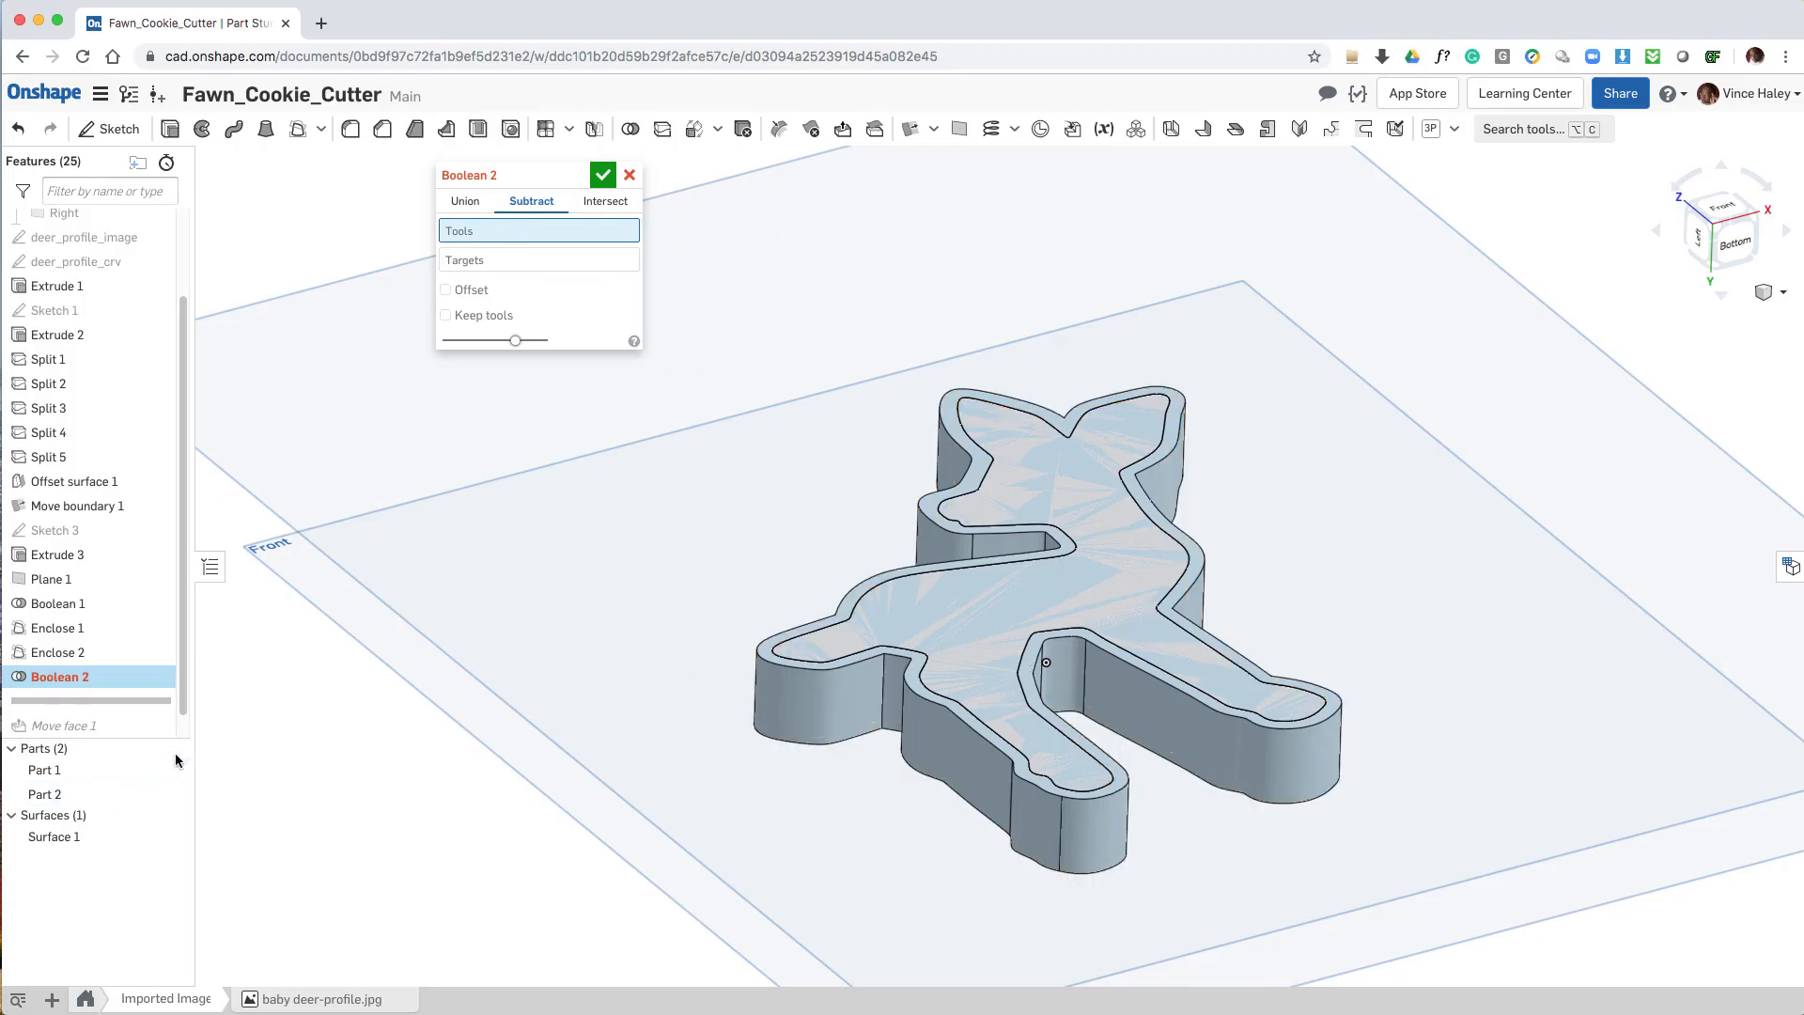
{"action": "left_click", "coordinate": [44, 771]}
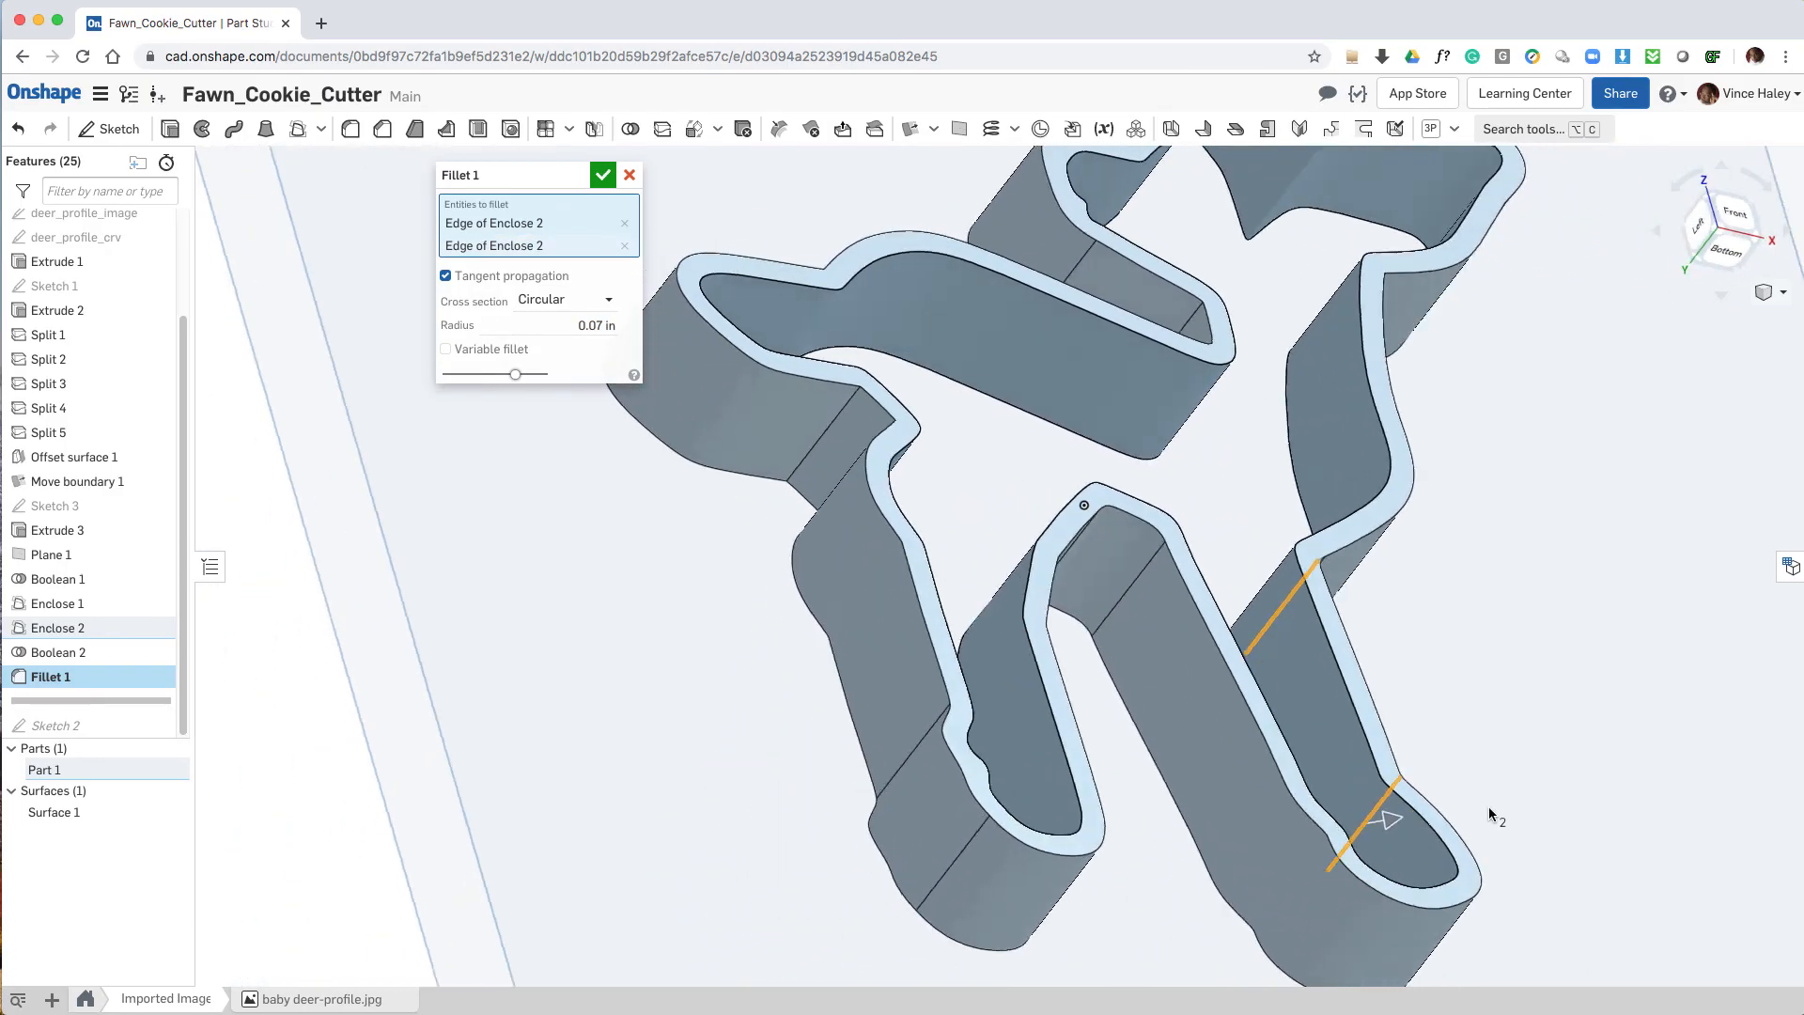
Step: Fillet the cutter's inner corner edges of Enclose 2 at 0.07 in
{"action": "left_click", "coordinate": [823, 444]}
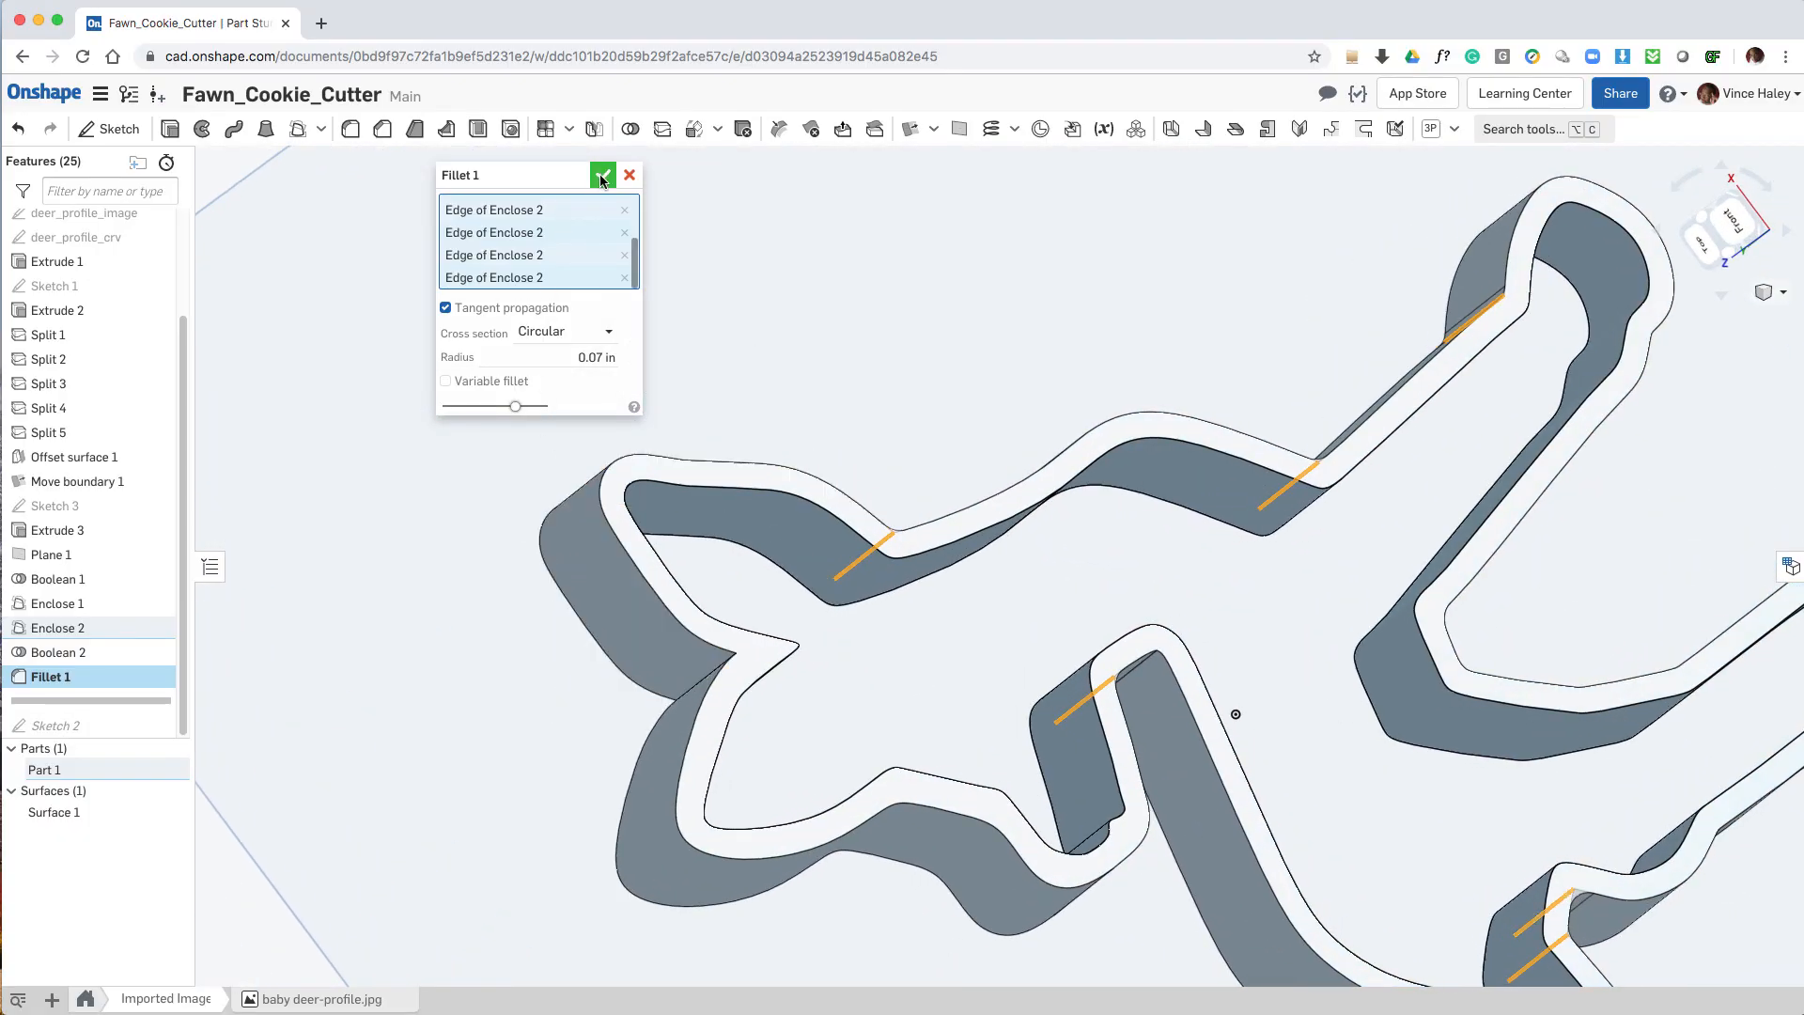
{"action": "left_click", "coordinate": [601, 175]}
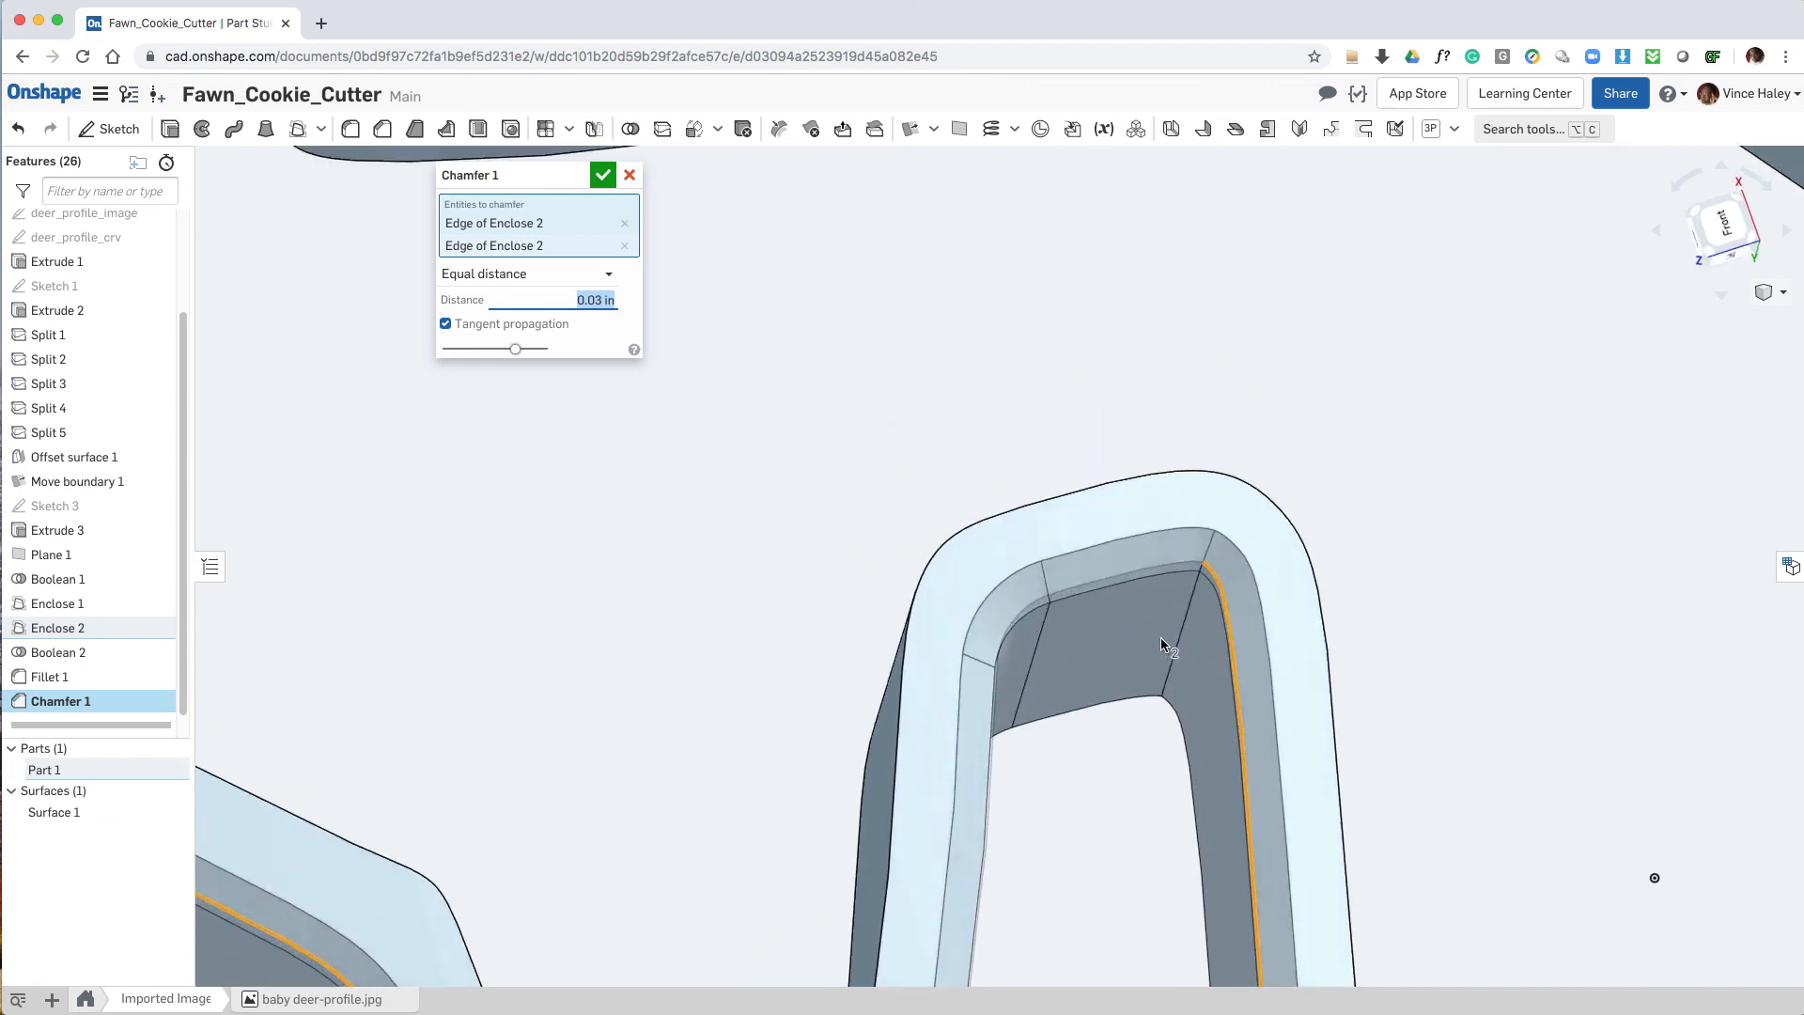
Step: Switch the chamfer to Two distances, 0.03 in and 0.1 in, and confirm Chamfer 1
{"action": "left_click", "coordinate": [529, 272]}
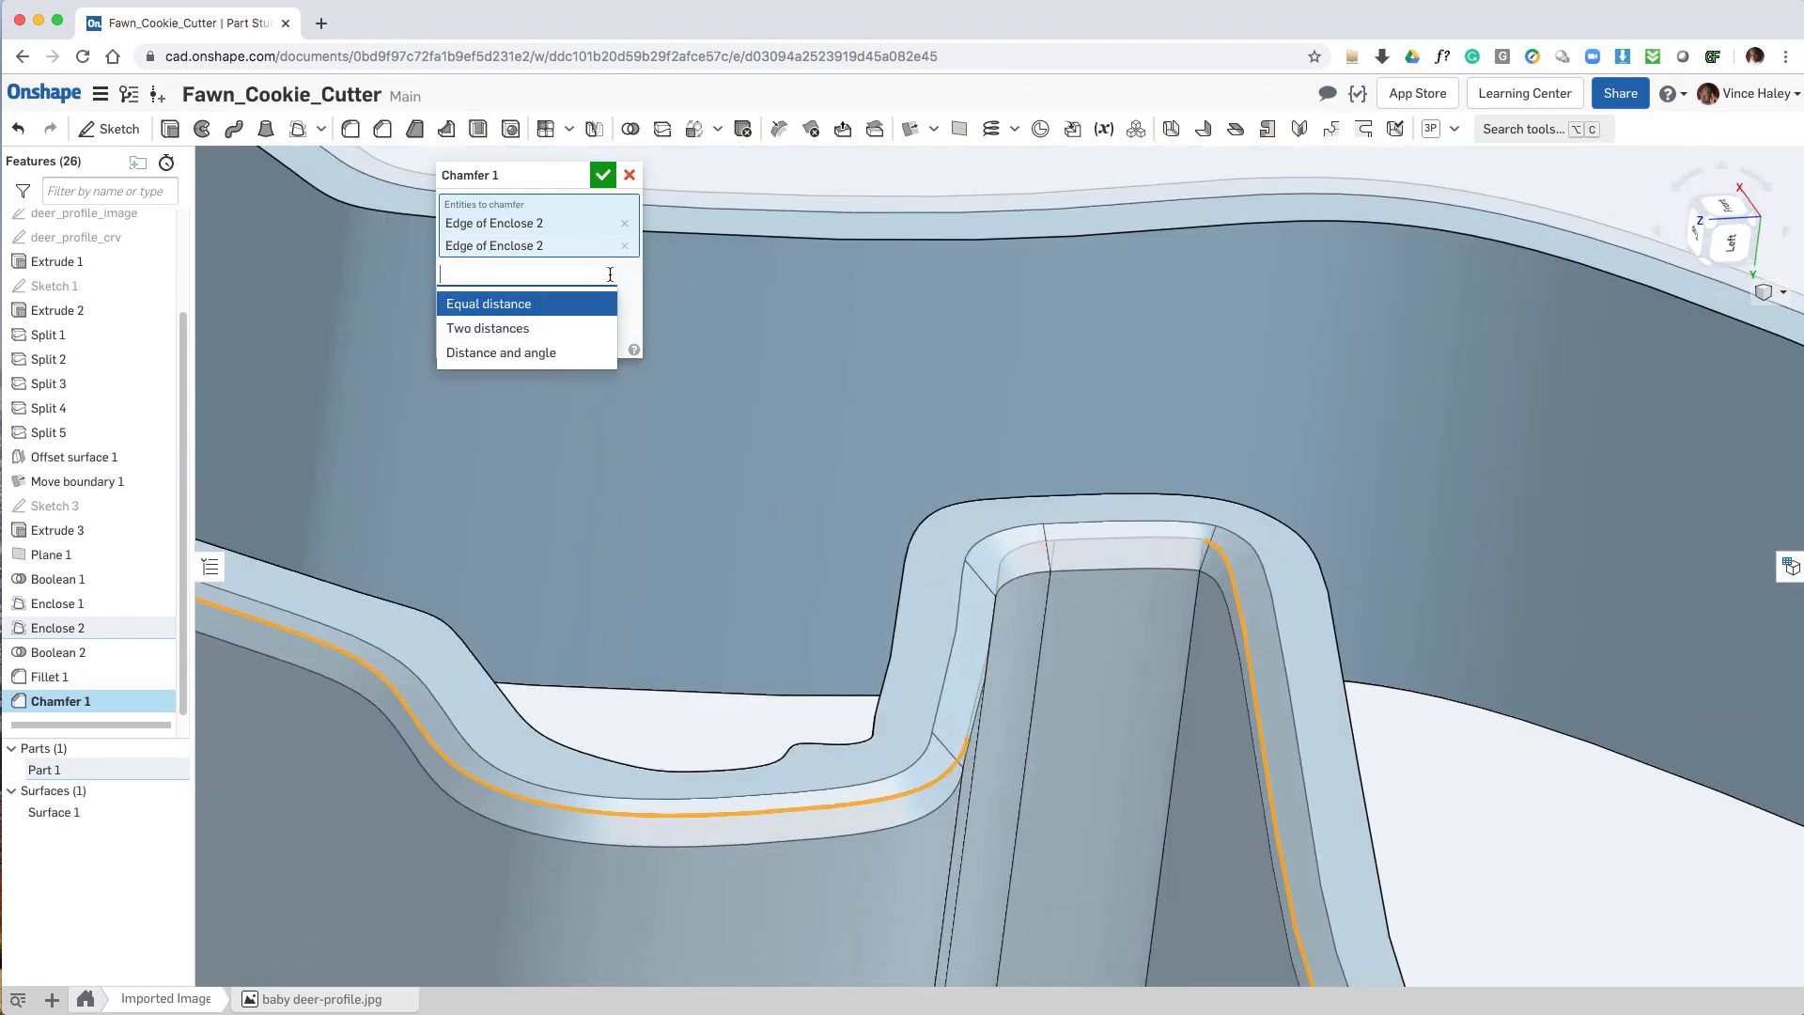
{"action": "left_click", "coordinate": [489, 327]}
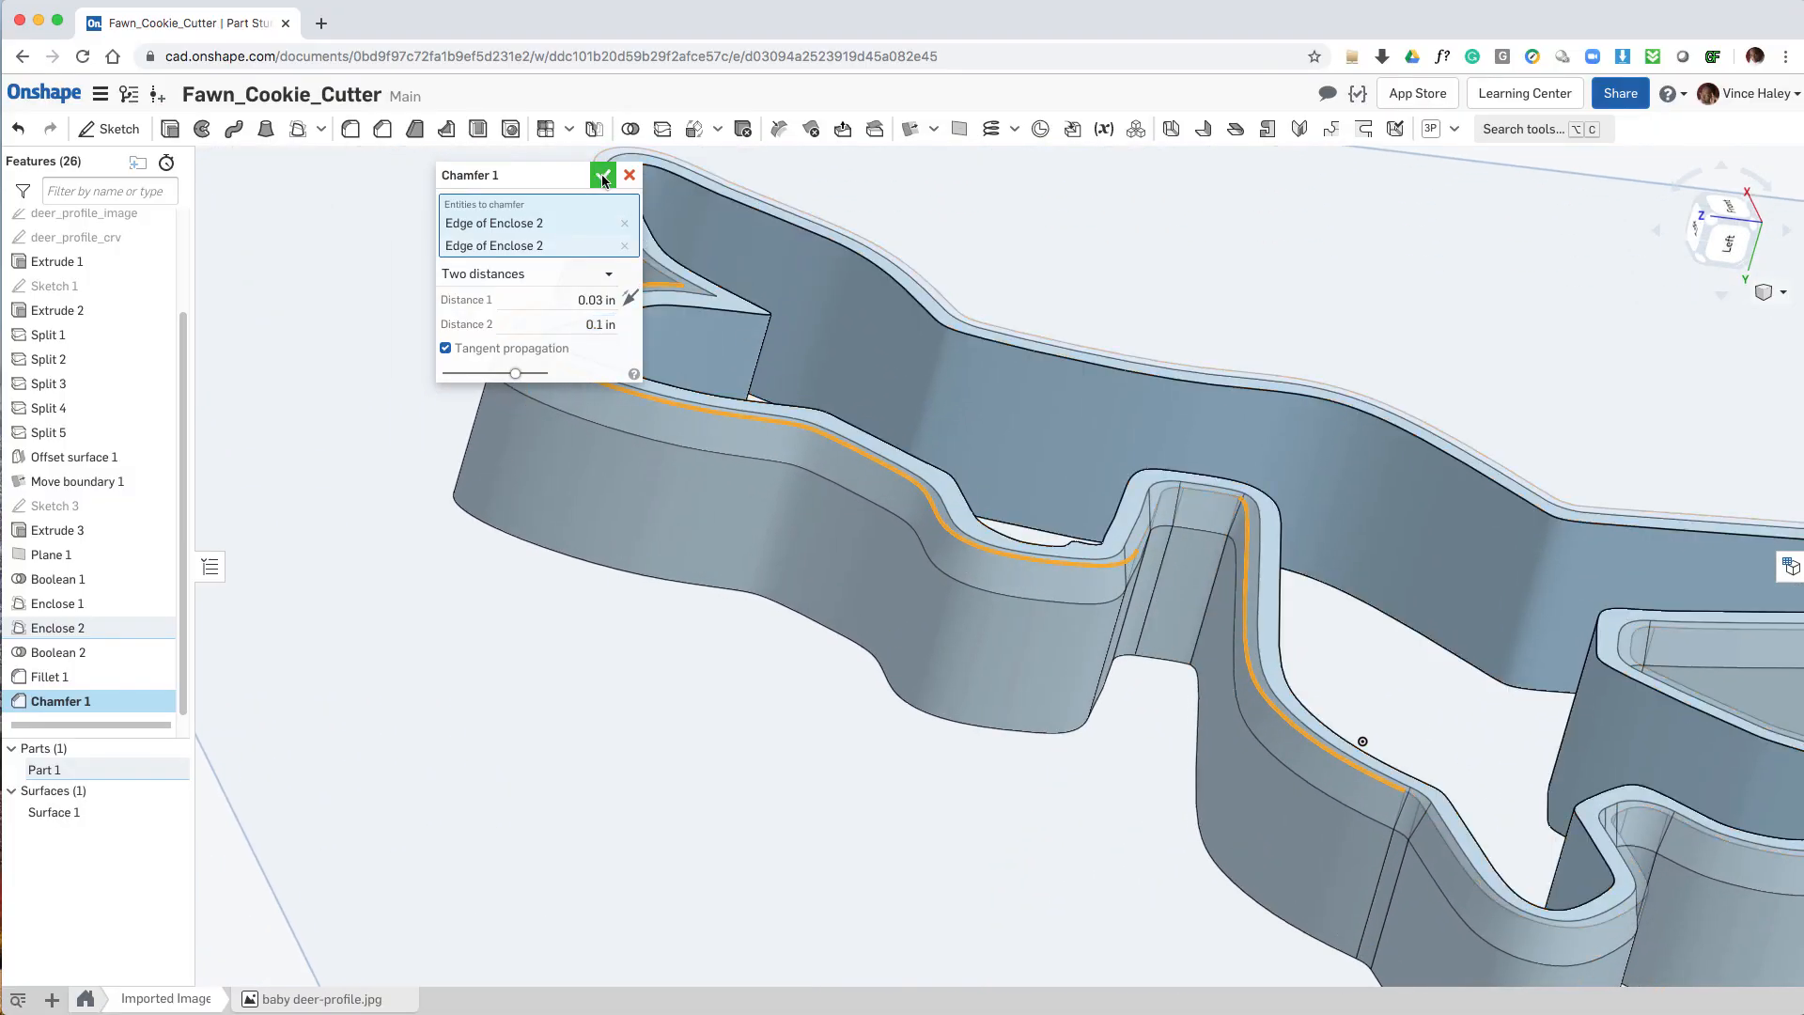
{"action": "left_click", "coordinate": [602, 175]}
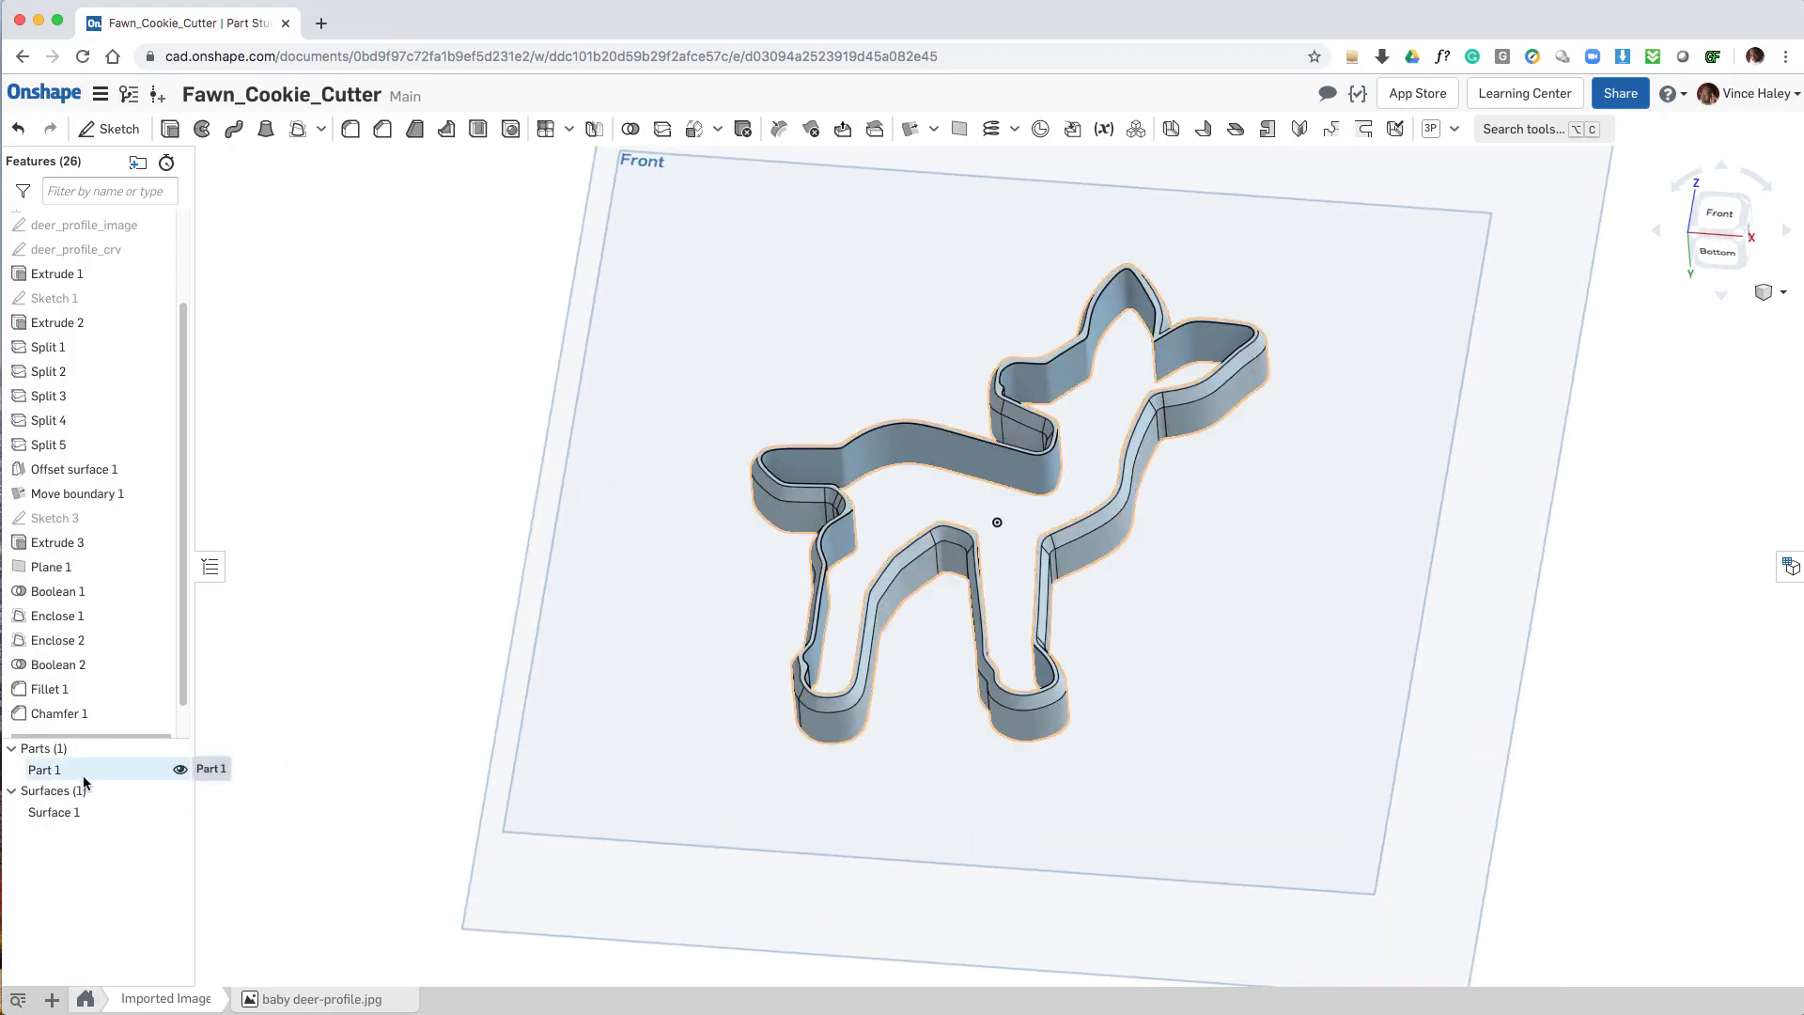
Step: Start an export of Part 1 from its context menu in the Parts list
{"action": "right_click", "coordinate": [44, 768]}
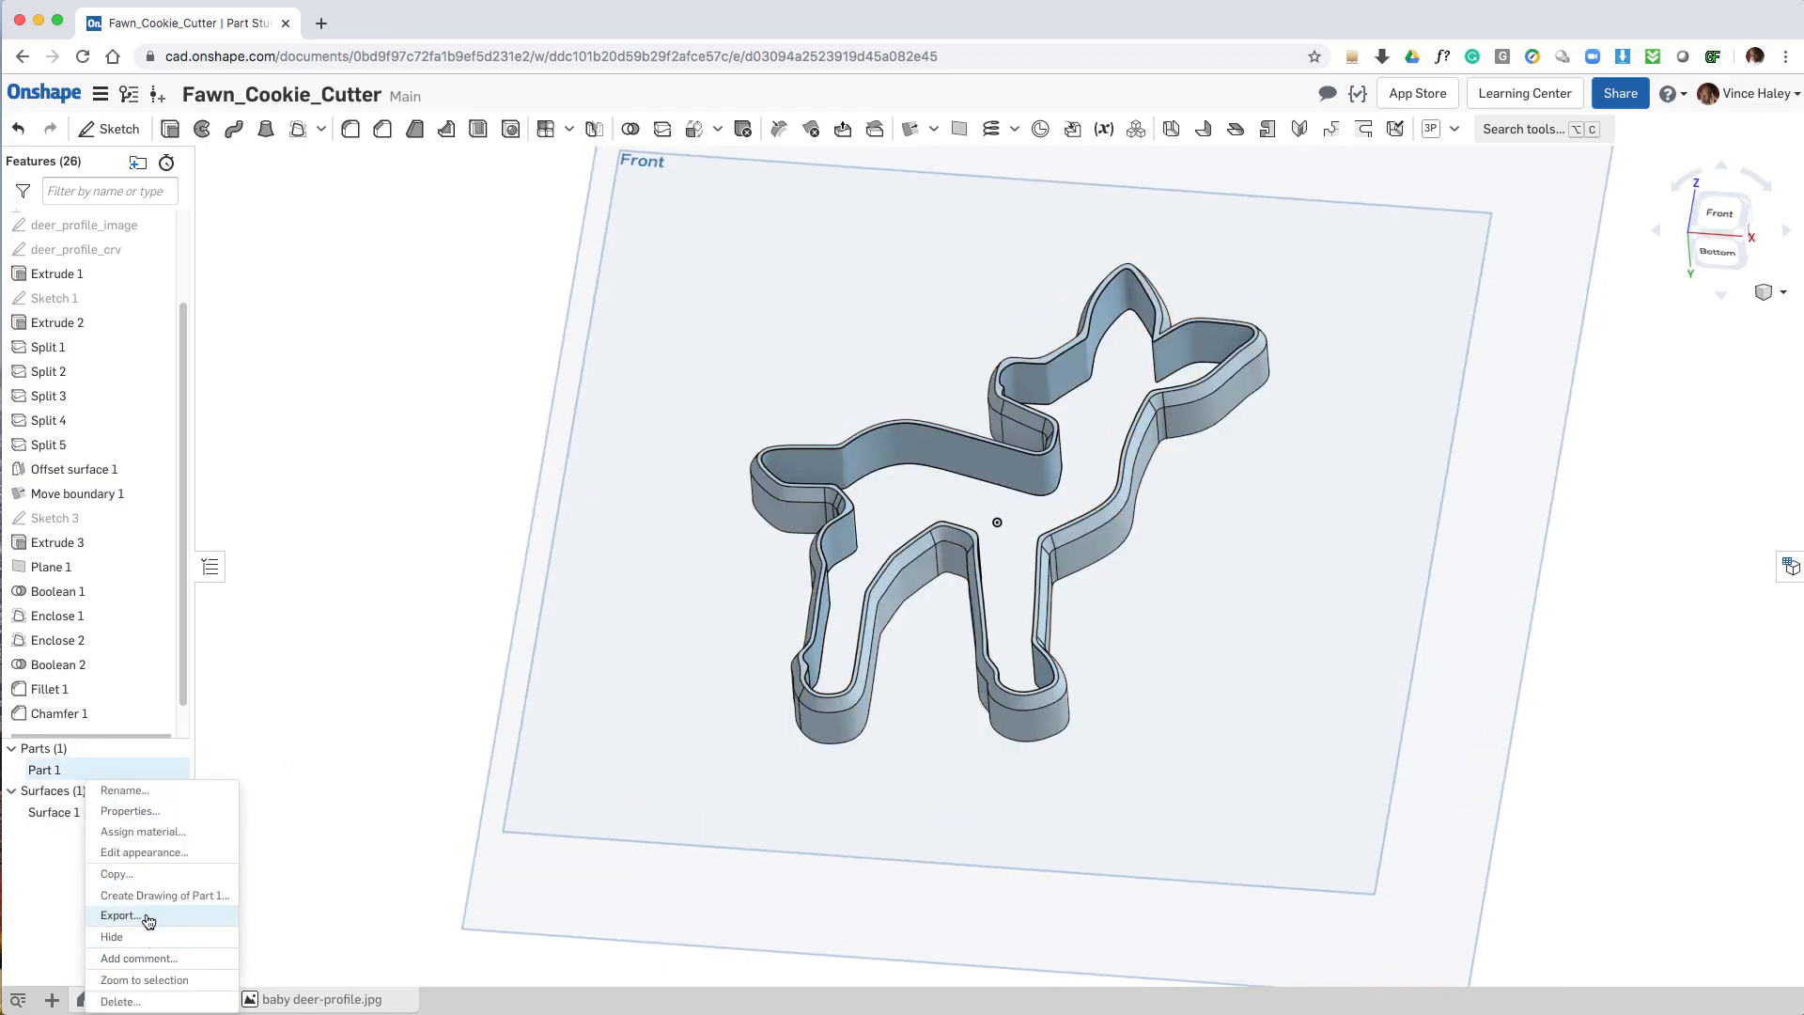
{"action": "left_click", "coordinate": [121, 915]}
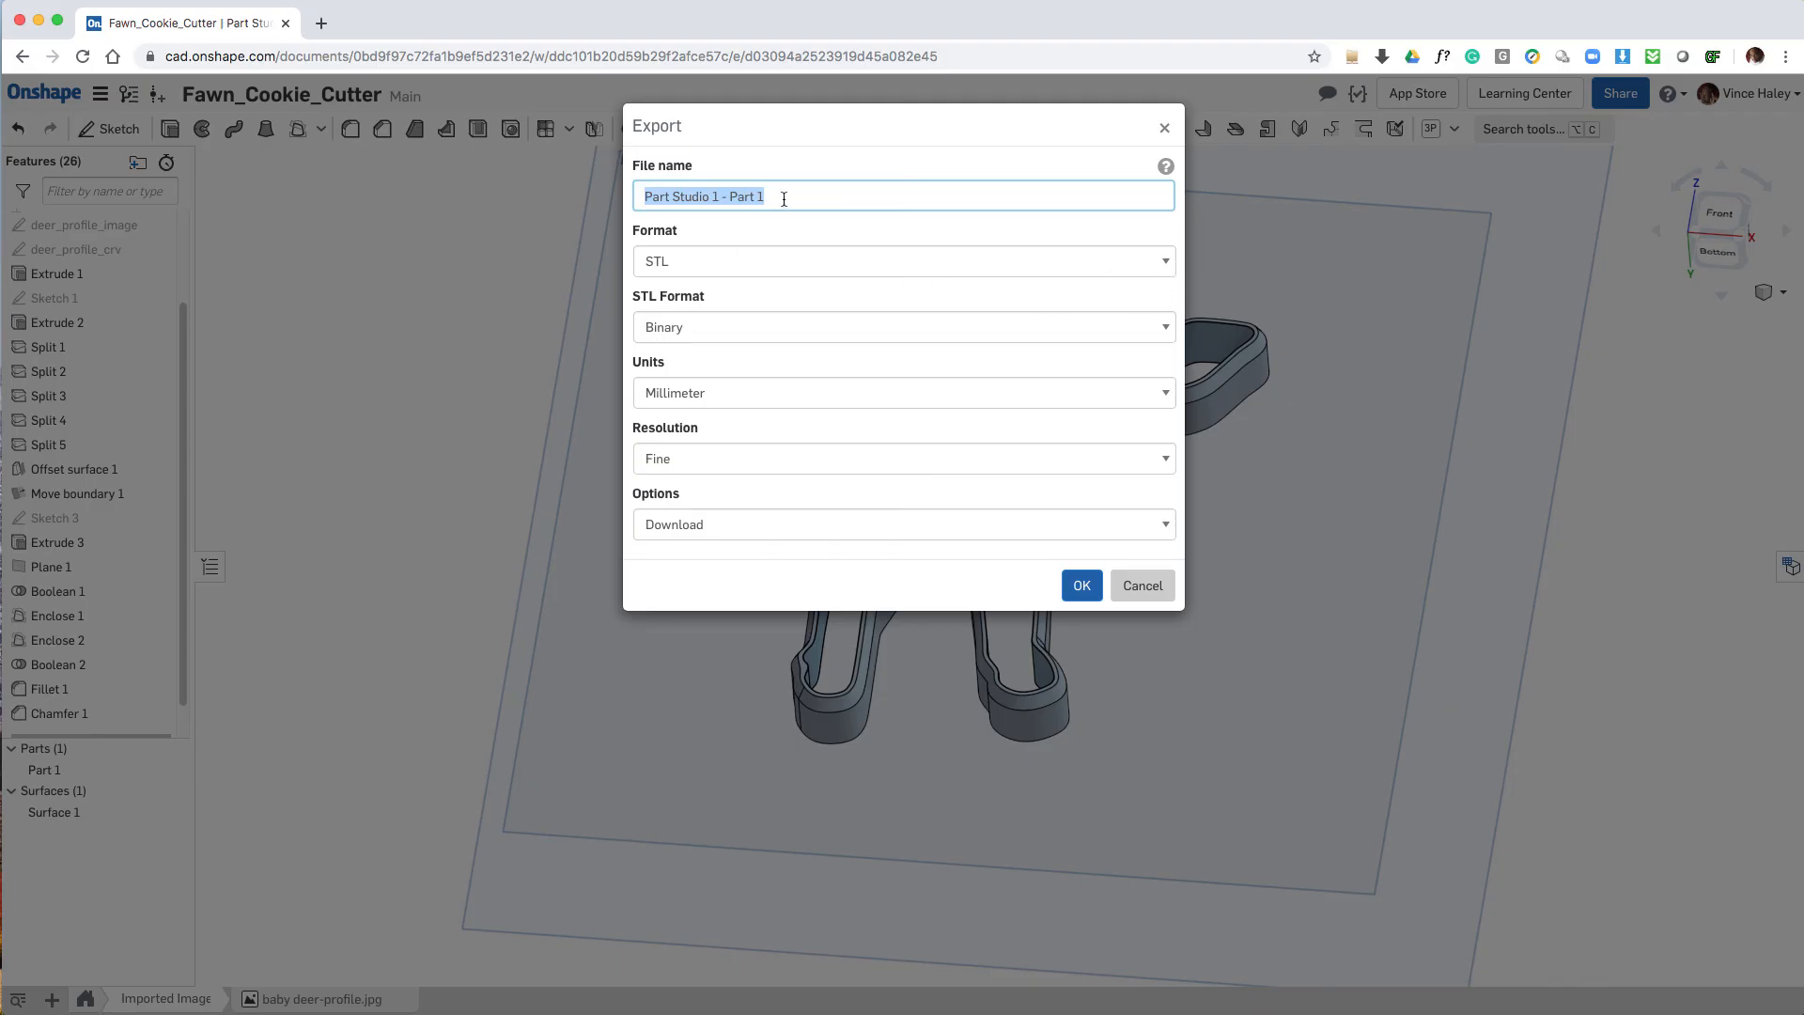
Step: Export Part 1 as a binary STL in inches named Fawn_cookie_cutter-inches
{"action": "type", "text": "Fawn_cookie_cutter"}
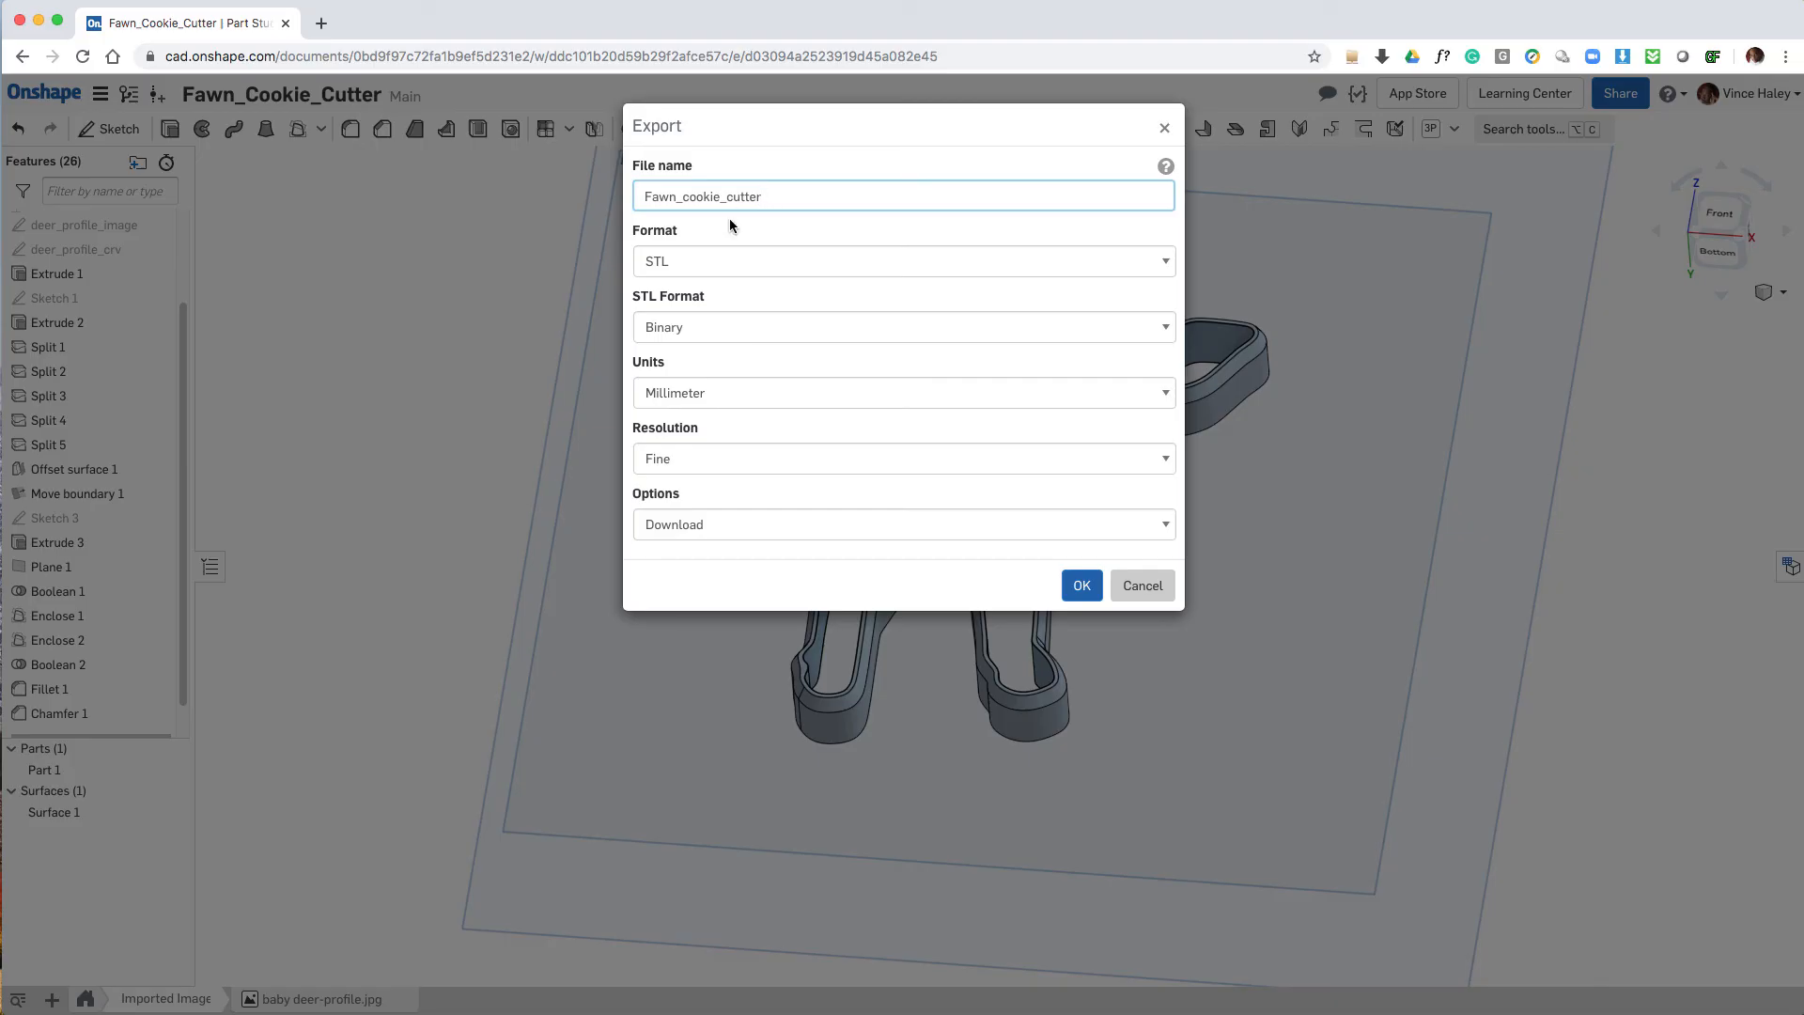
{"action": "left_click", "coordinate": [902, 393]}
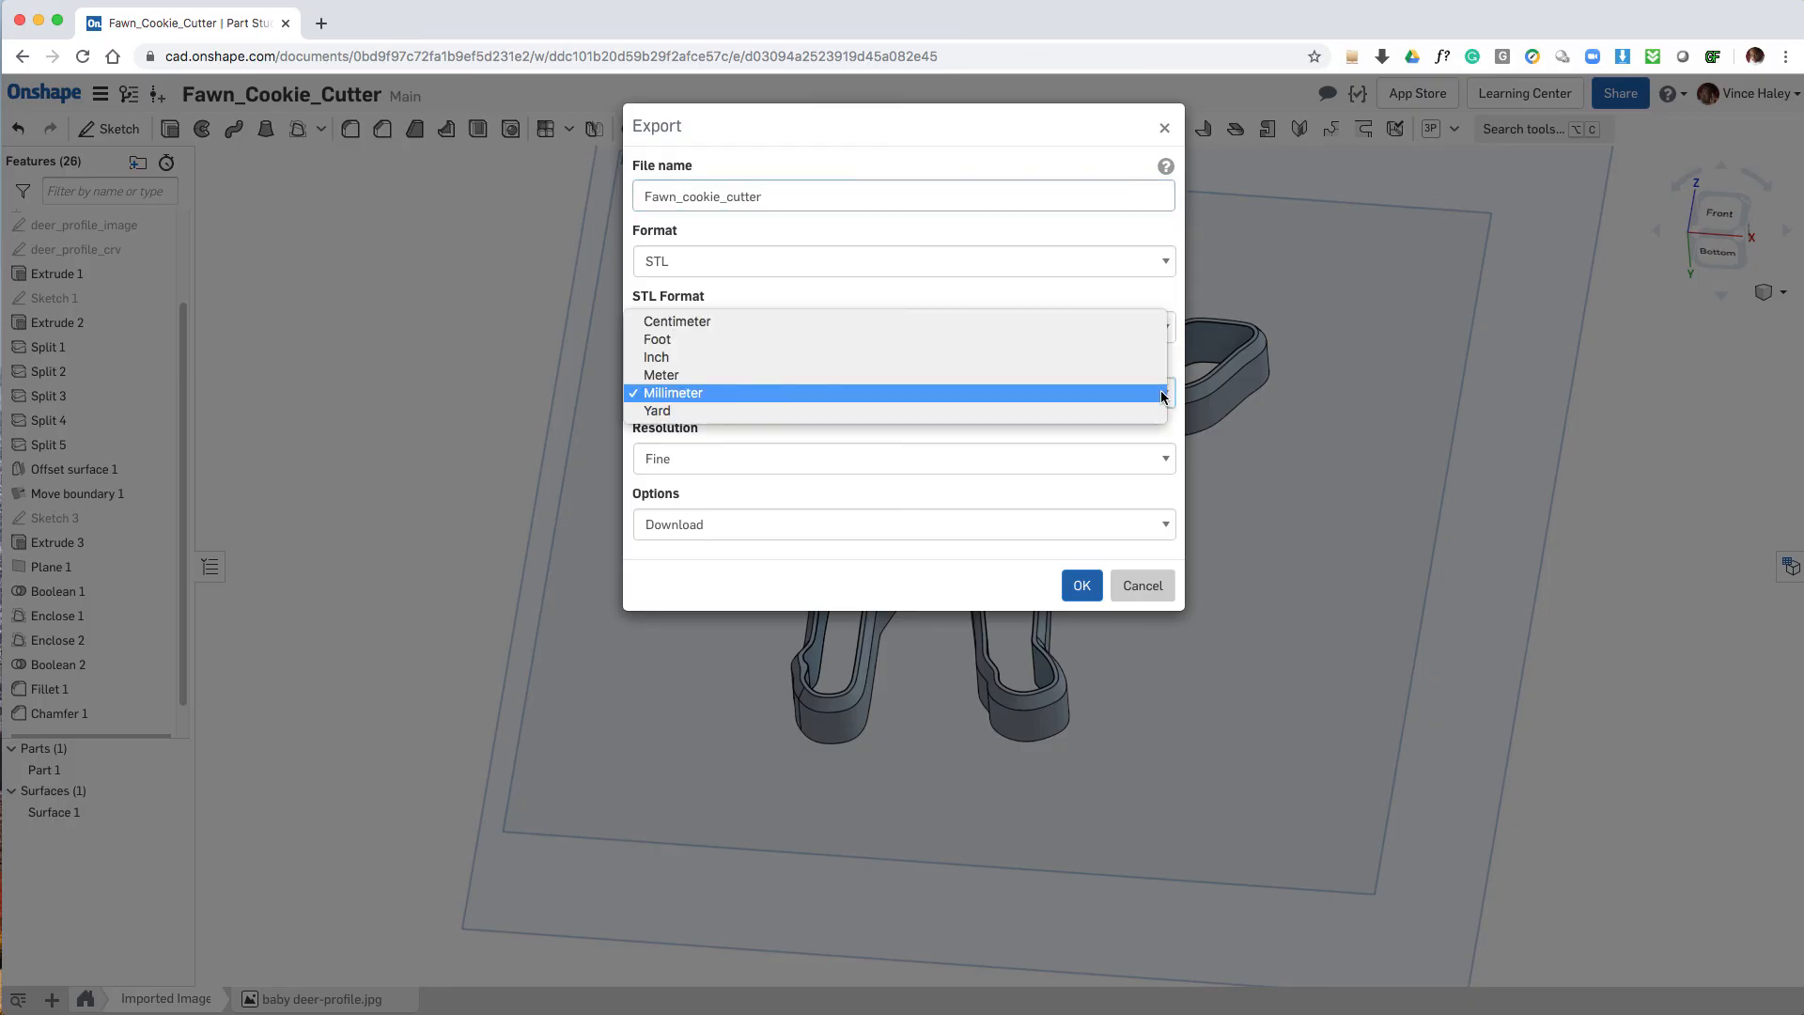
{"action": "left_click", "coordinate": [656, 357]}
{"action": "type", "text": "-inches"}
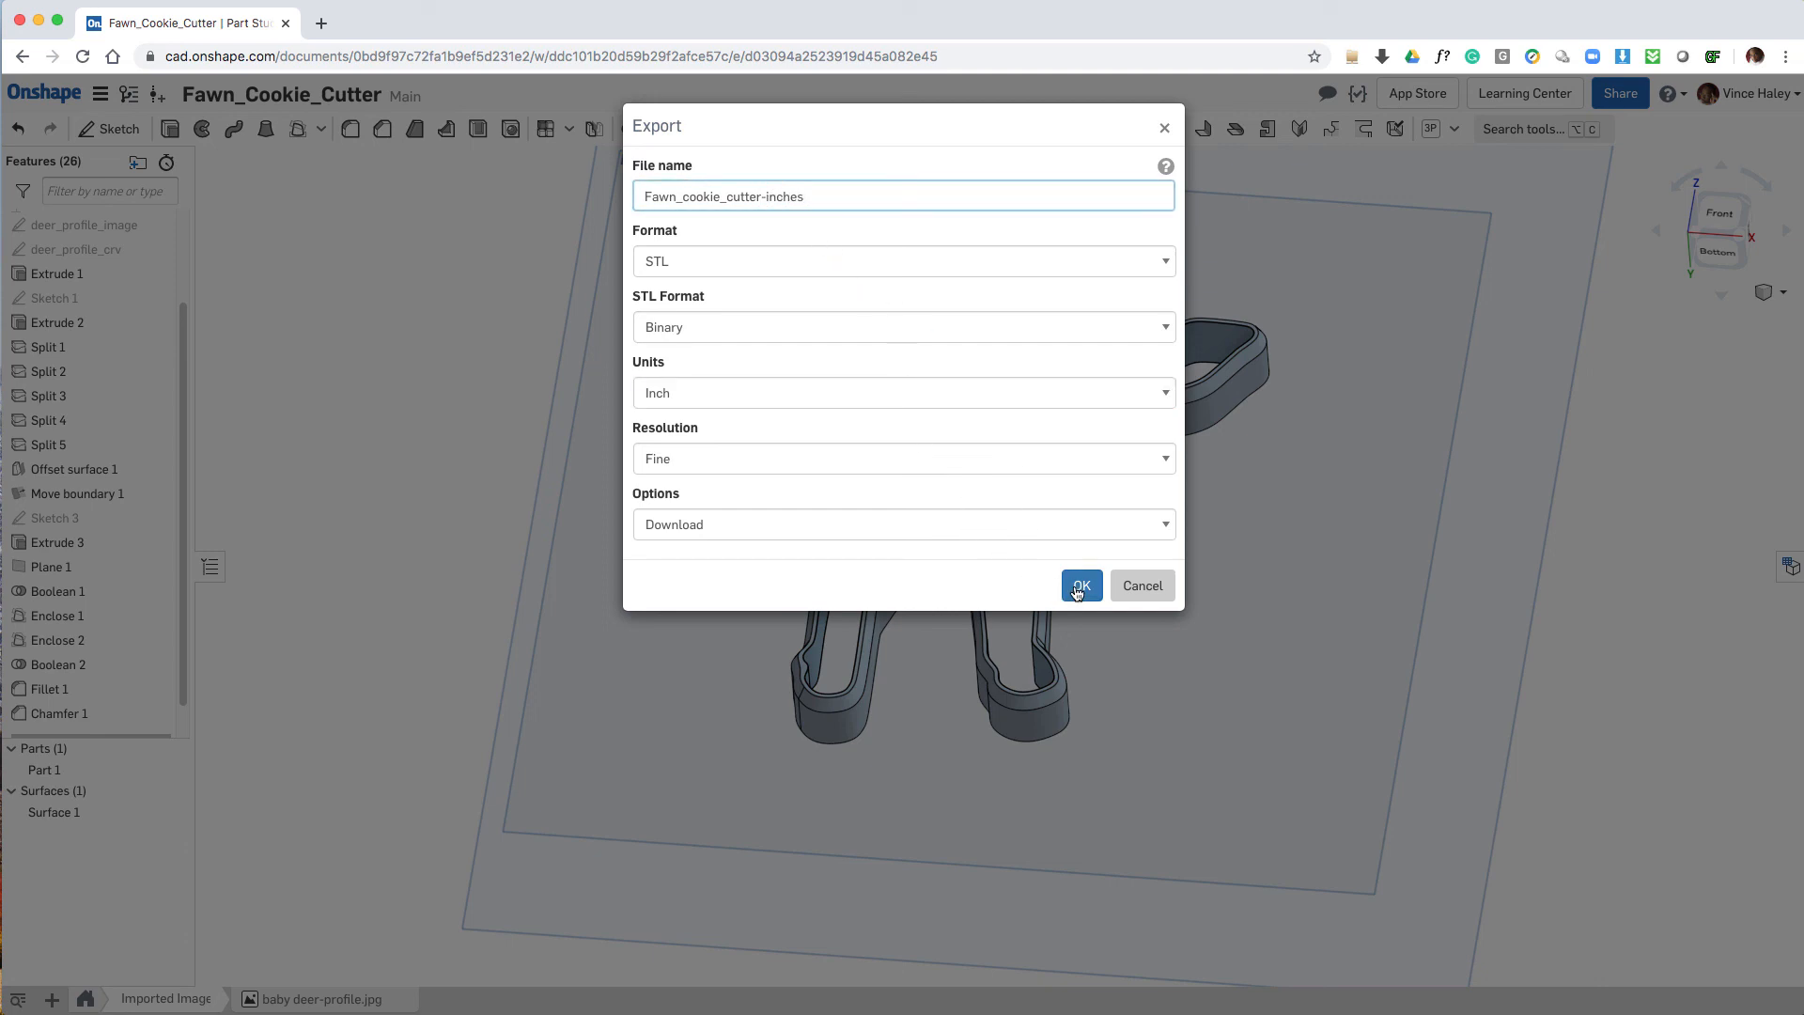
{"action": "left_click", "coordinate": [1078, 586]}
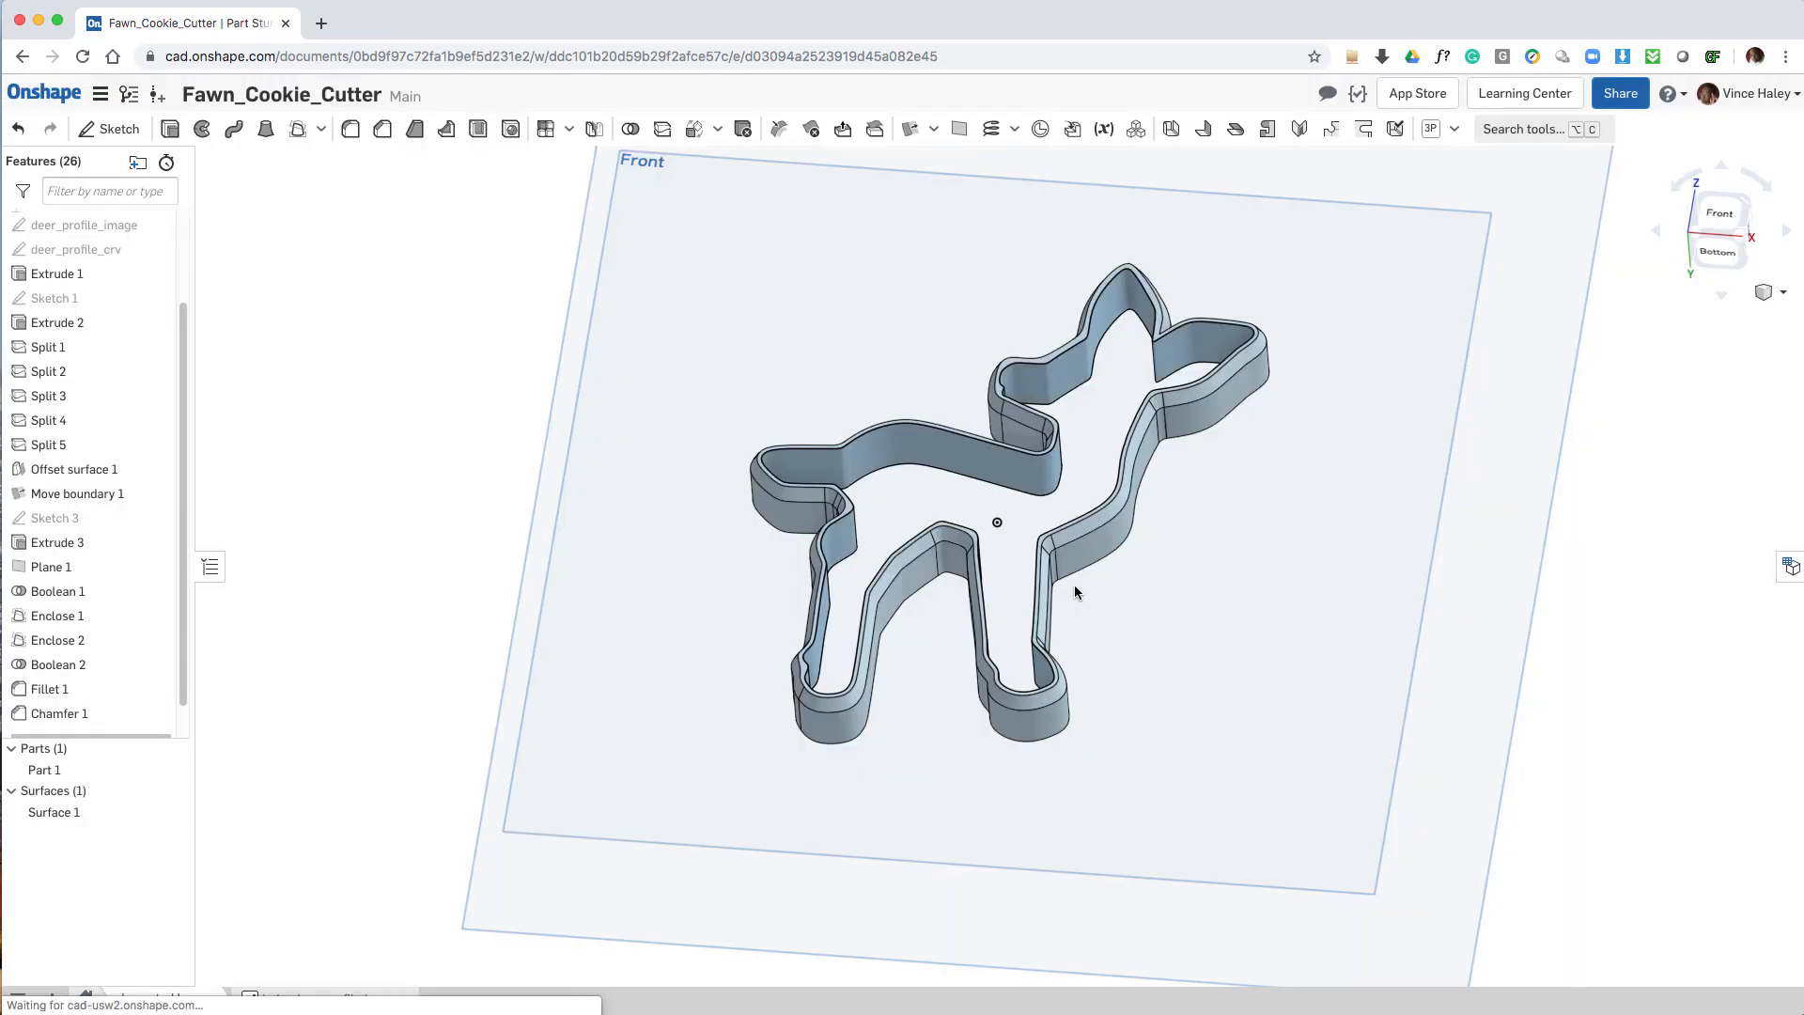